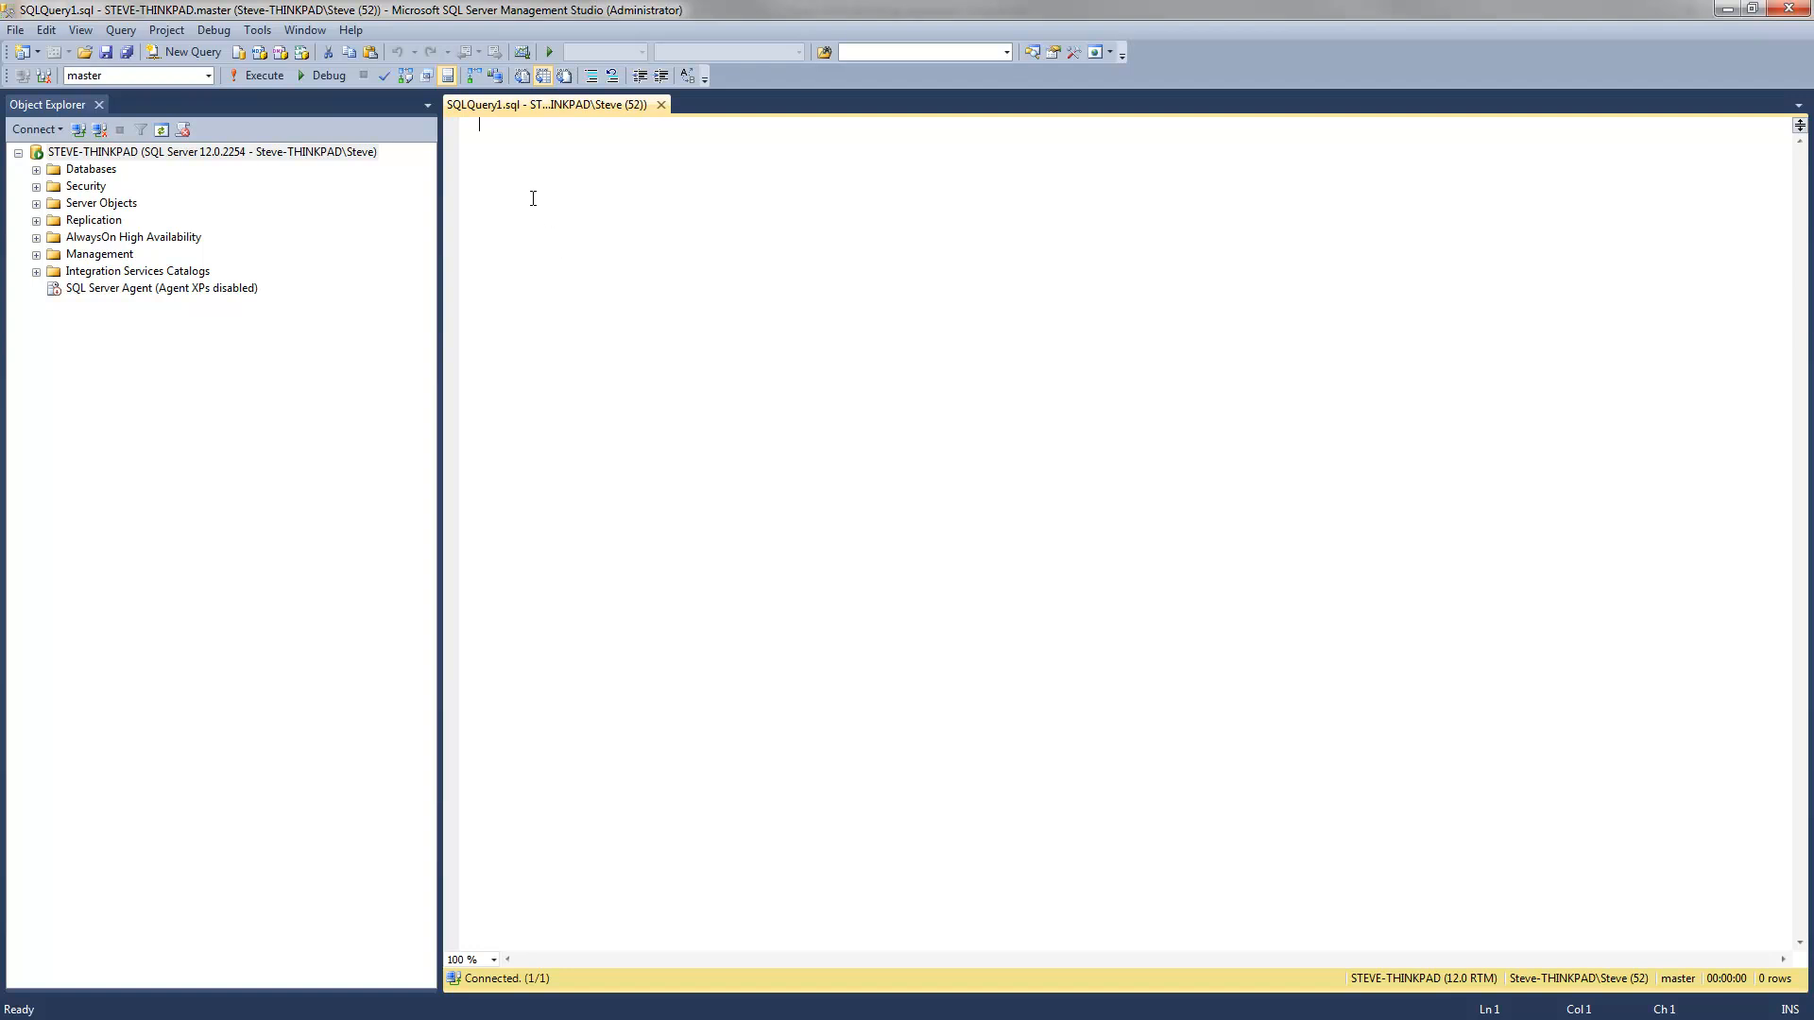
# Paste the prepared script creating database SCD, table Operational_source and four customer inserts
pyautogui.rightClick(532, 197)
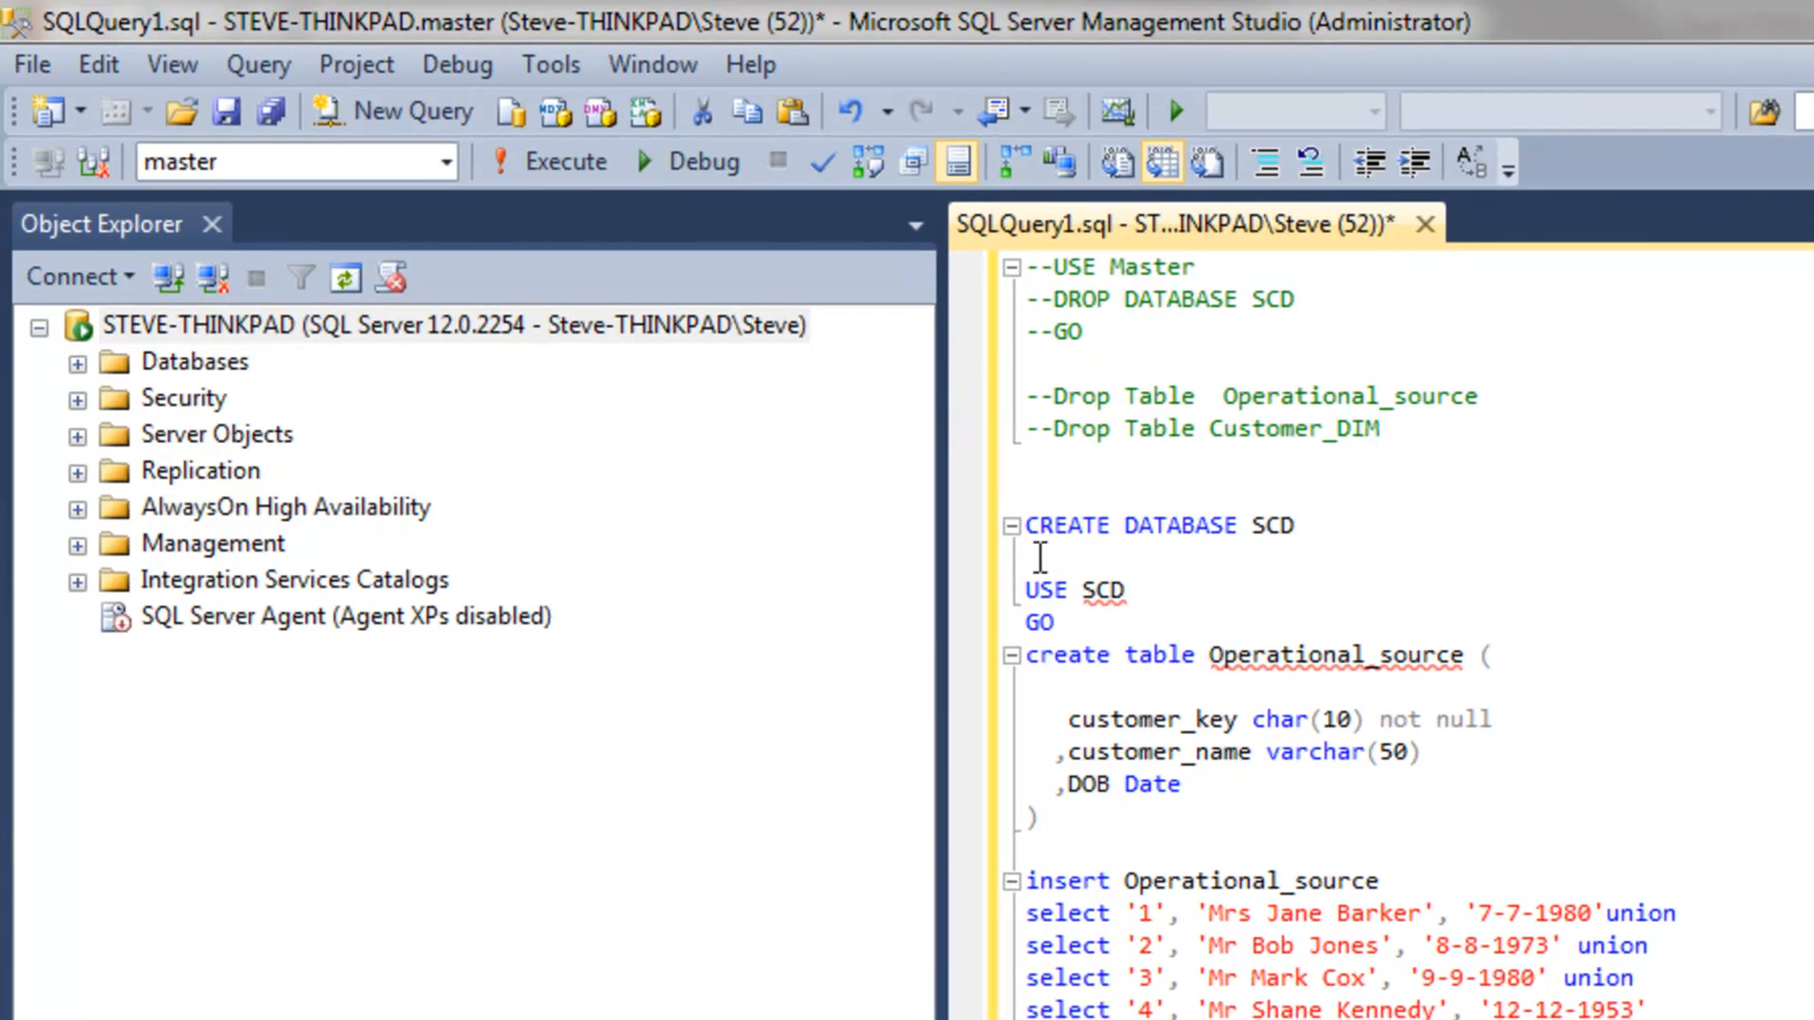
# Run CREATE DATABASE SCD, then the Operational_source and Customer_DIM creation and insert blocks
pyautogui.moveTo(1027, 525); pyautogui.dragTo(1128, 590)
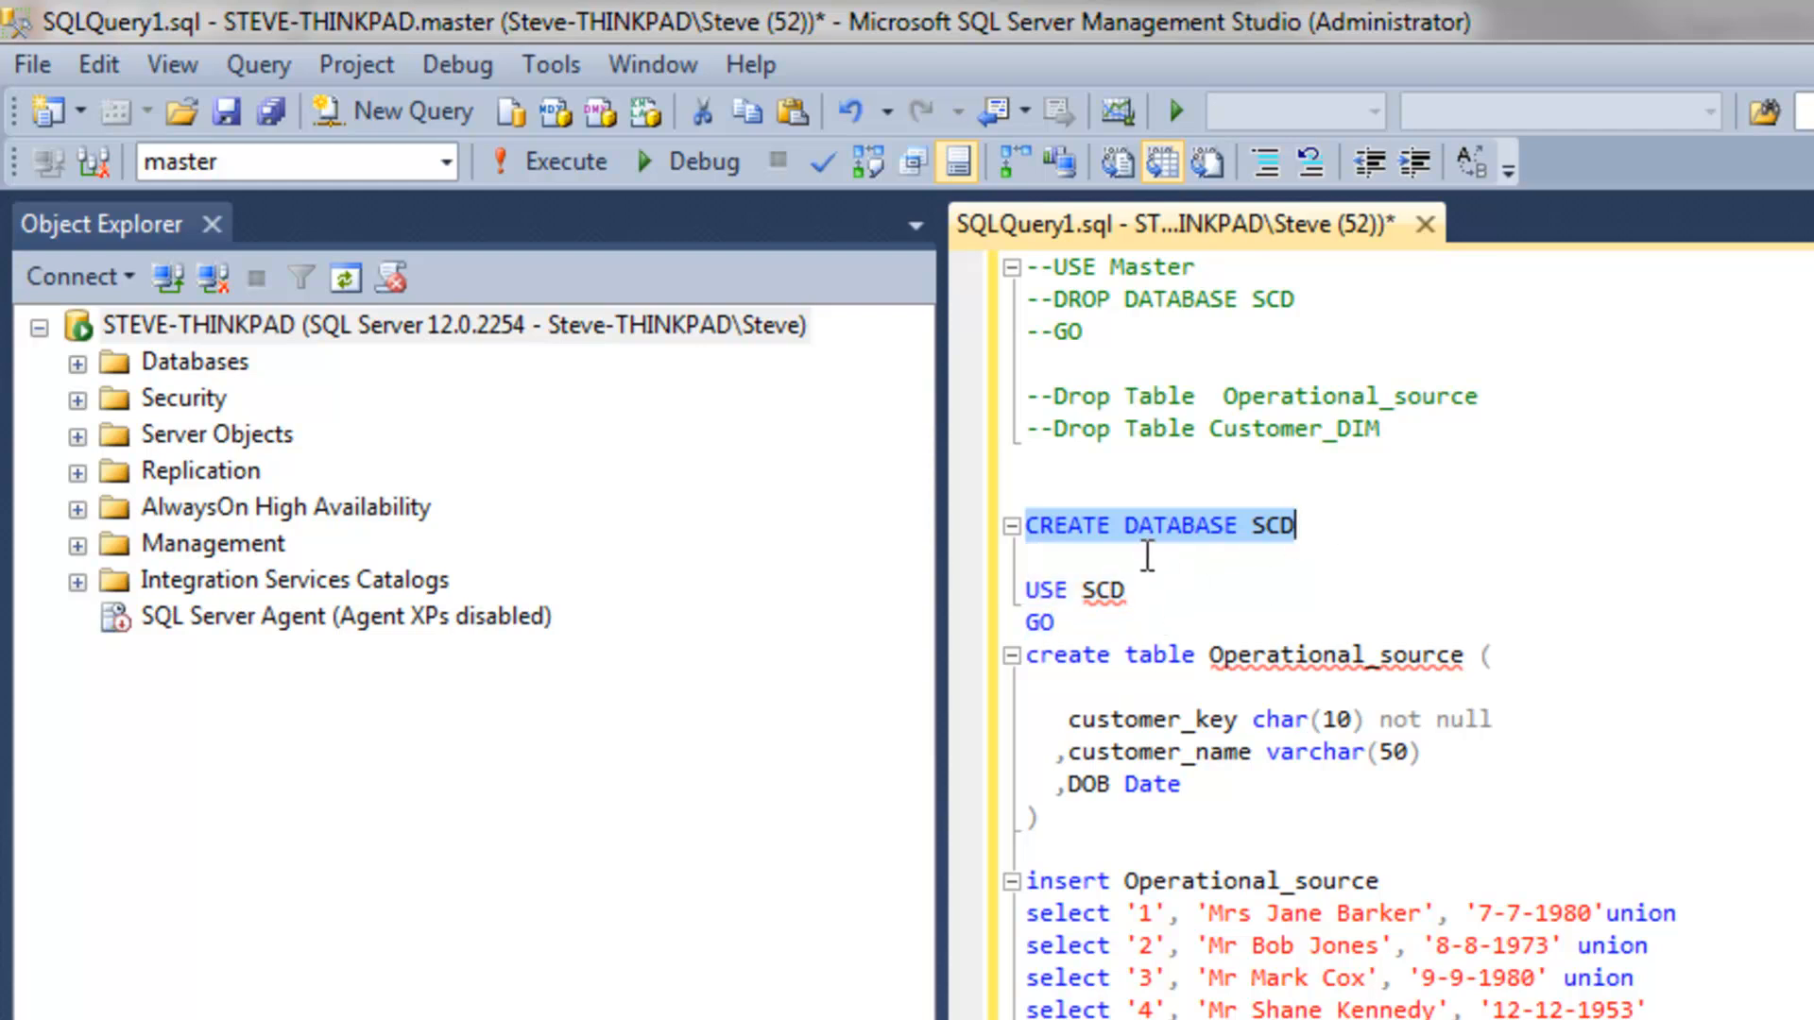
pyautogui.moveTo(1182, 561)
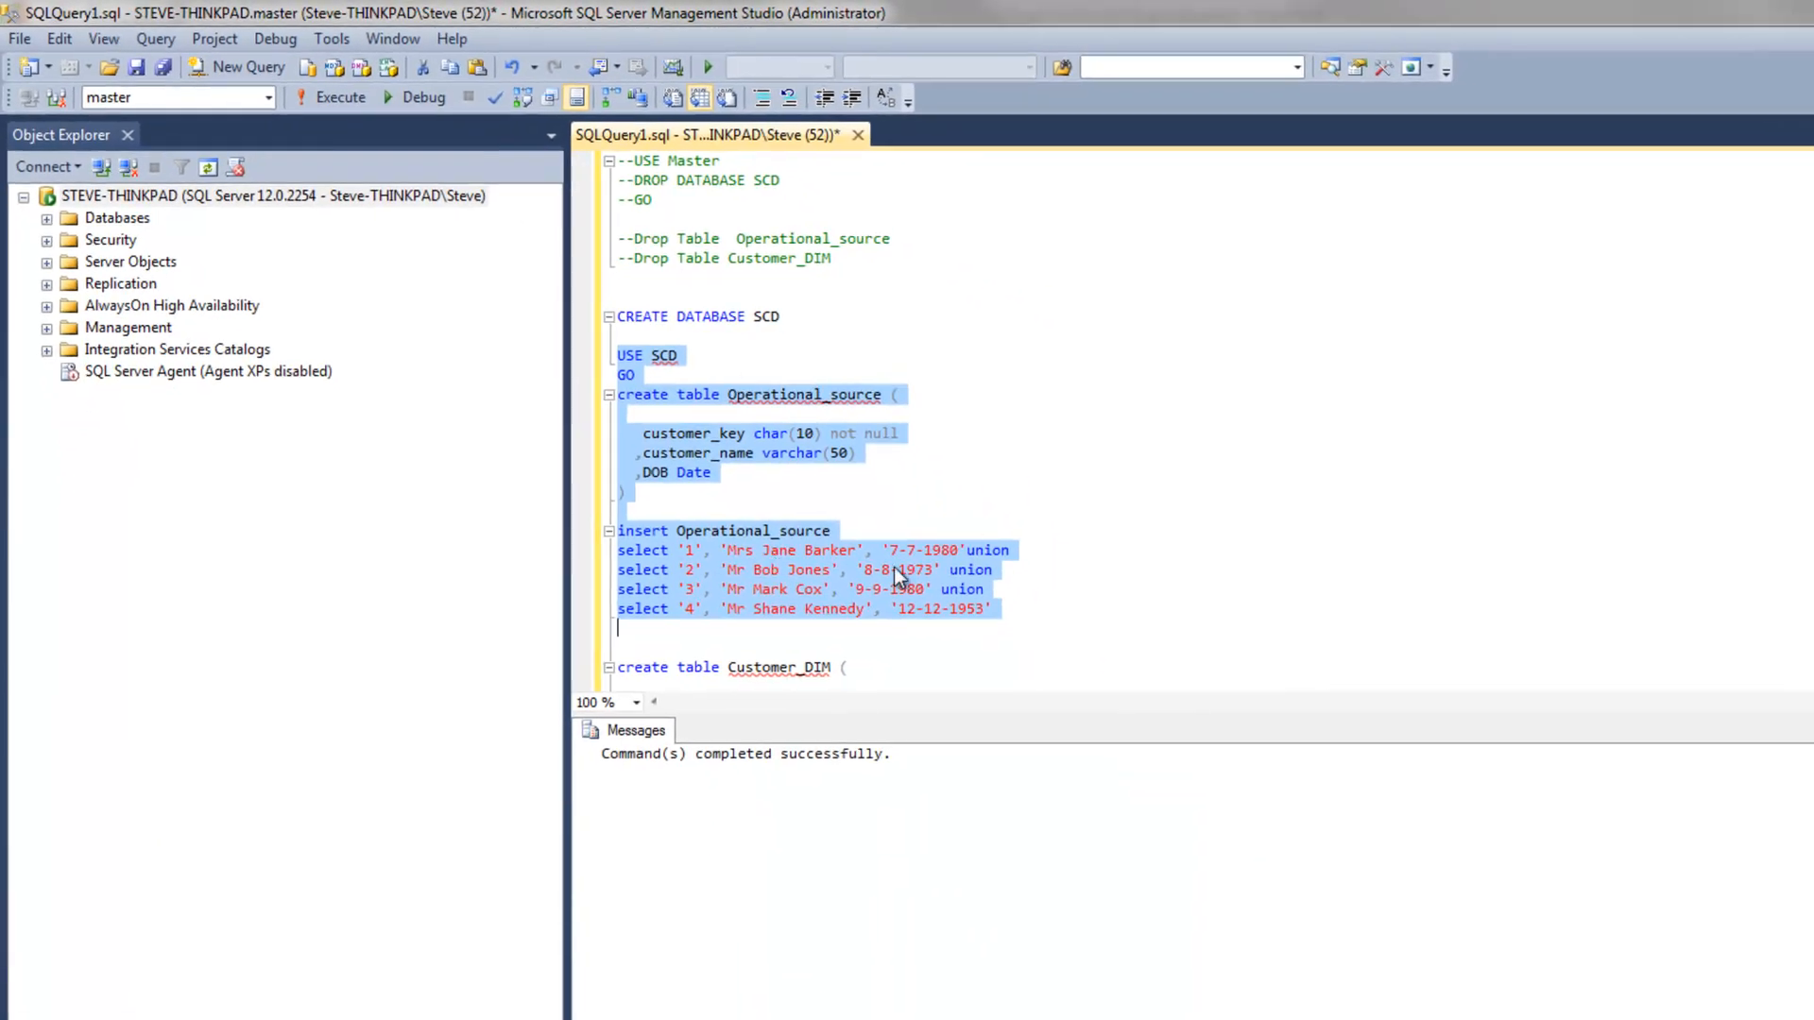
pyautogui.click(340, 98)
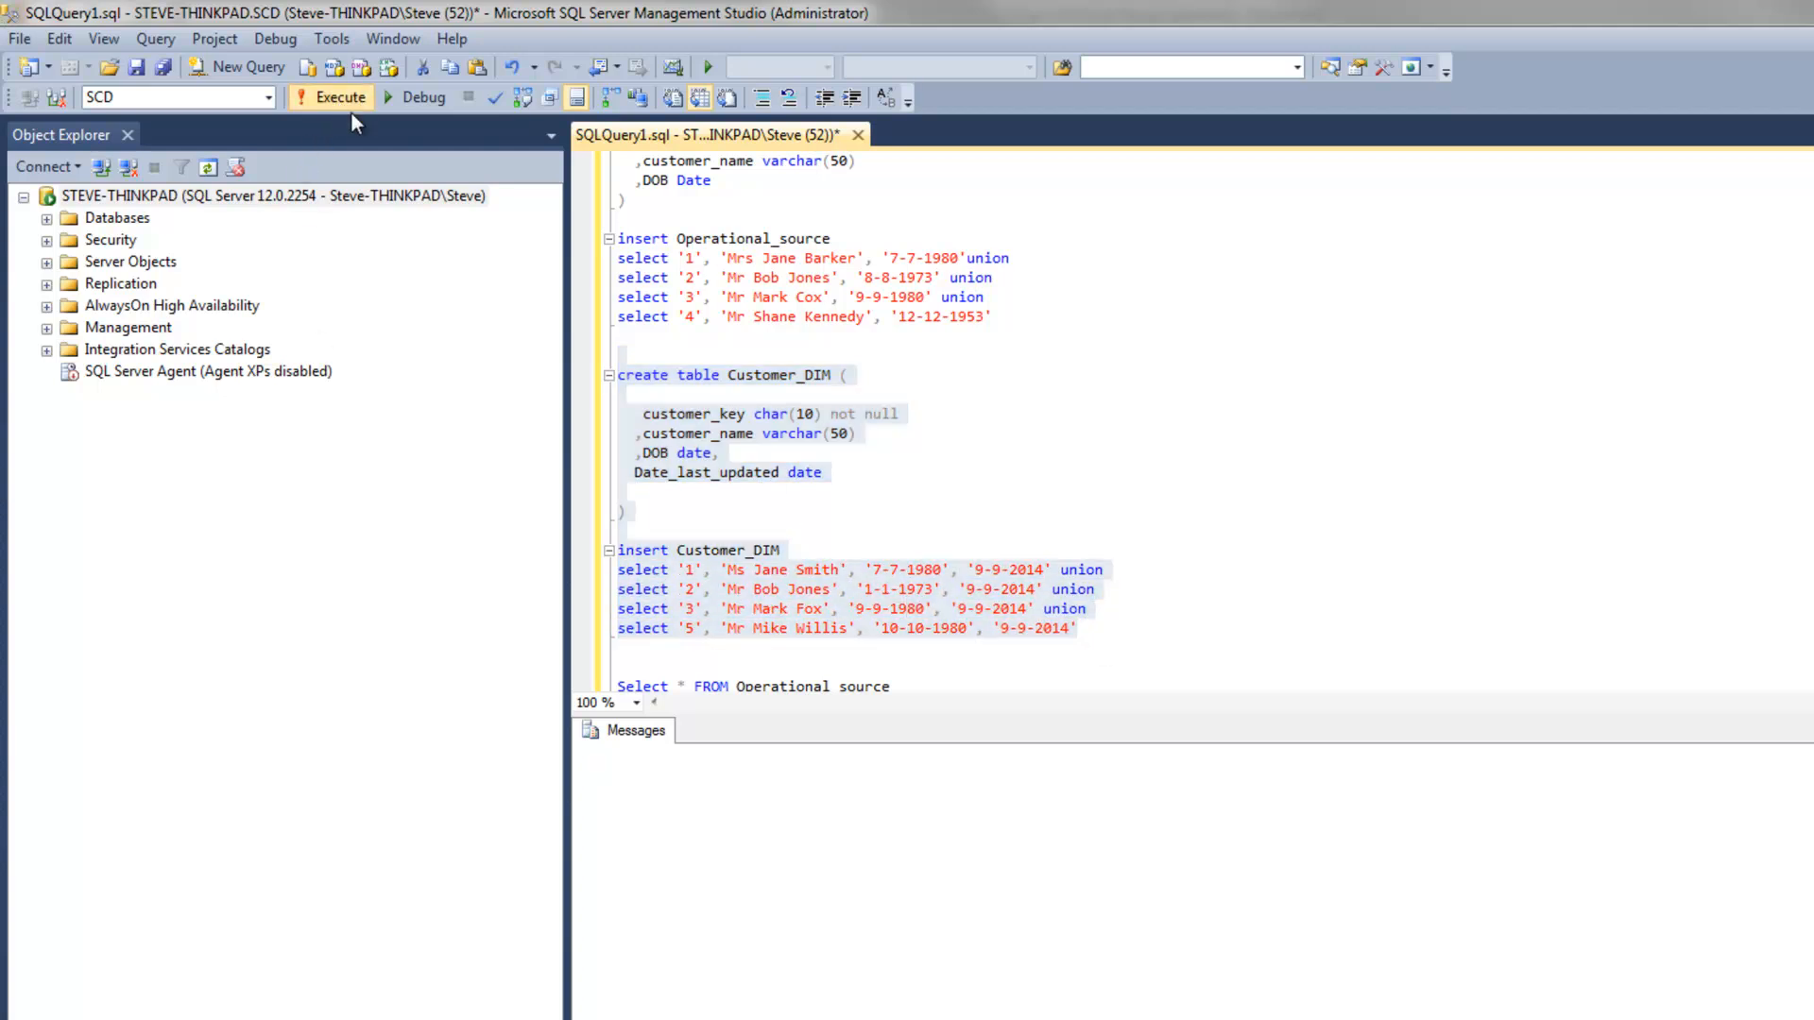
pyautogui.click(340, 97)
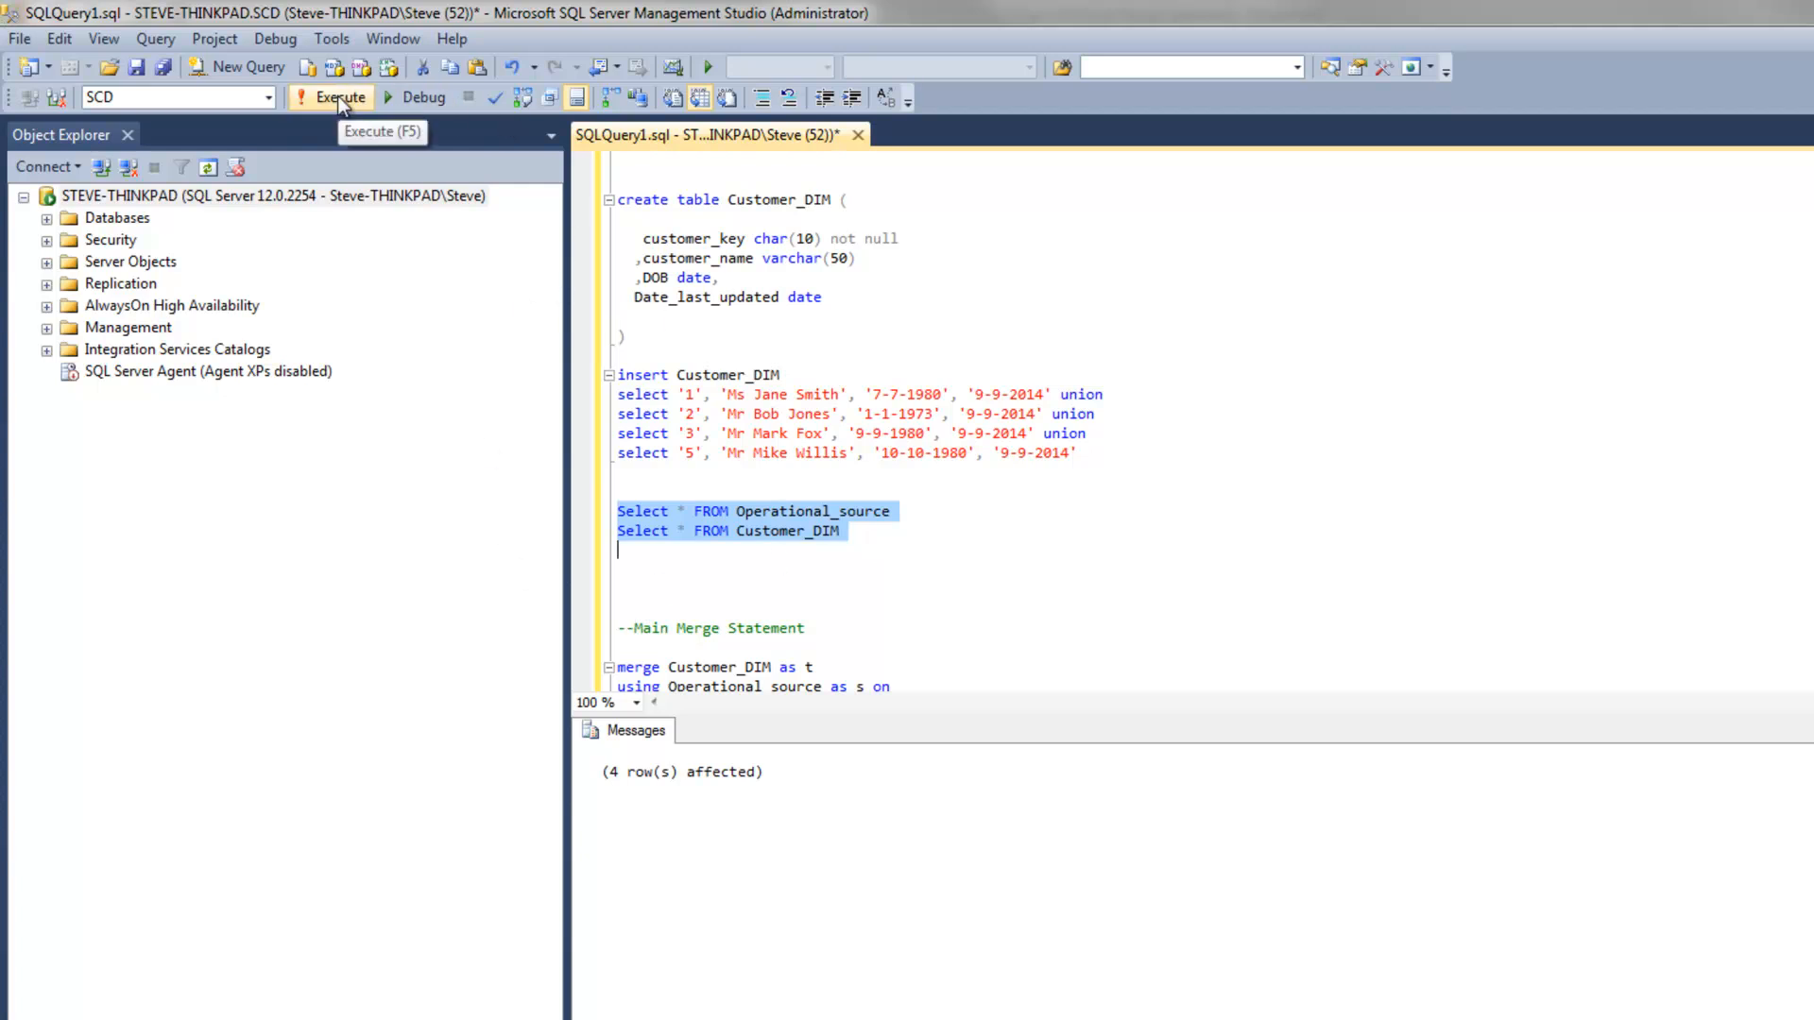
# Run SELECT * on Operational_source and Customer_DIM to view both tables' rows
pyautogui.click(340, 97)
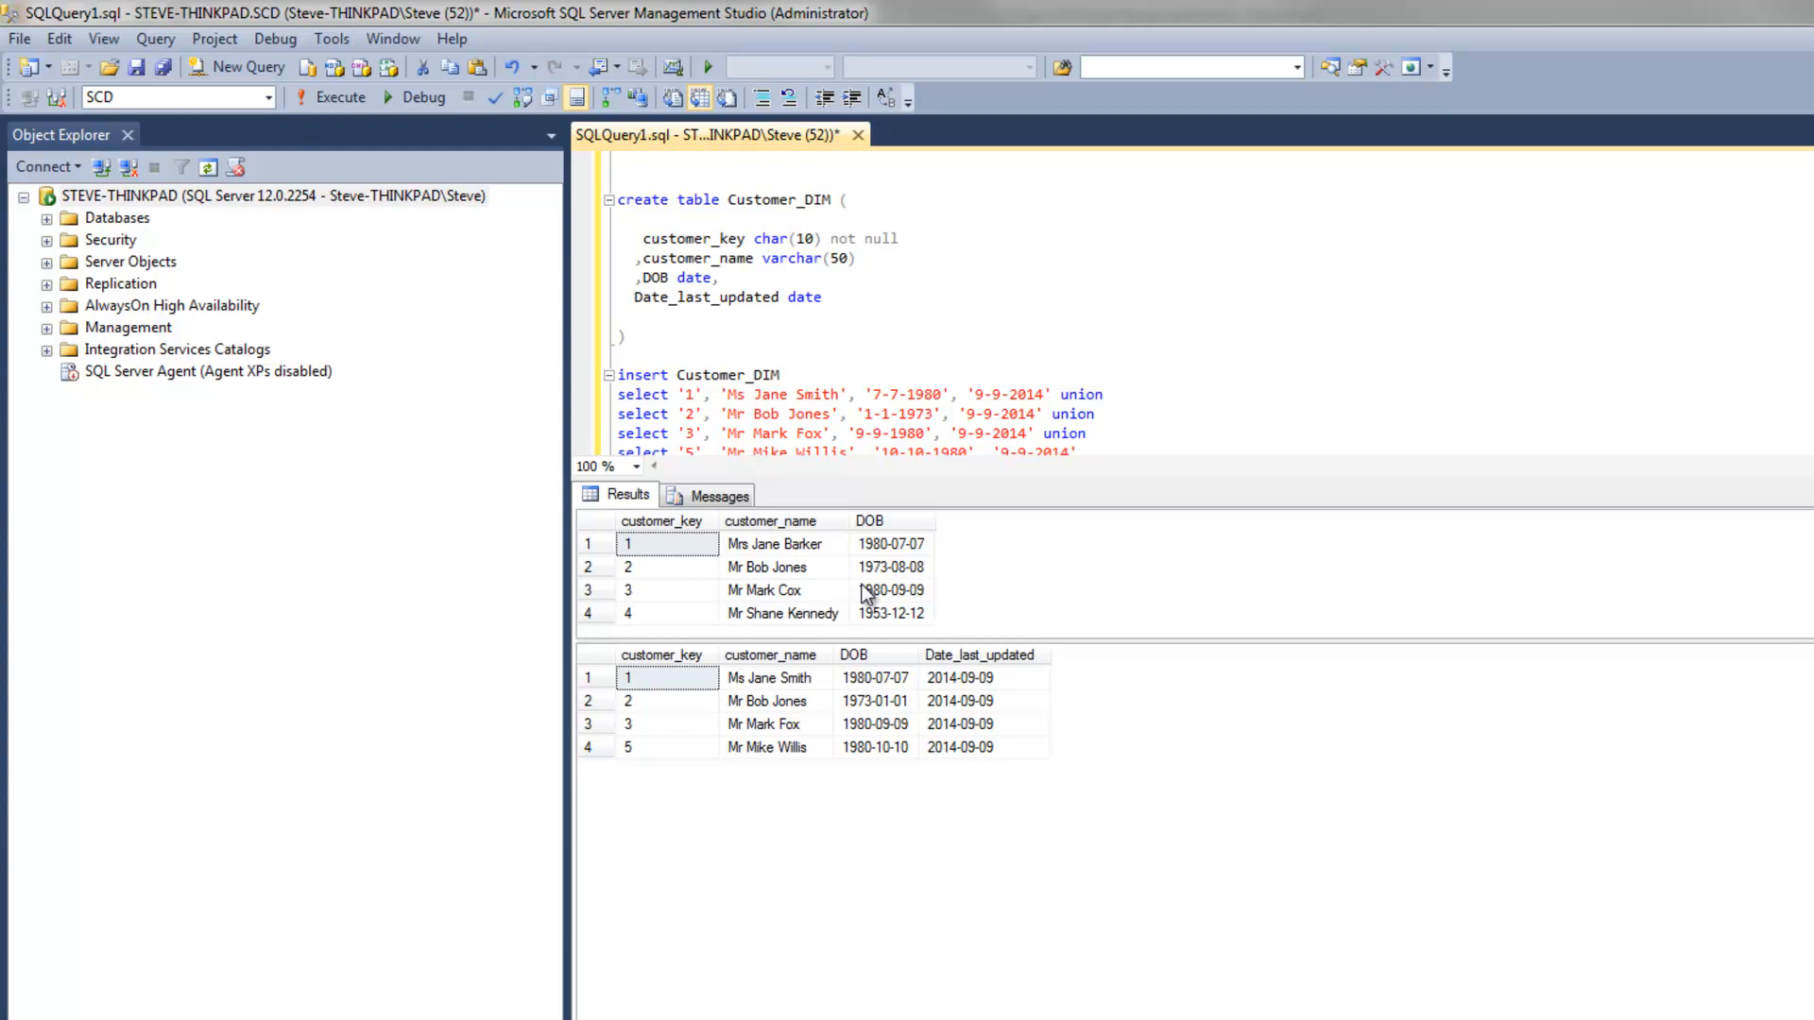
pyautogui.moveTo(767, 540)
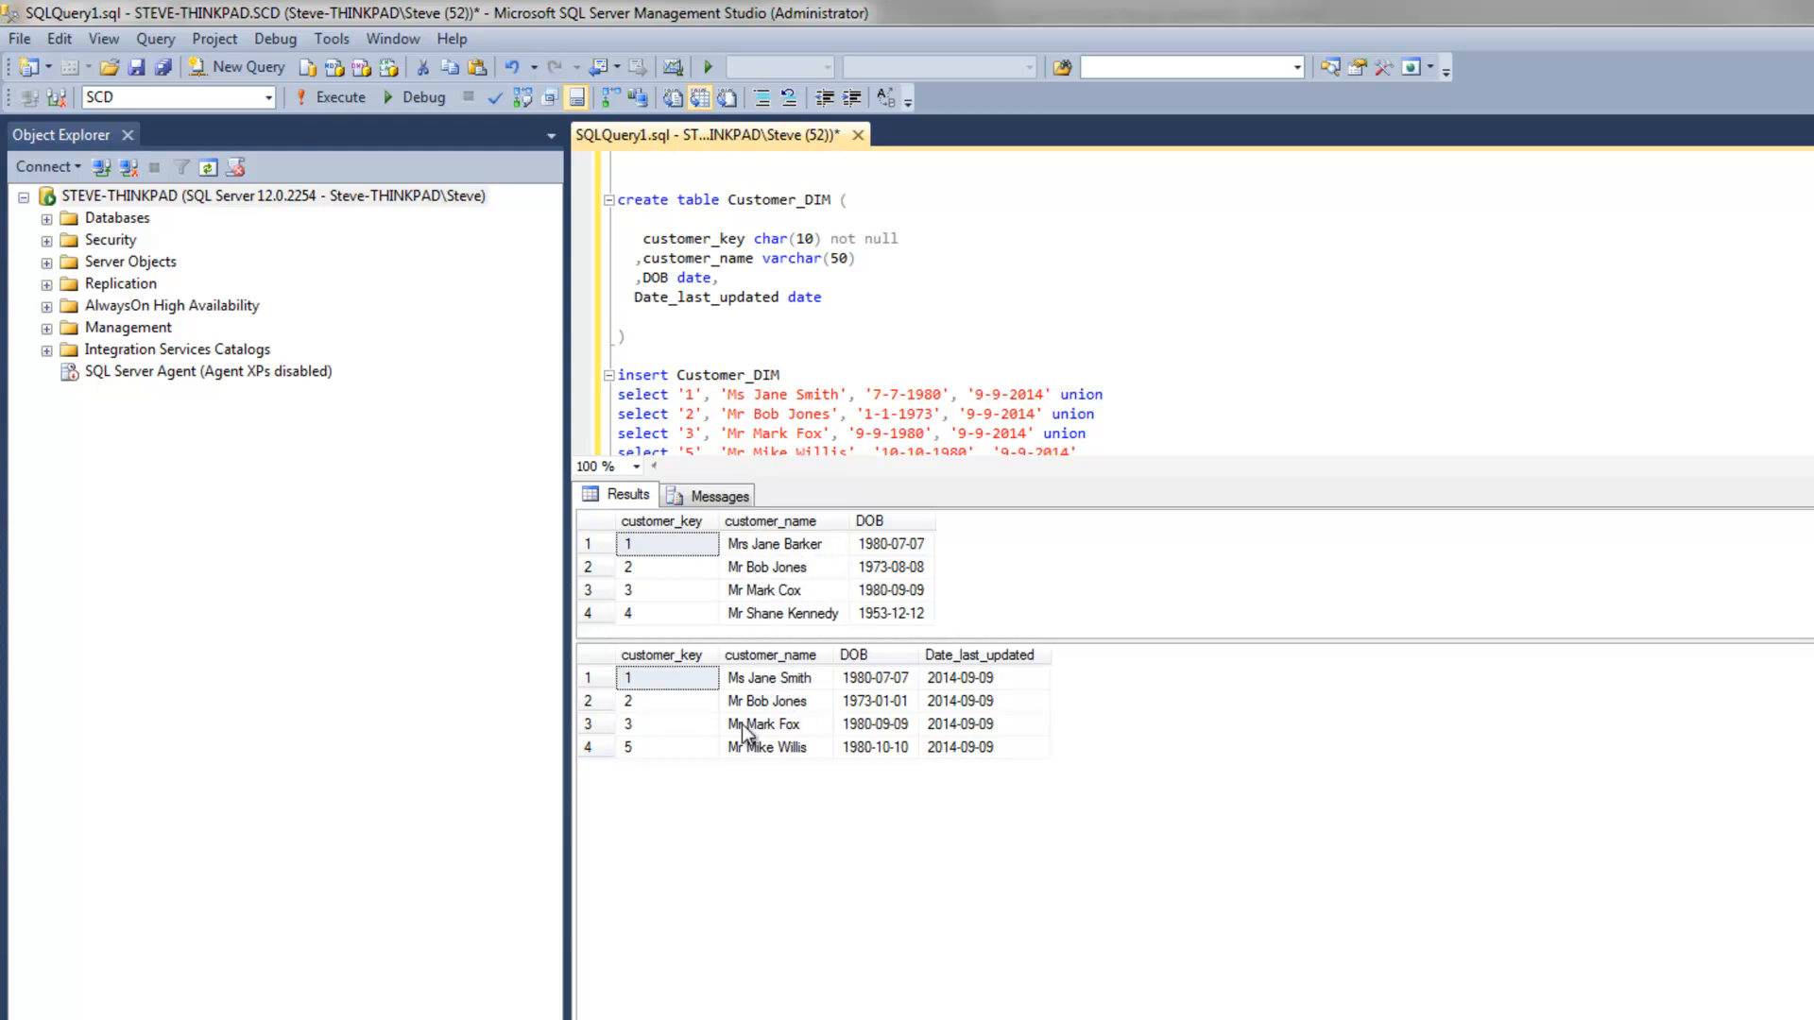
pyautogui.moveTo(789, 749)
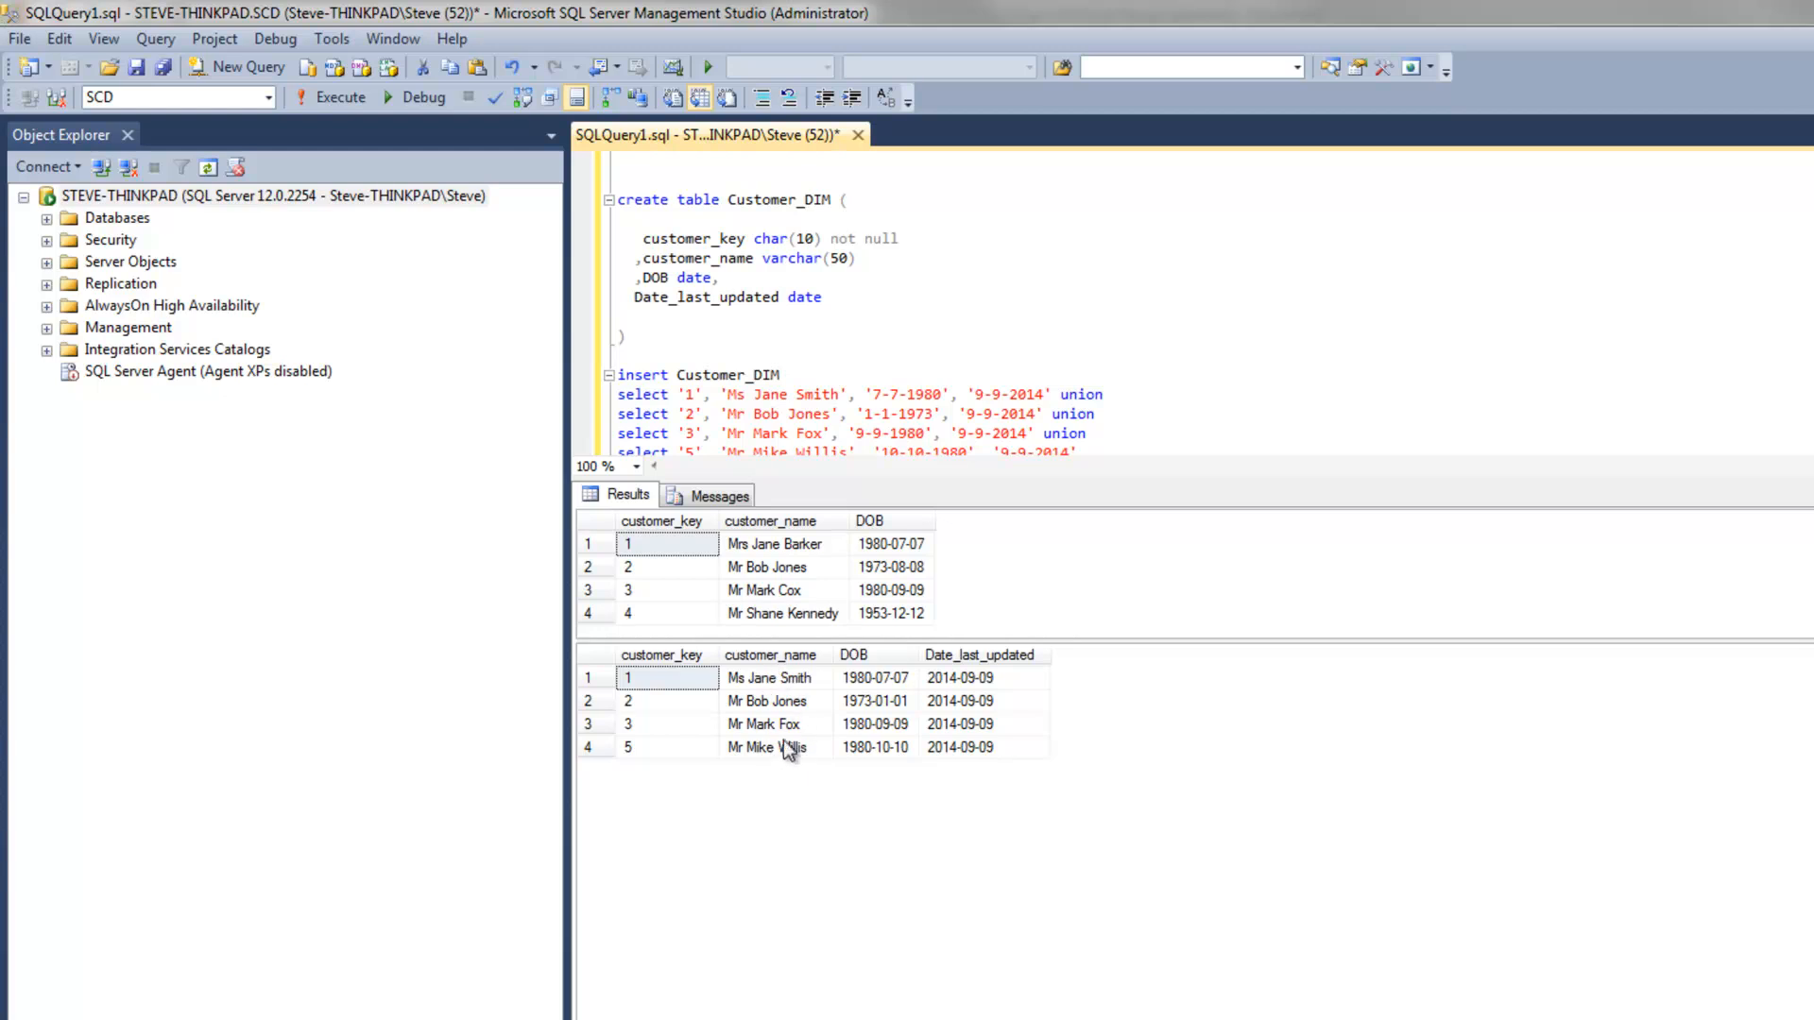
pyautogui.moveTo(773, 563)
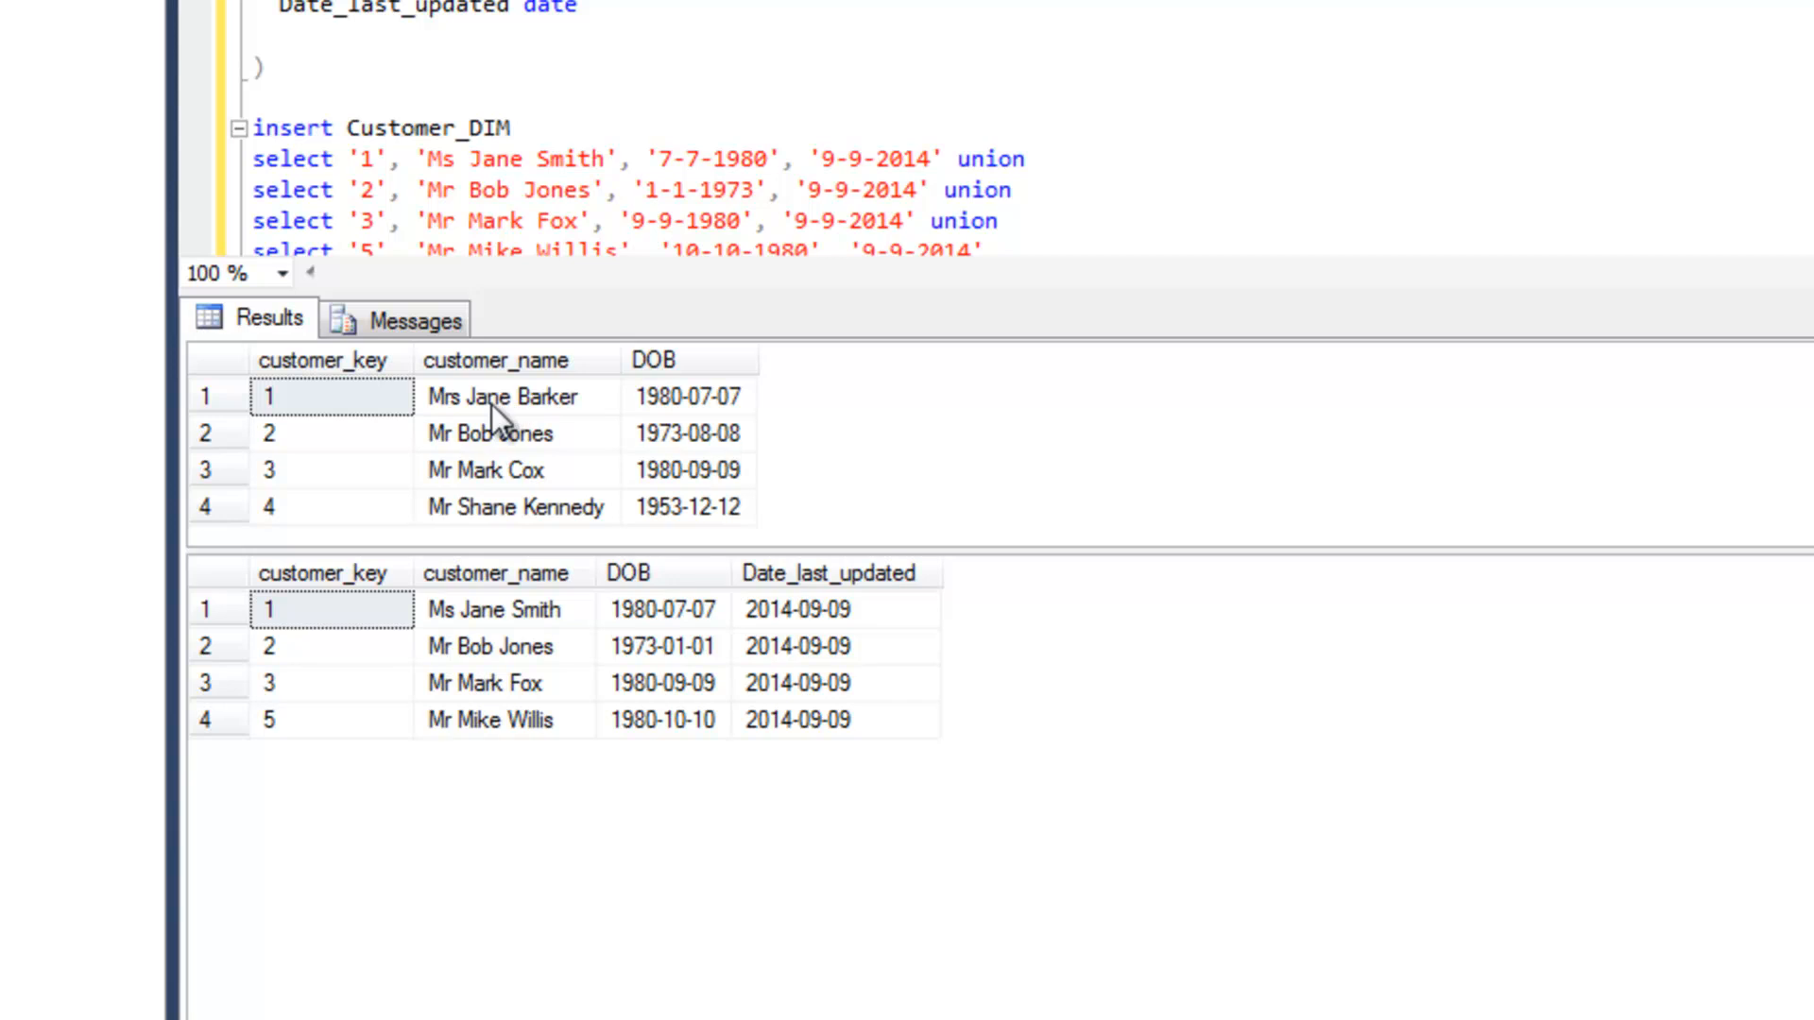
pyautogui.moveTo(495, 422)
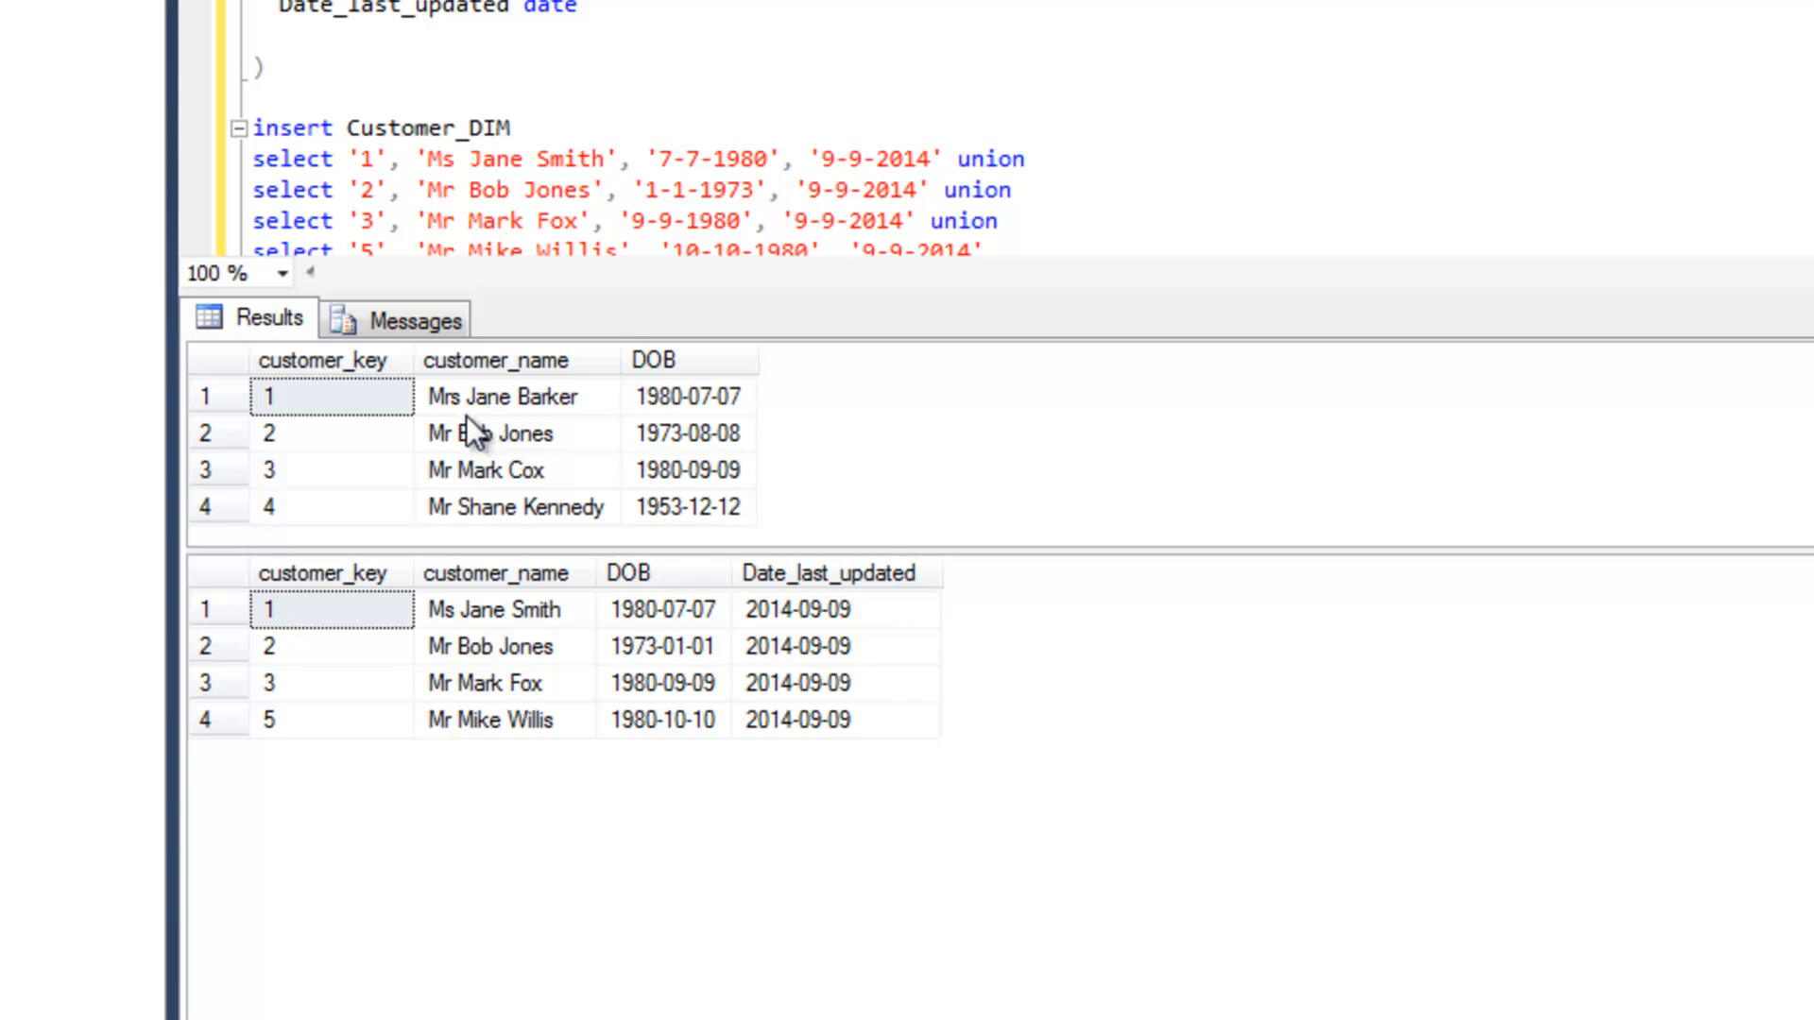
pyautogui.moveTo(447, 535)
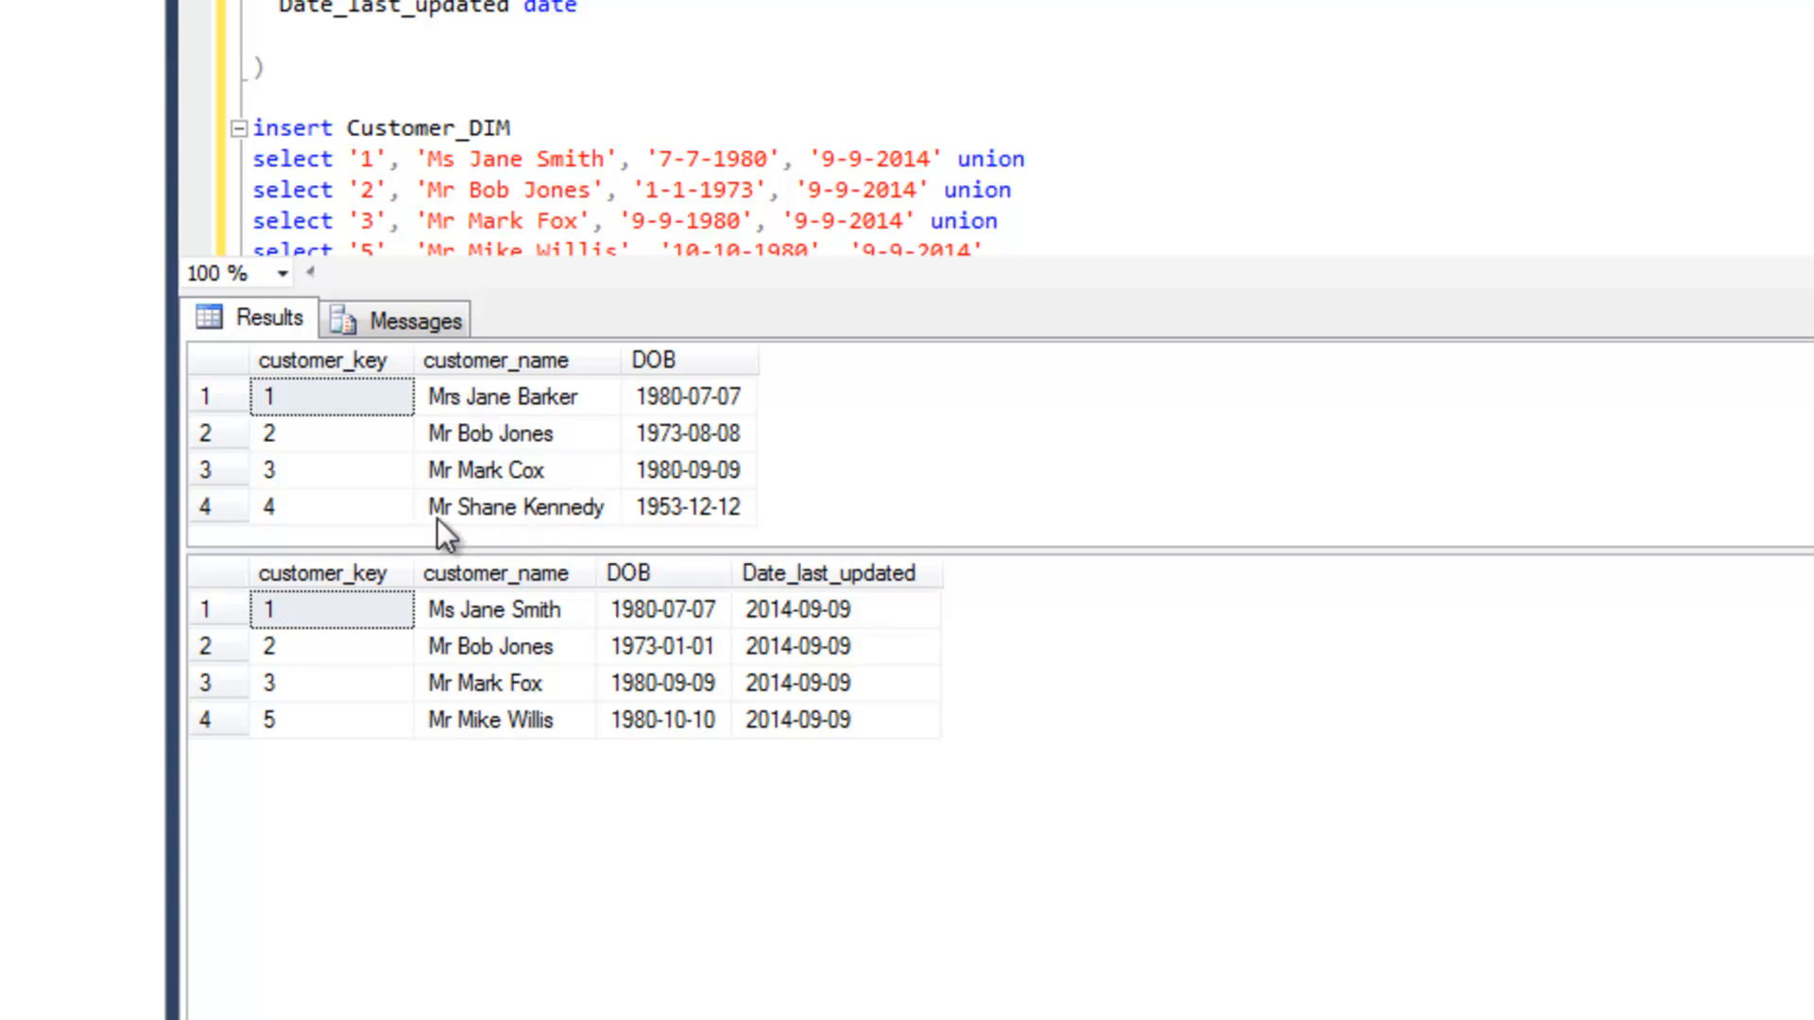
pyautogui.moveTo(555, 520)
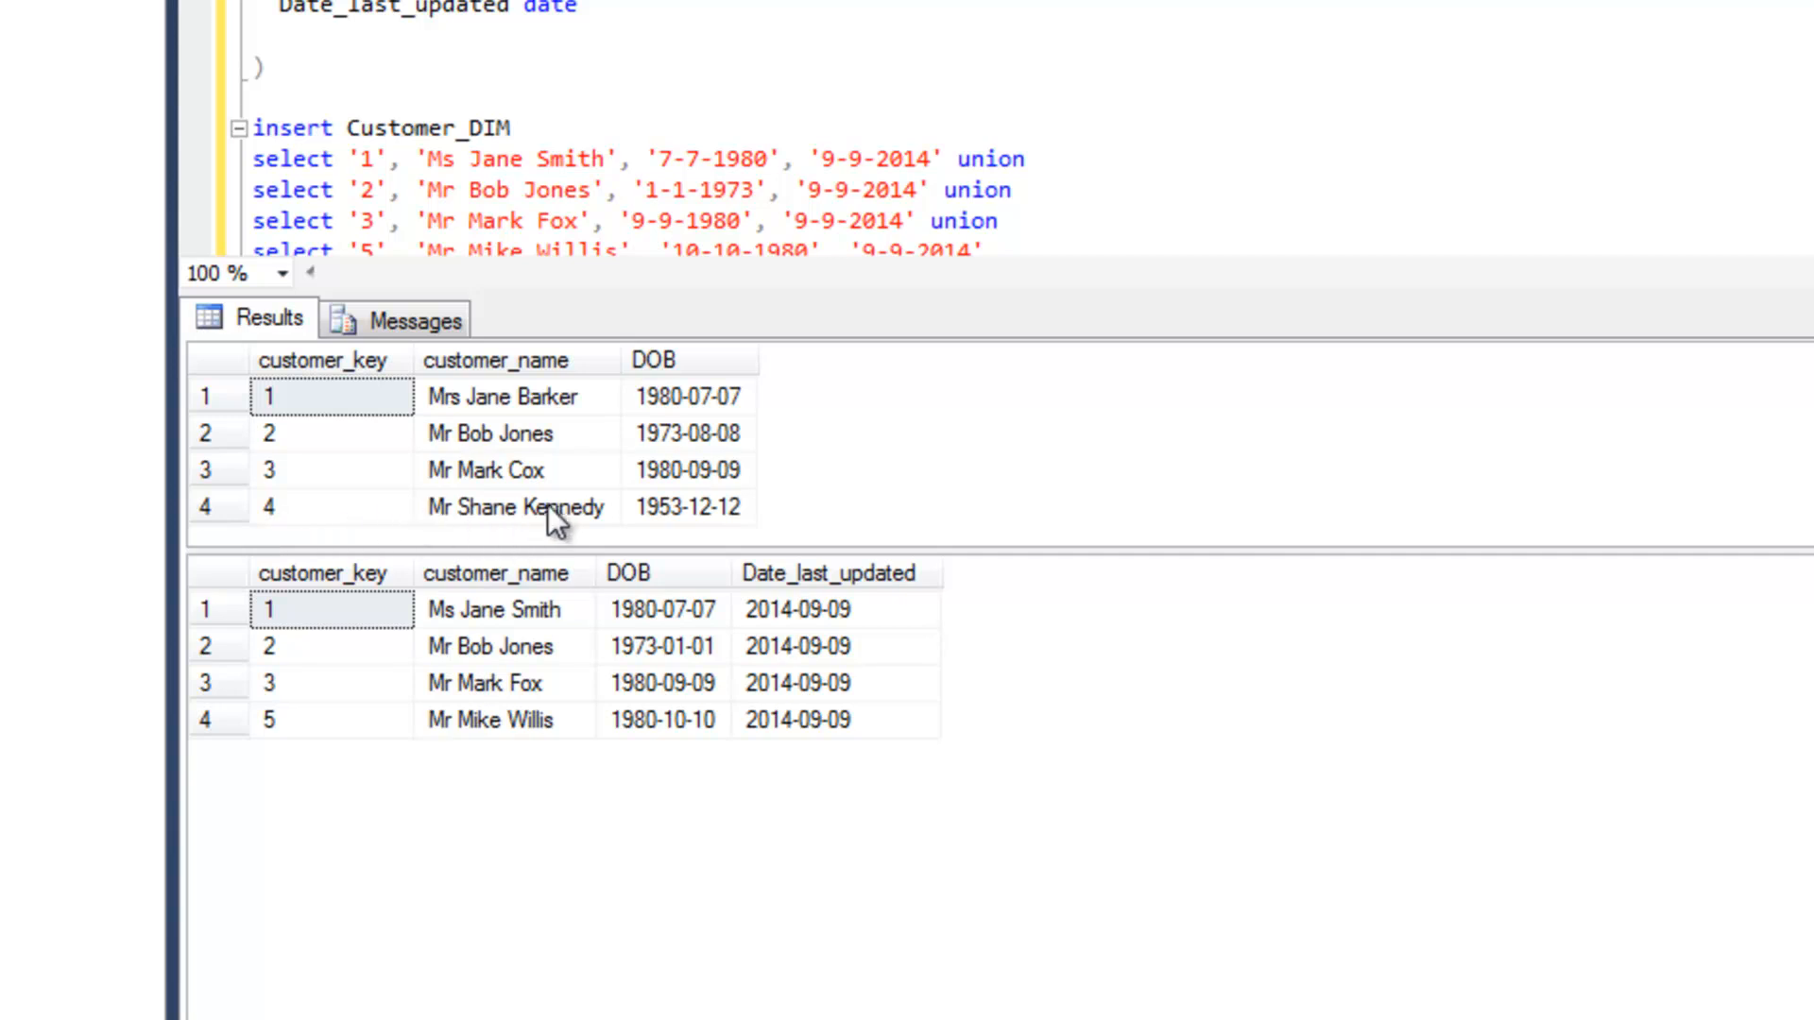
pyautogui.moveTo(619, 561)
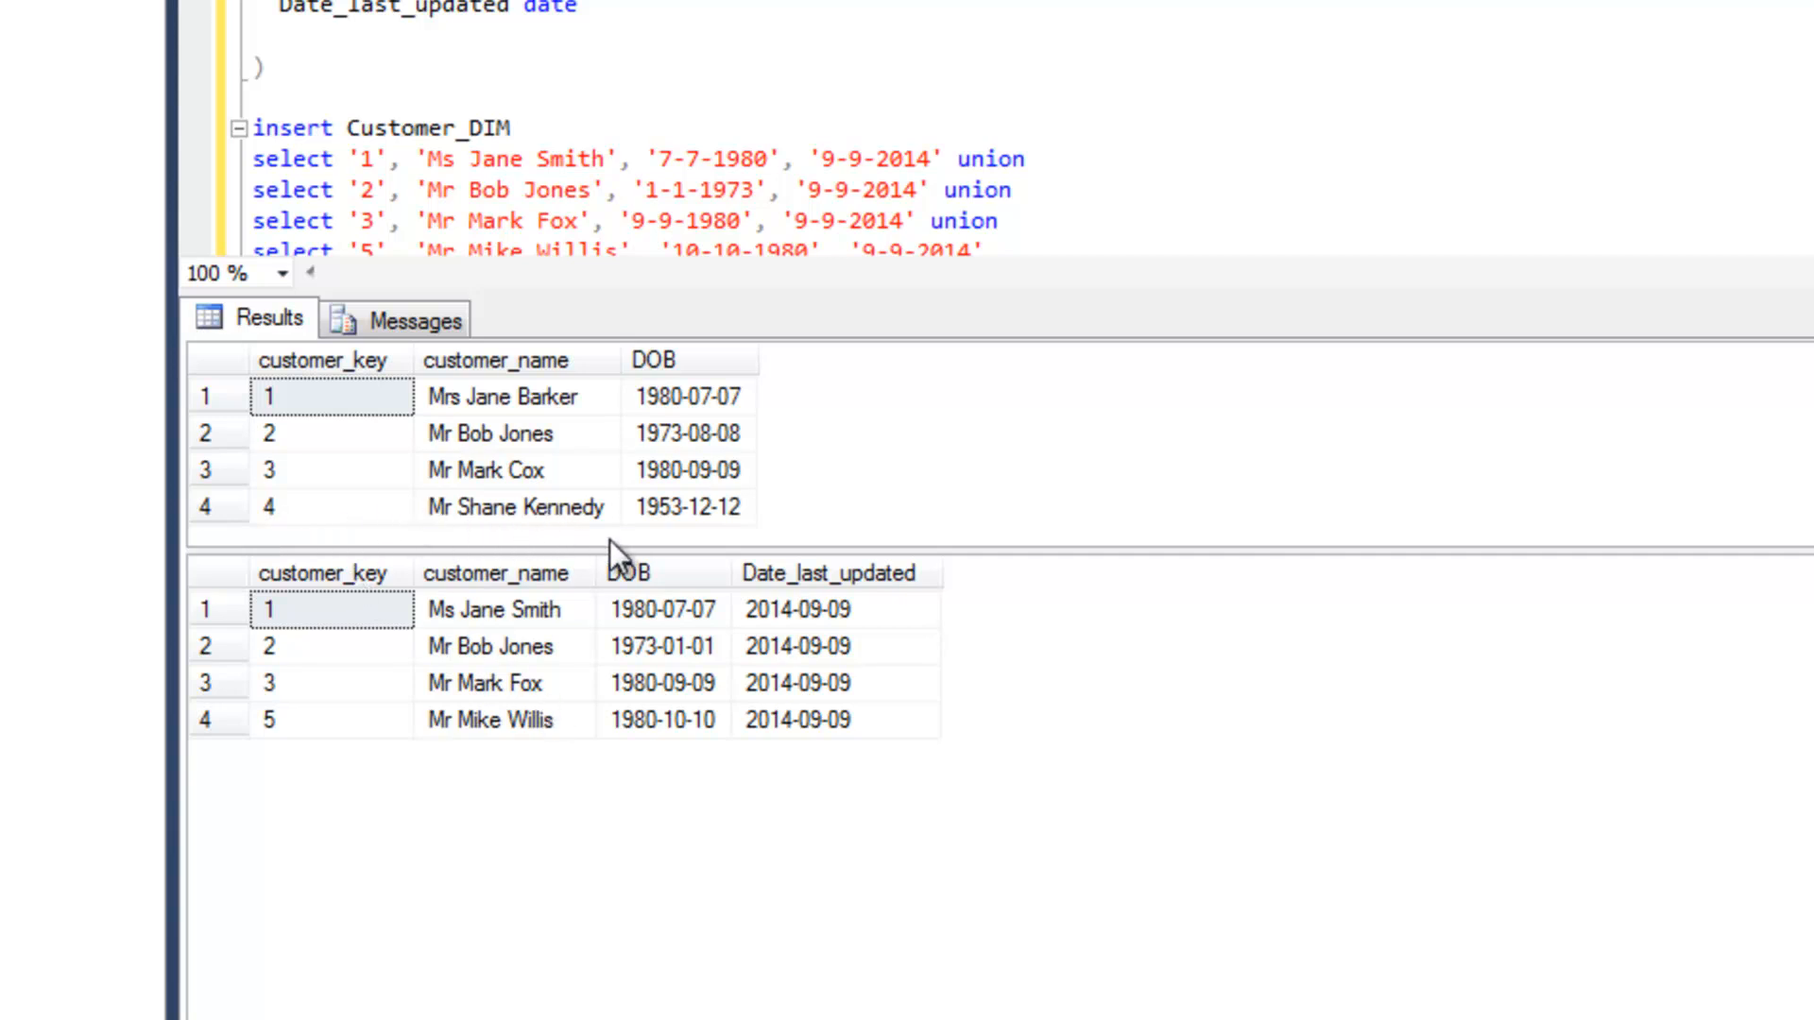
pyautogui.moveTo(519, 618)
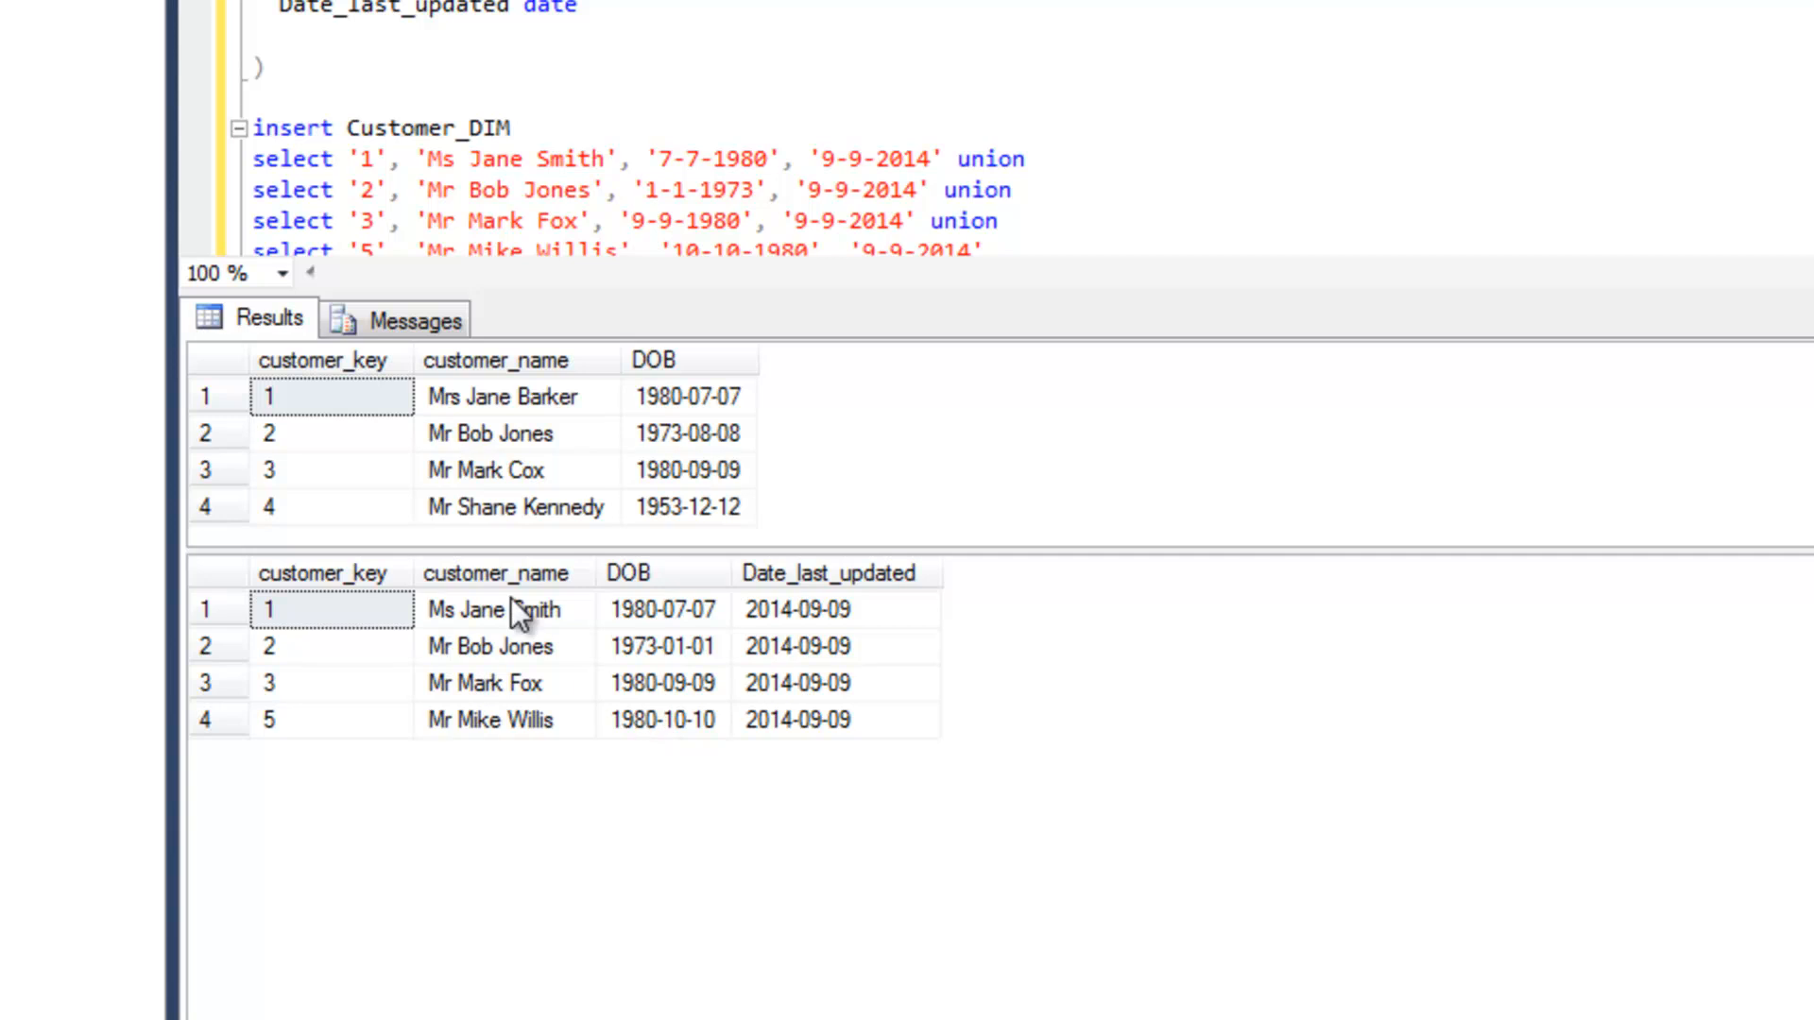
pyautogui.moveTo(565, 754)
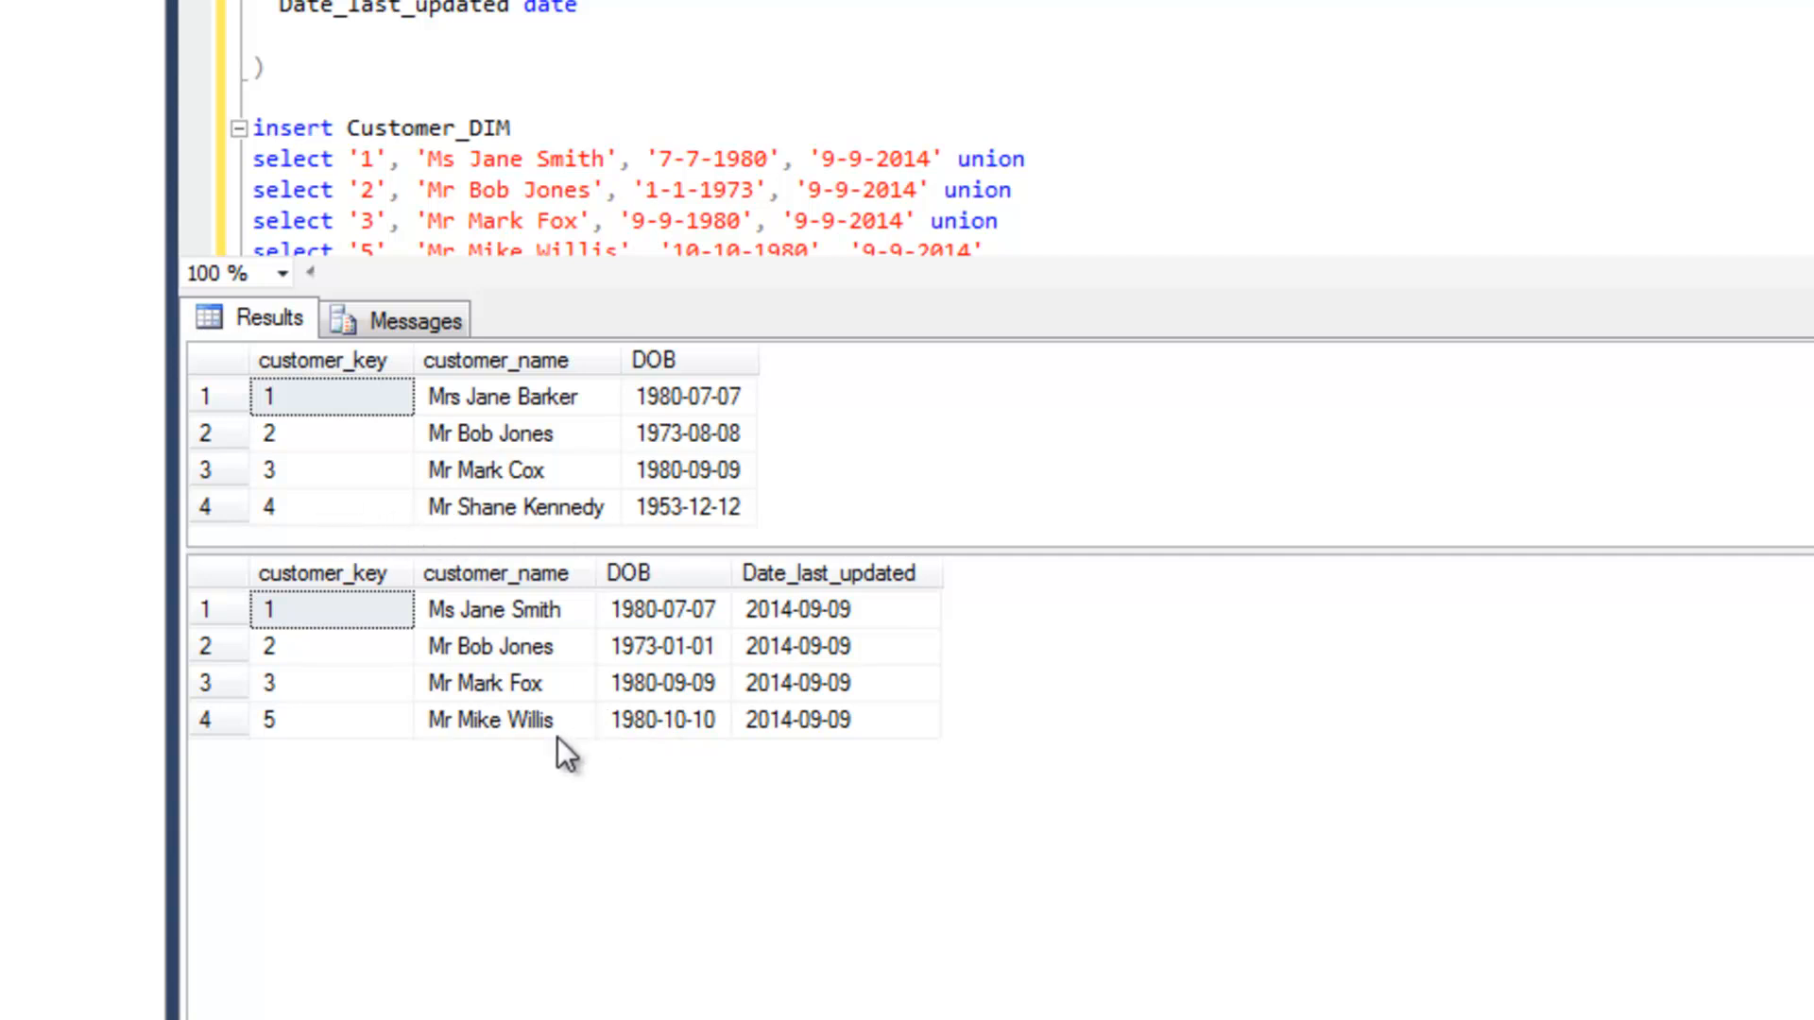
pyautogui.moveTo(452, 526)
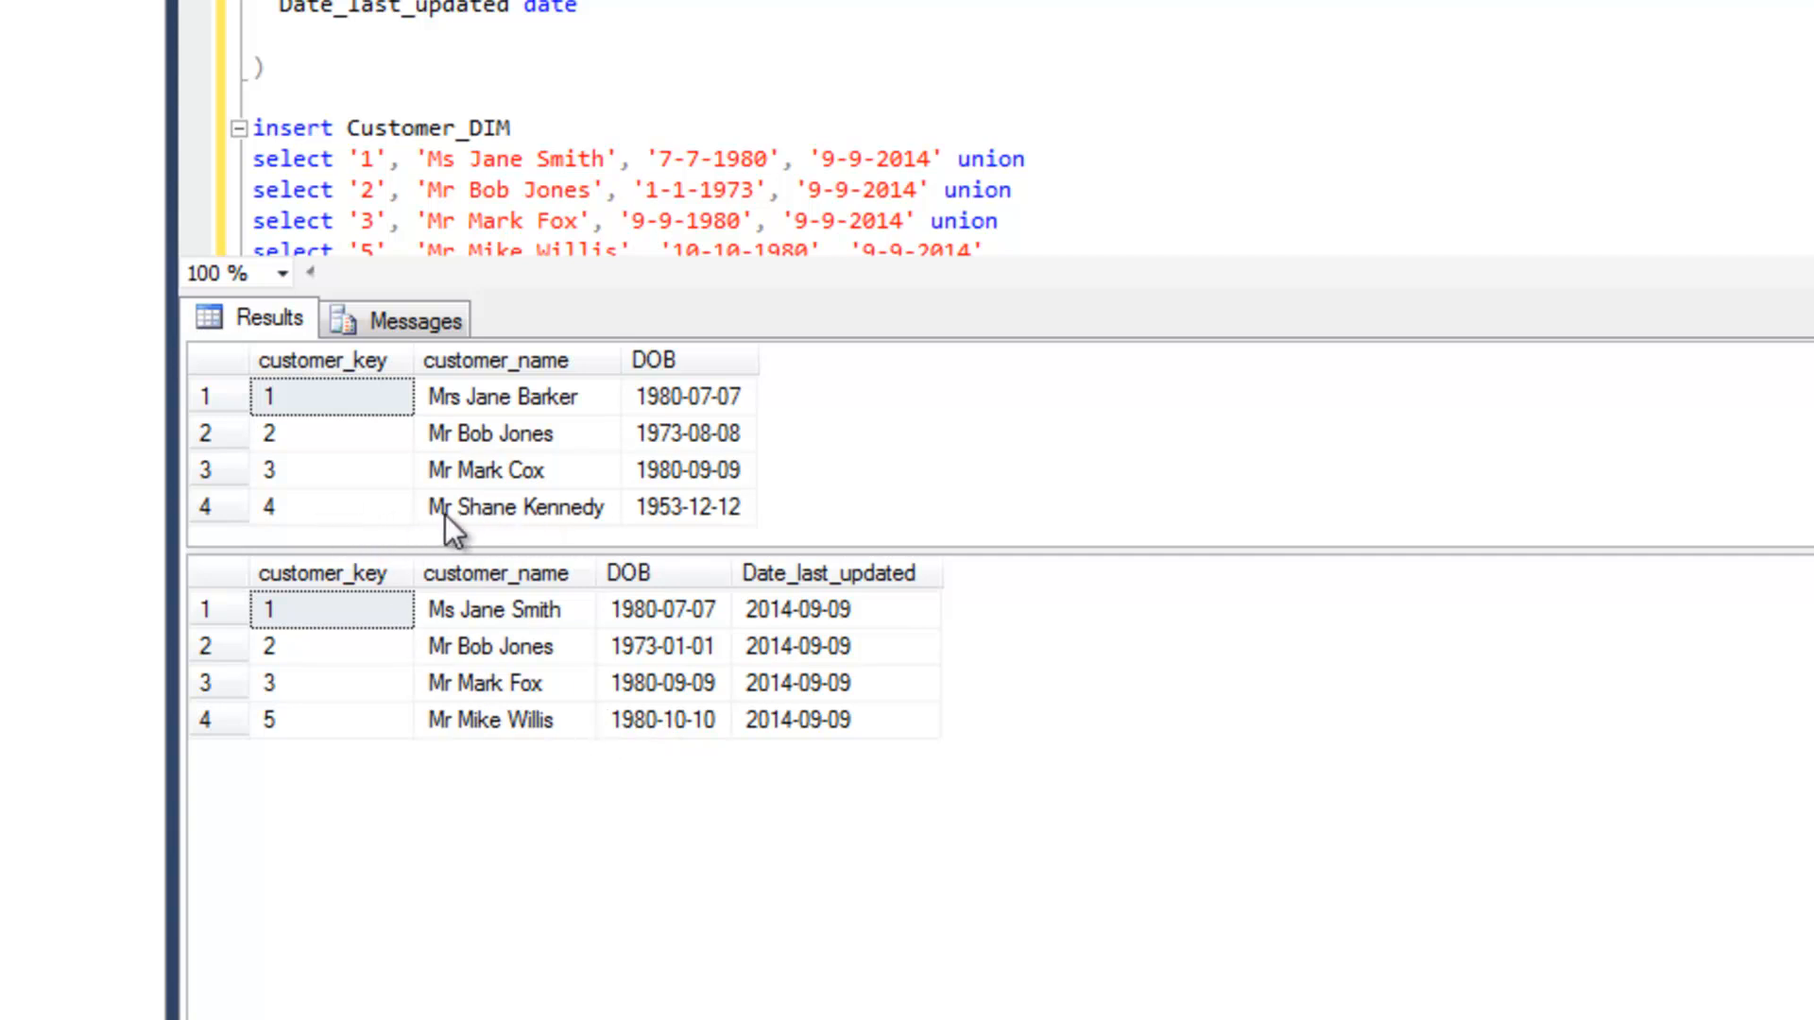
pyautogui.moveTo(293, 530)
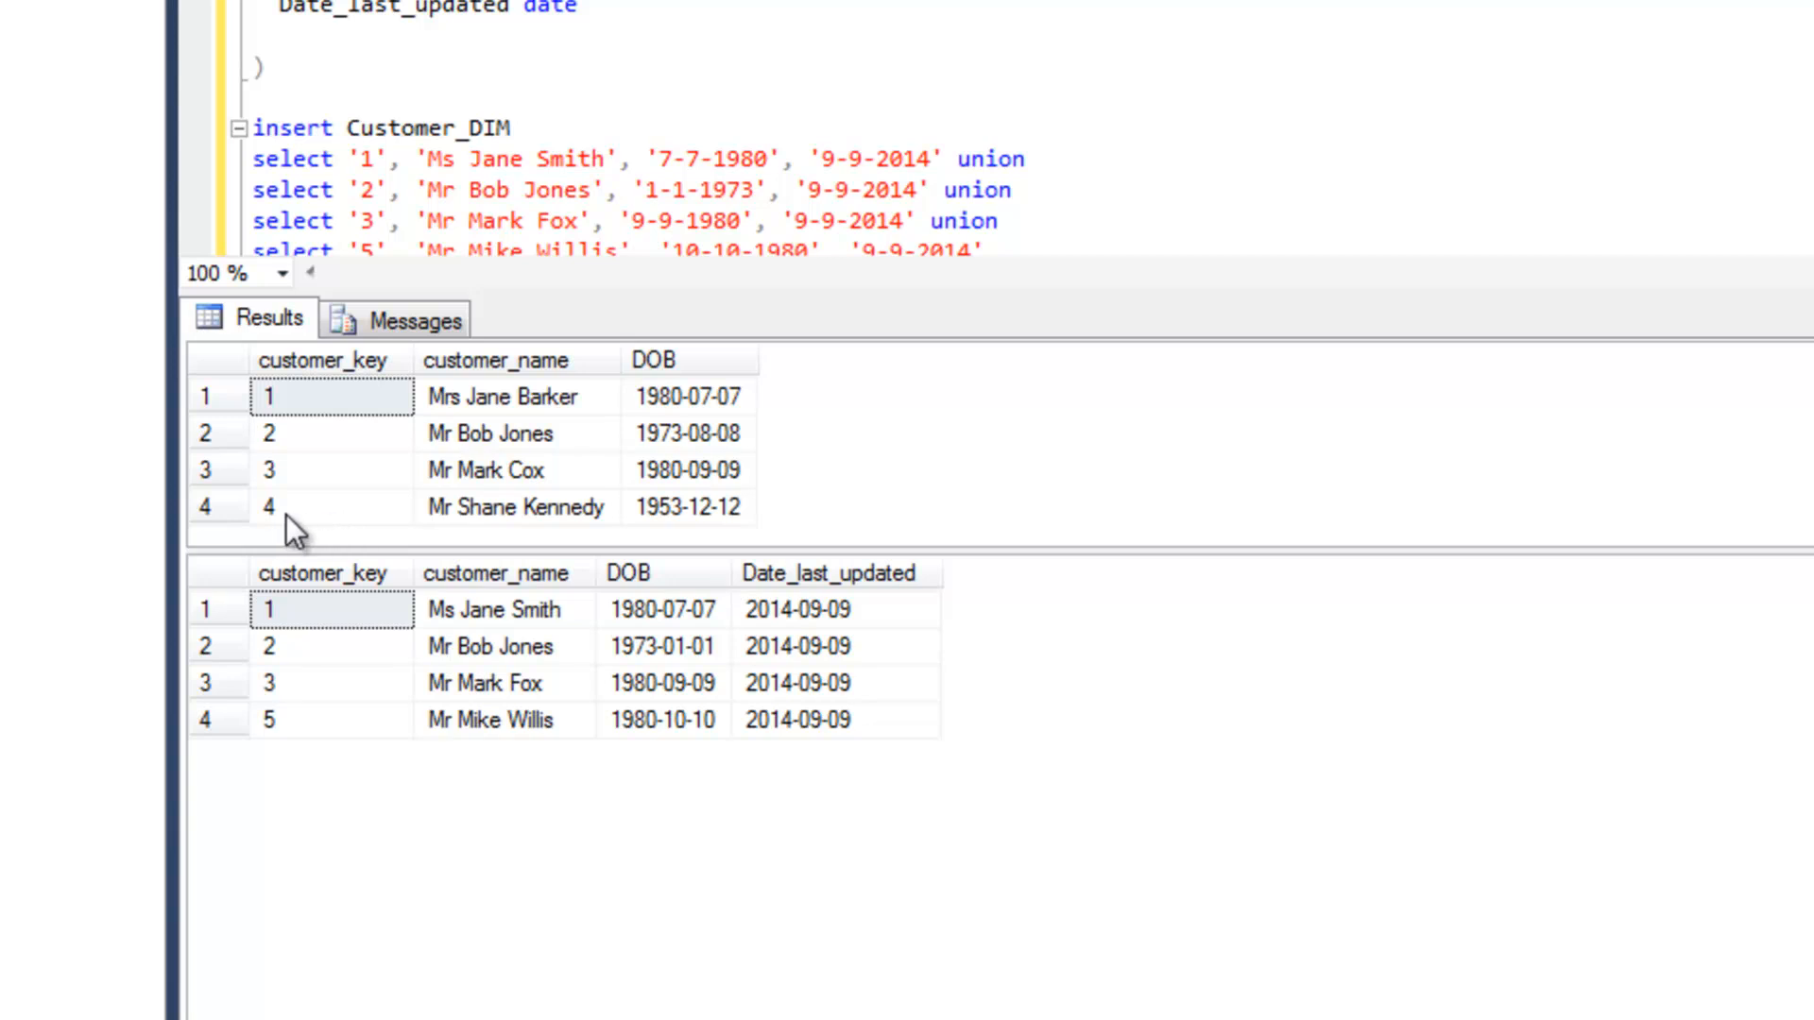
pyautogui.moveTo(509, 731)
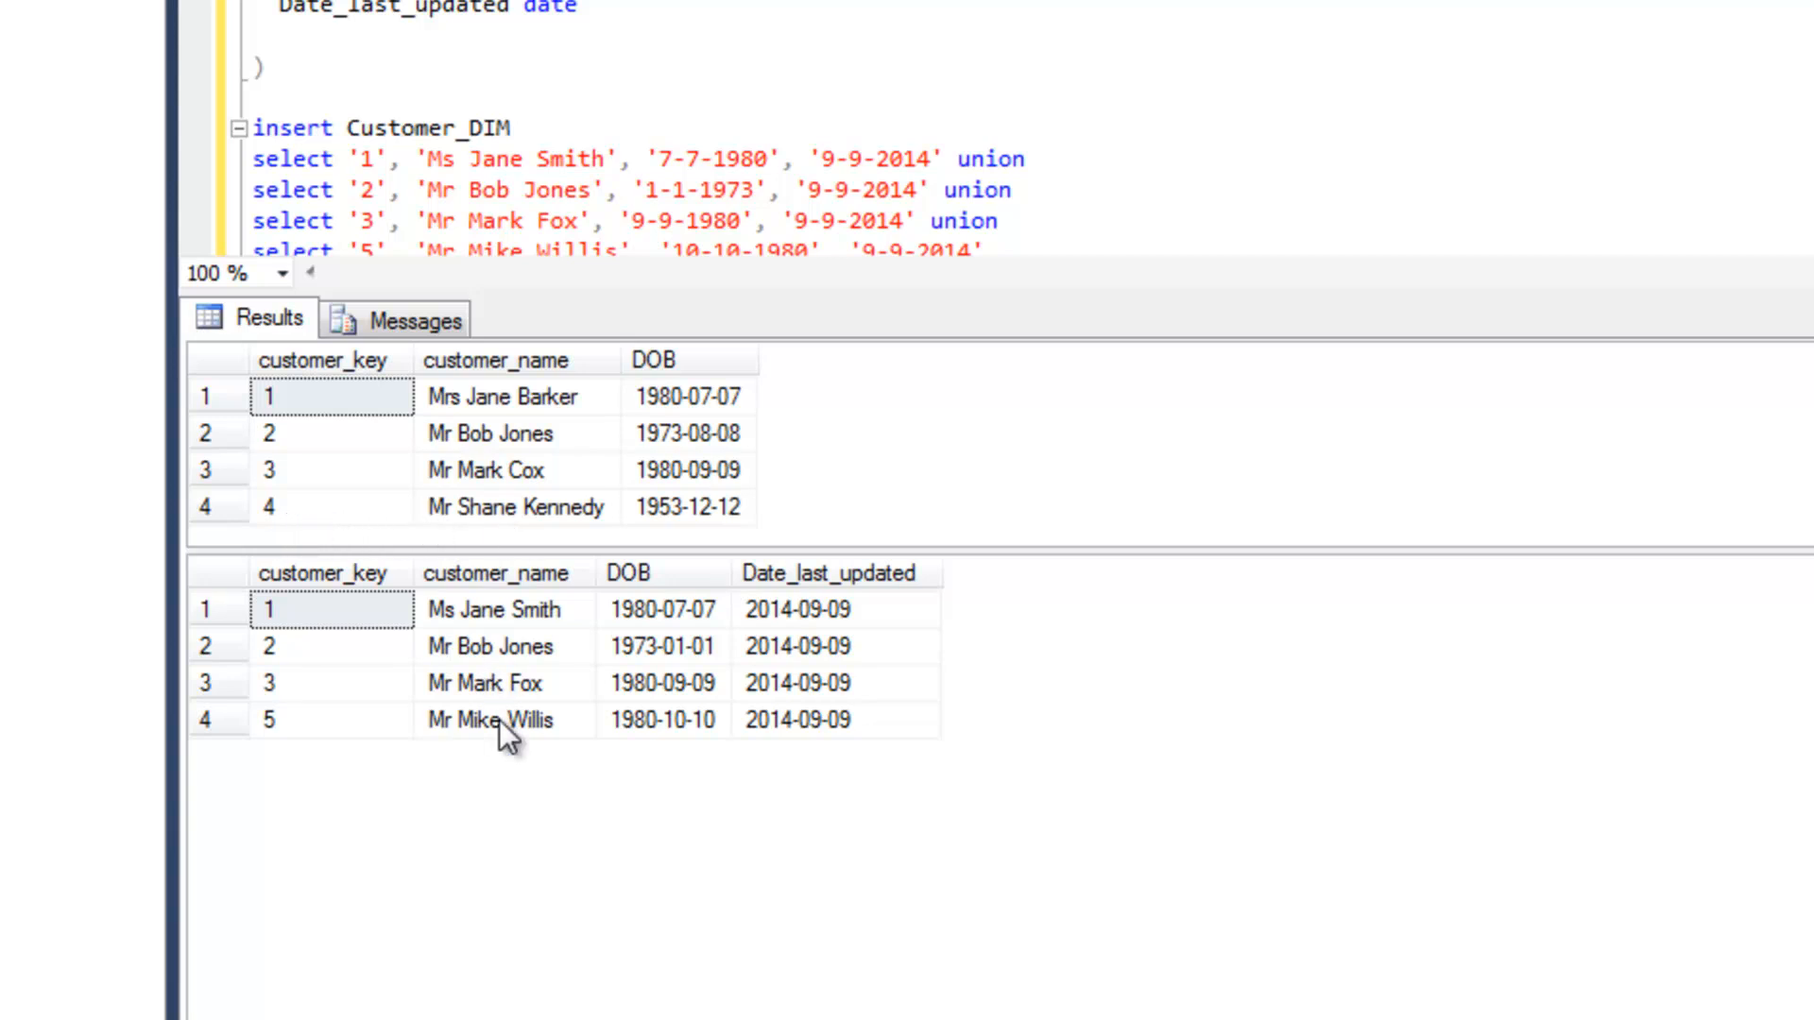
pyautogui.moveTo(553, 617)
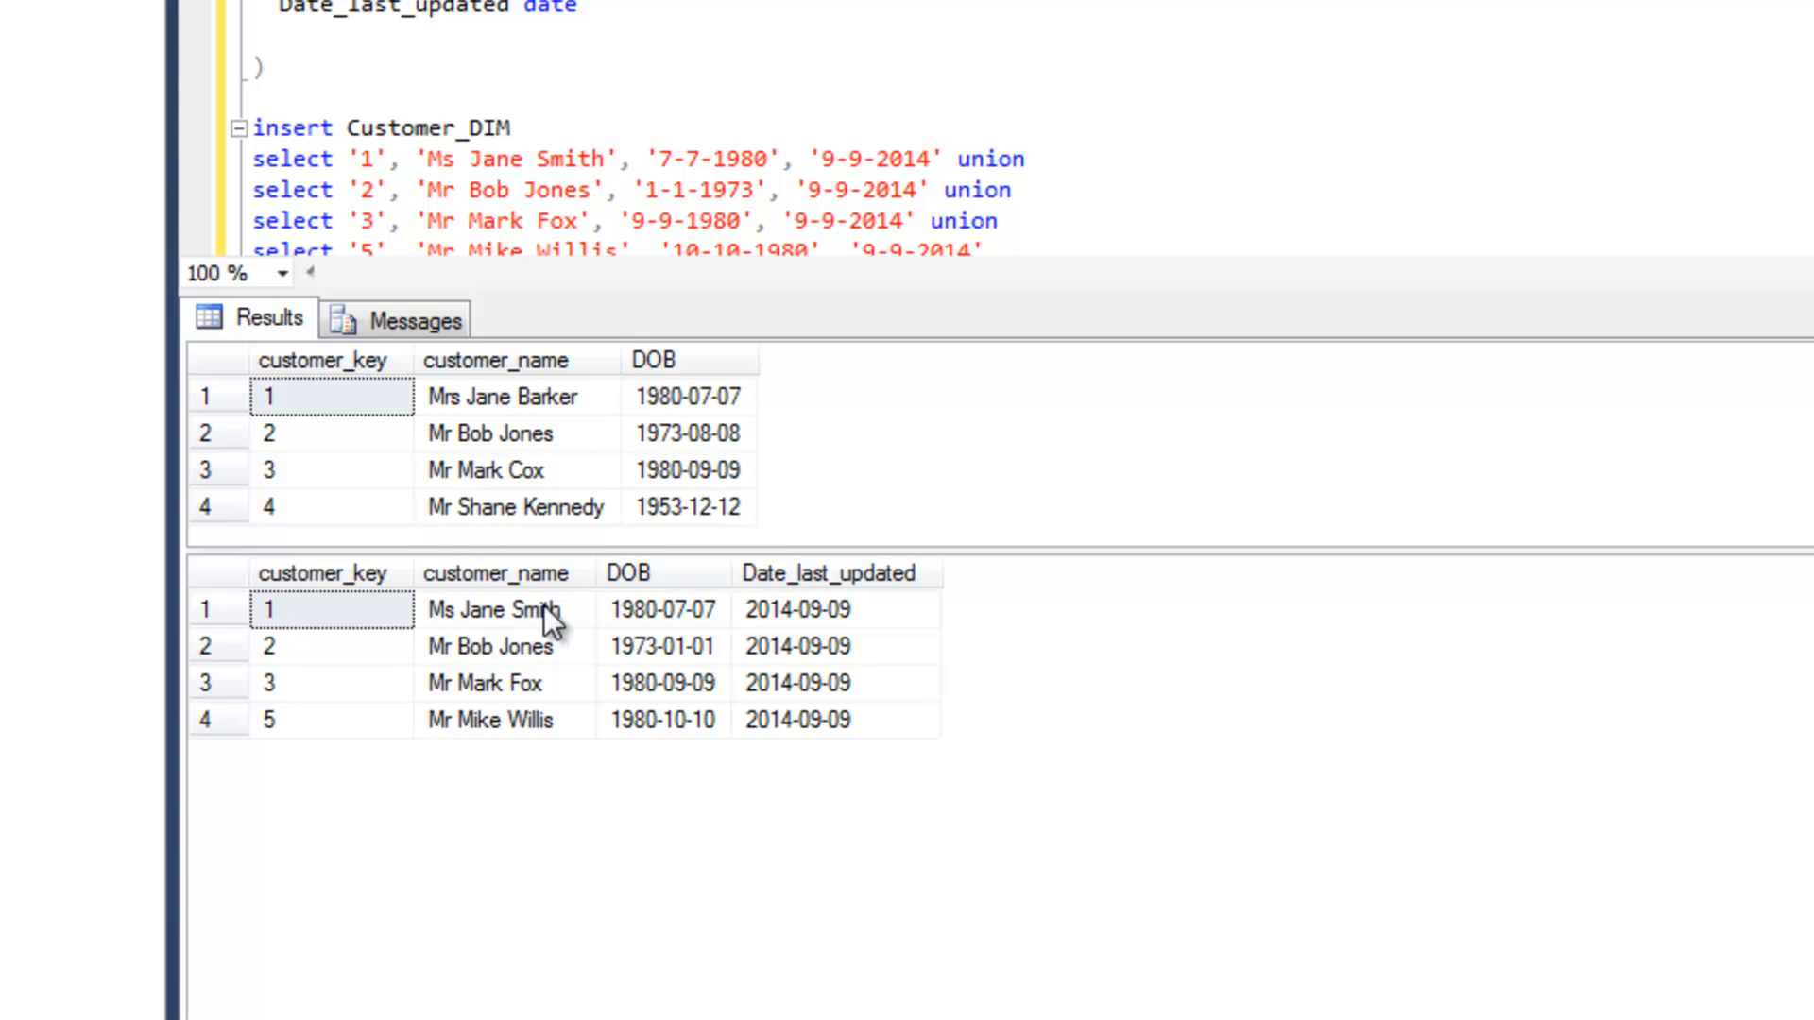
pyautogui.moveTo(537, 766)
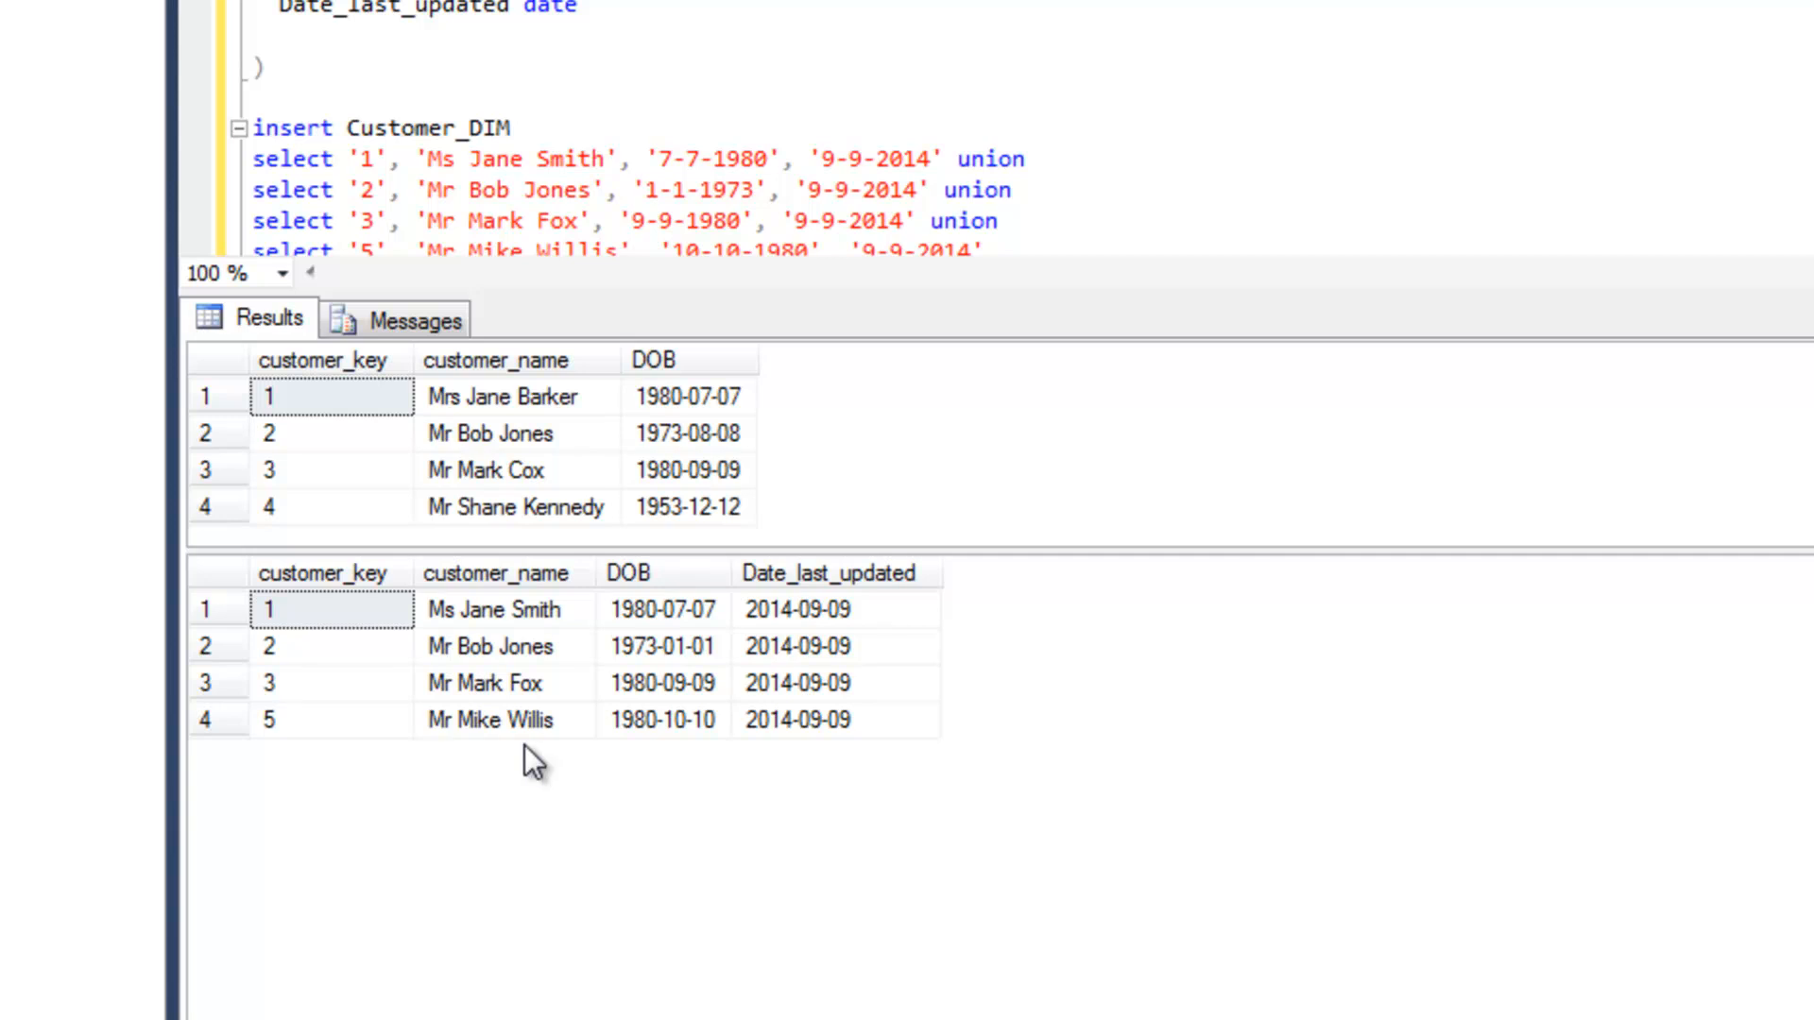
pyautogui.moveTo(399, 432)
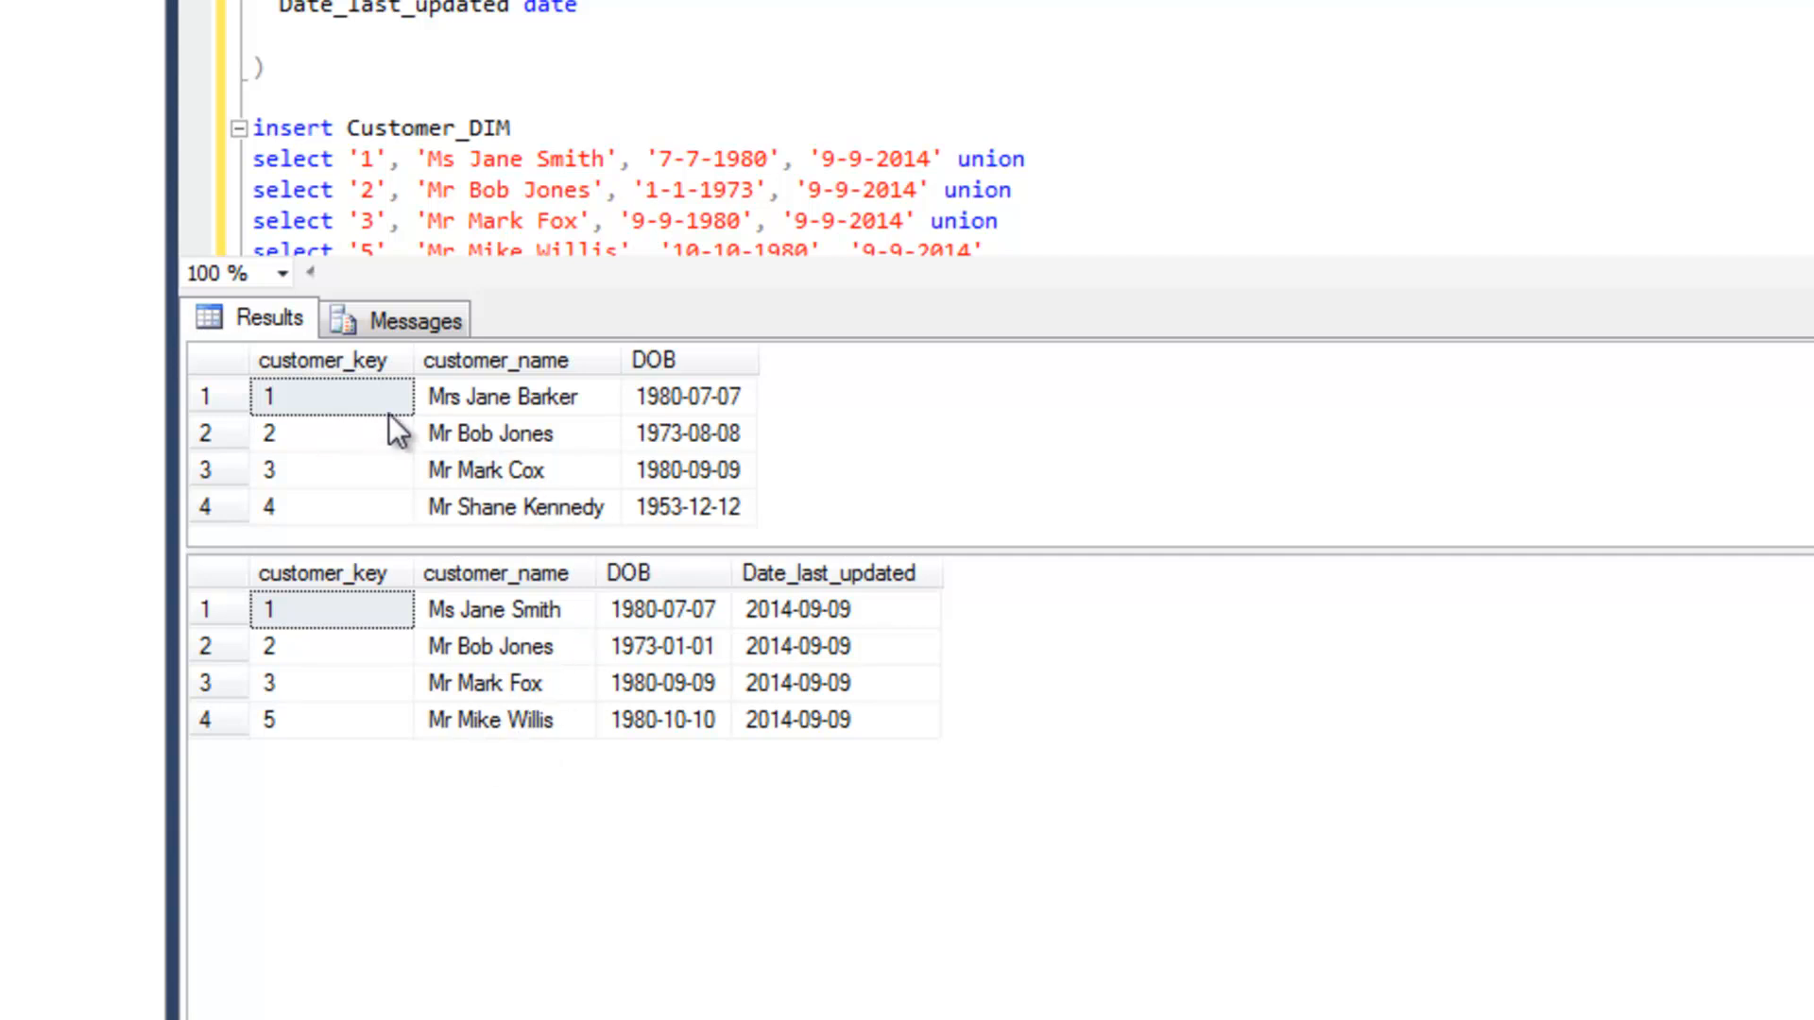
pyautogui.moveTo(452, 418)
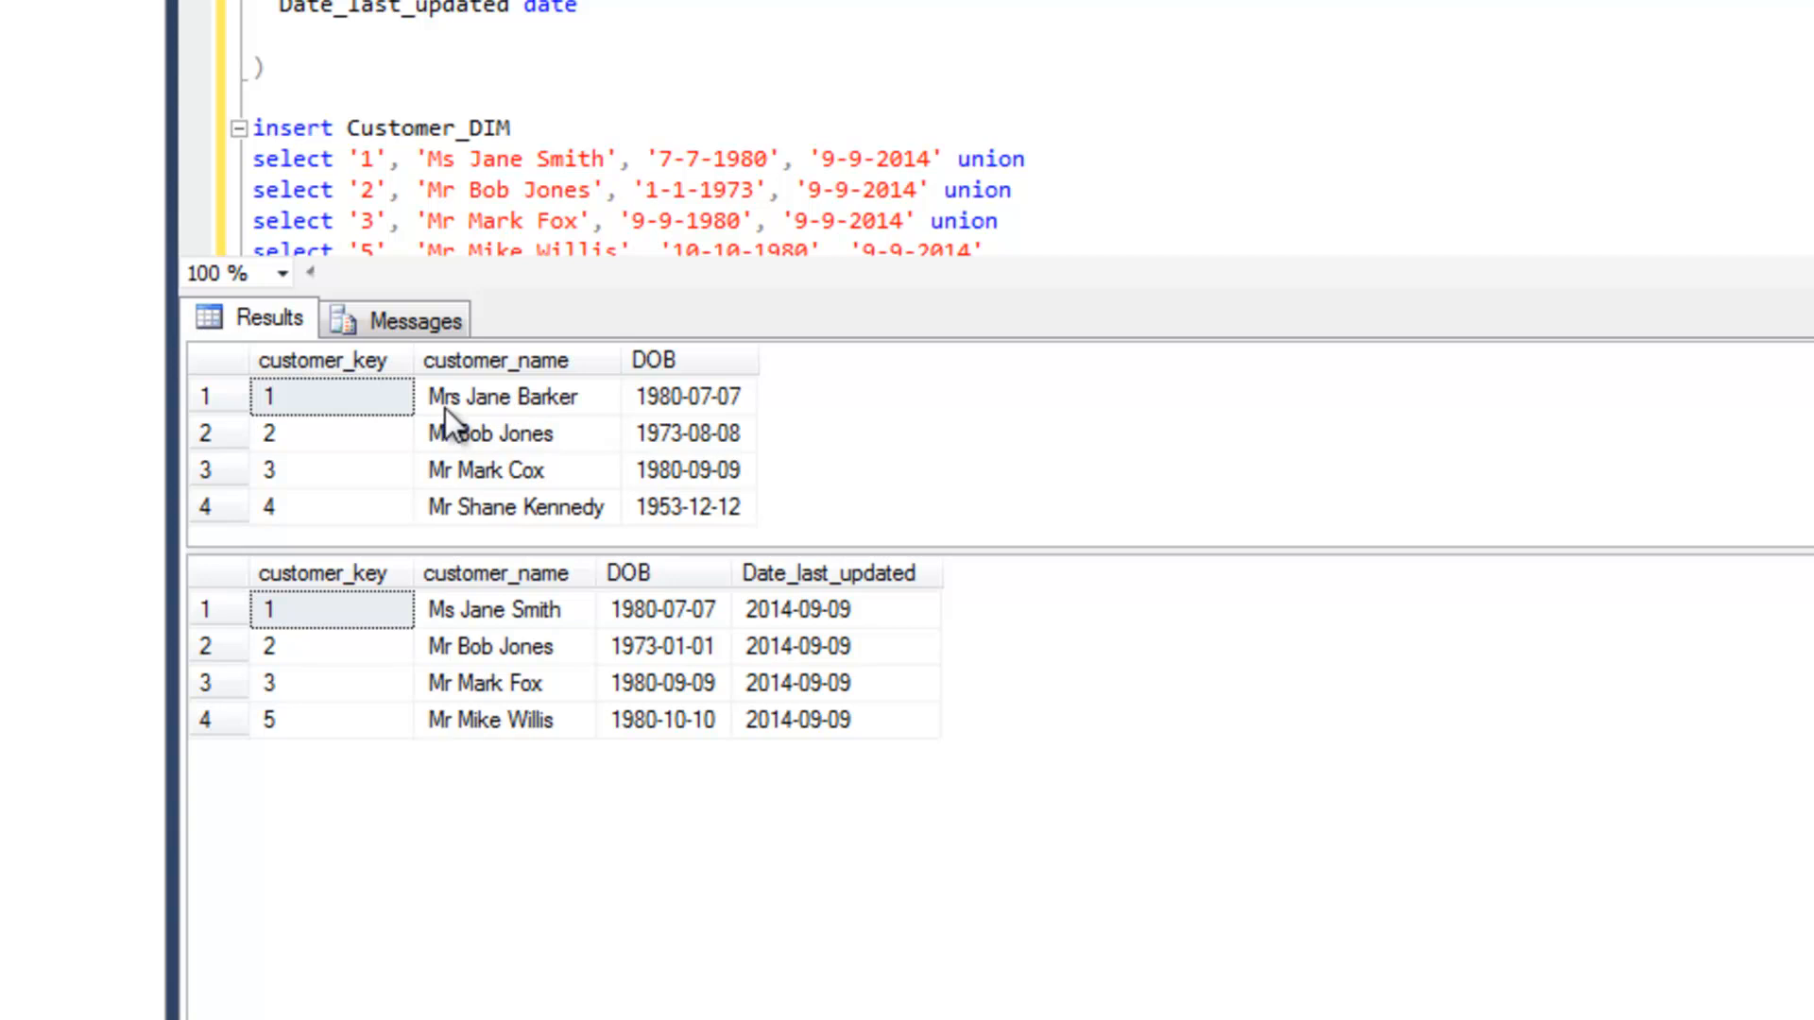
pyautogui.moveTo(550, 417)
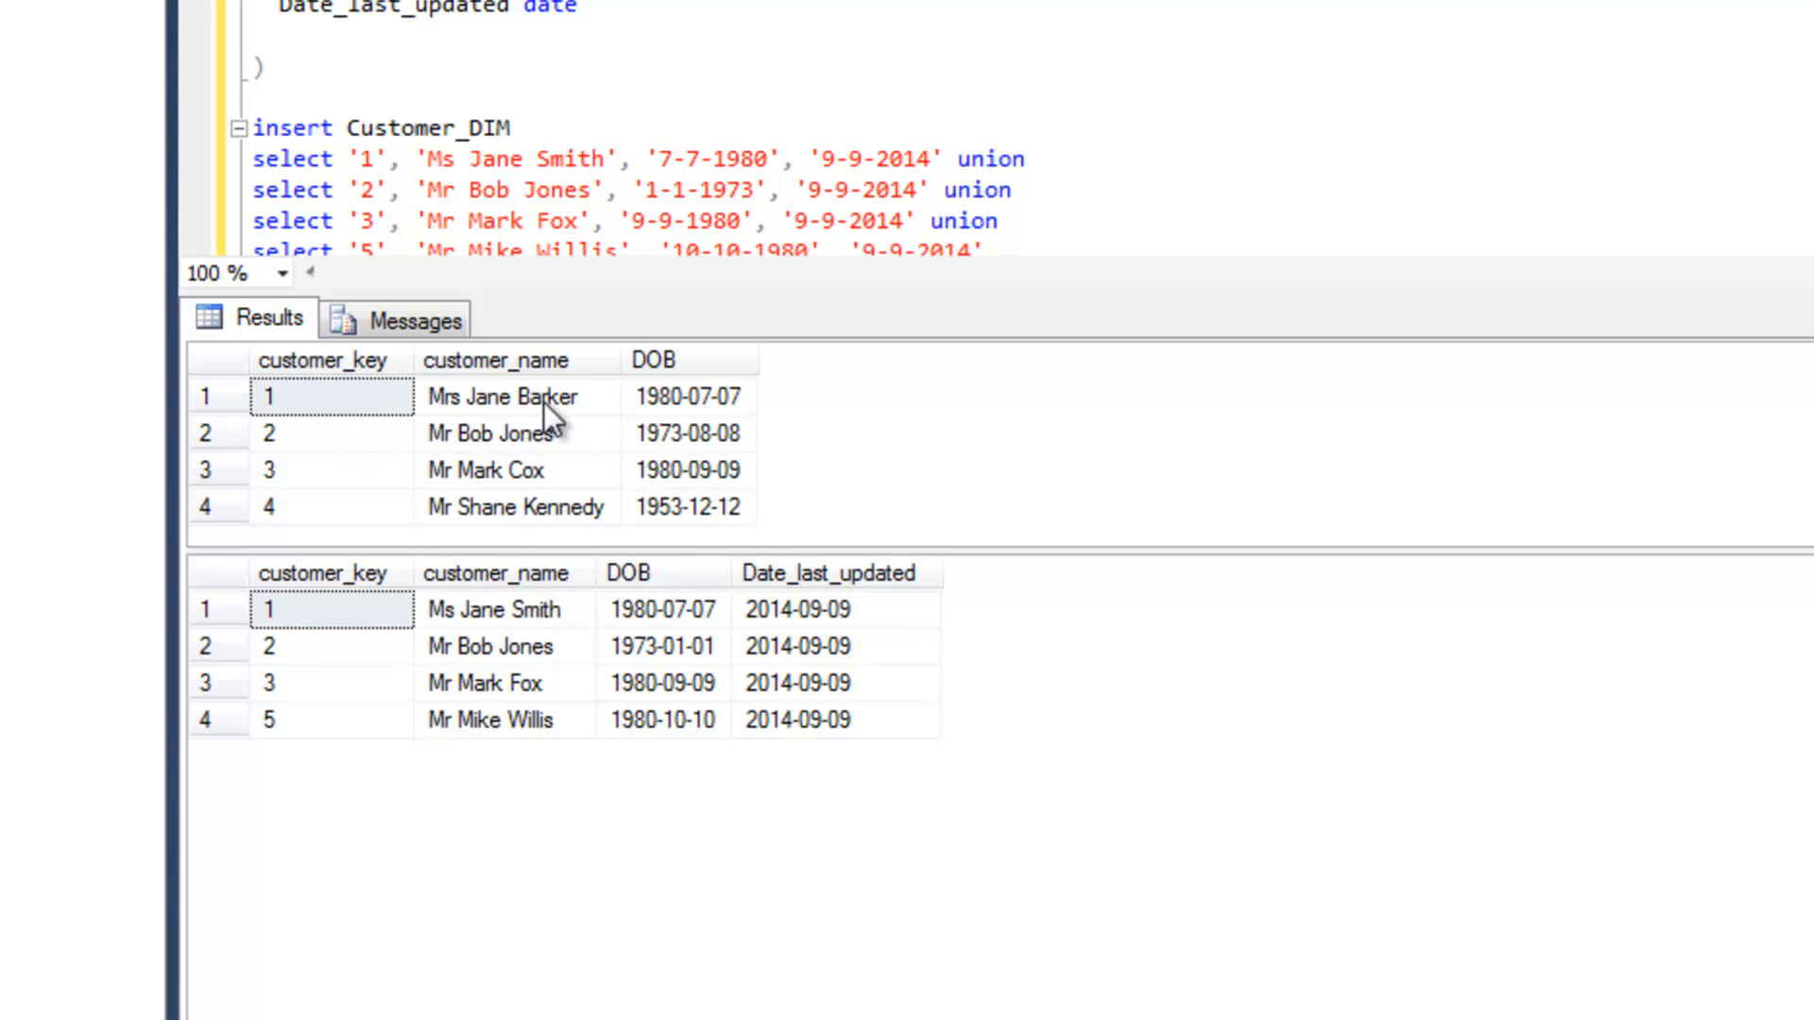
pyautogui.moveTo(437, 434)
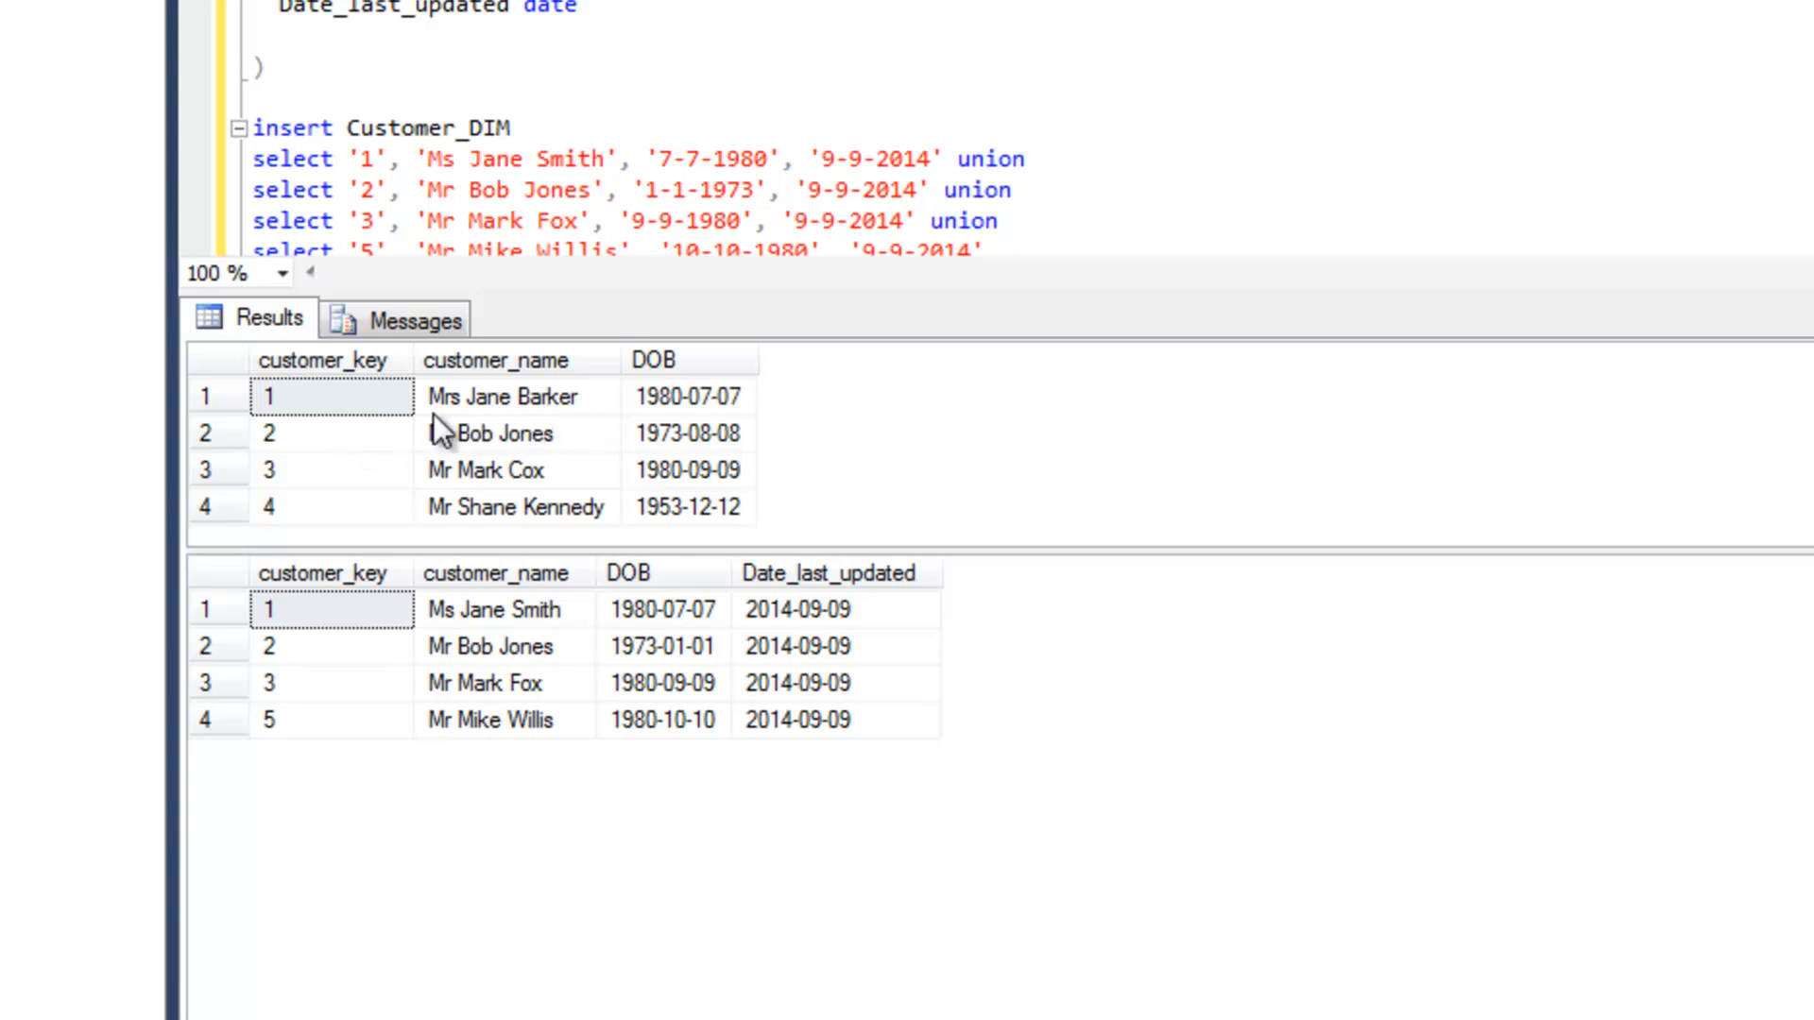
pyautogui.moveTo(538, 434)
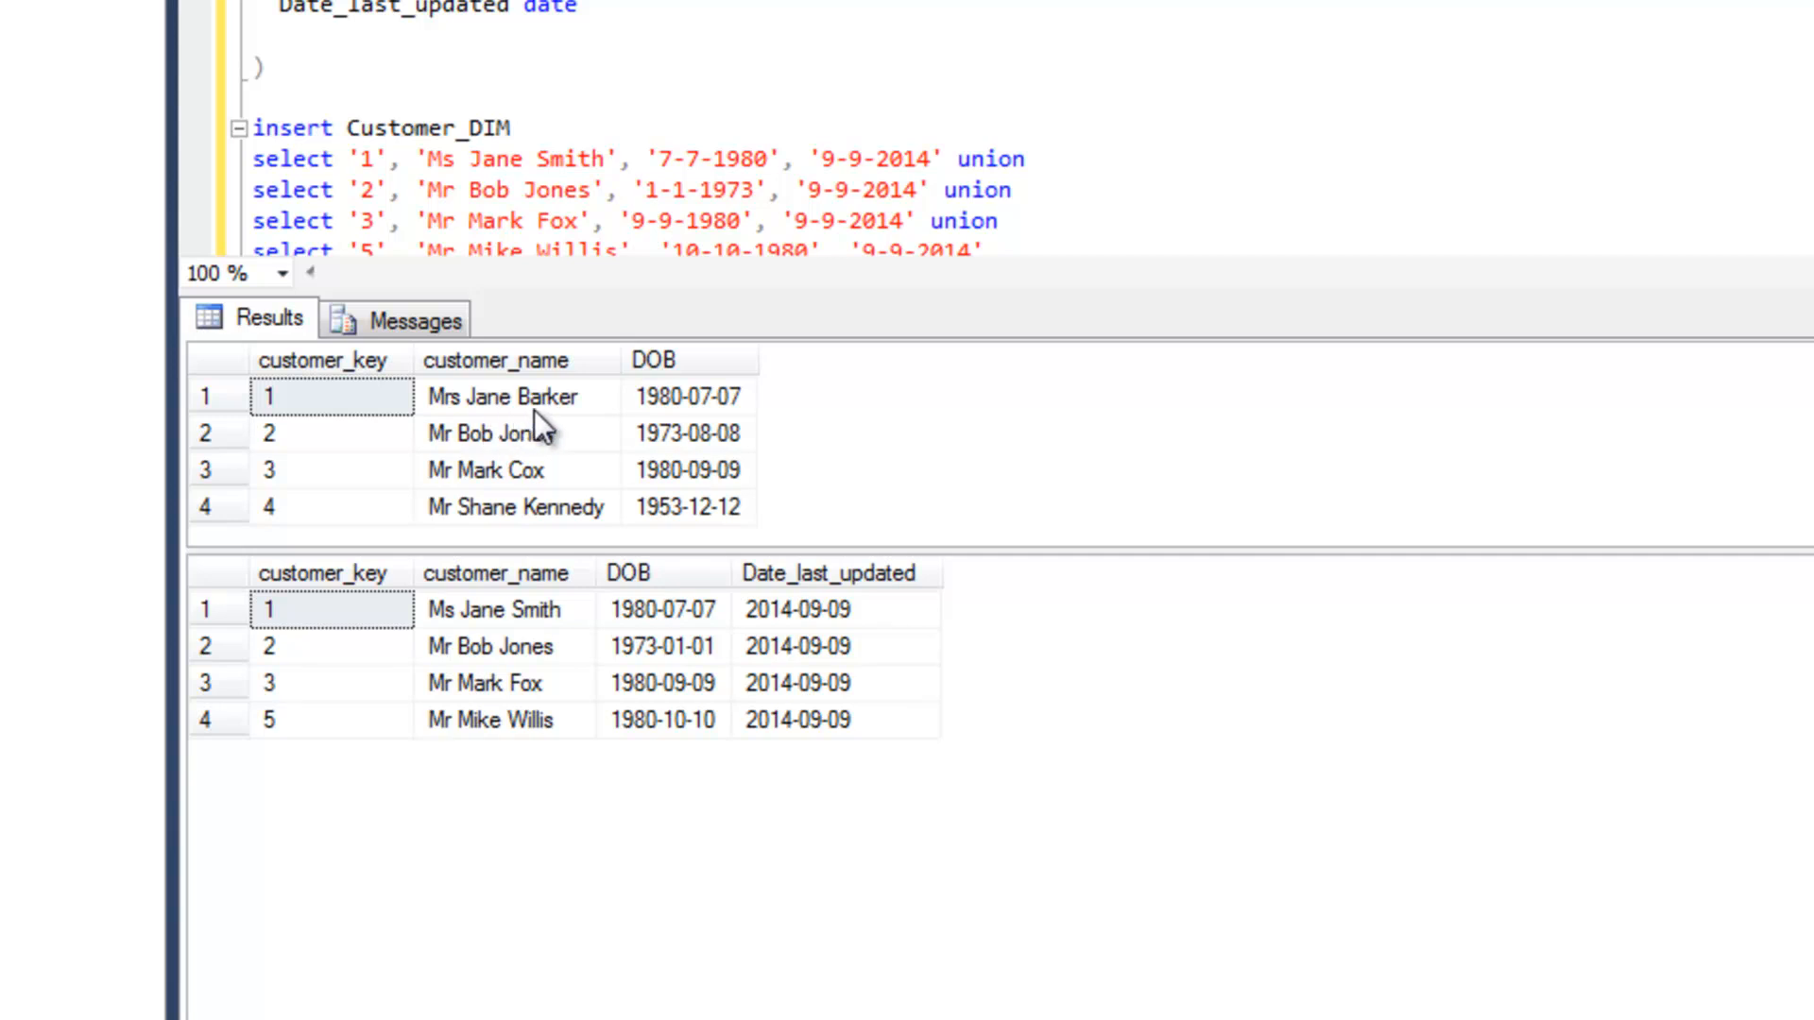
pyautogui.moveTo(694, 416)
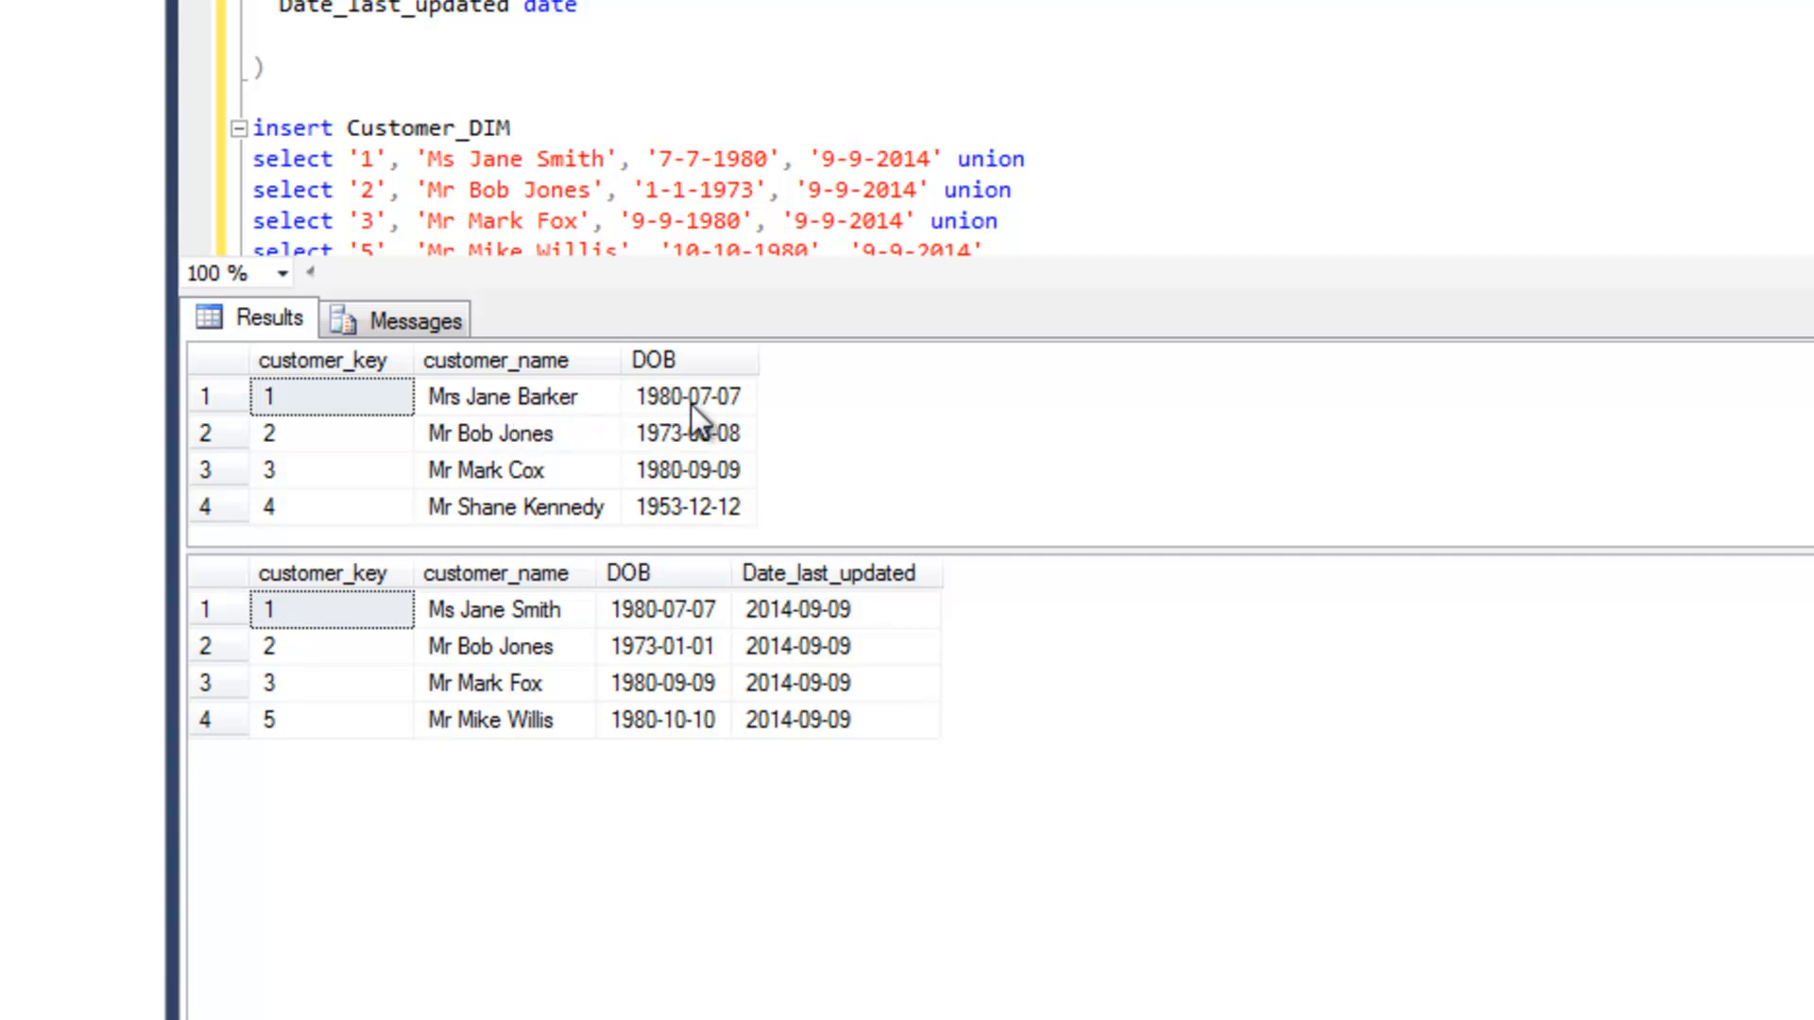
pyautogui.moveTo(468, 613)
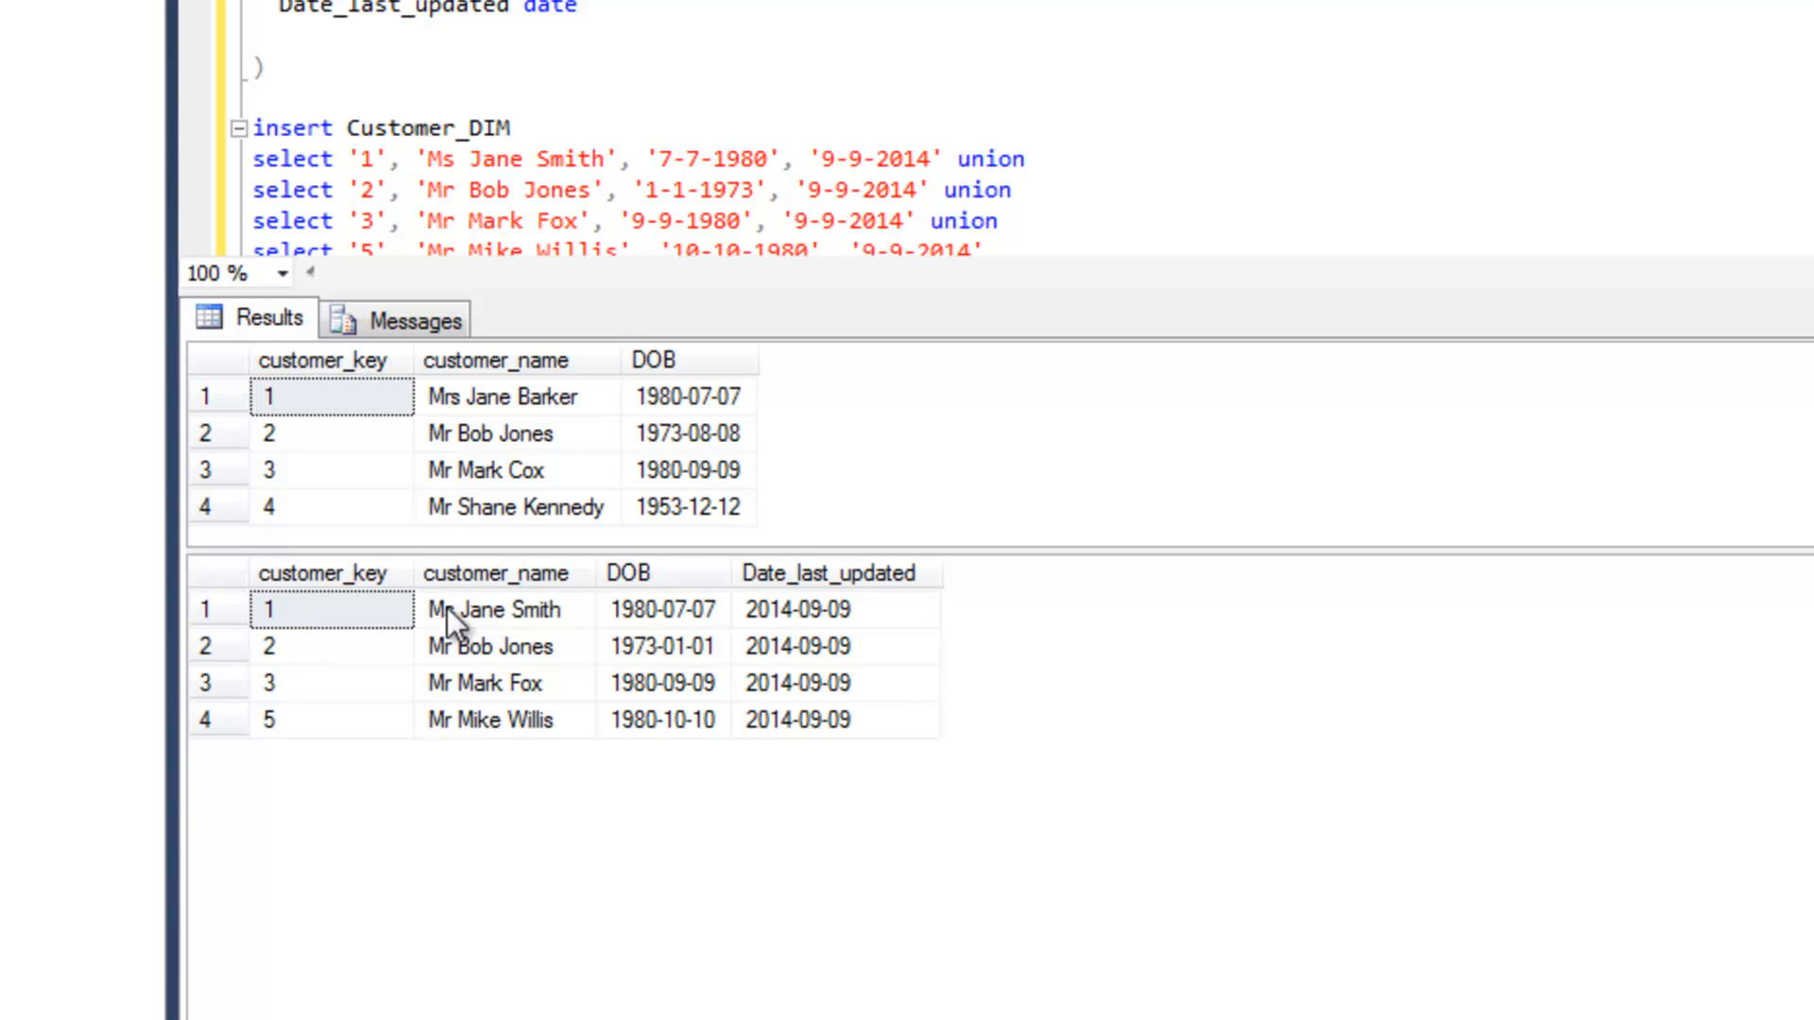
pyautogui.moveTo(544, 625)
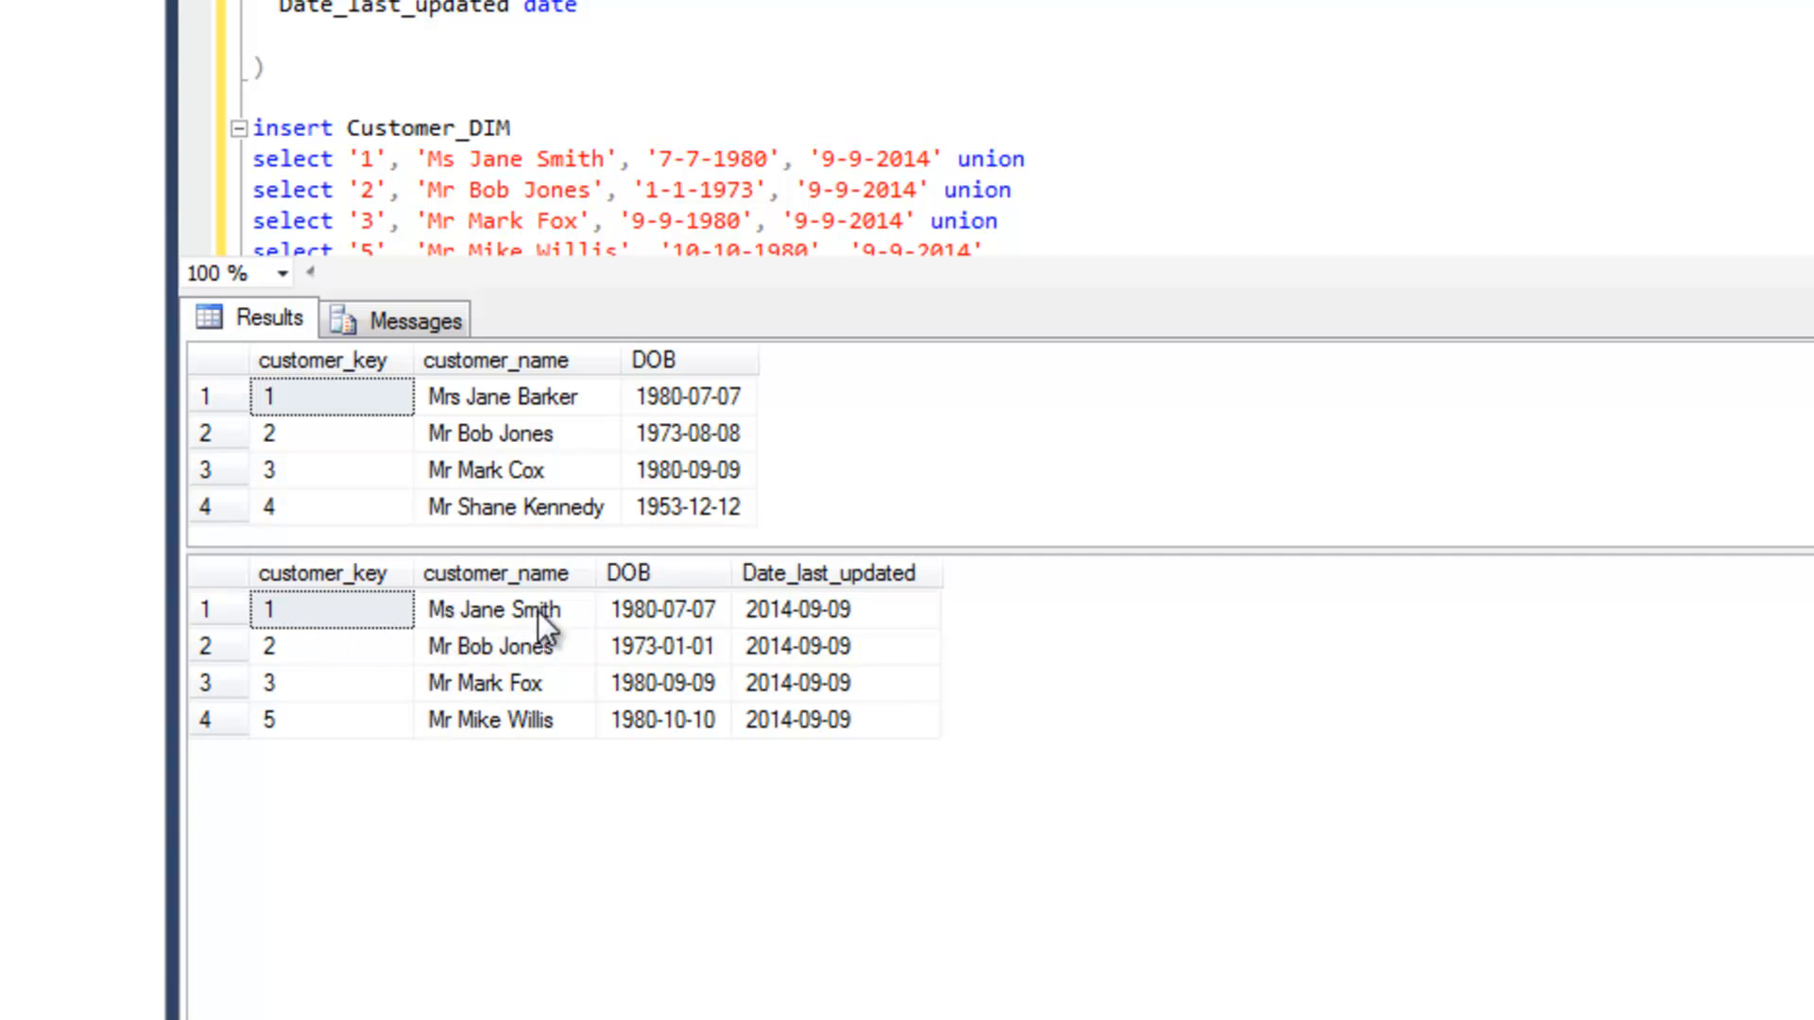
pyautogui.moveTo(515, 417)
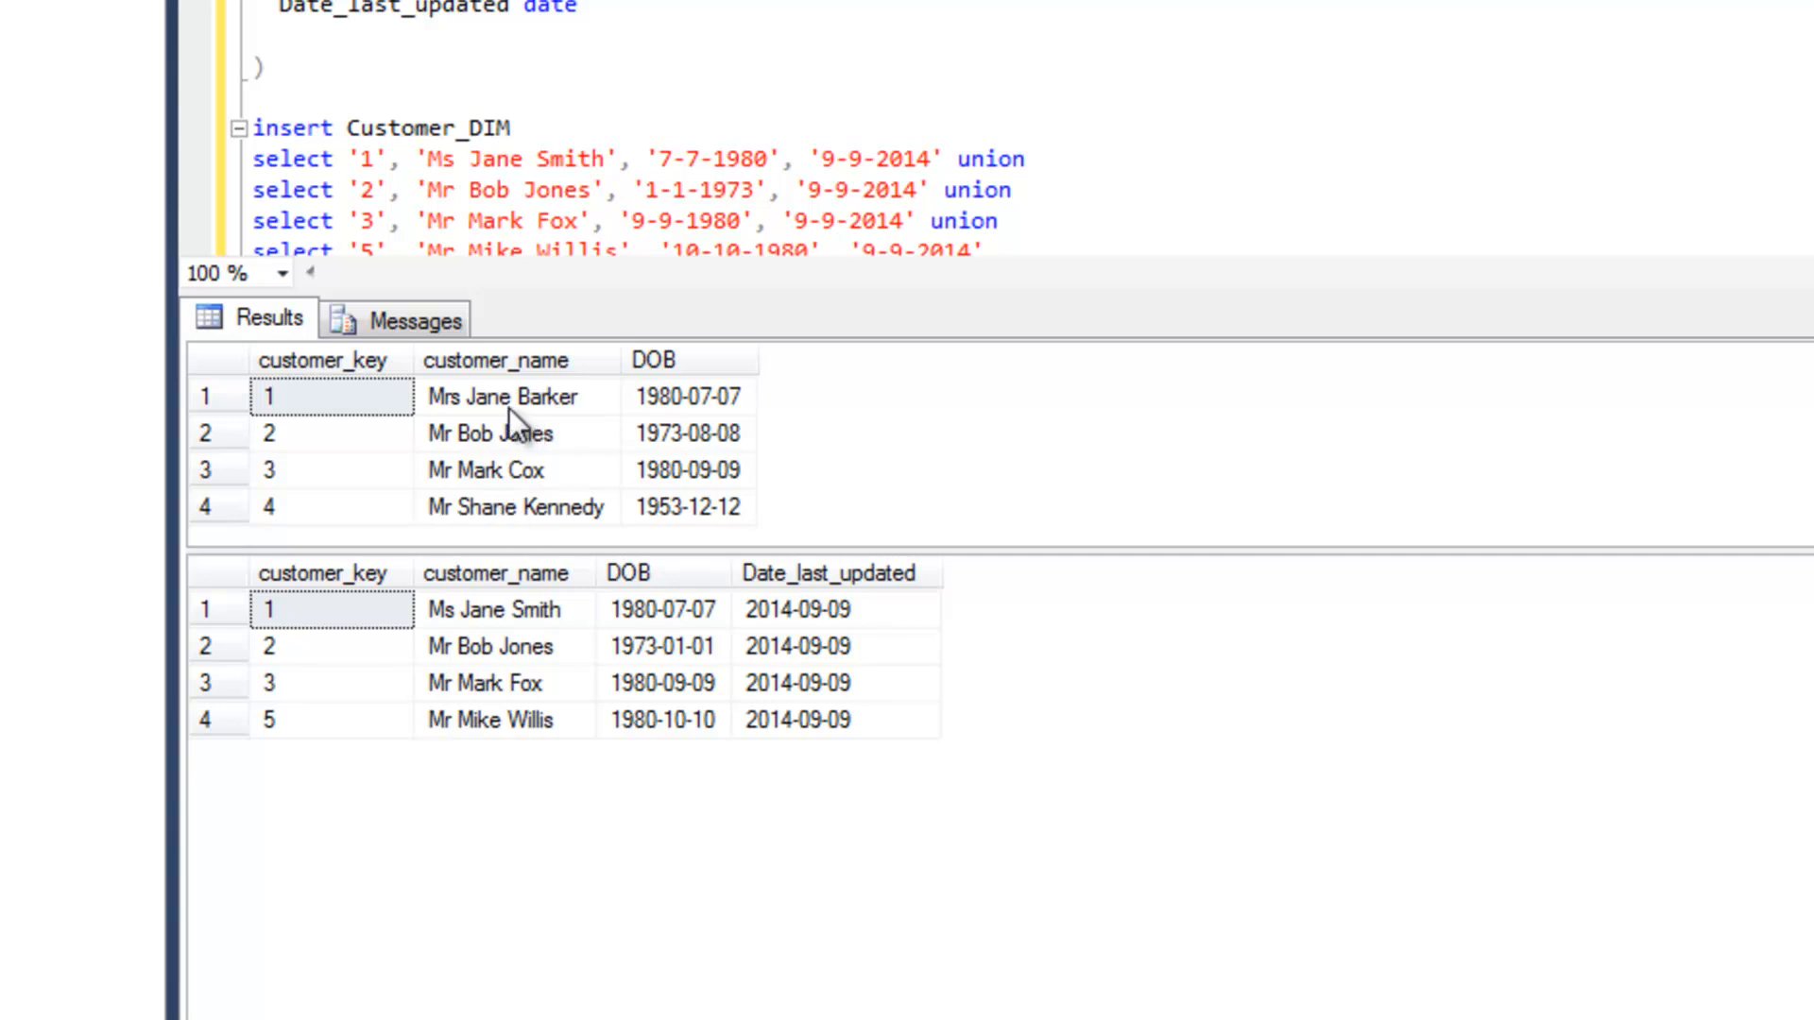
pyautogui.moveTo(468, 434)
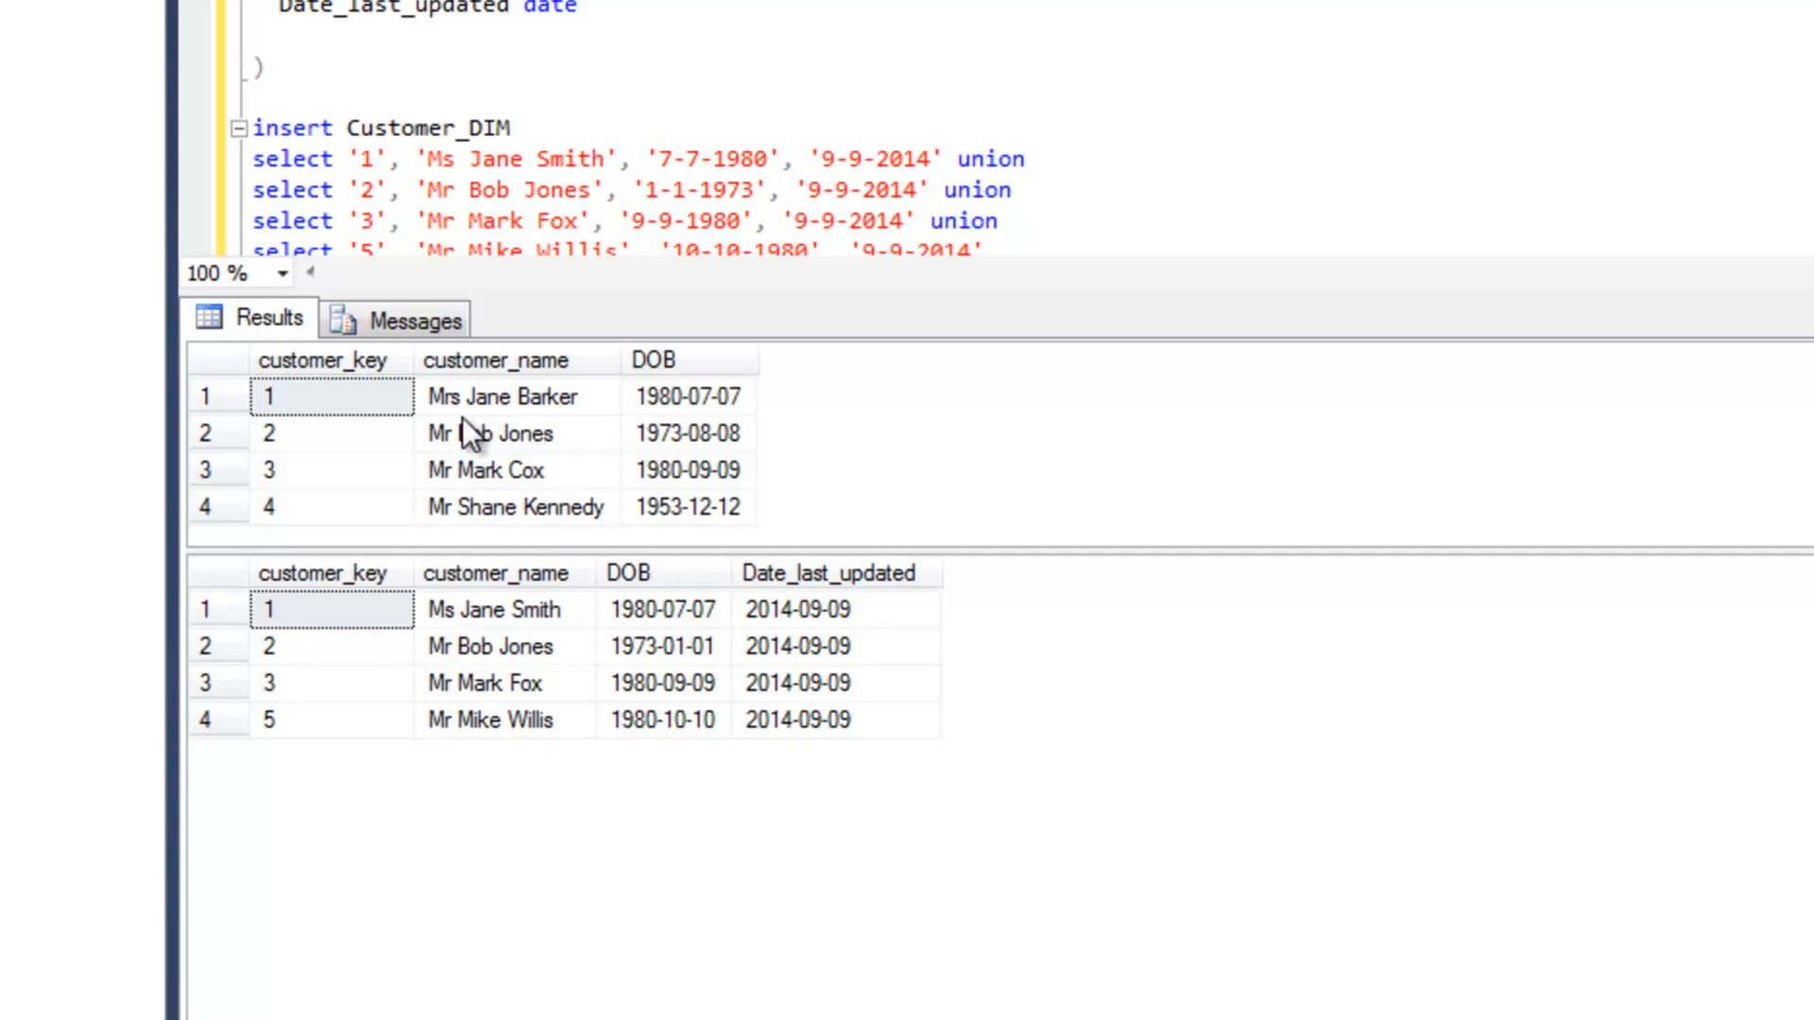
pyautogui.moveTo(387, 402)
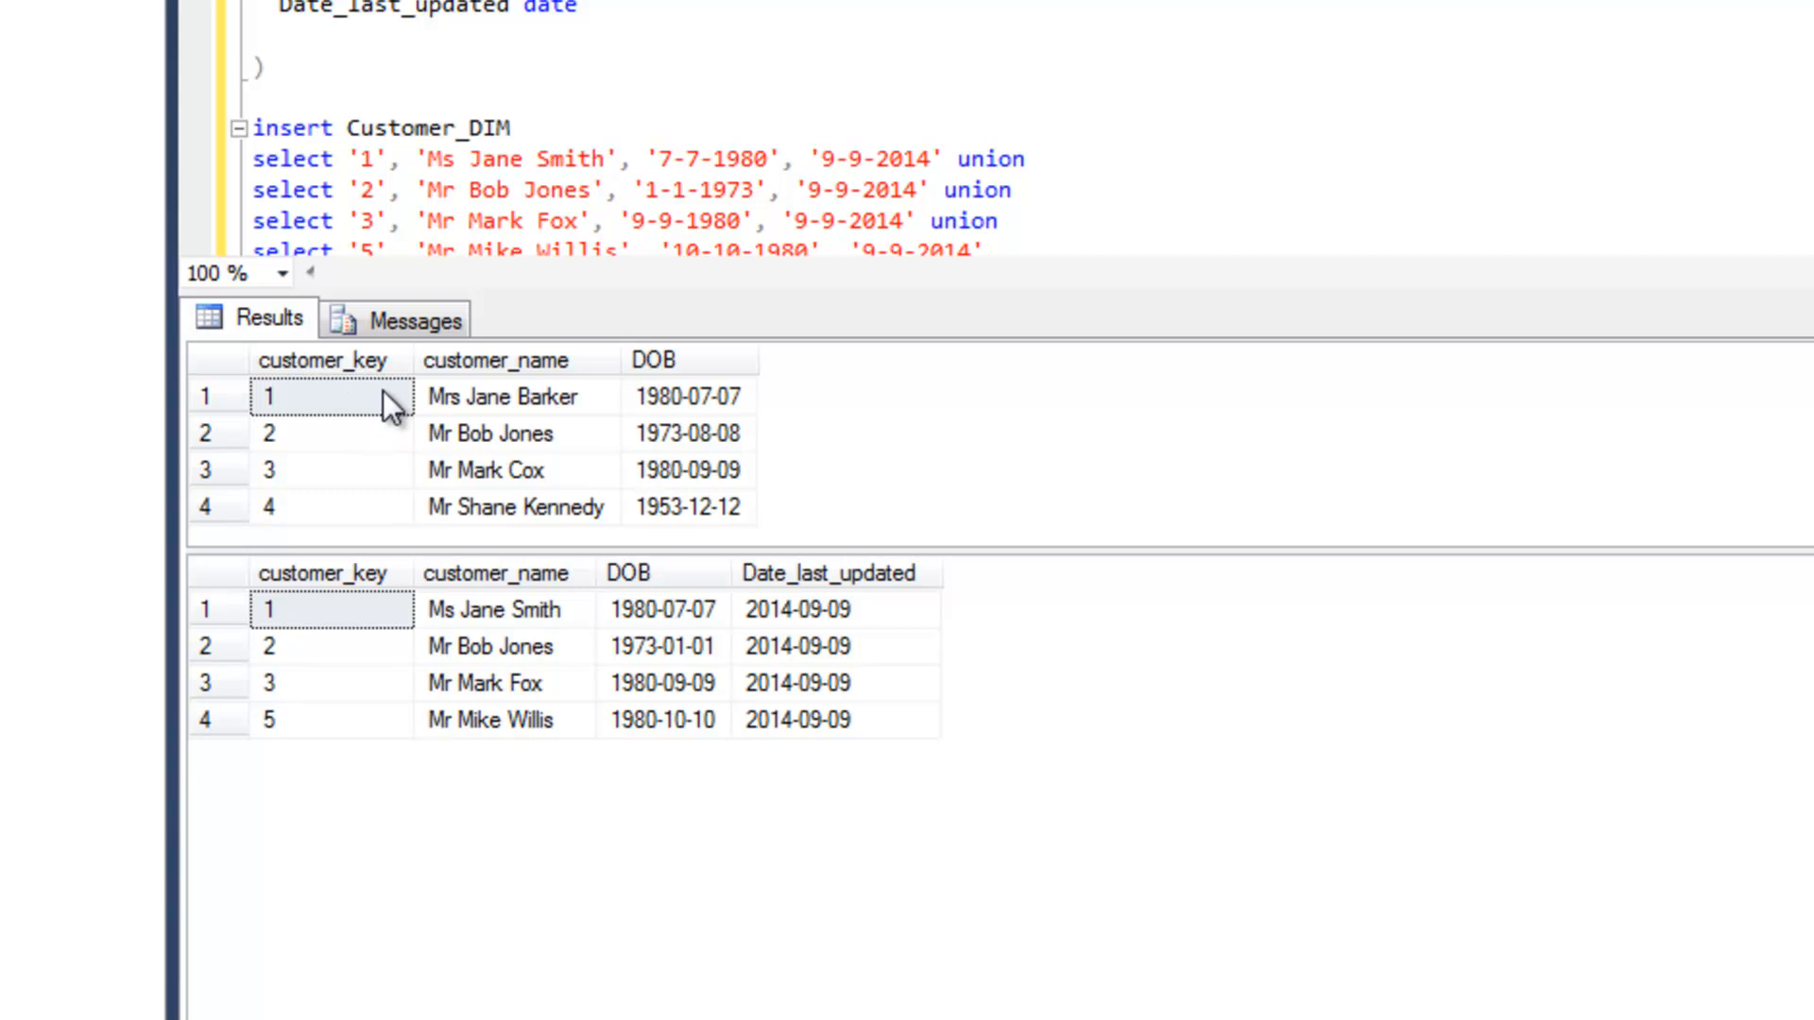
pyautogui.moveTo(359, 584)
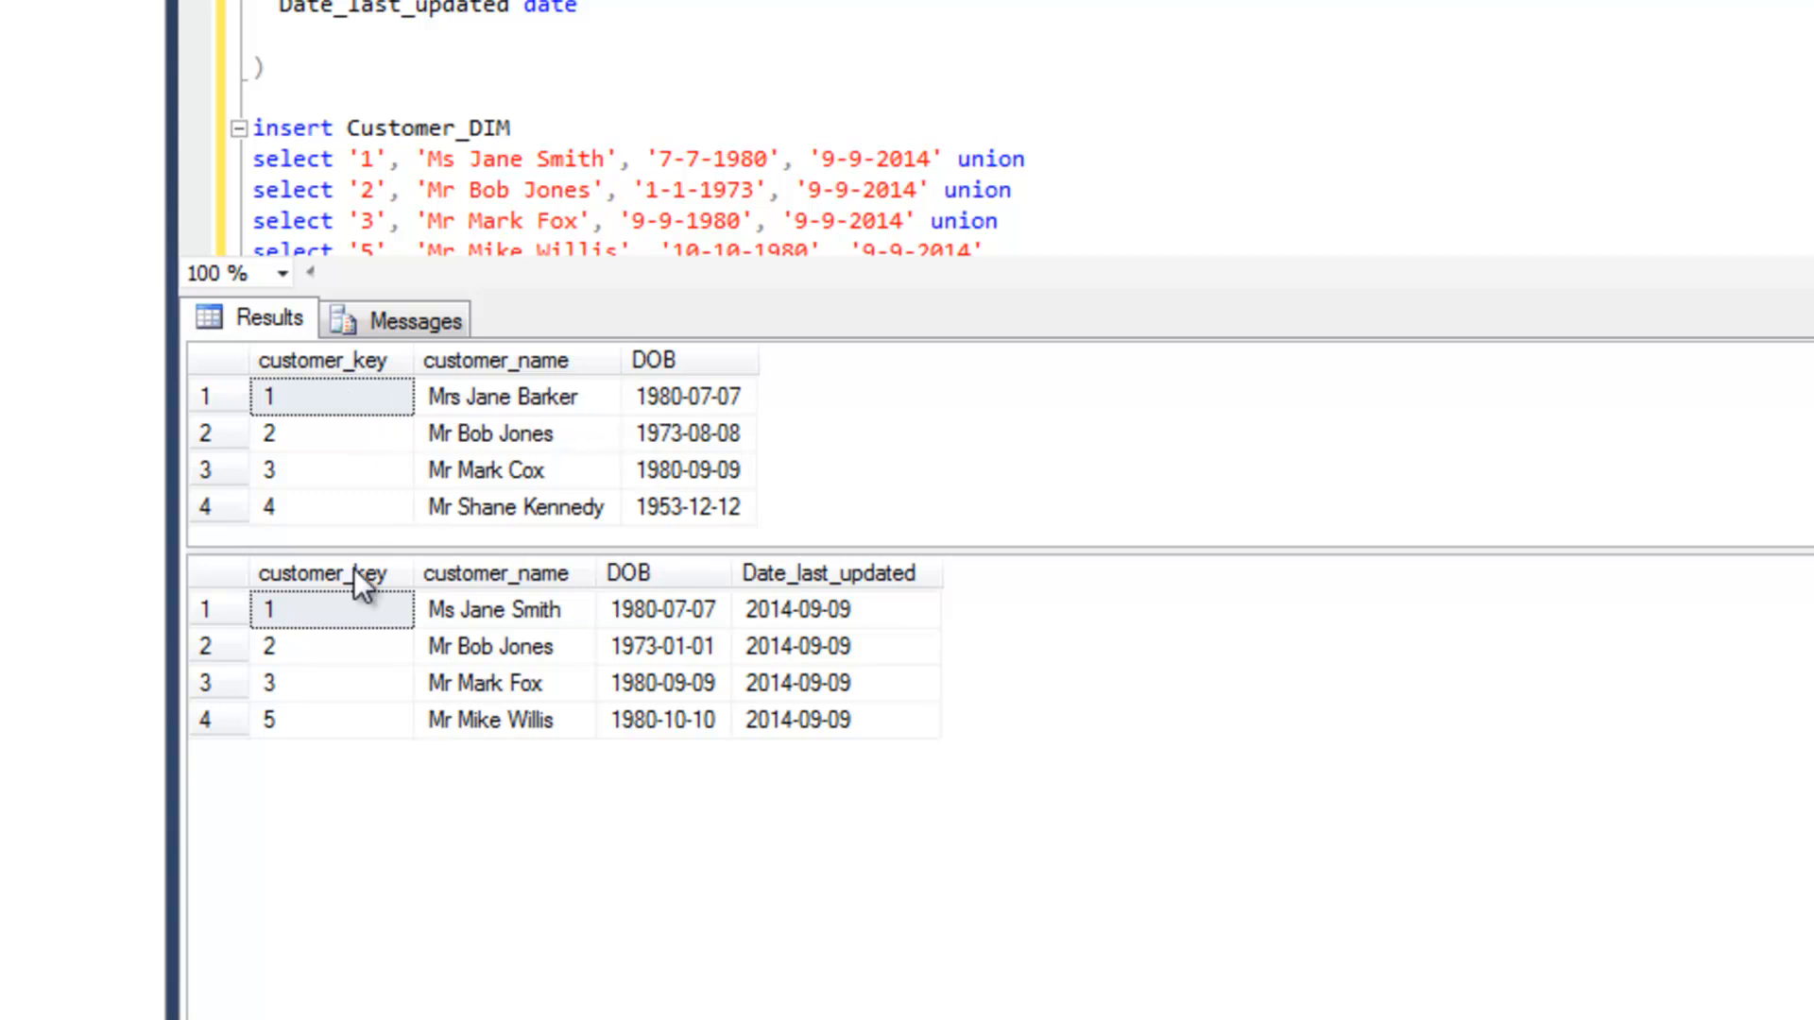
pyautogui.moveTo(522, 625)
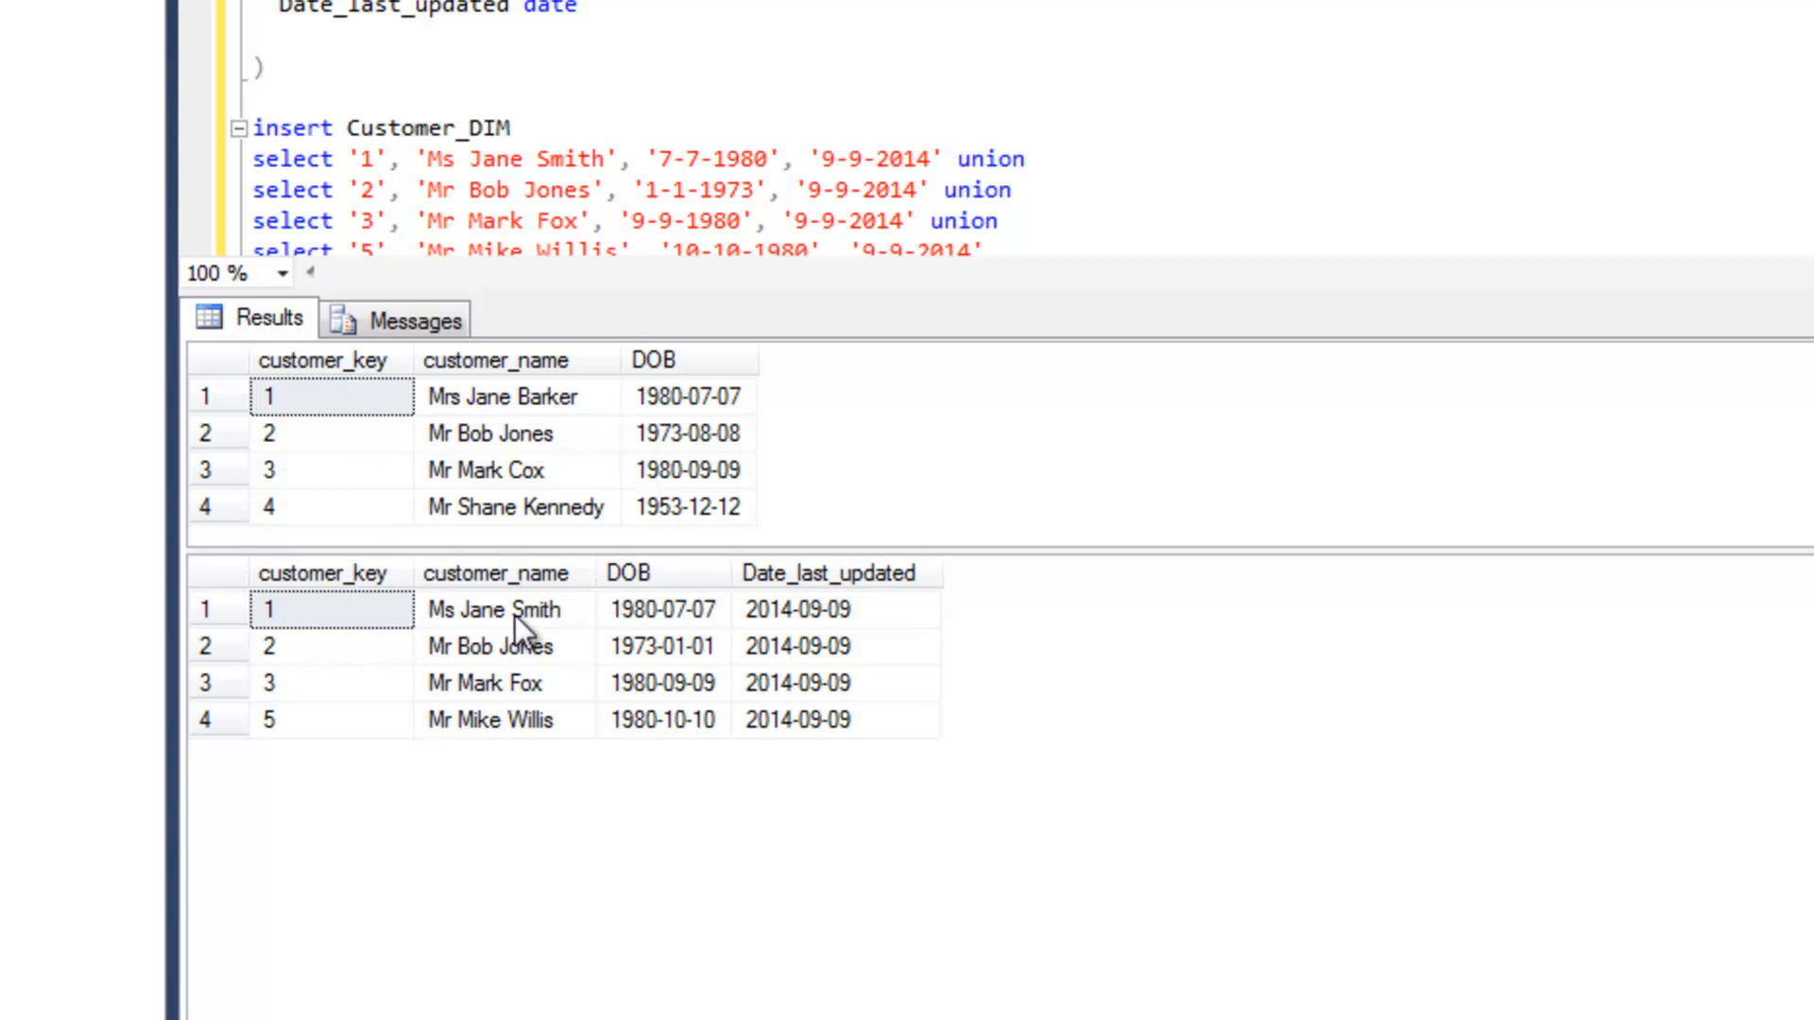
pyautogui.moveTo(689, 619)
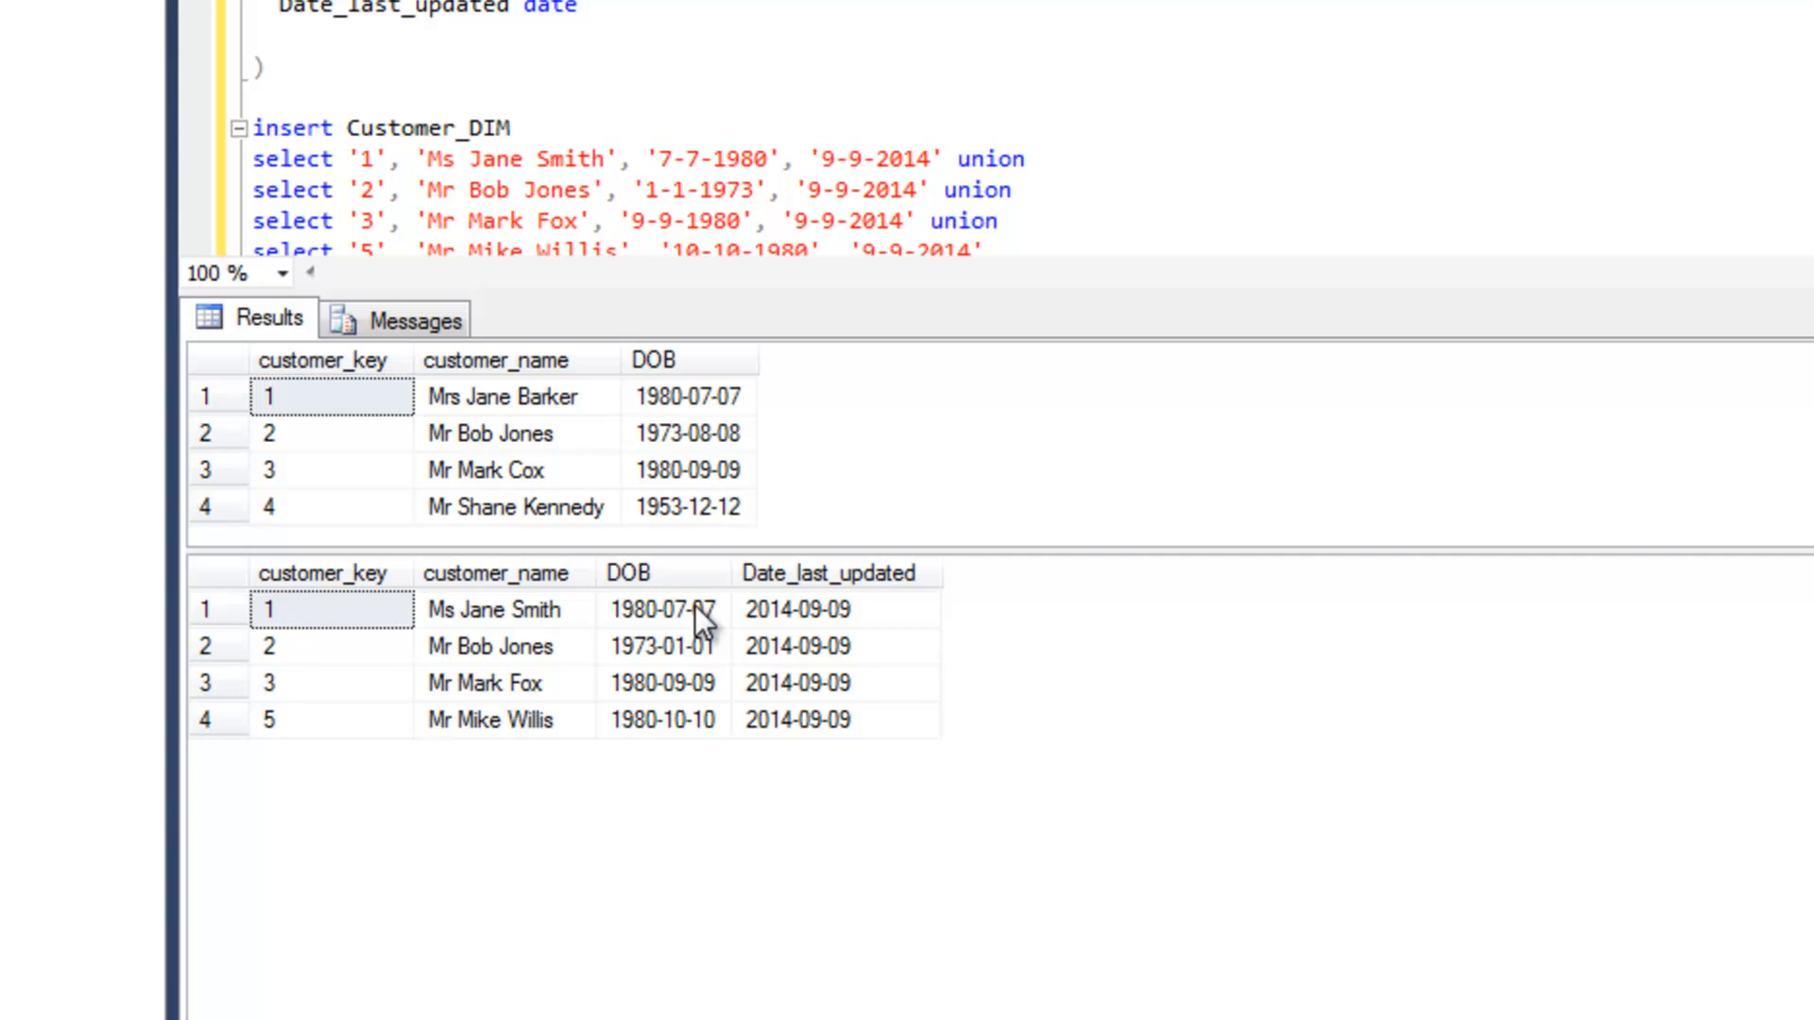
pyautogui.moveTo(599, 472)
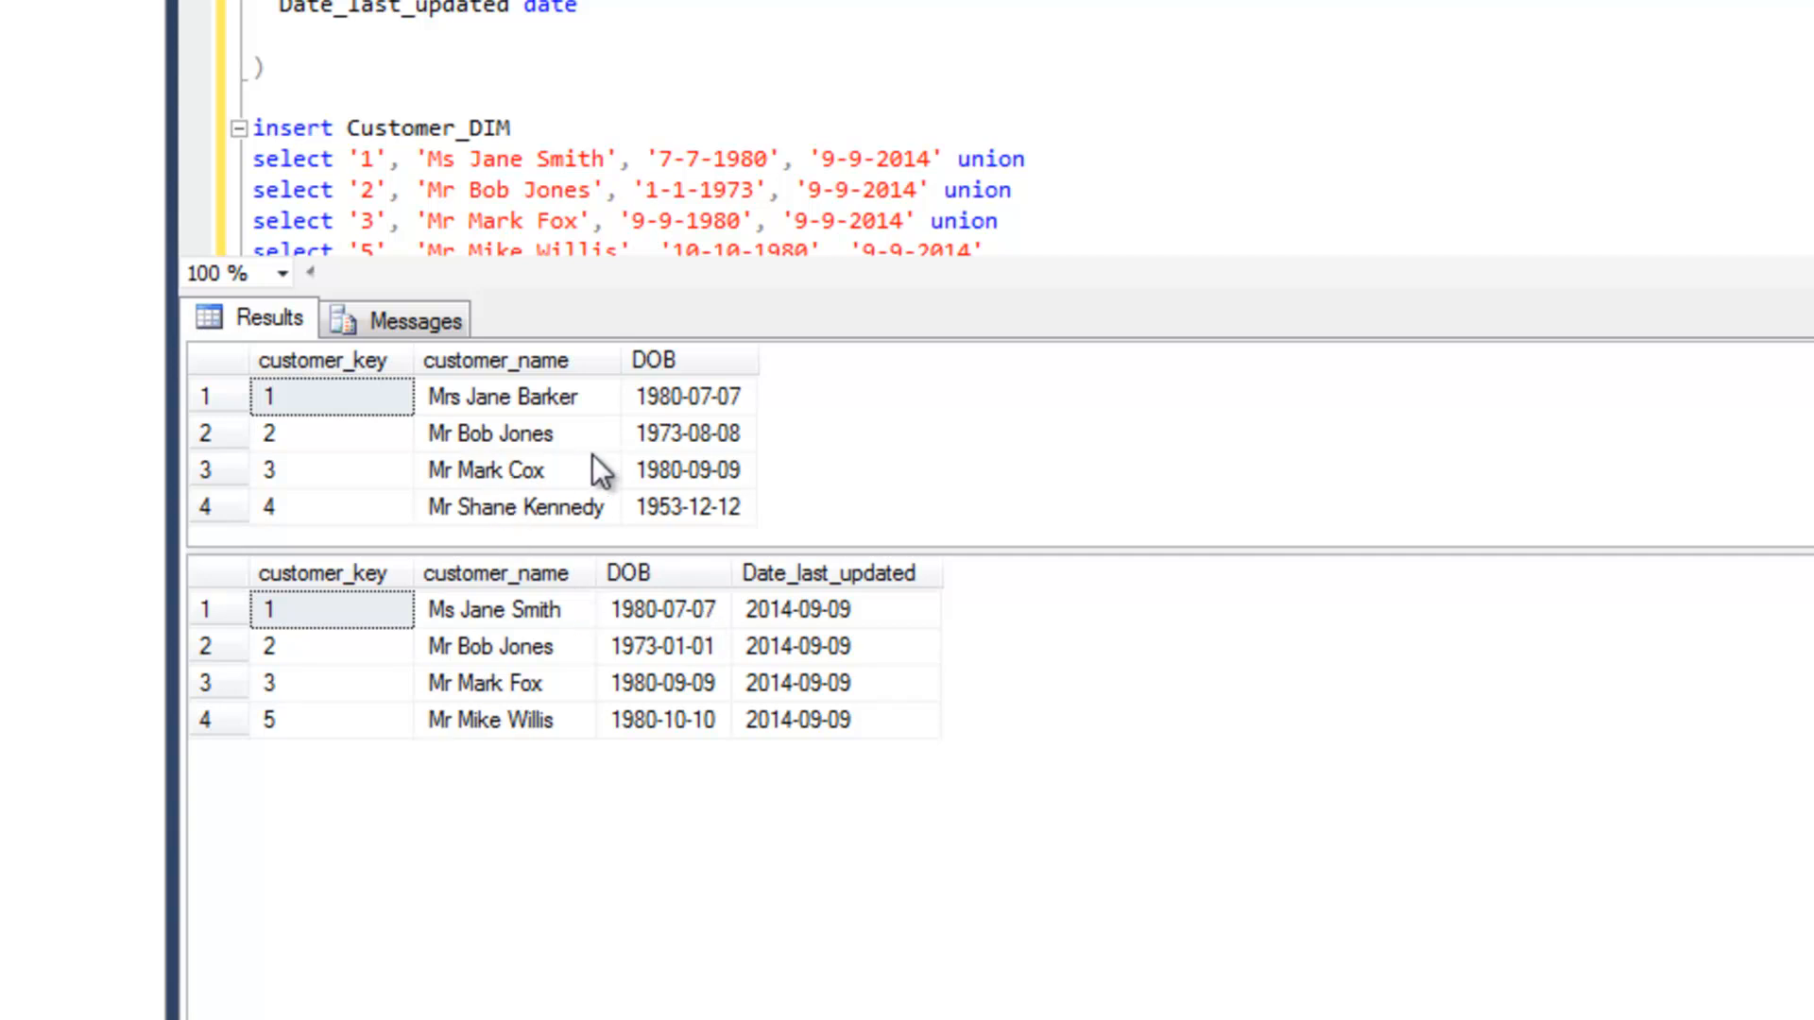
pyautogui.moveTo(547, 465)
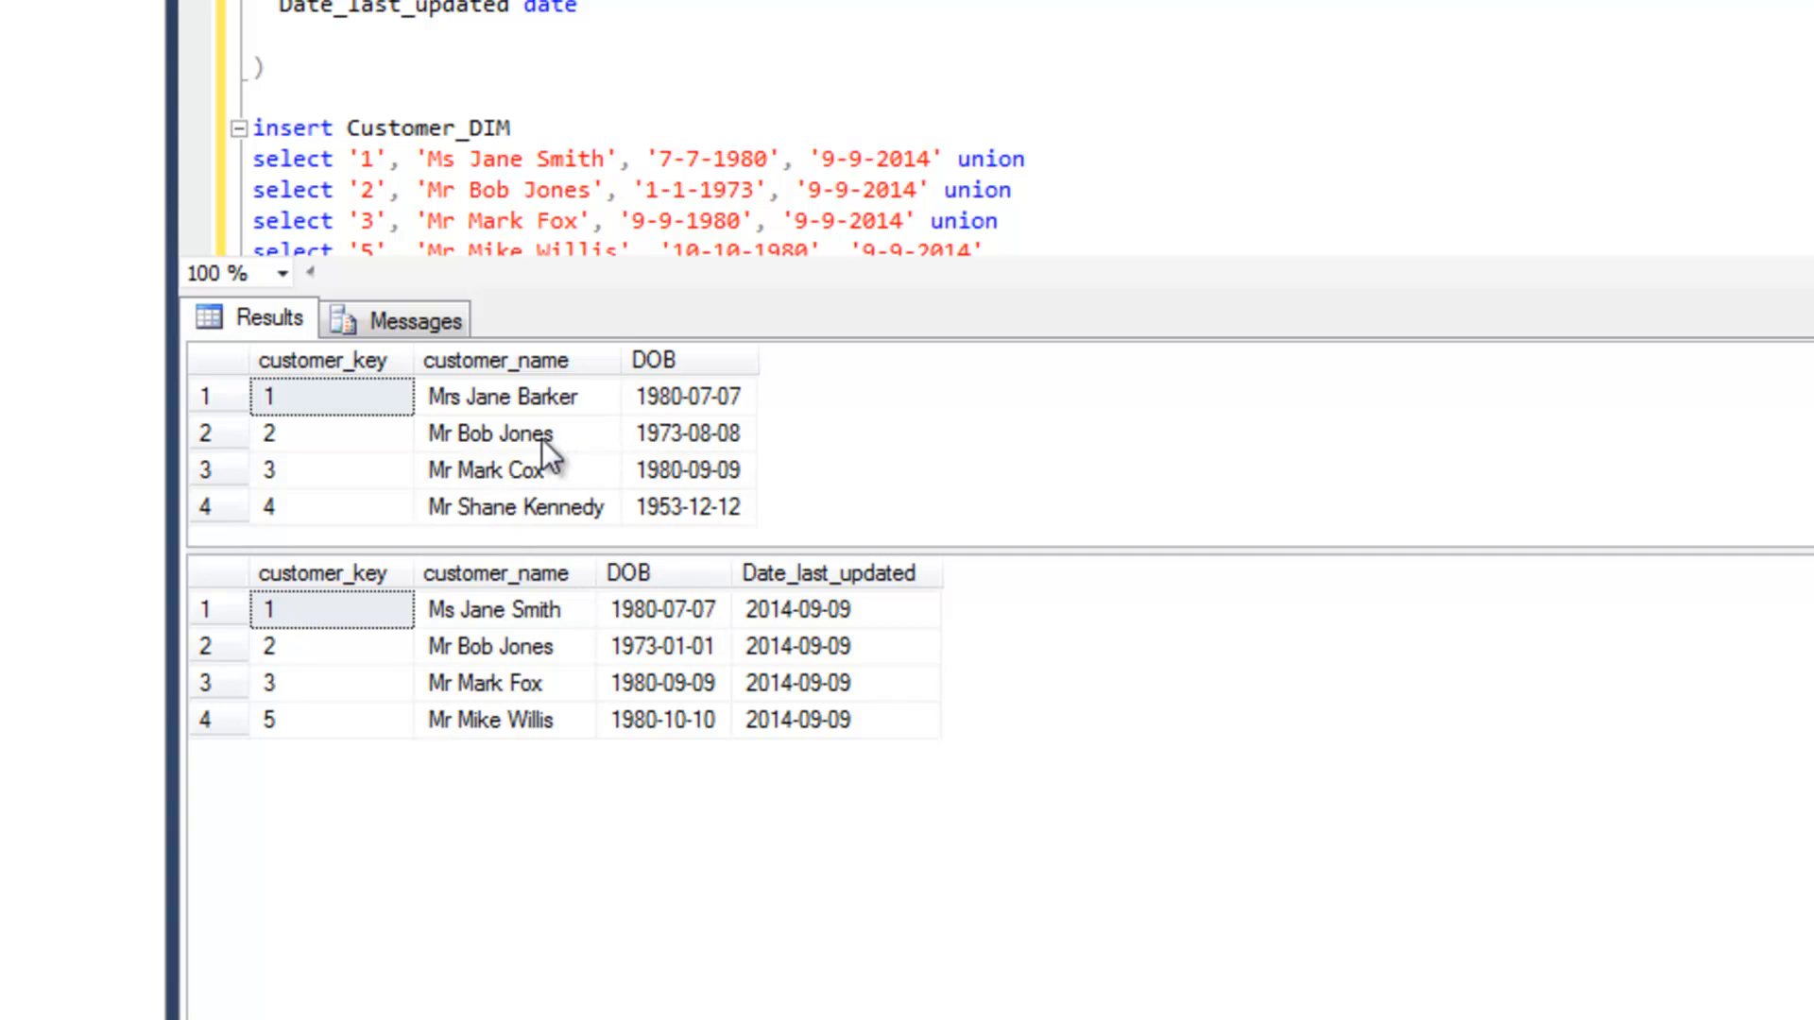
pyautogui.moveTo(722, 440)
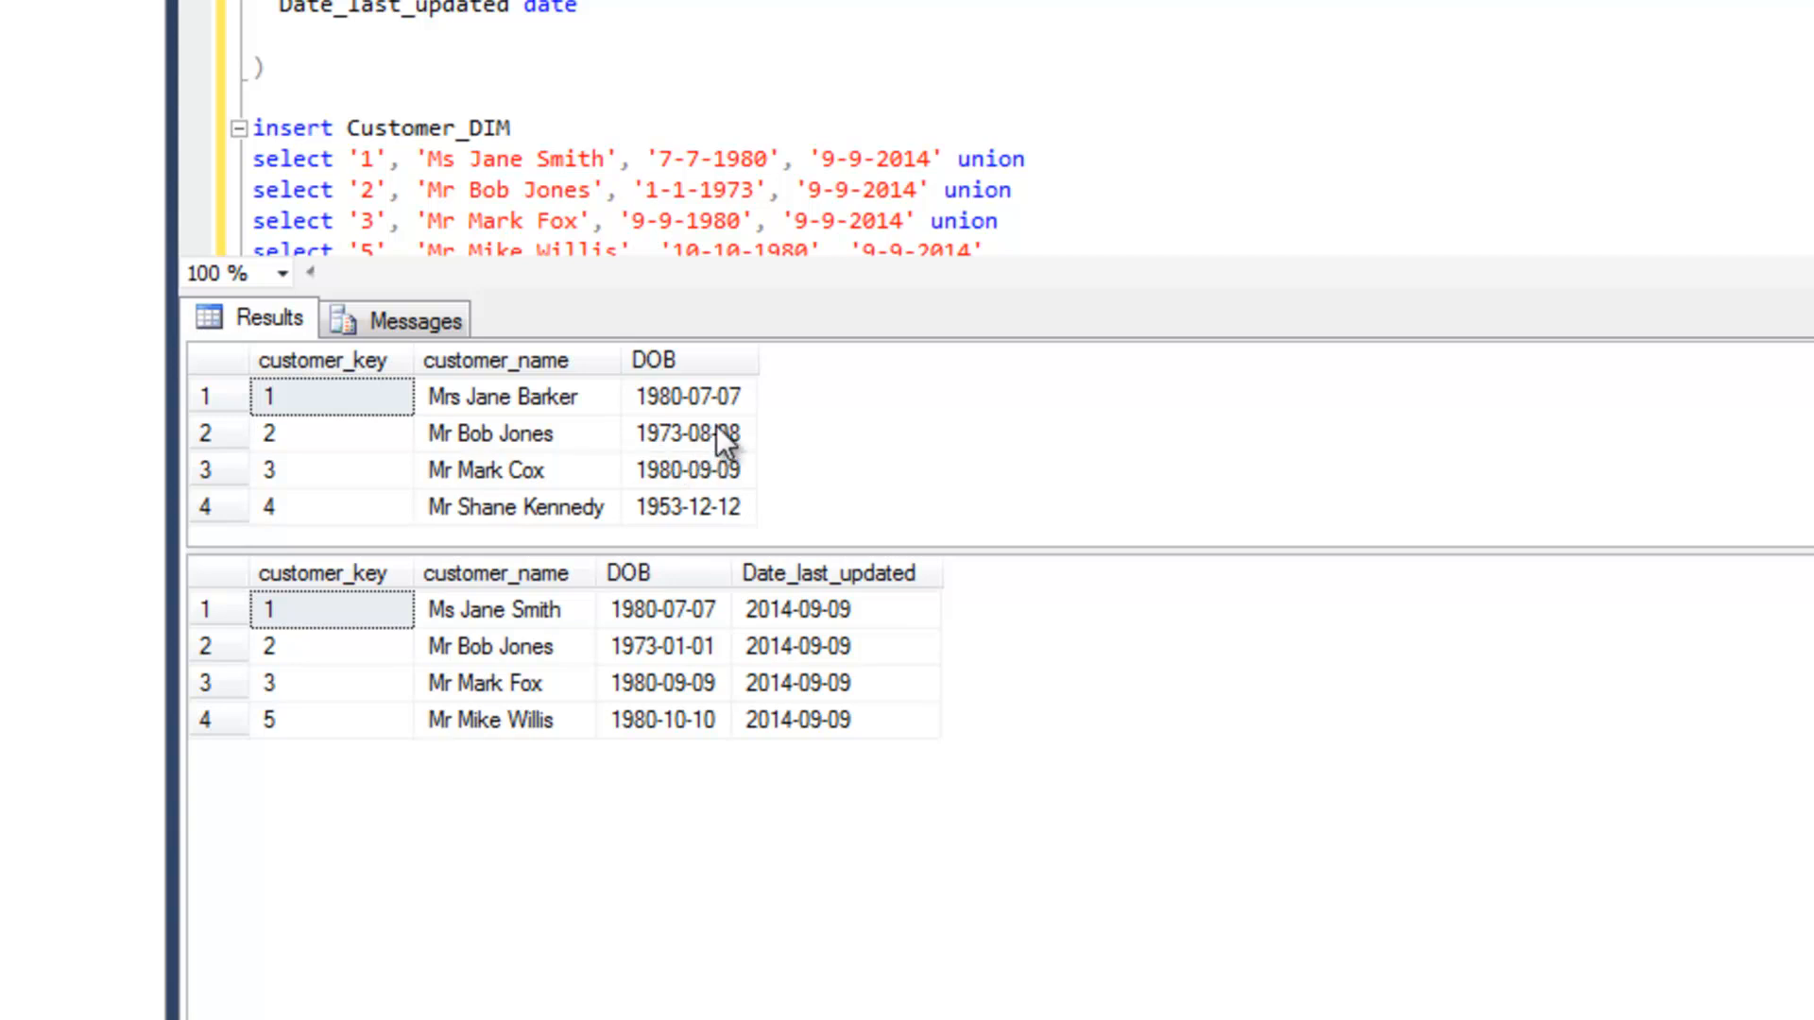
pyautogui.moveTo(682, 469)
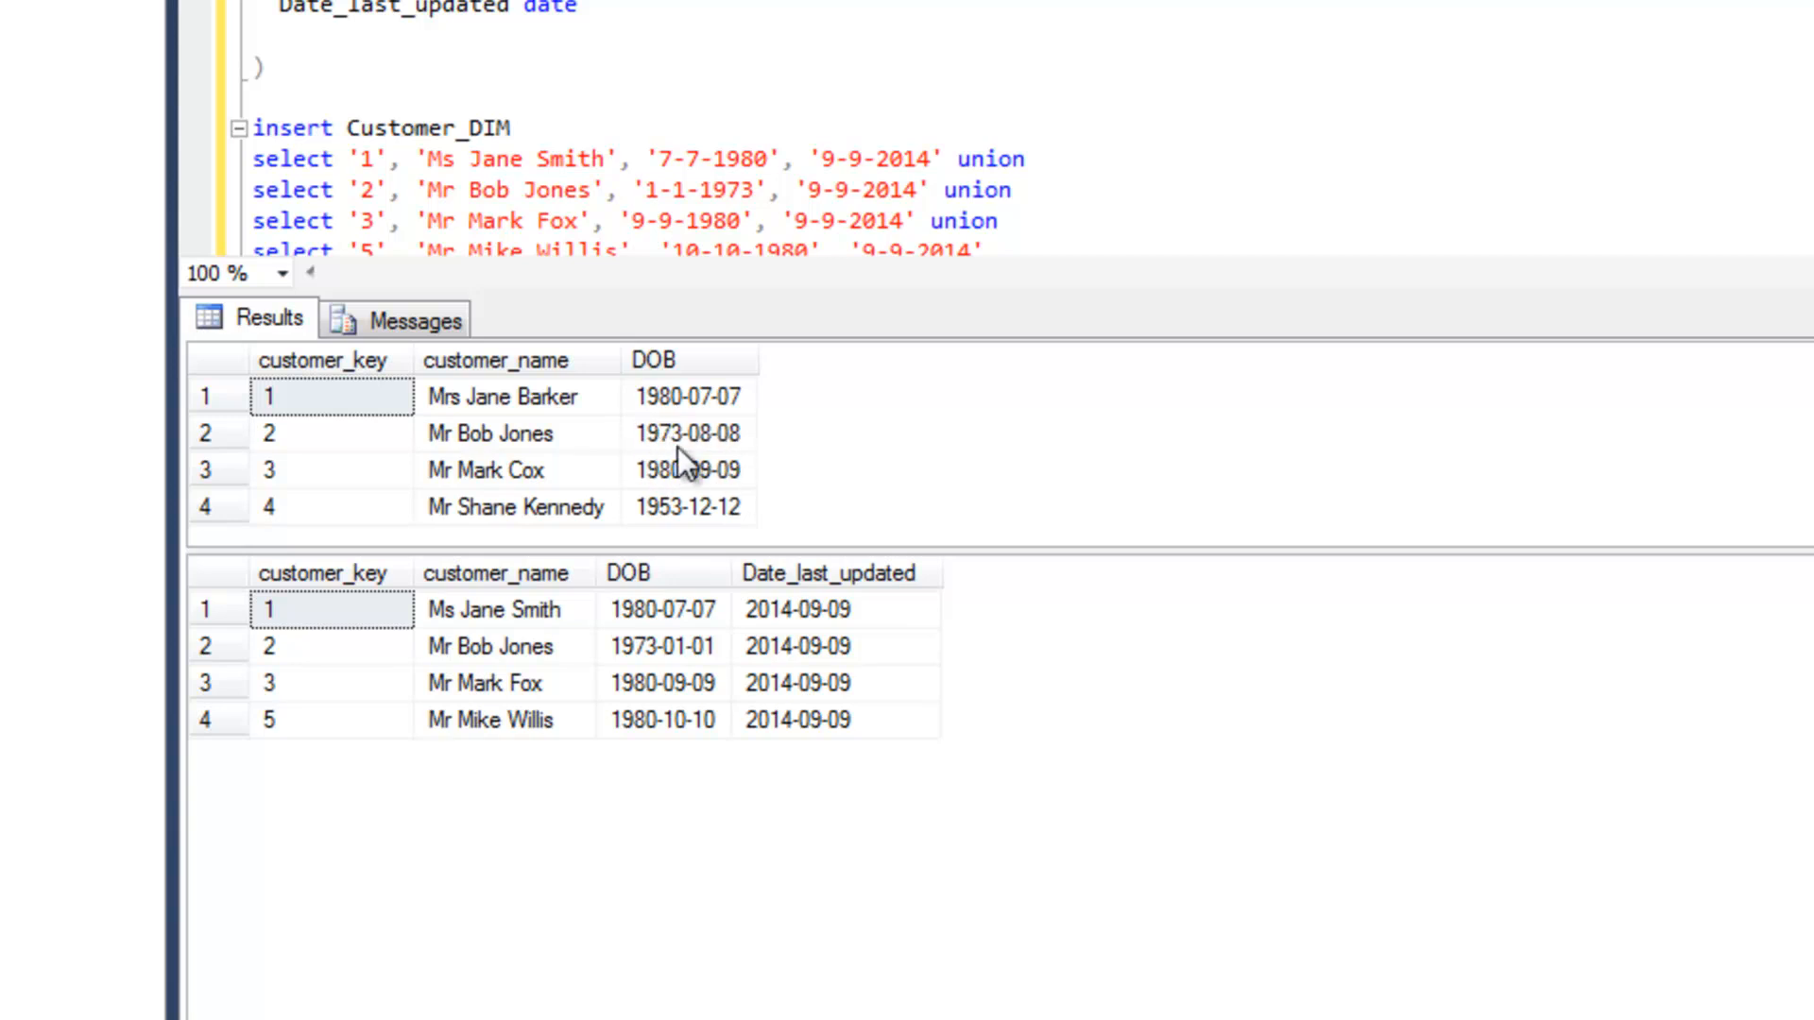
pyautogui.moveTo(671, 457)
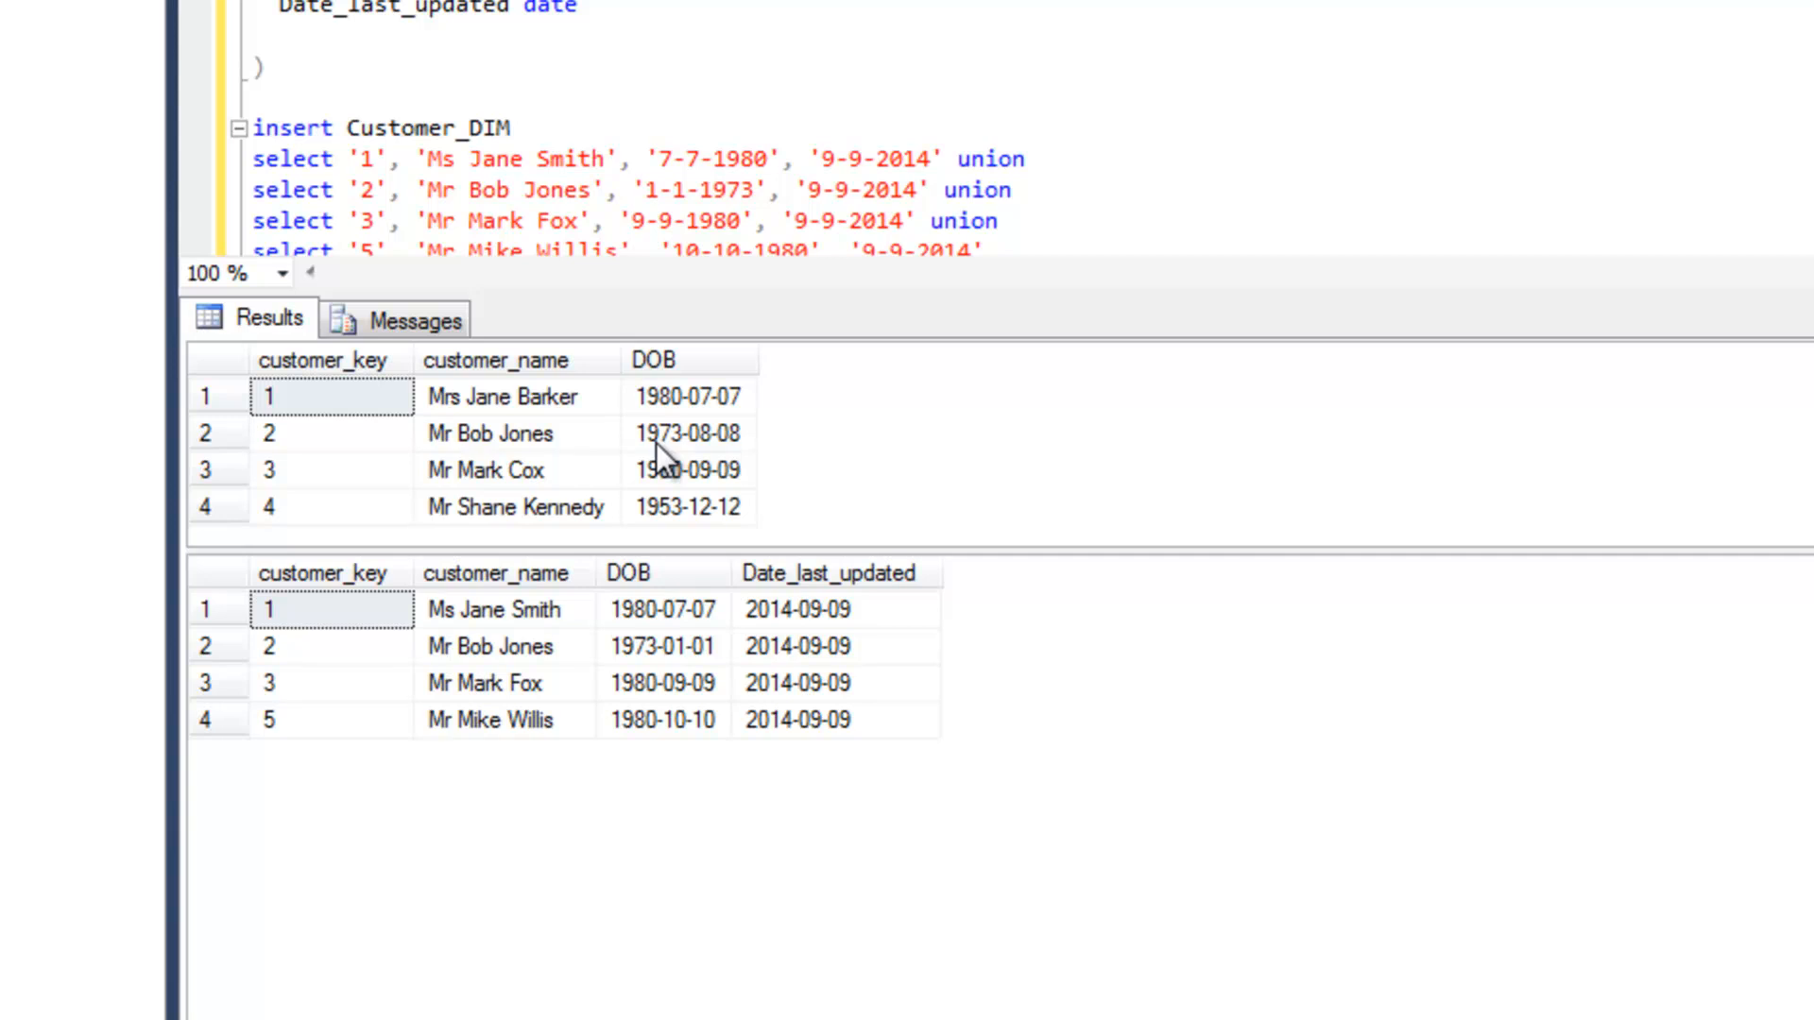
pyautogui.moveTo(700, 512)
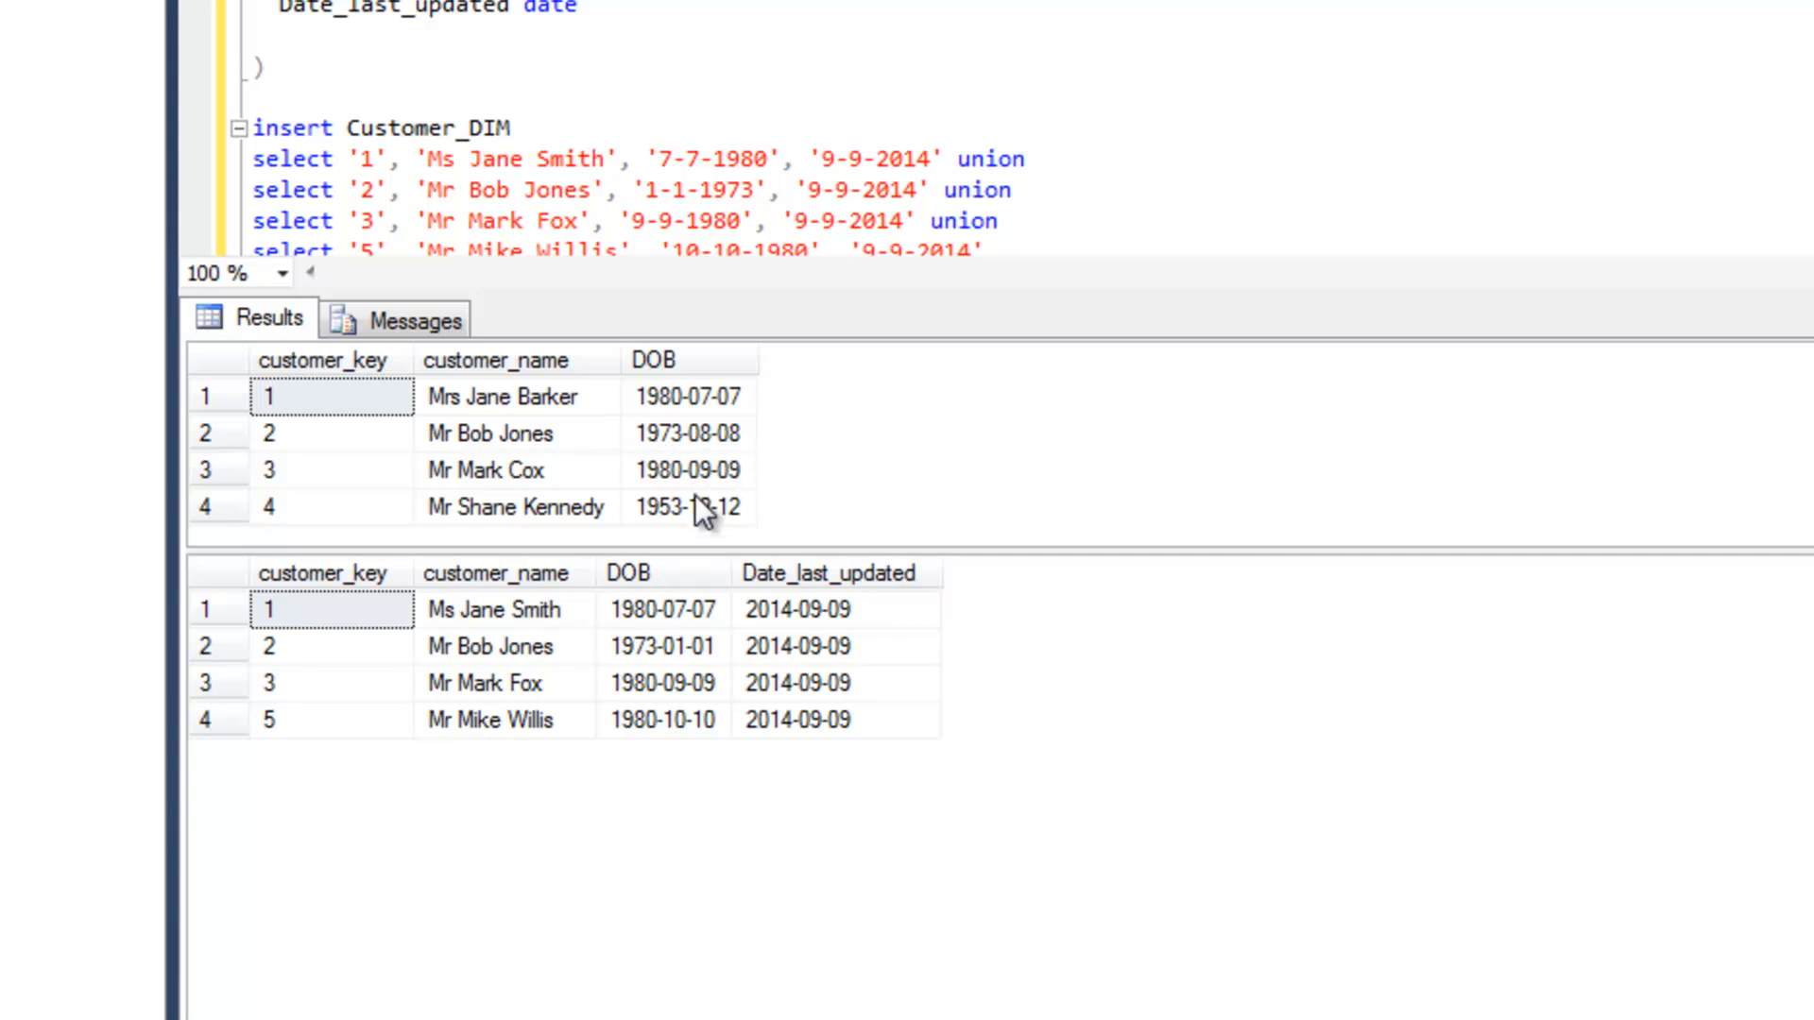
pyautogui.moveTo(651, 663)
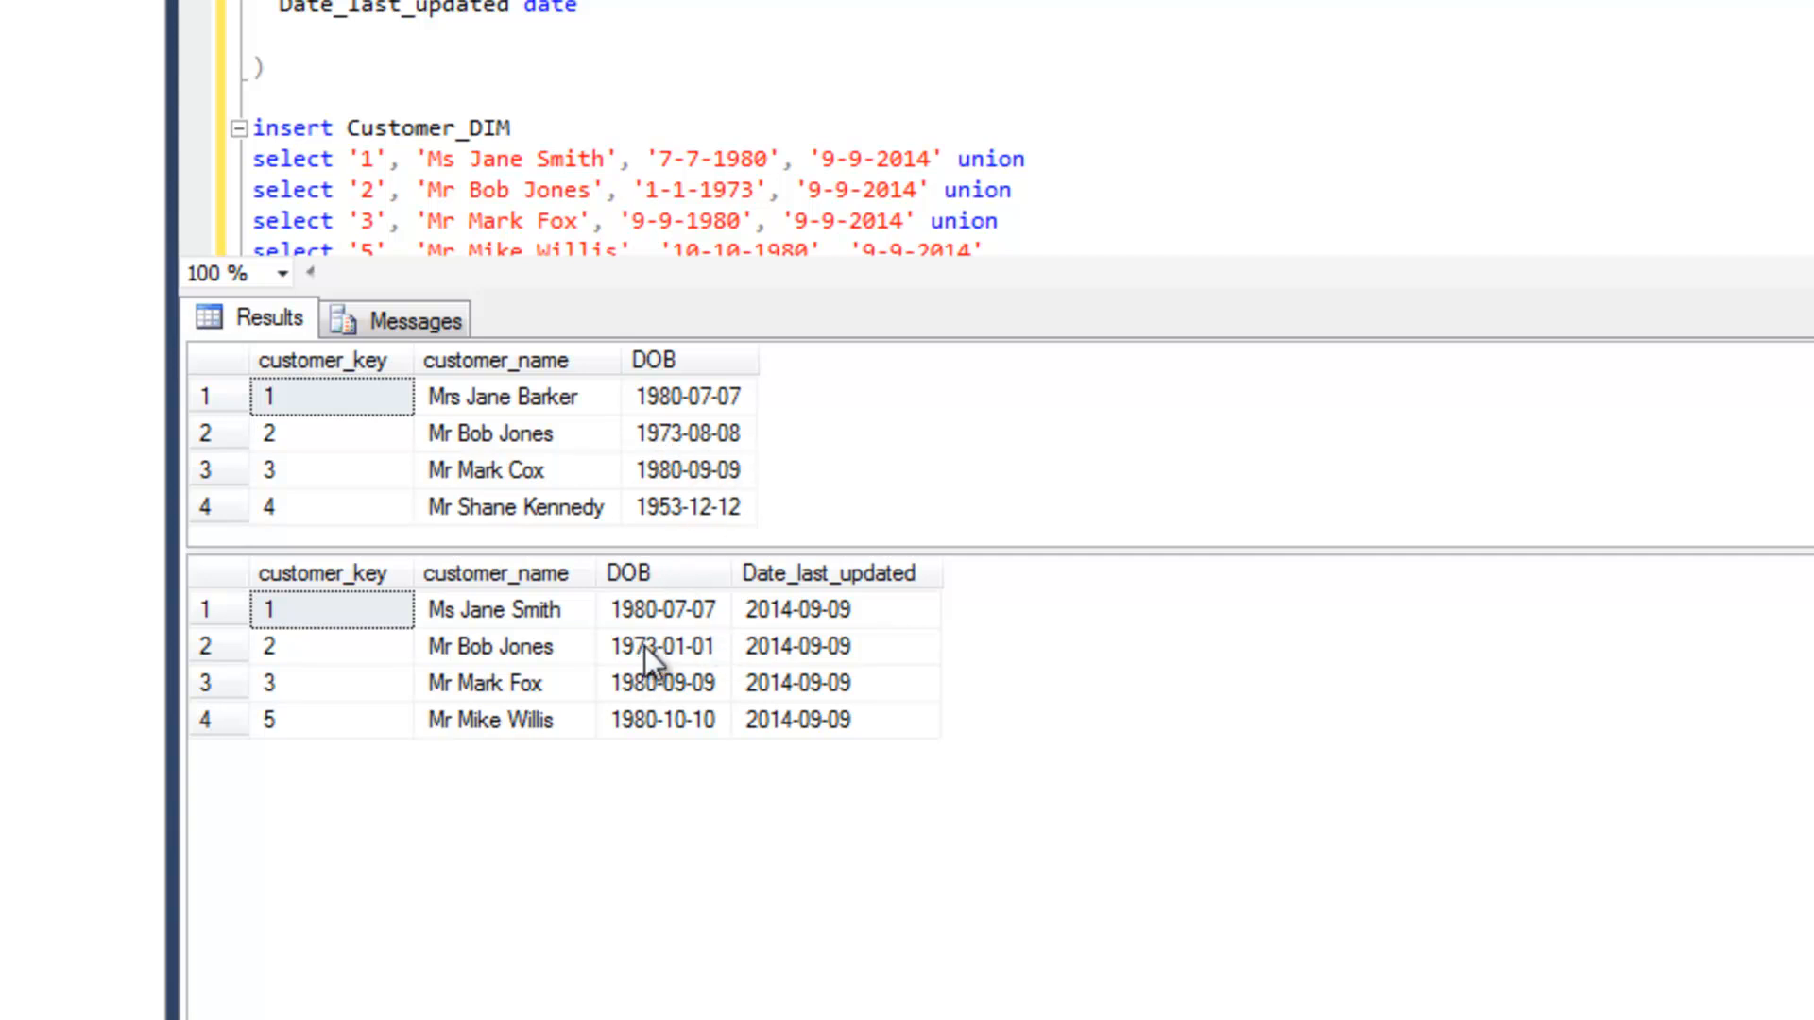
pyautogui.moveTo(669, 675)
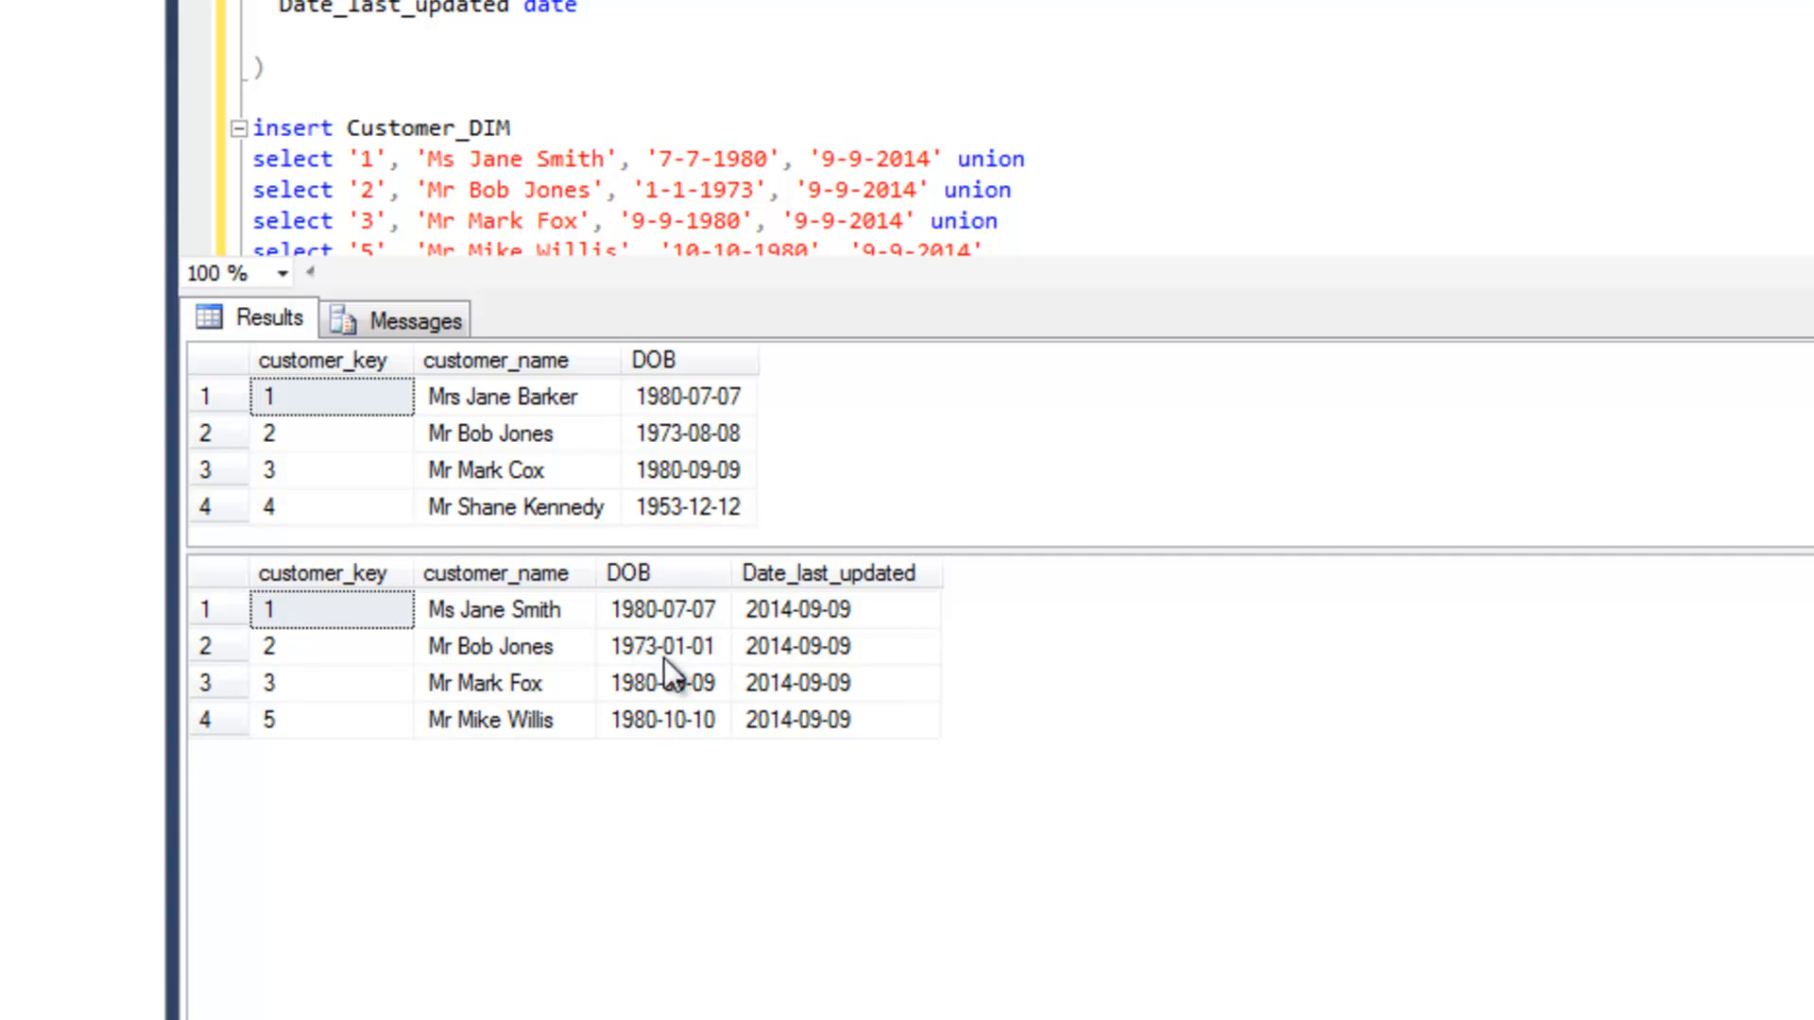
pyautogui.moveTo(677, 689)
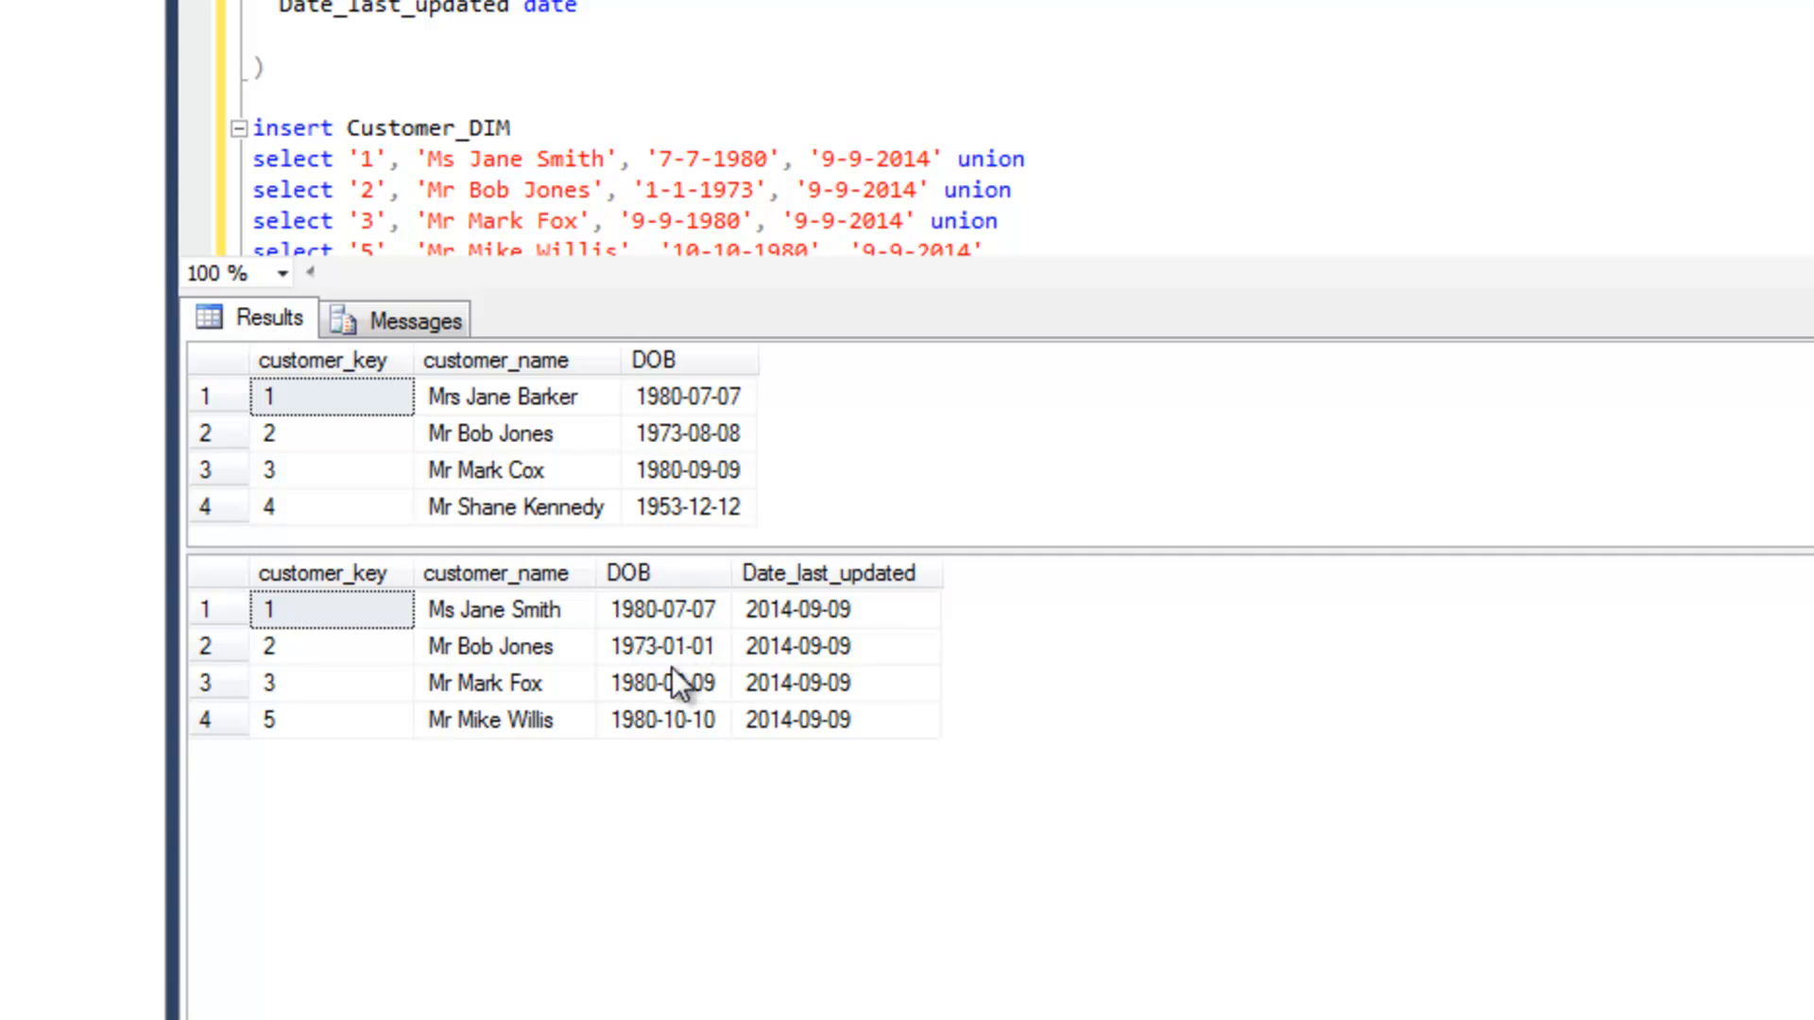
pyautogui.moveTo(602, 452)
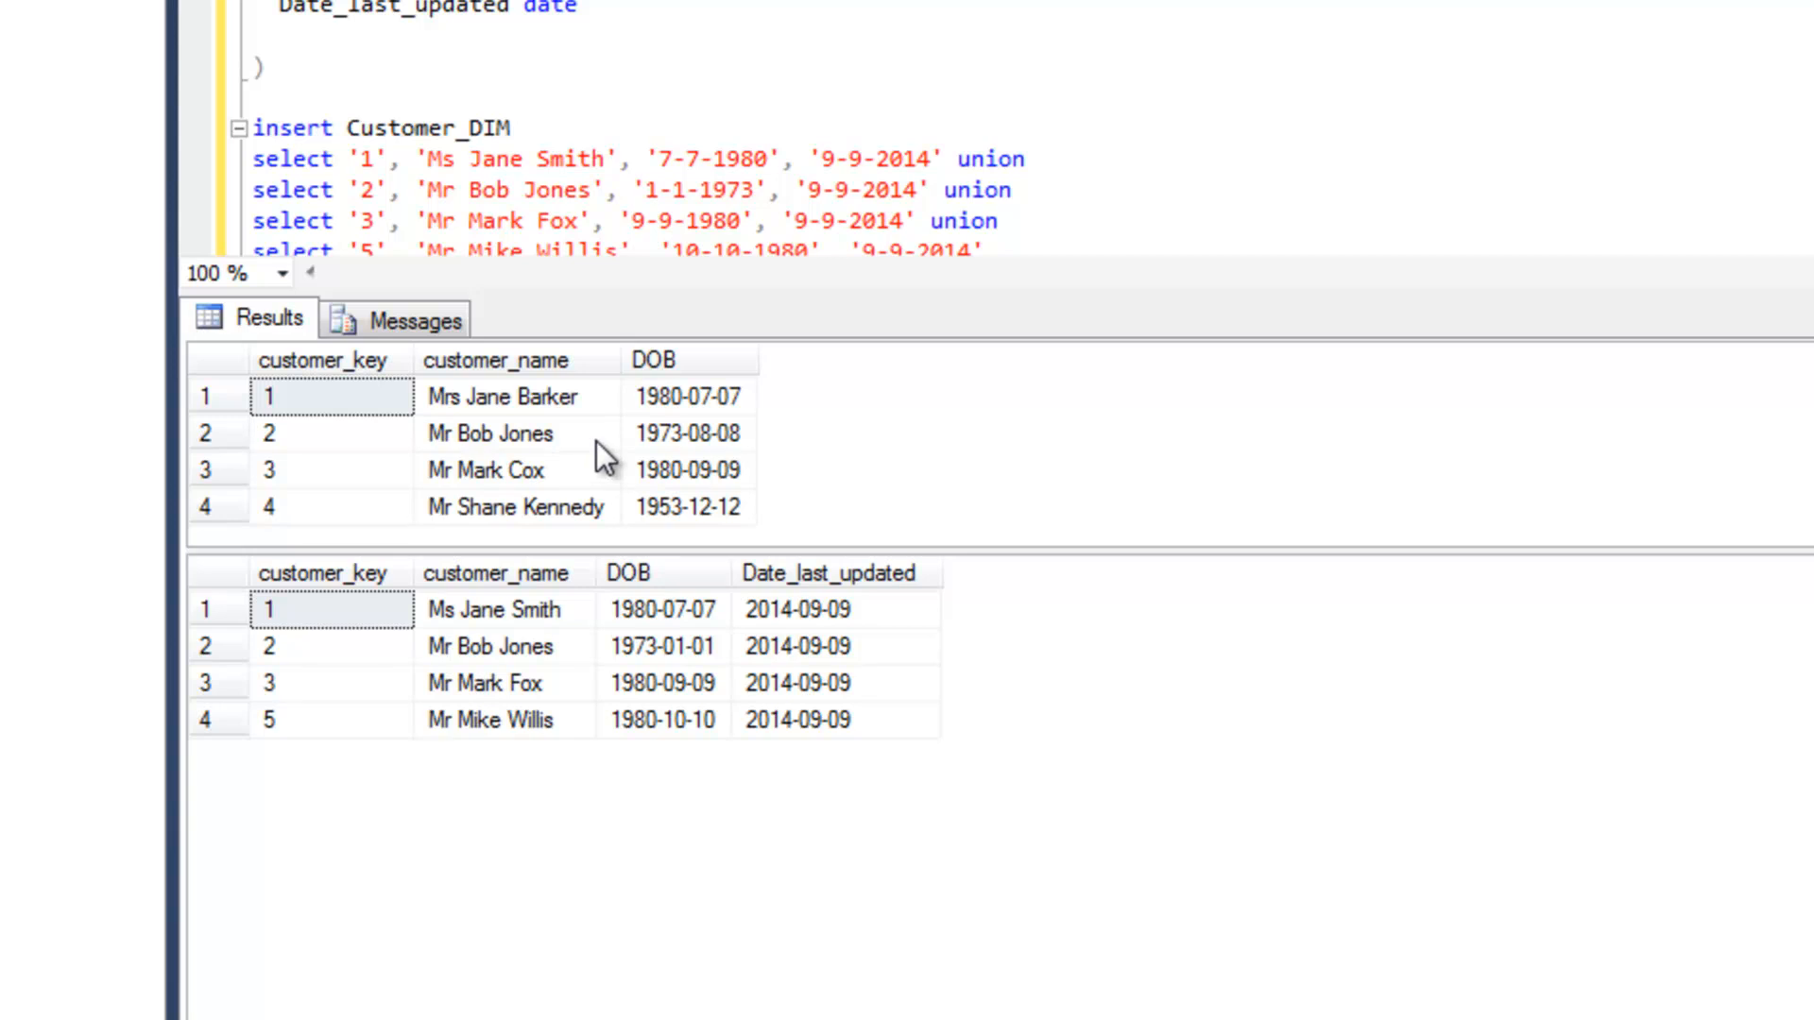
pyautogui.moveTo(445, 469)
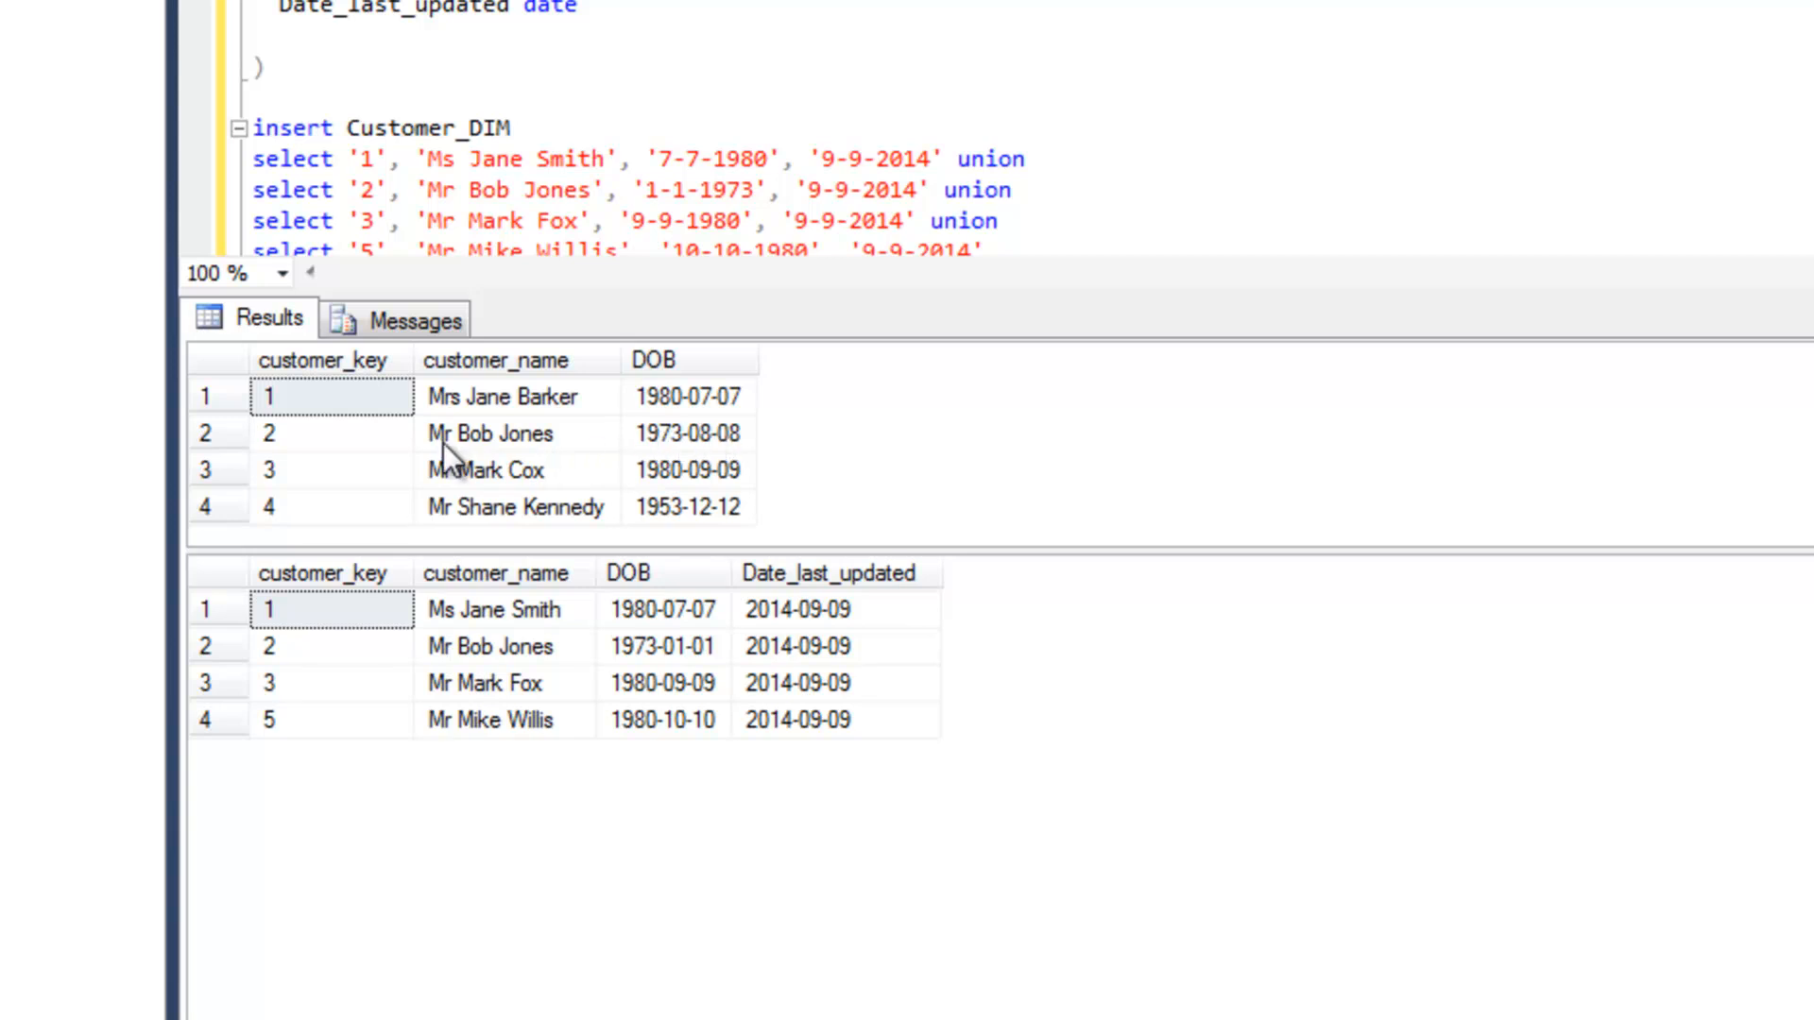
pyautogui.moveTo(474, 671)
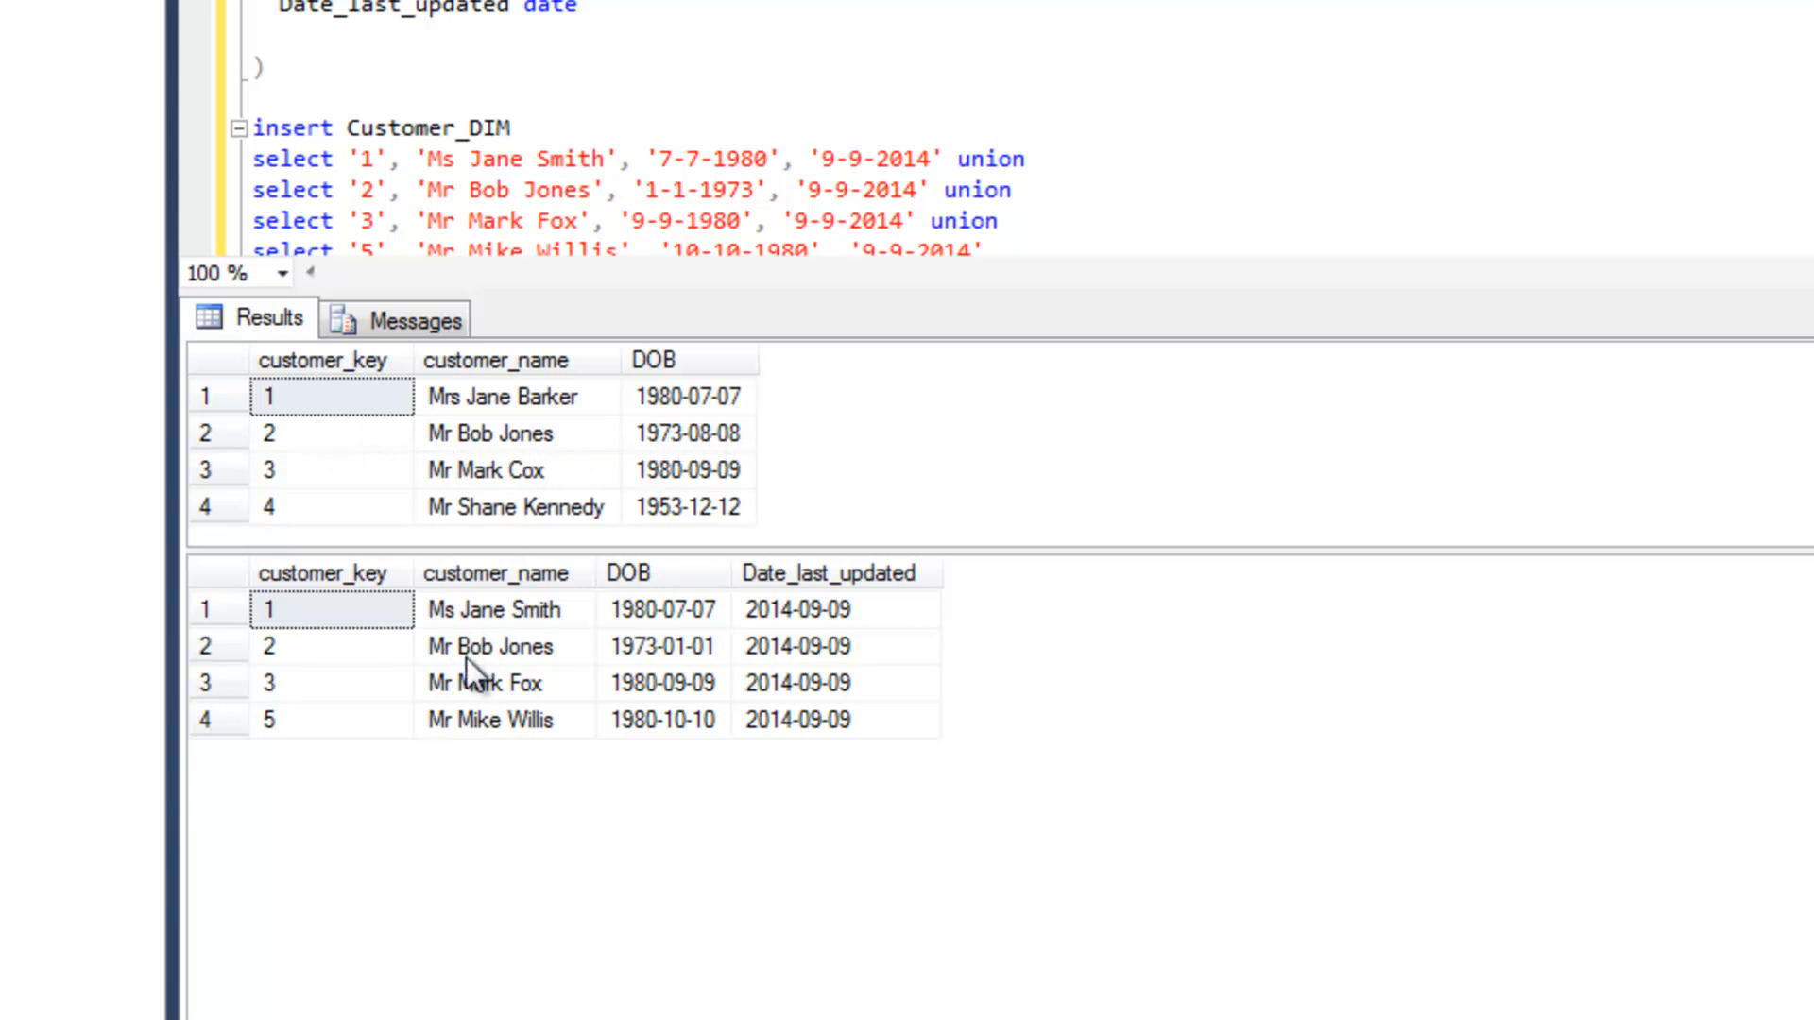
pyautogui.moveTo(659, 670)
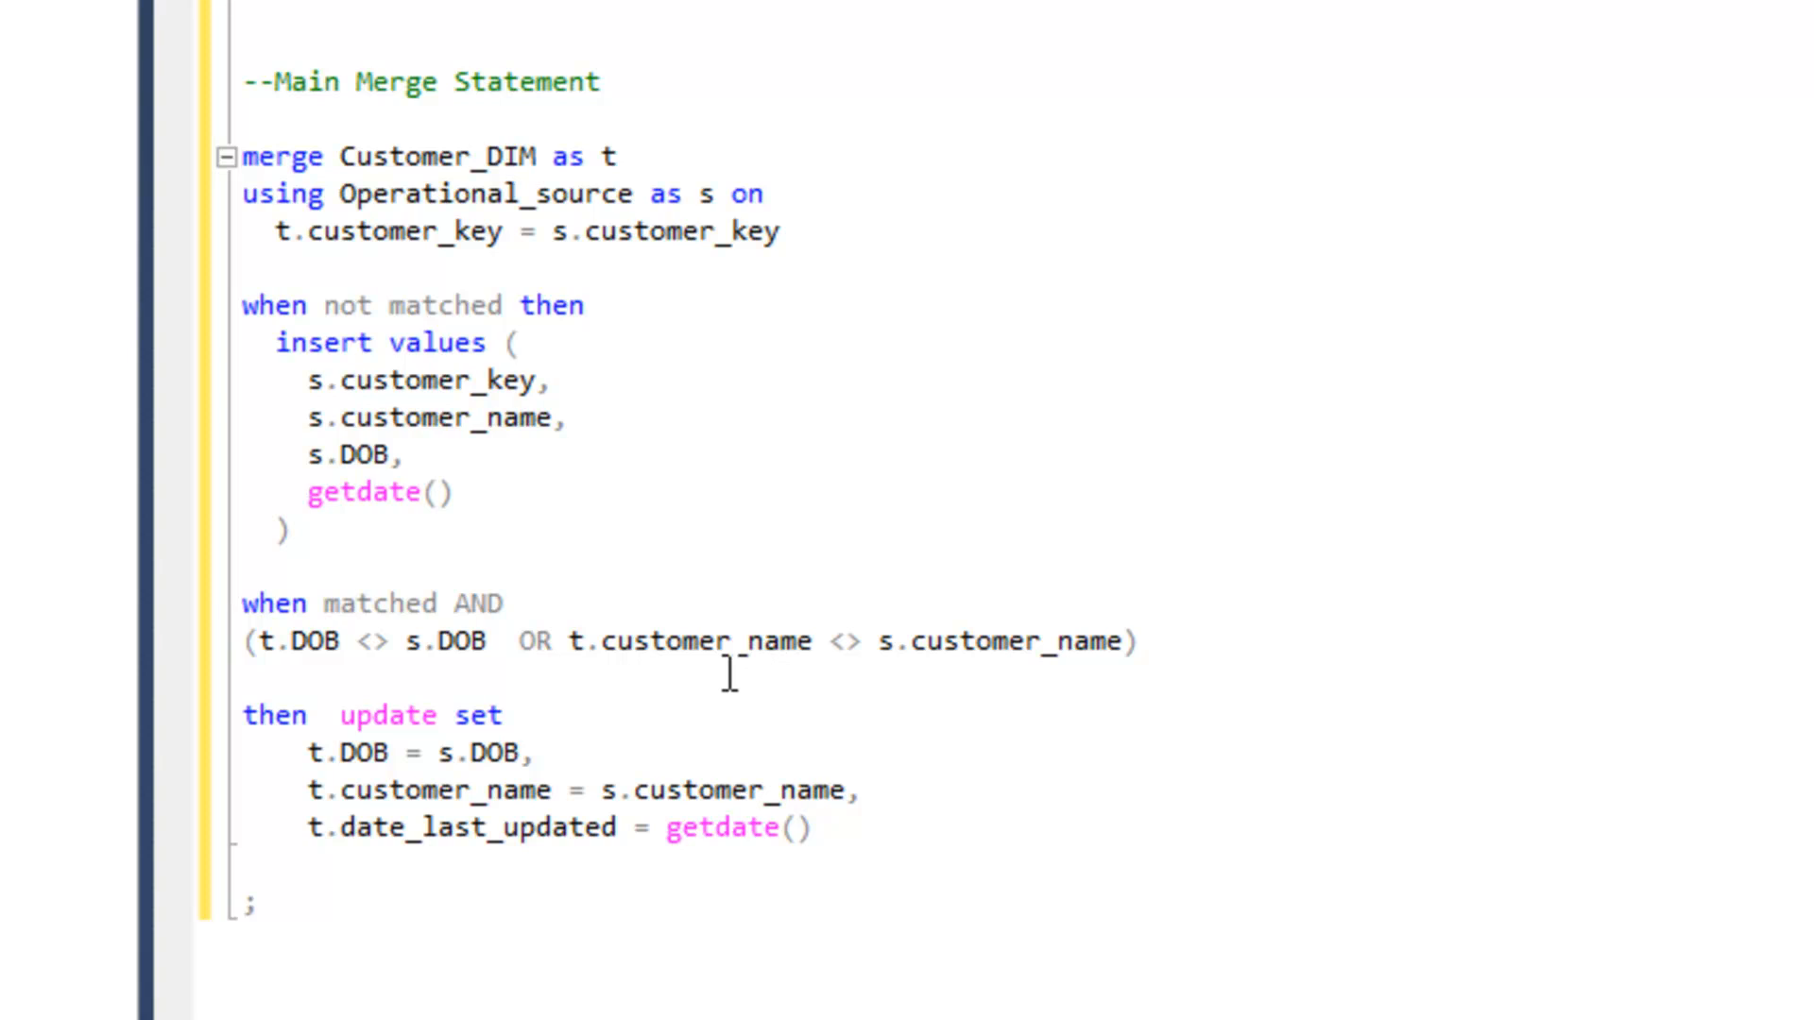
pyautogui.moveTo(274, 529)
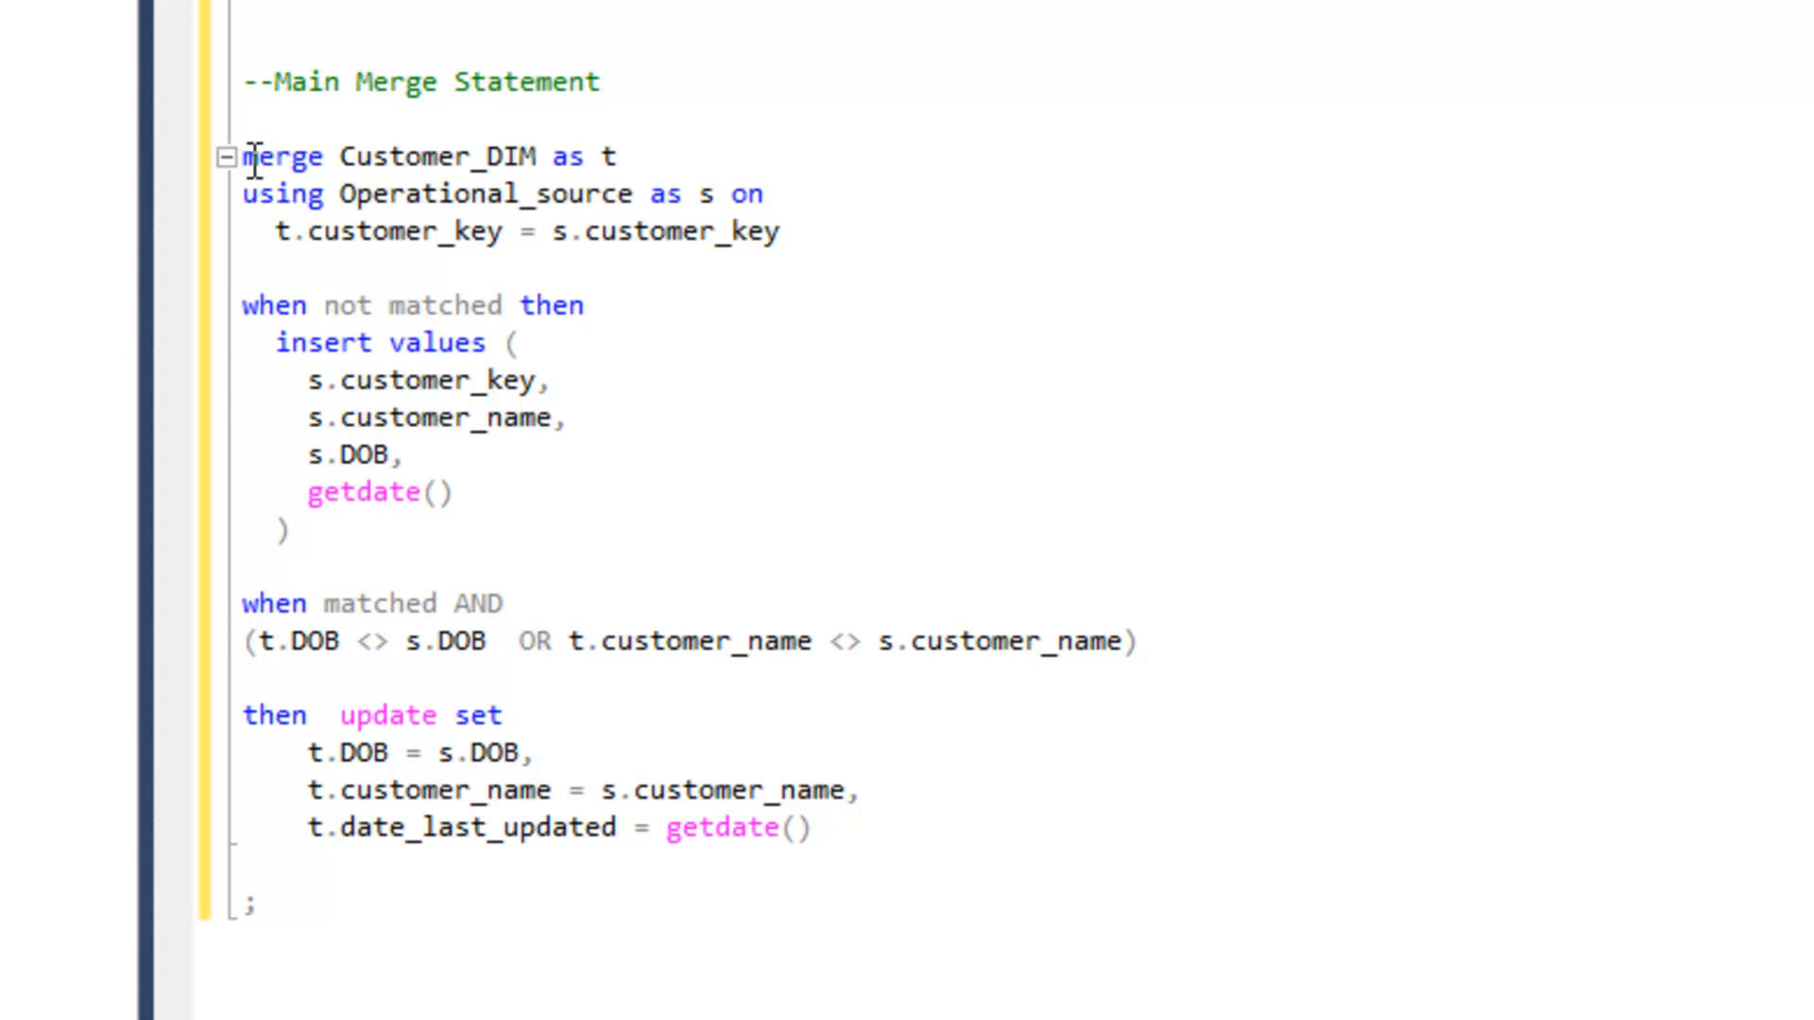
pyautogui.moveTo(540, 608)
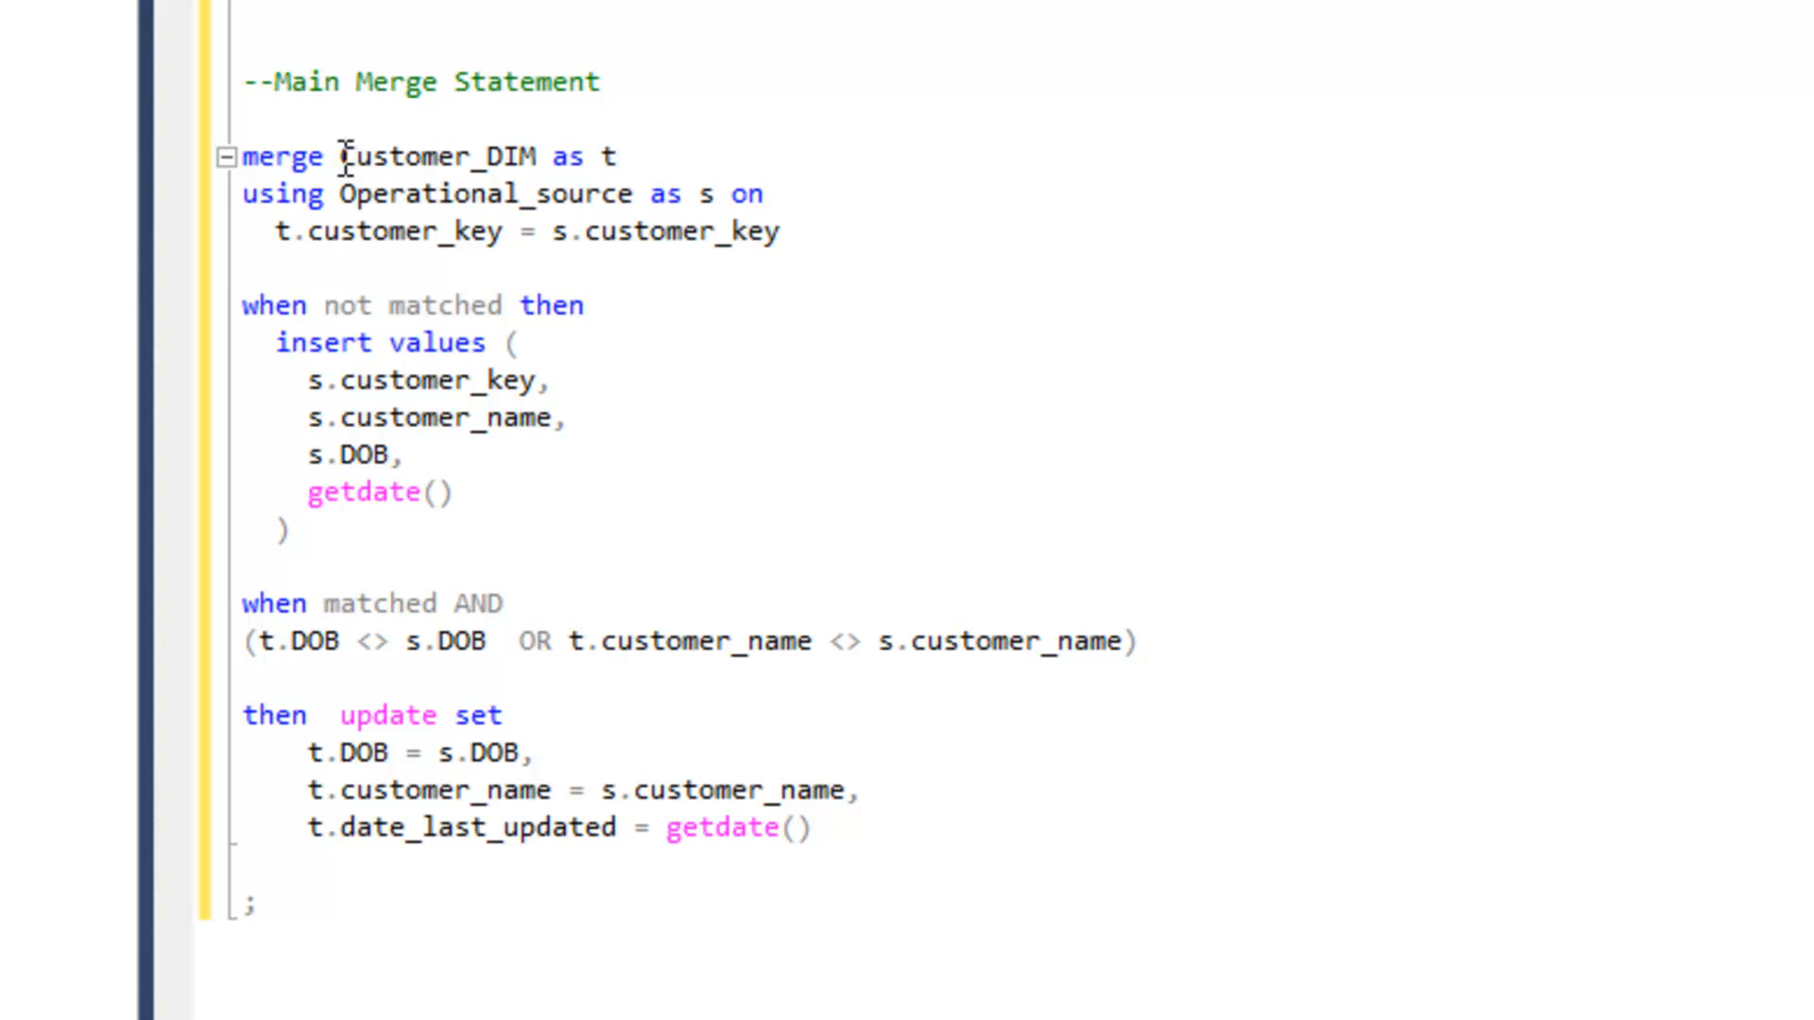
pyautogui.moveTo(340, 156); pyautogui.dragTo(625, 156)
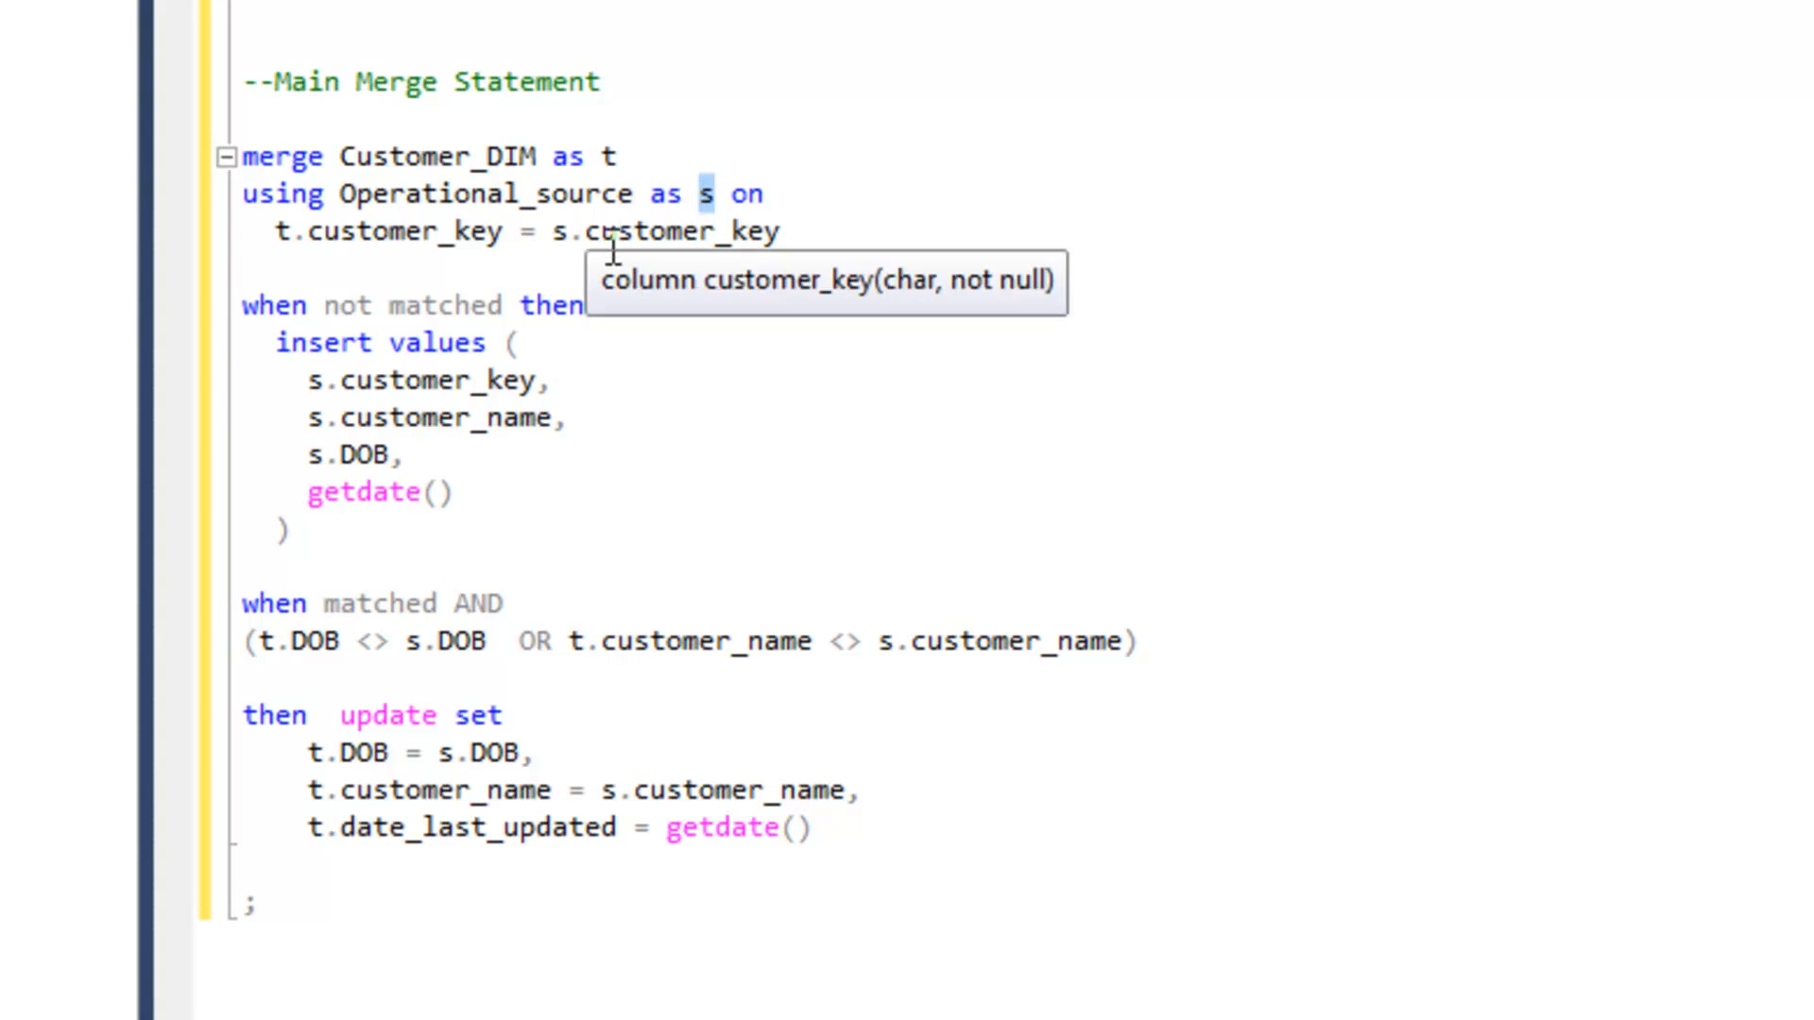
pyautogui.moveTo(538, 194)
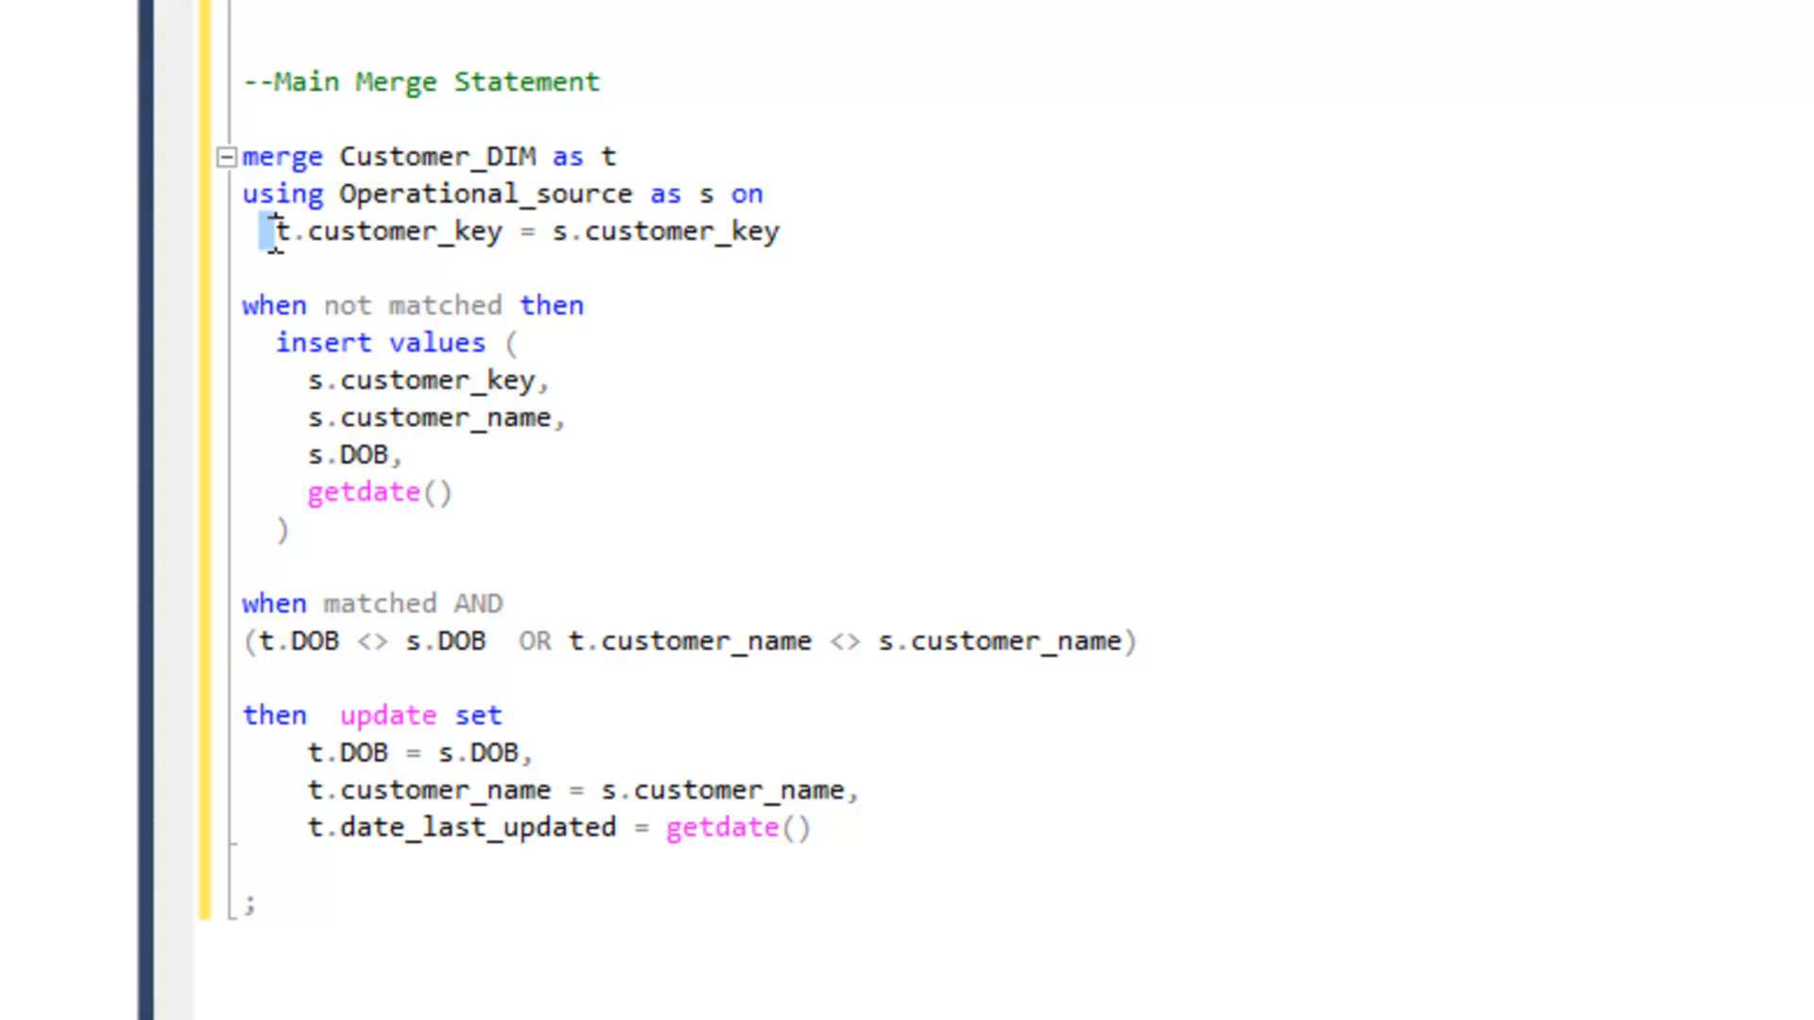
pyautogui.moveTo(272, 231); pyautogui.dragTo(782, 232)
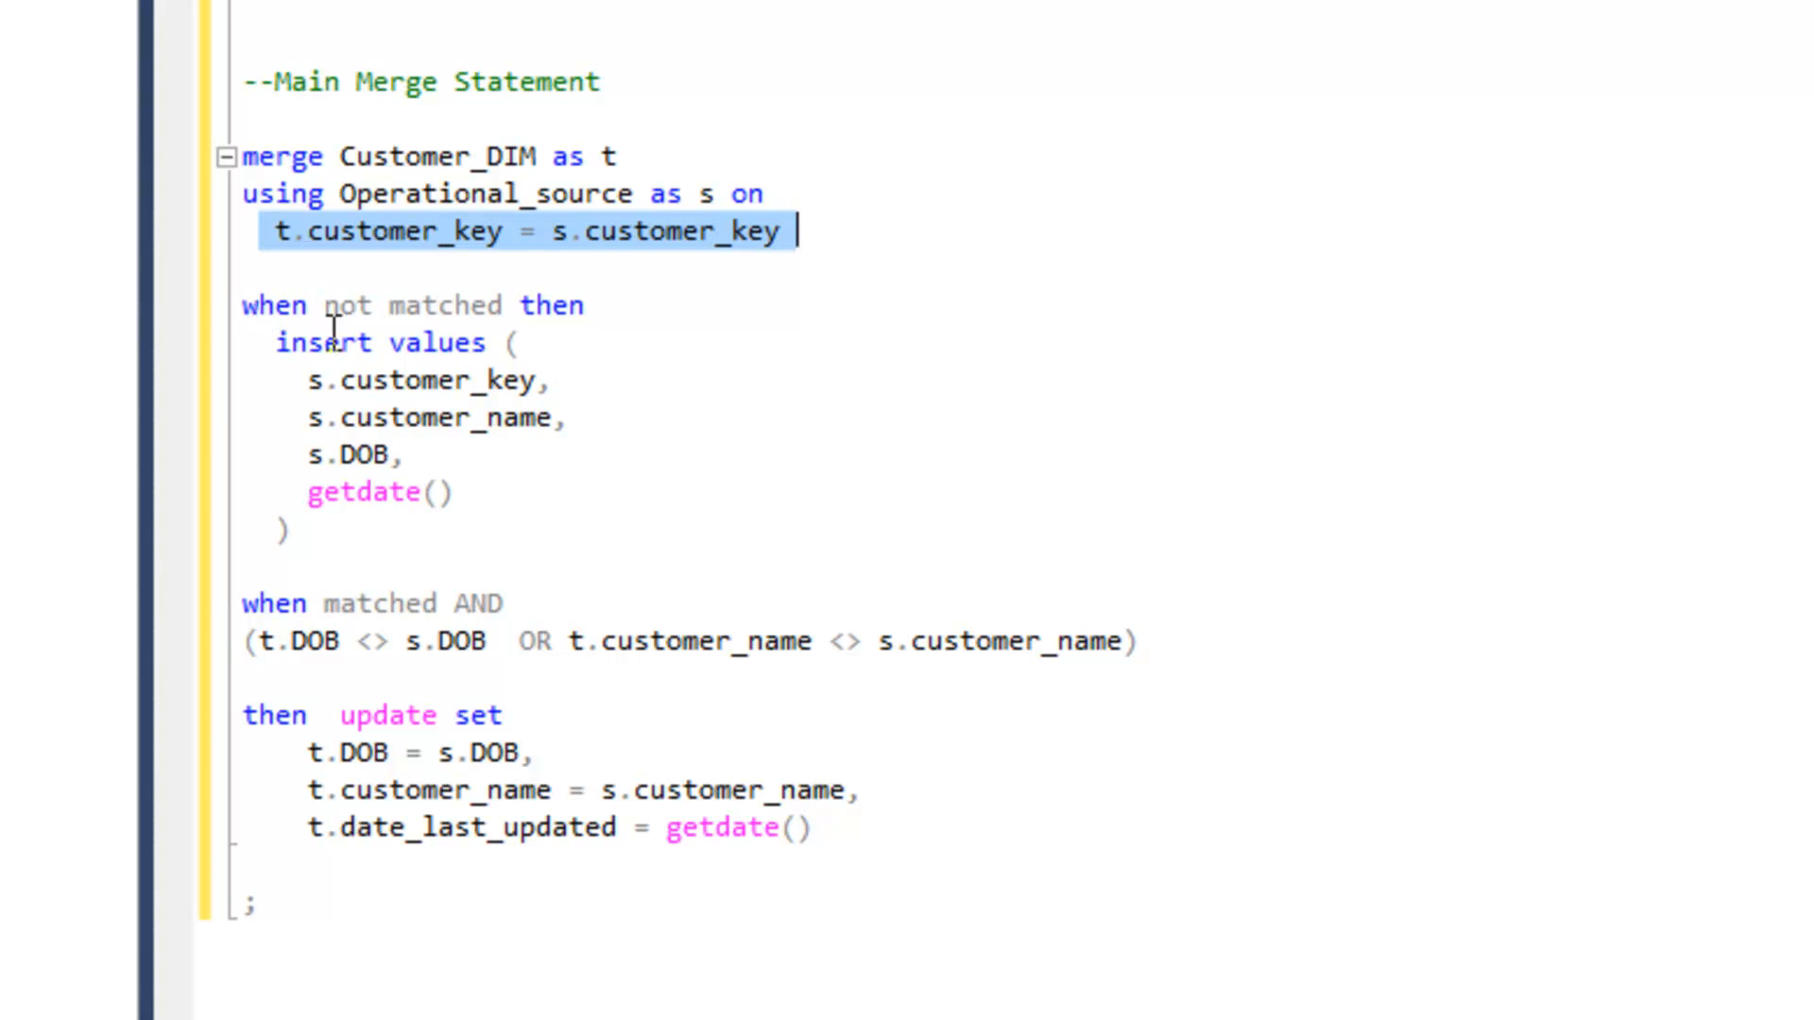
pyautogui.moveTo(402, 305)
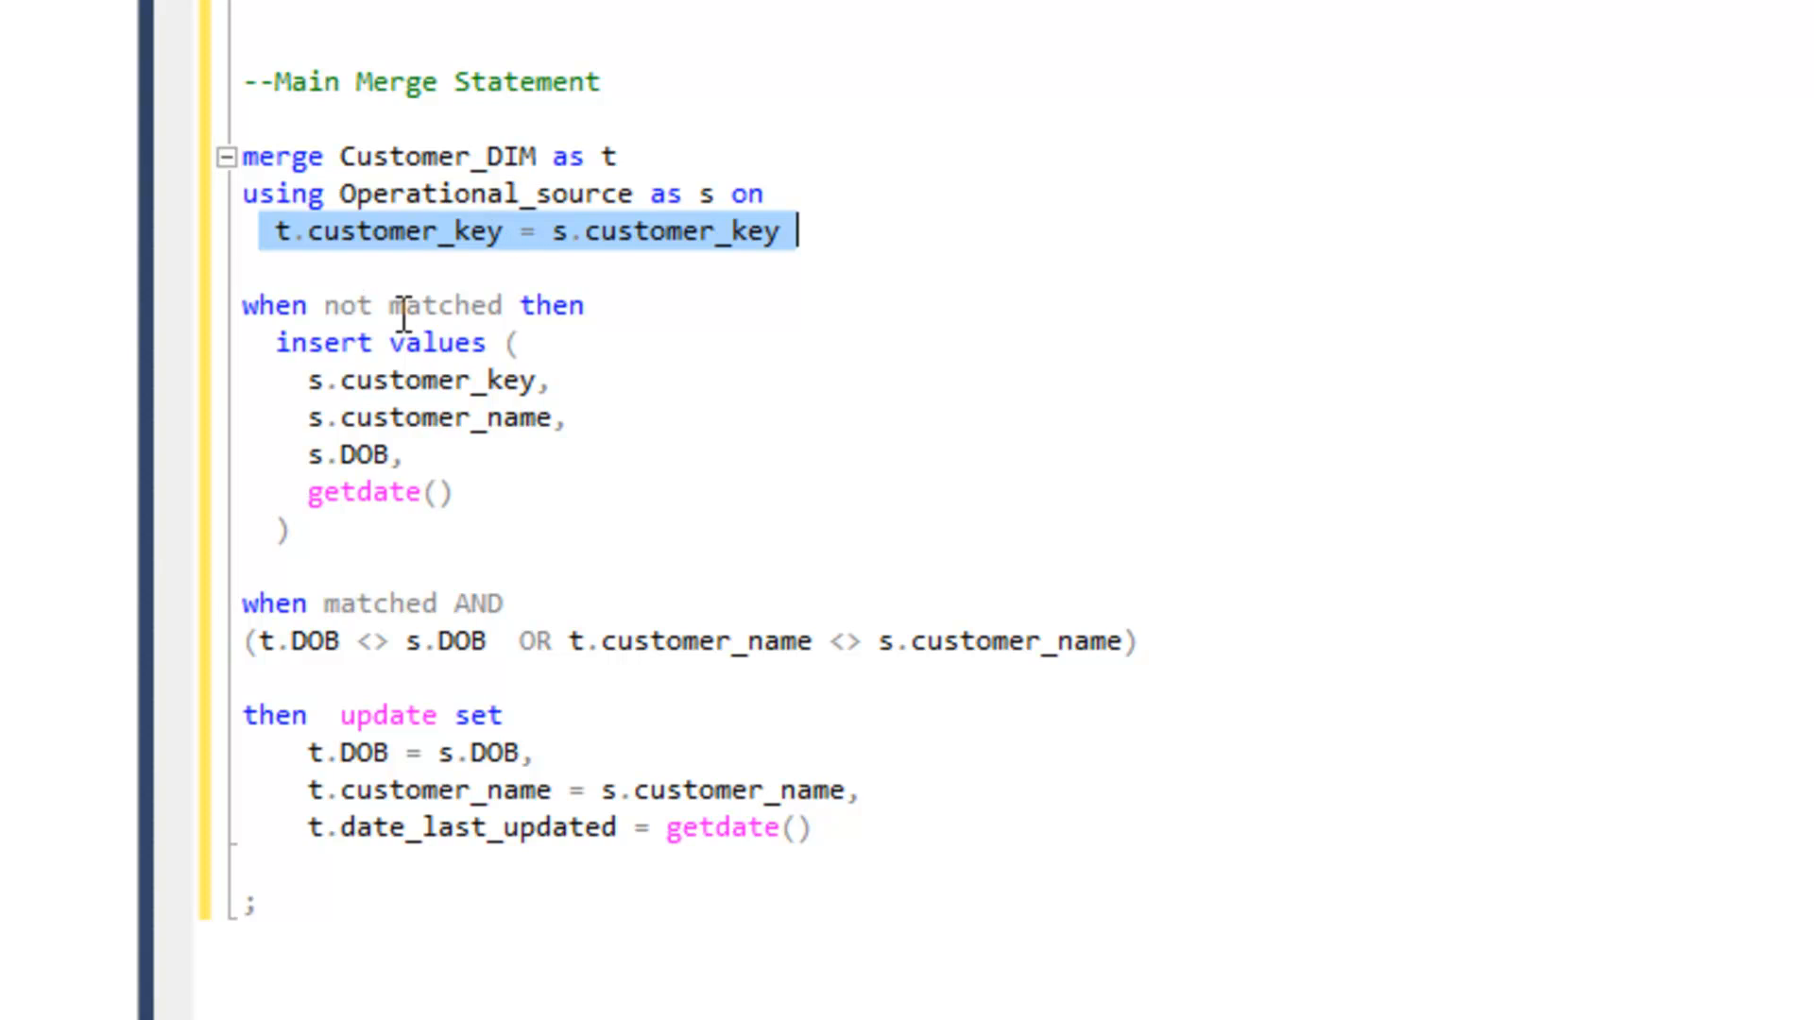
pyautogui.moveTo(455, 347)
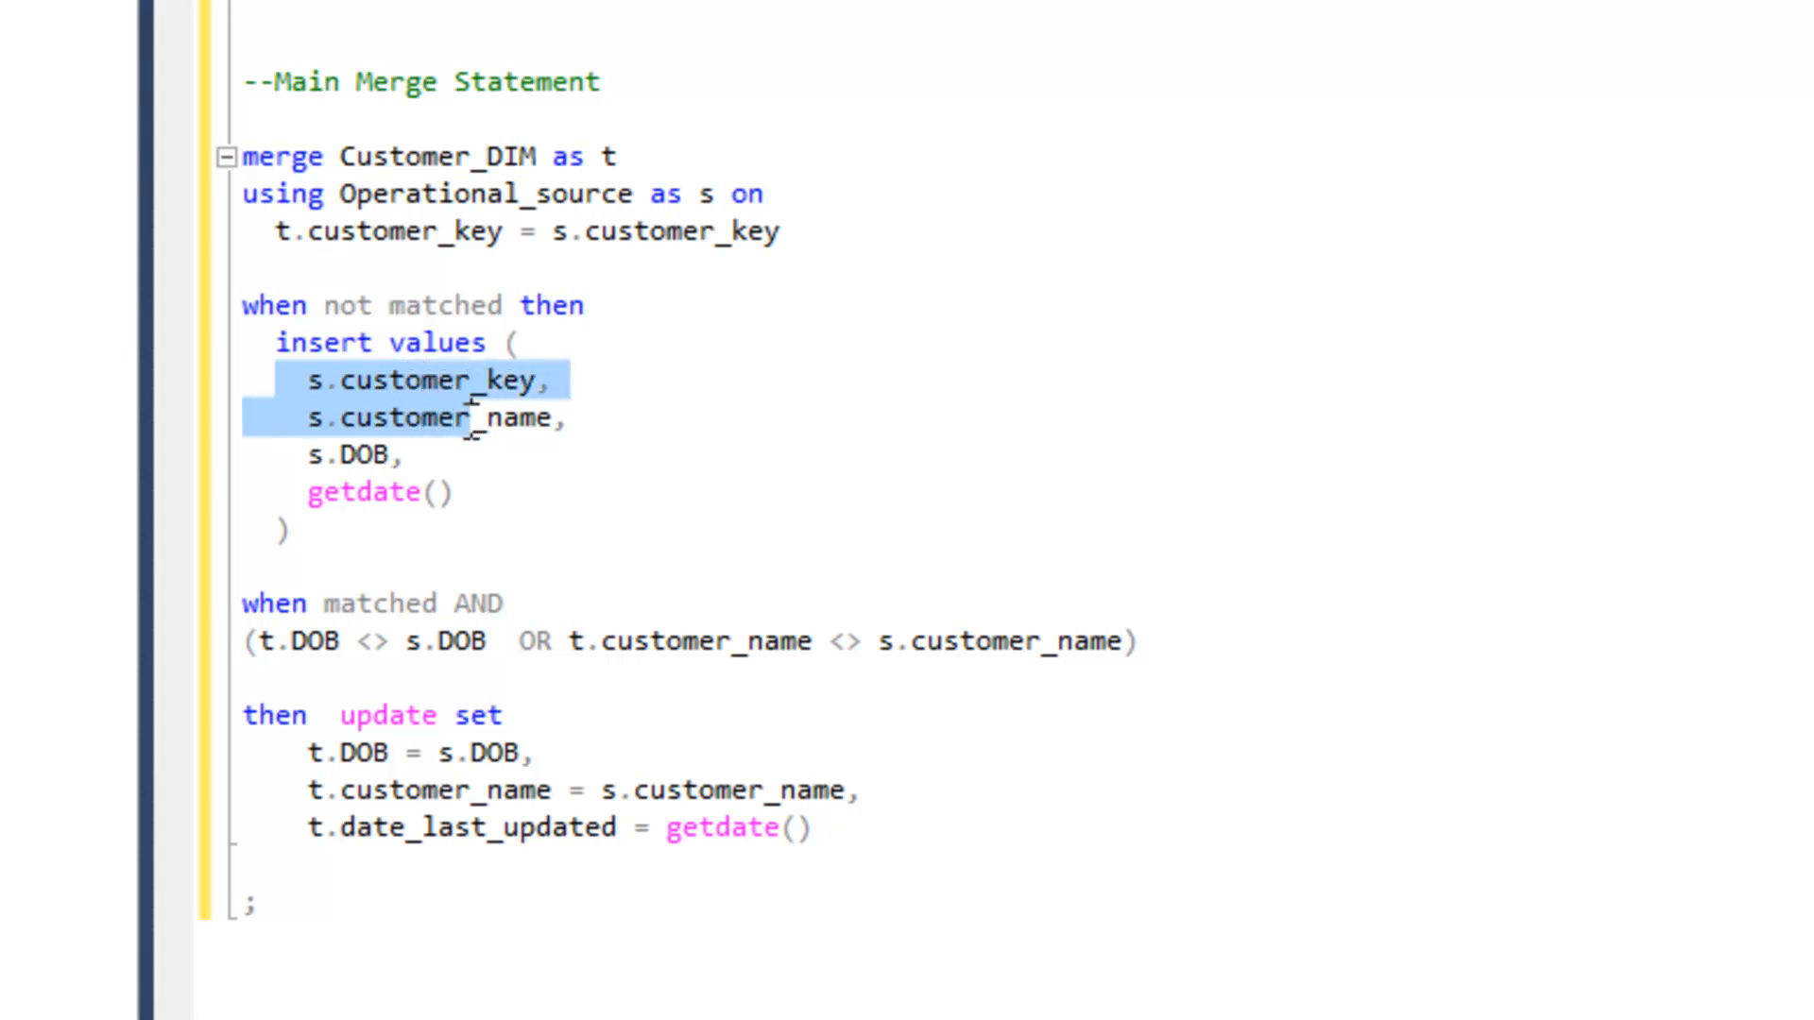
pyautogui.moveTo(463, 417); pyautogui.dragTo(463, 492)
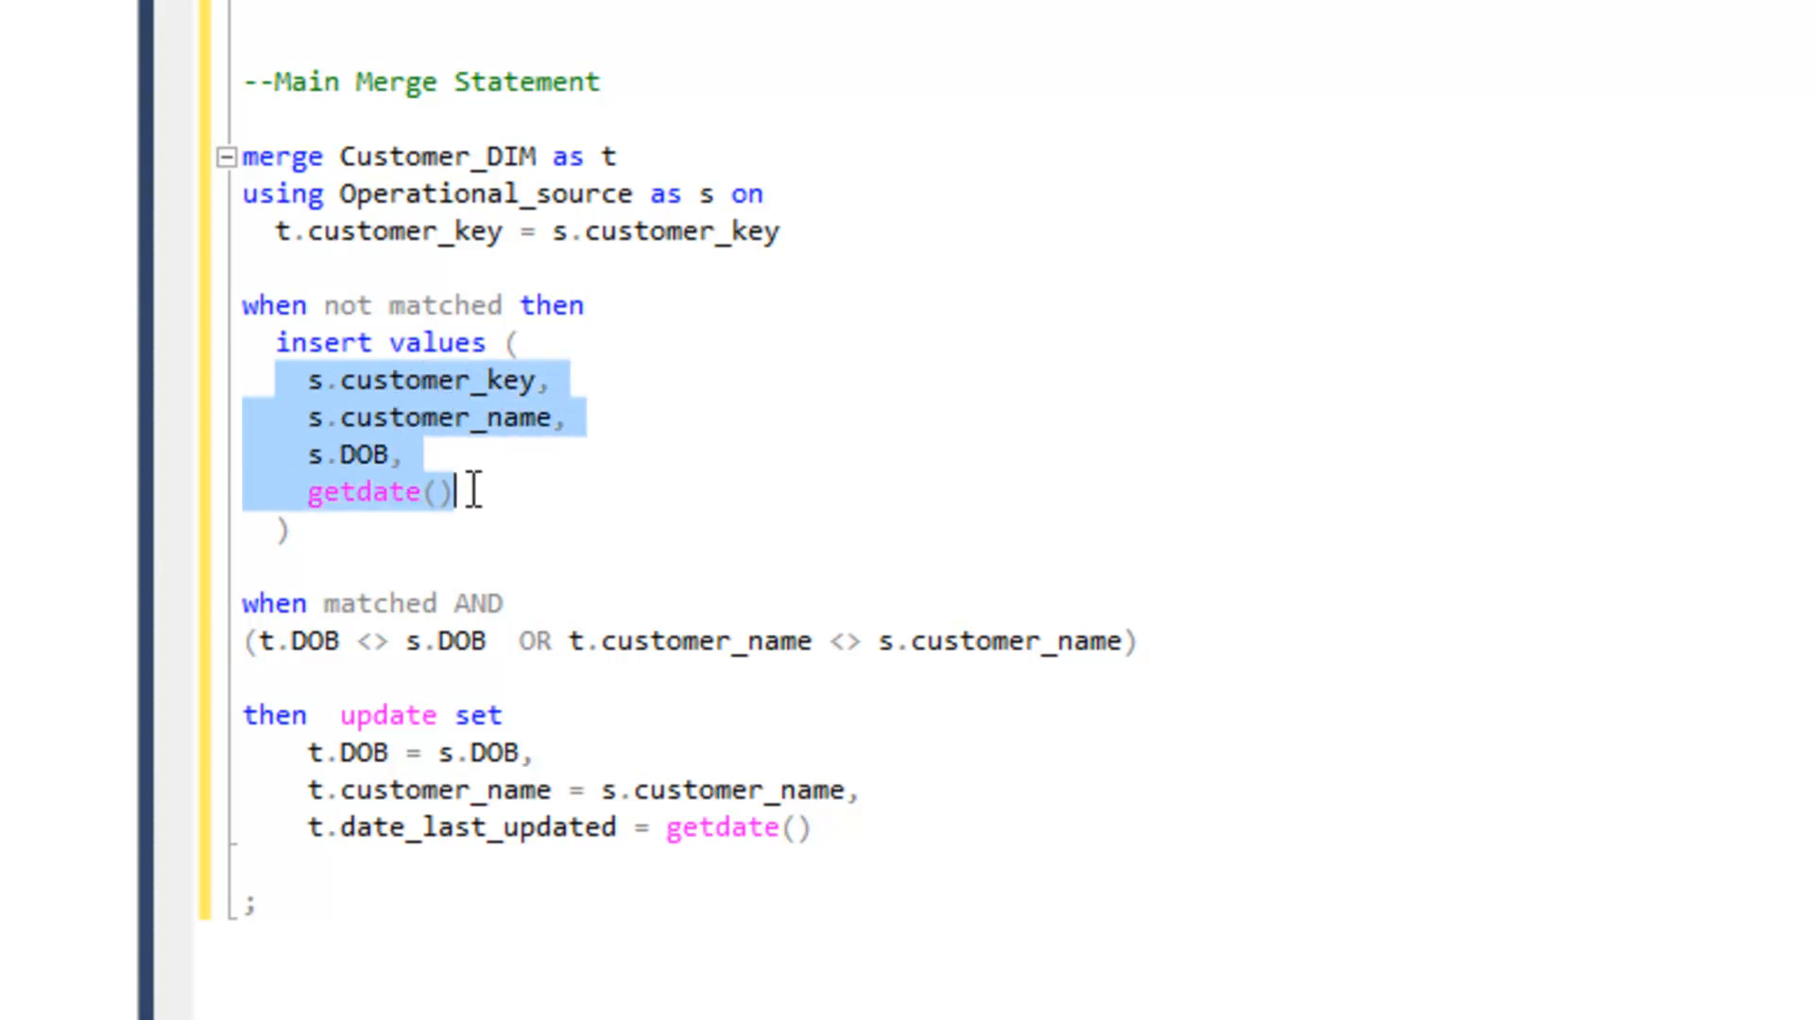
pyautogui.moveTo(515, 452)
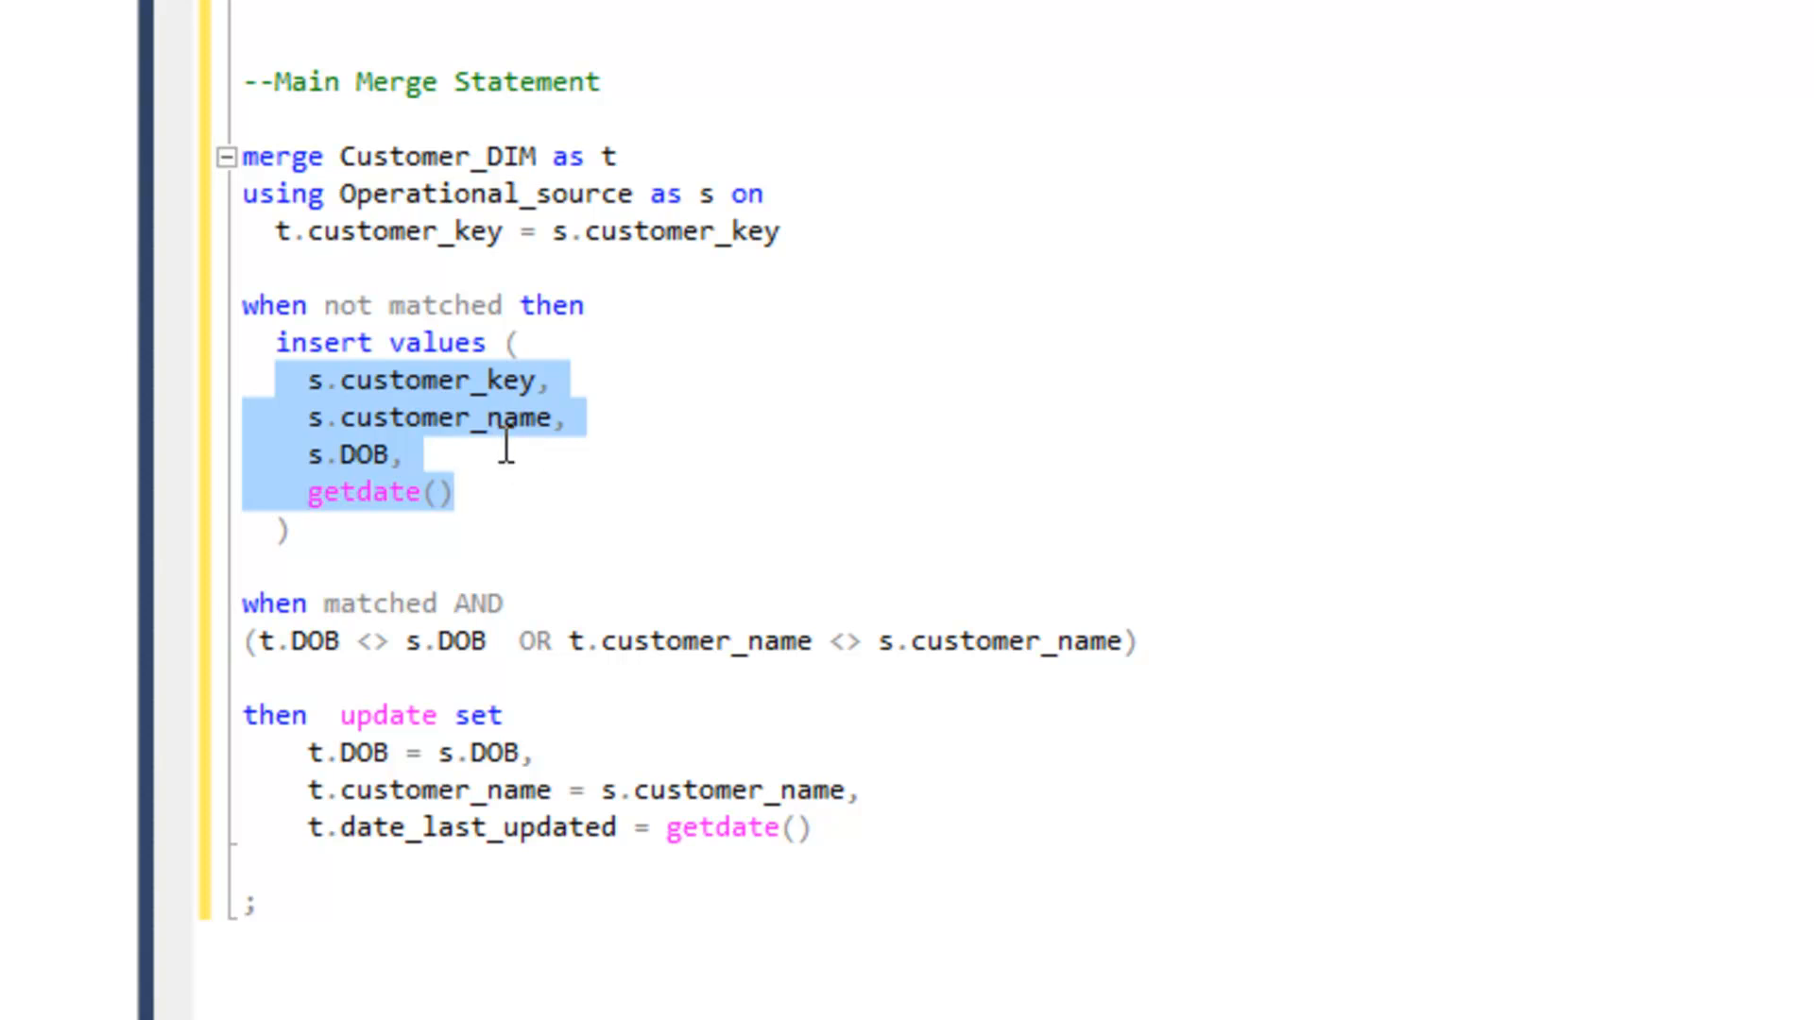
pyautogui.moveTo(495, 385)
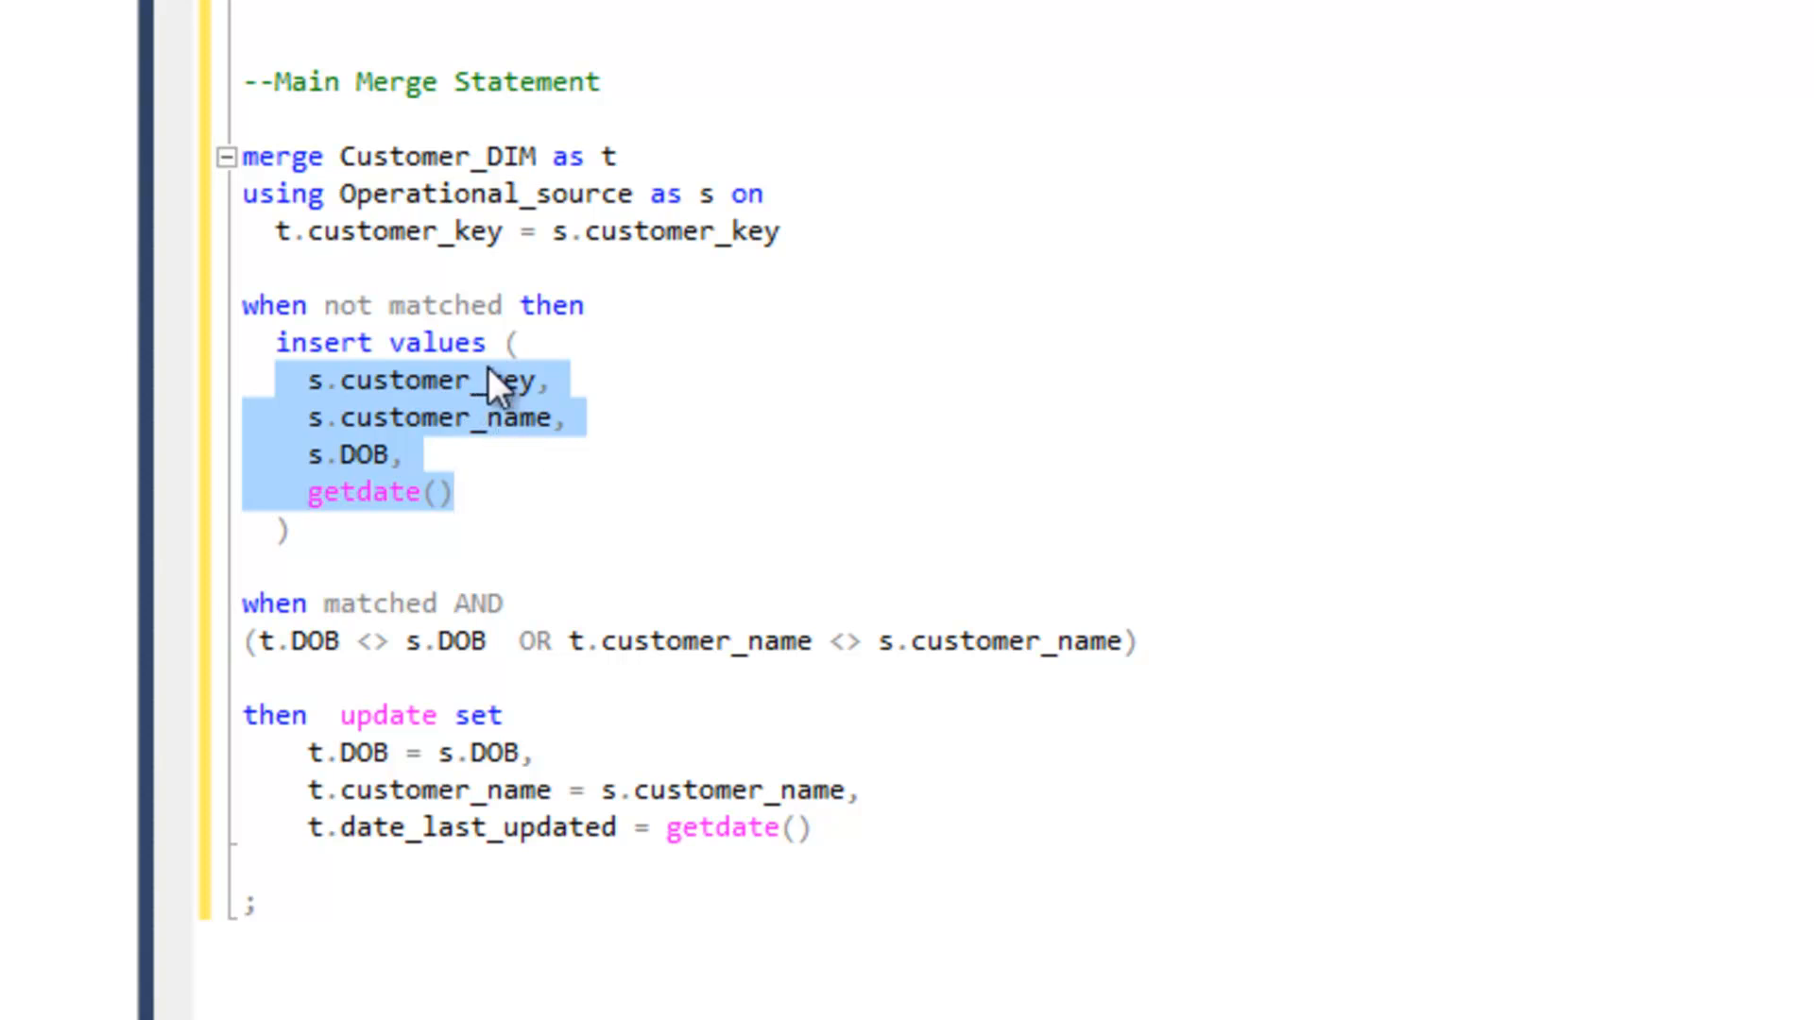
pyautogui.moveTo(387, 411)
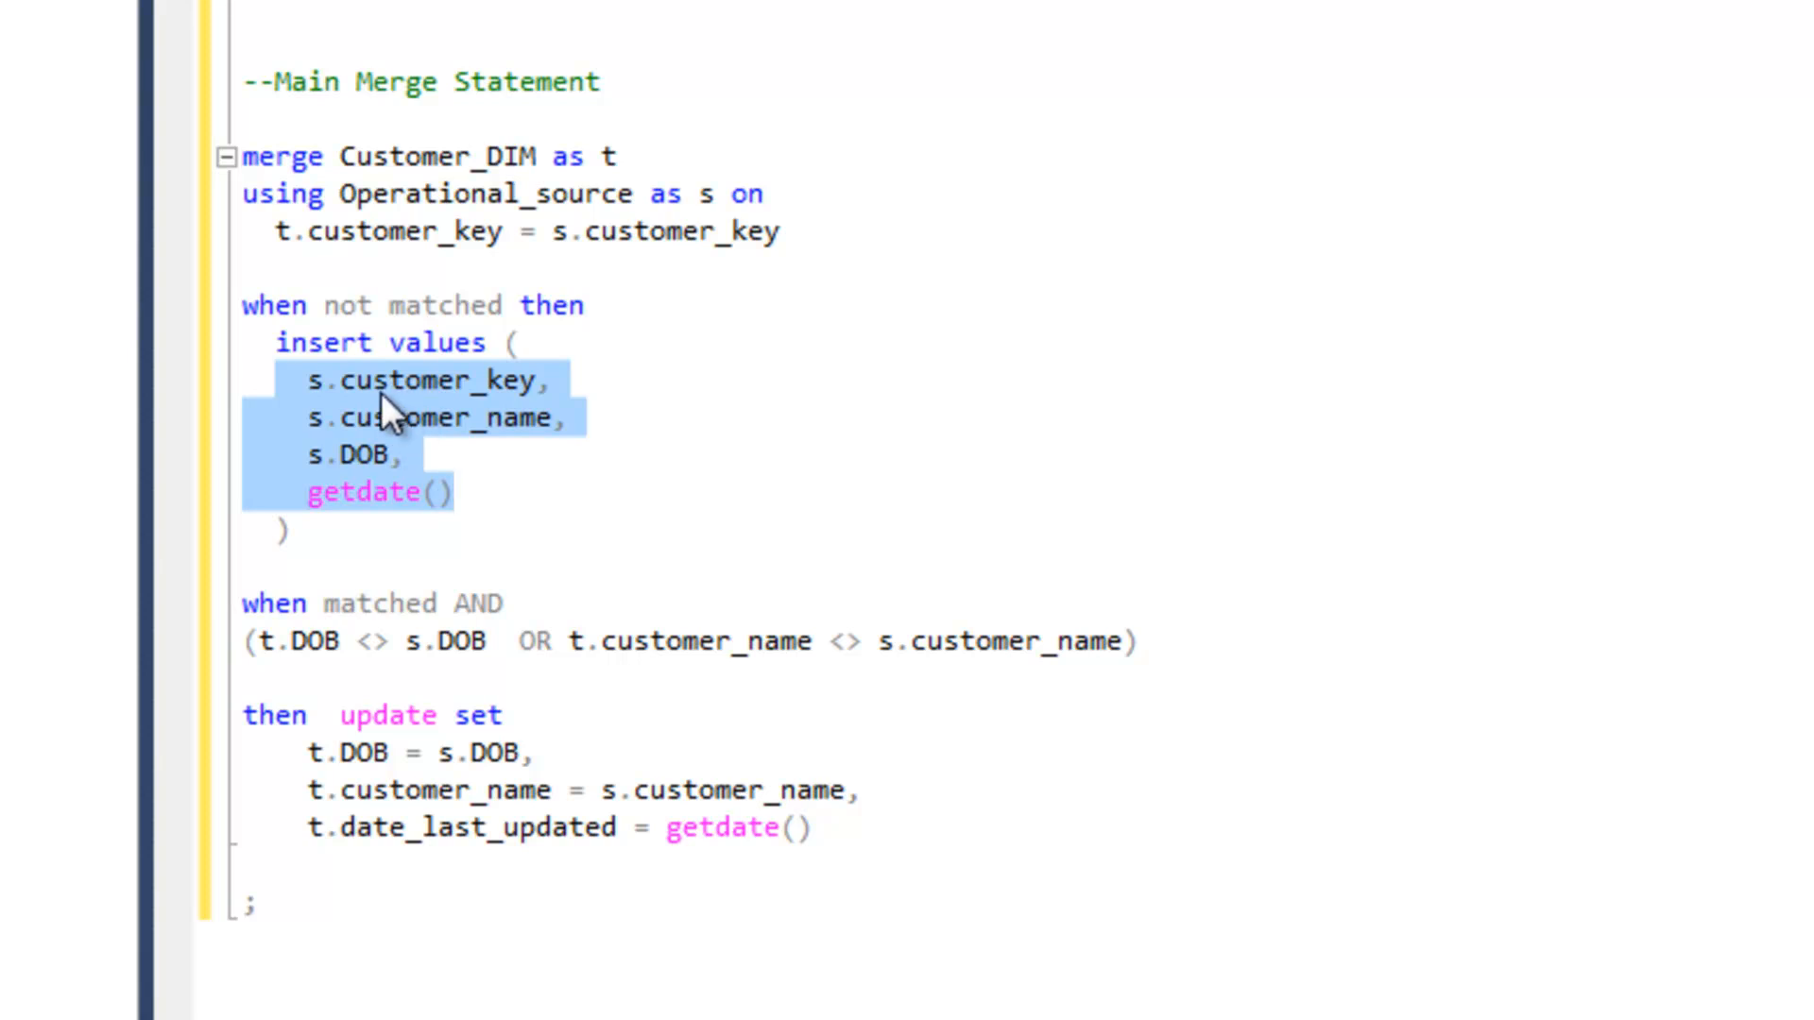
pyautogui.moveTo(391, 480)
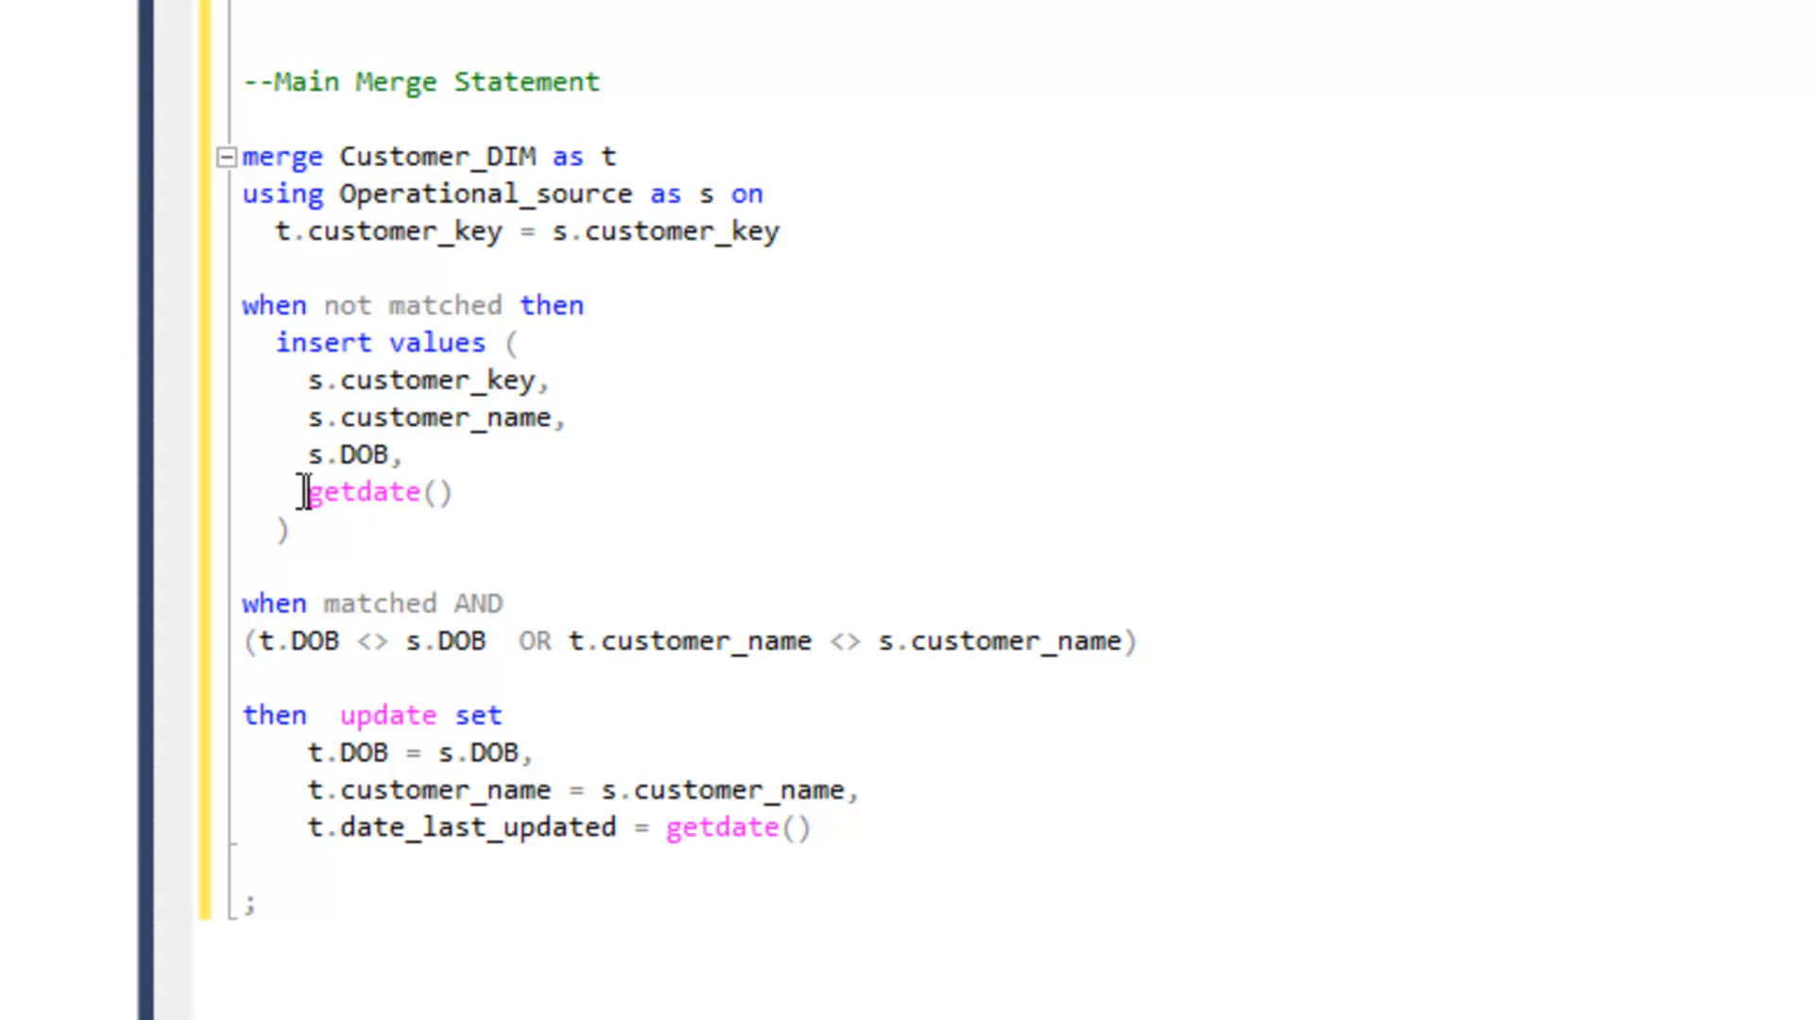
pyautogui.doubleClick(370, 491)
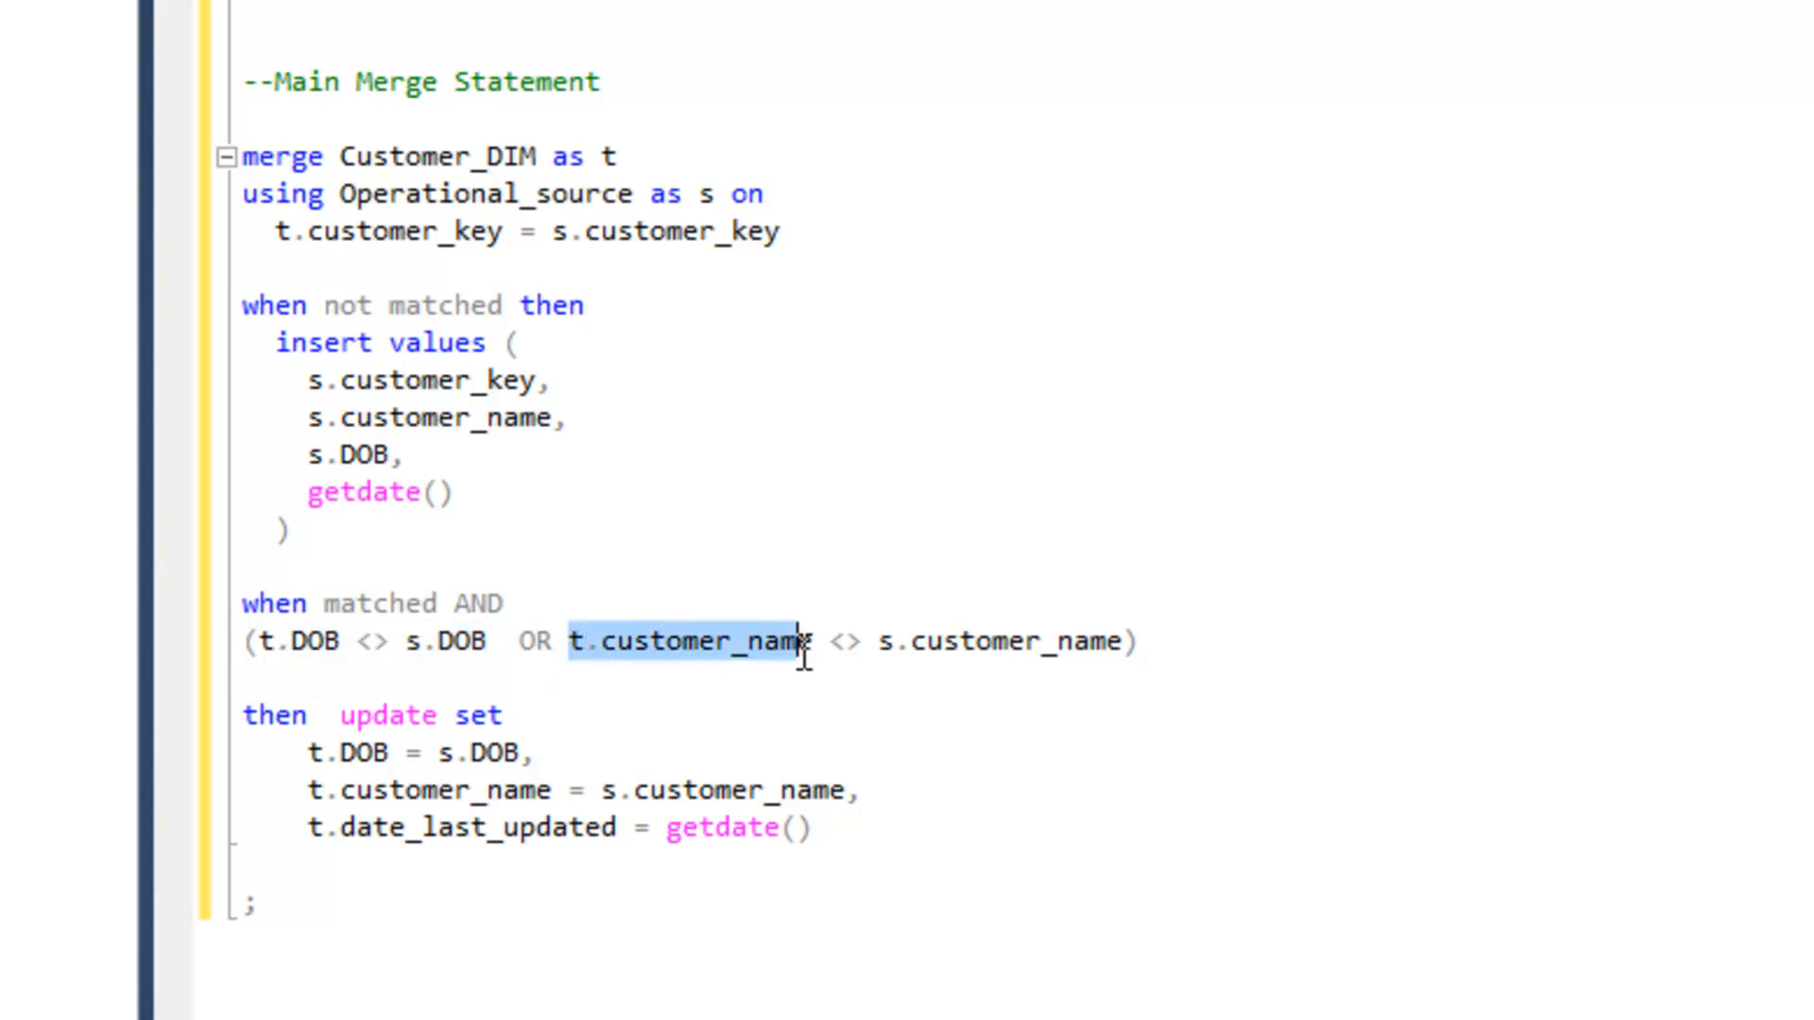
pyautogui.moveTo(799, 641); pyautogui.dragTo(1111, 640)
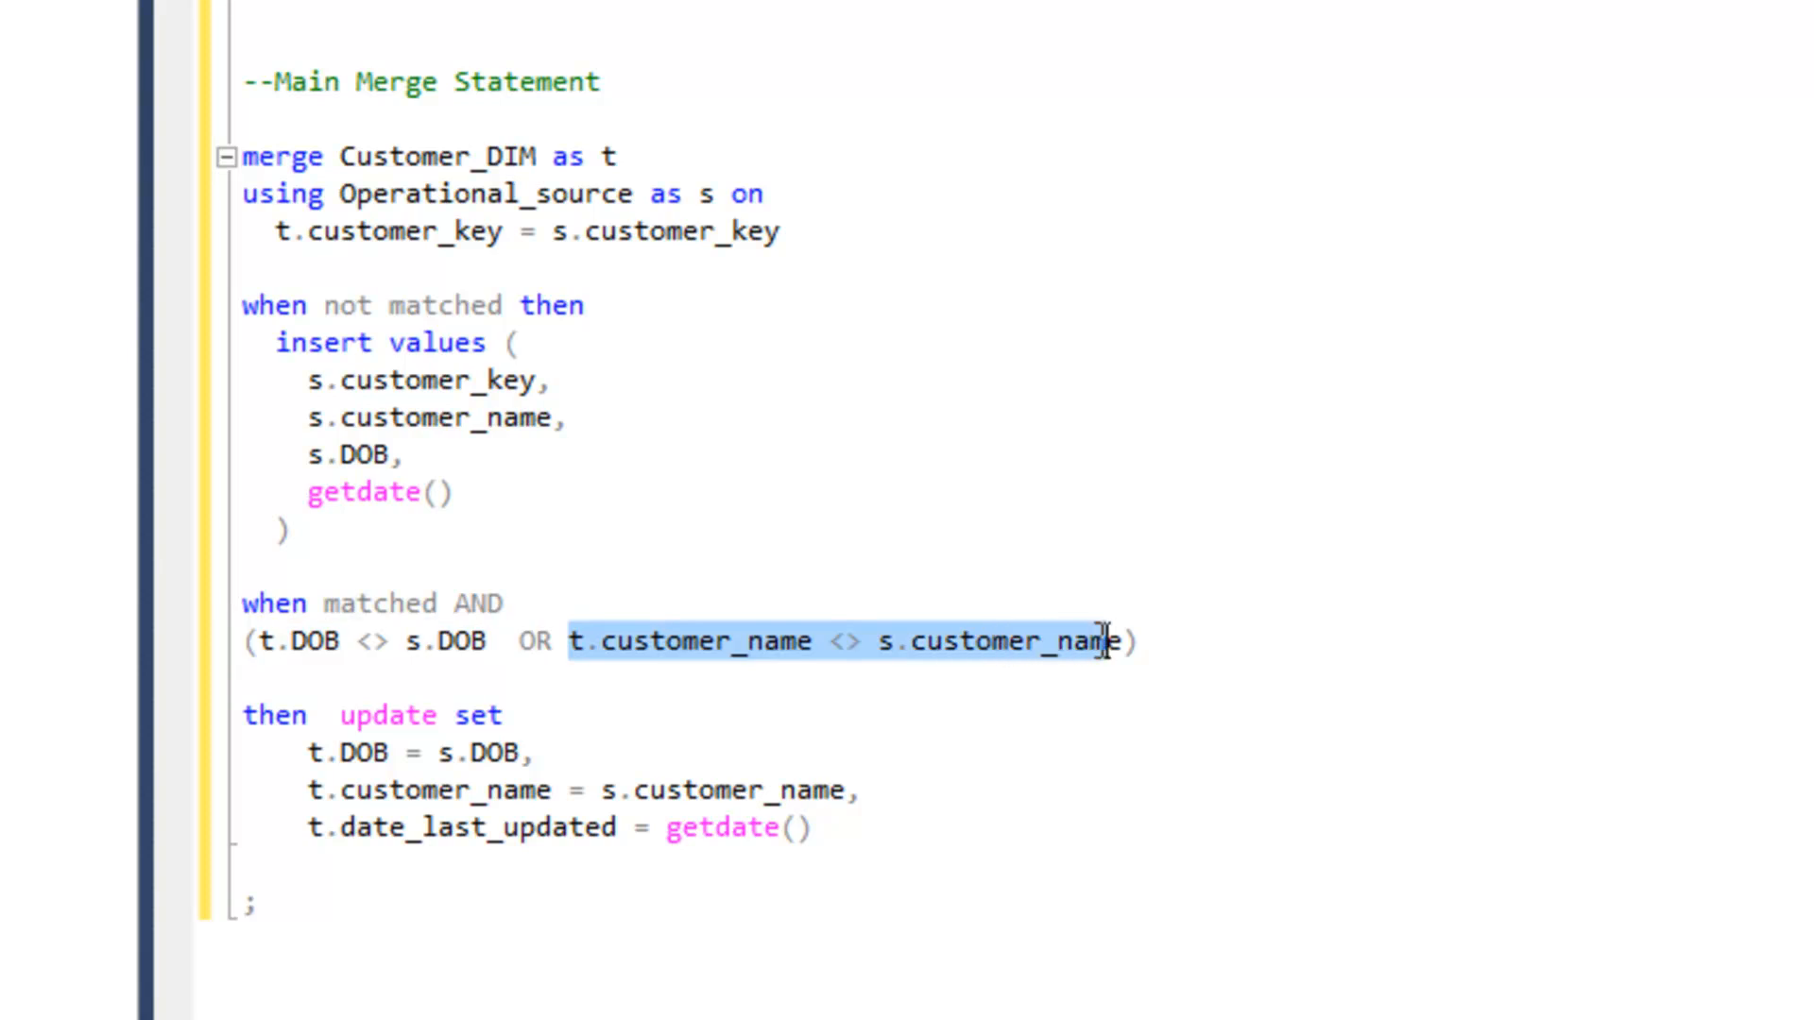
pyautogui.moveTo(1104, 643)
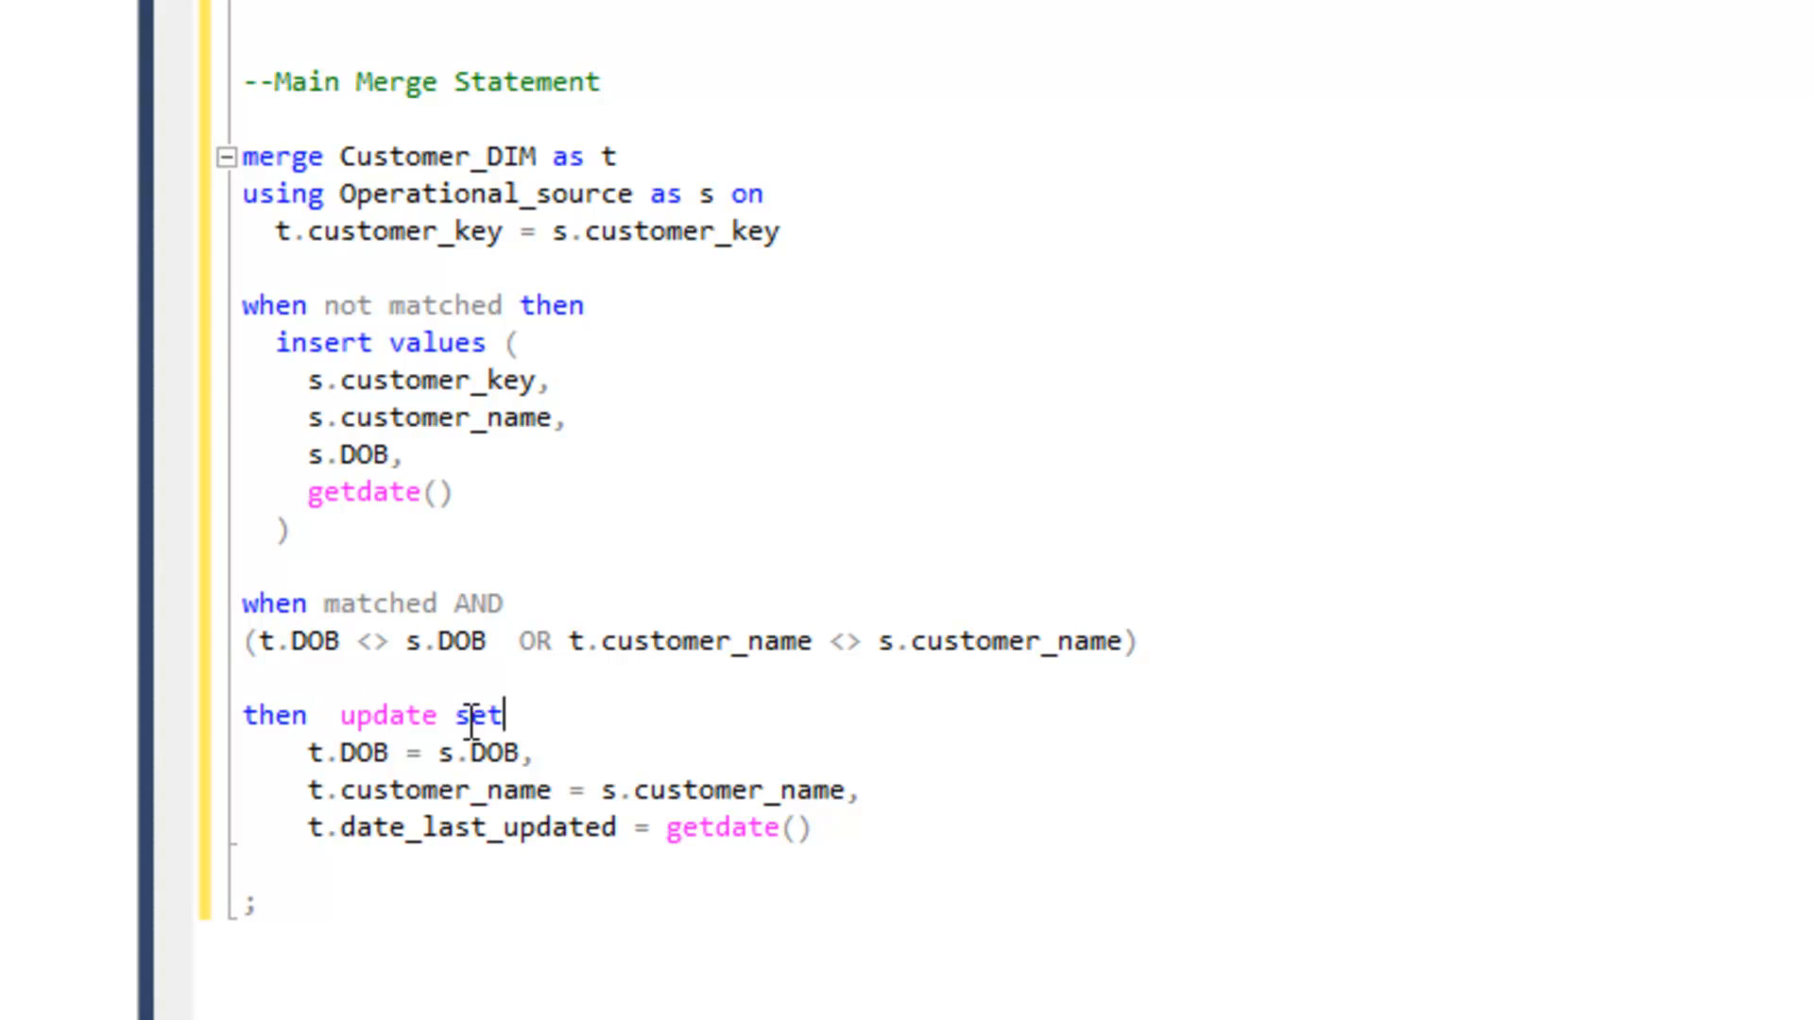
pyautogui.doubleClick(316, 754)
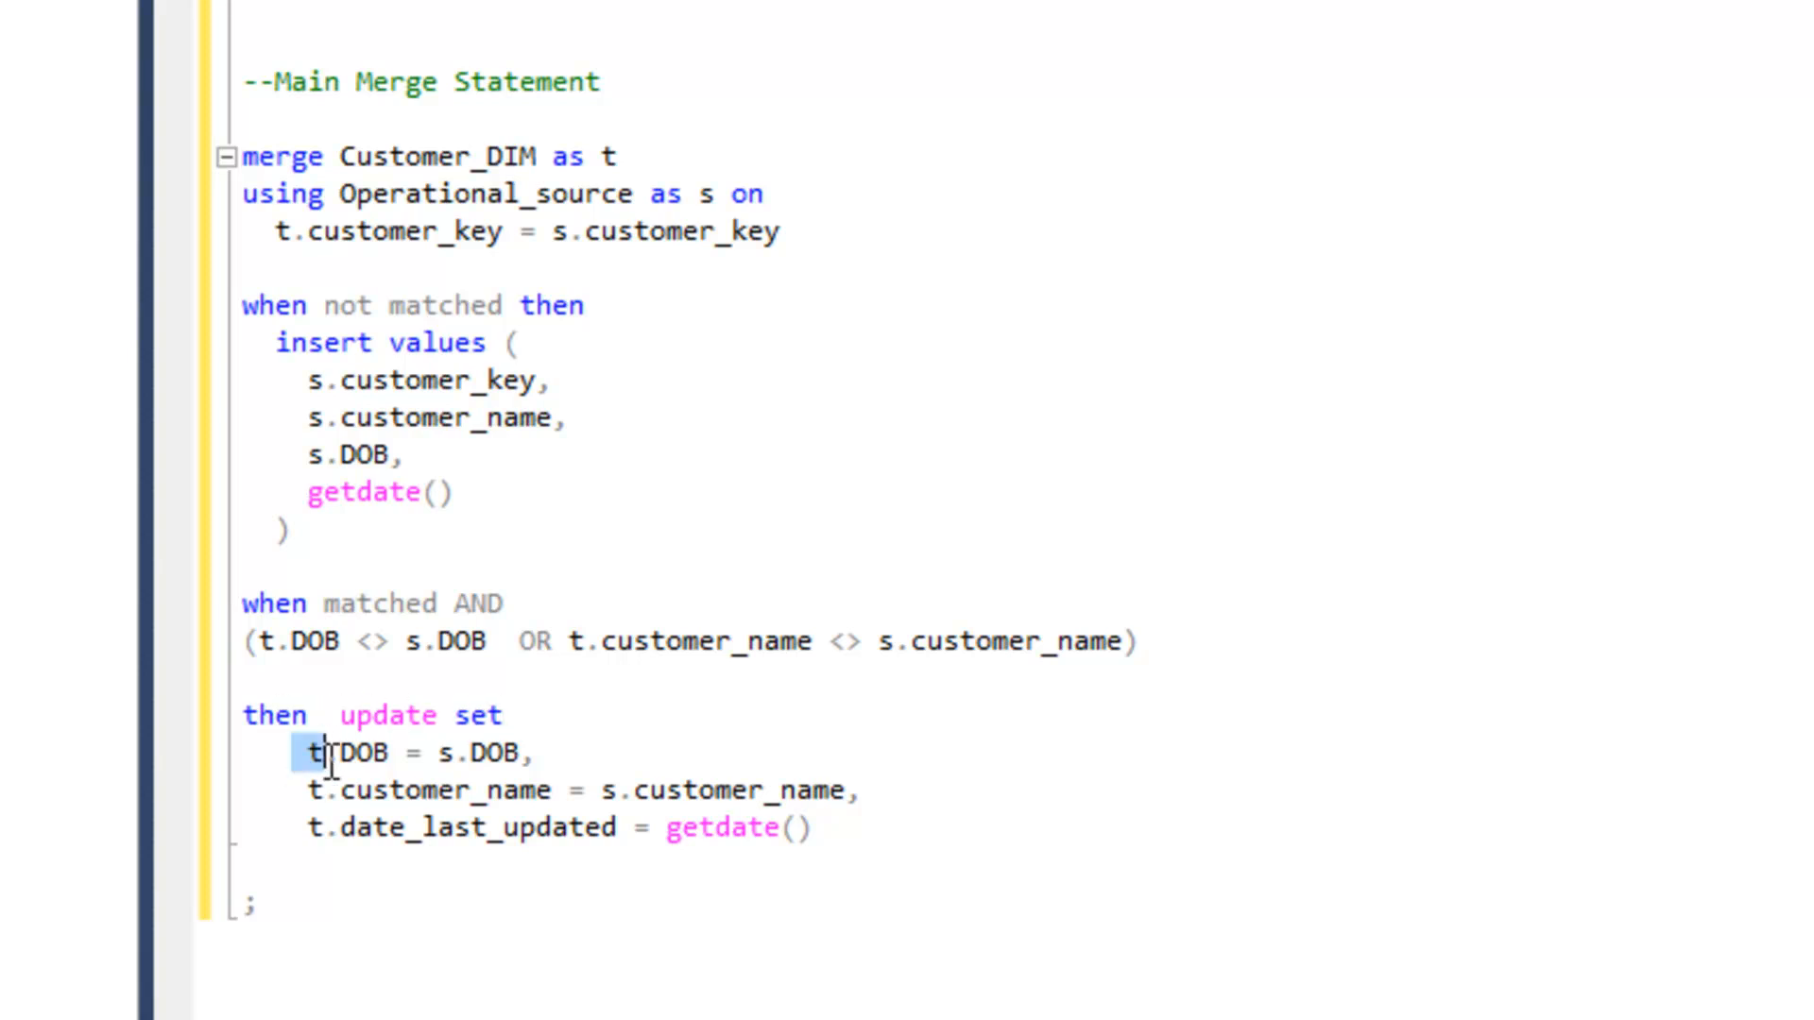
pyautogui.doubleClick(347, 754)
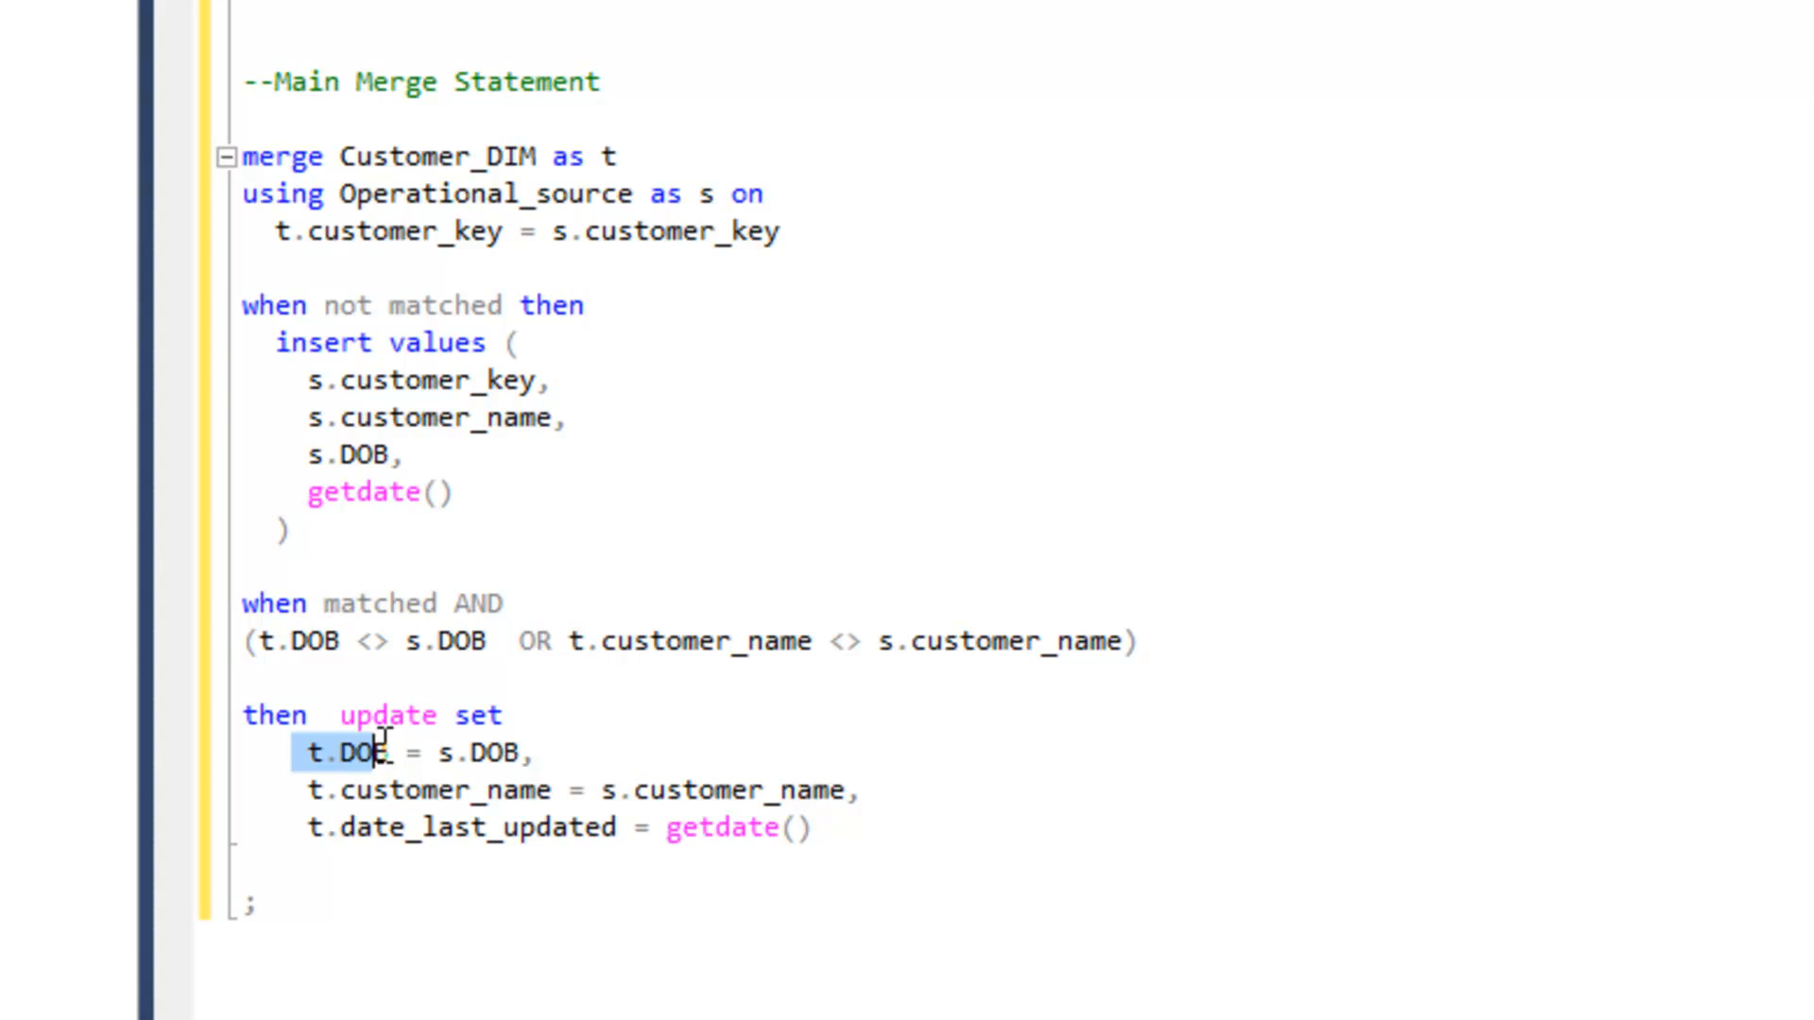
pyautogui.click(359, 753)
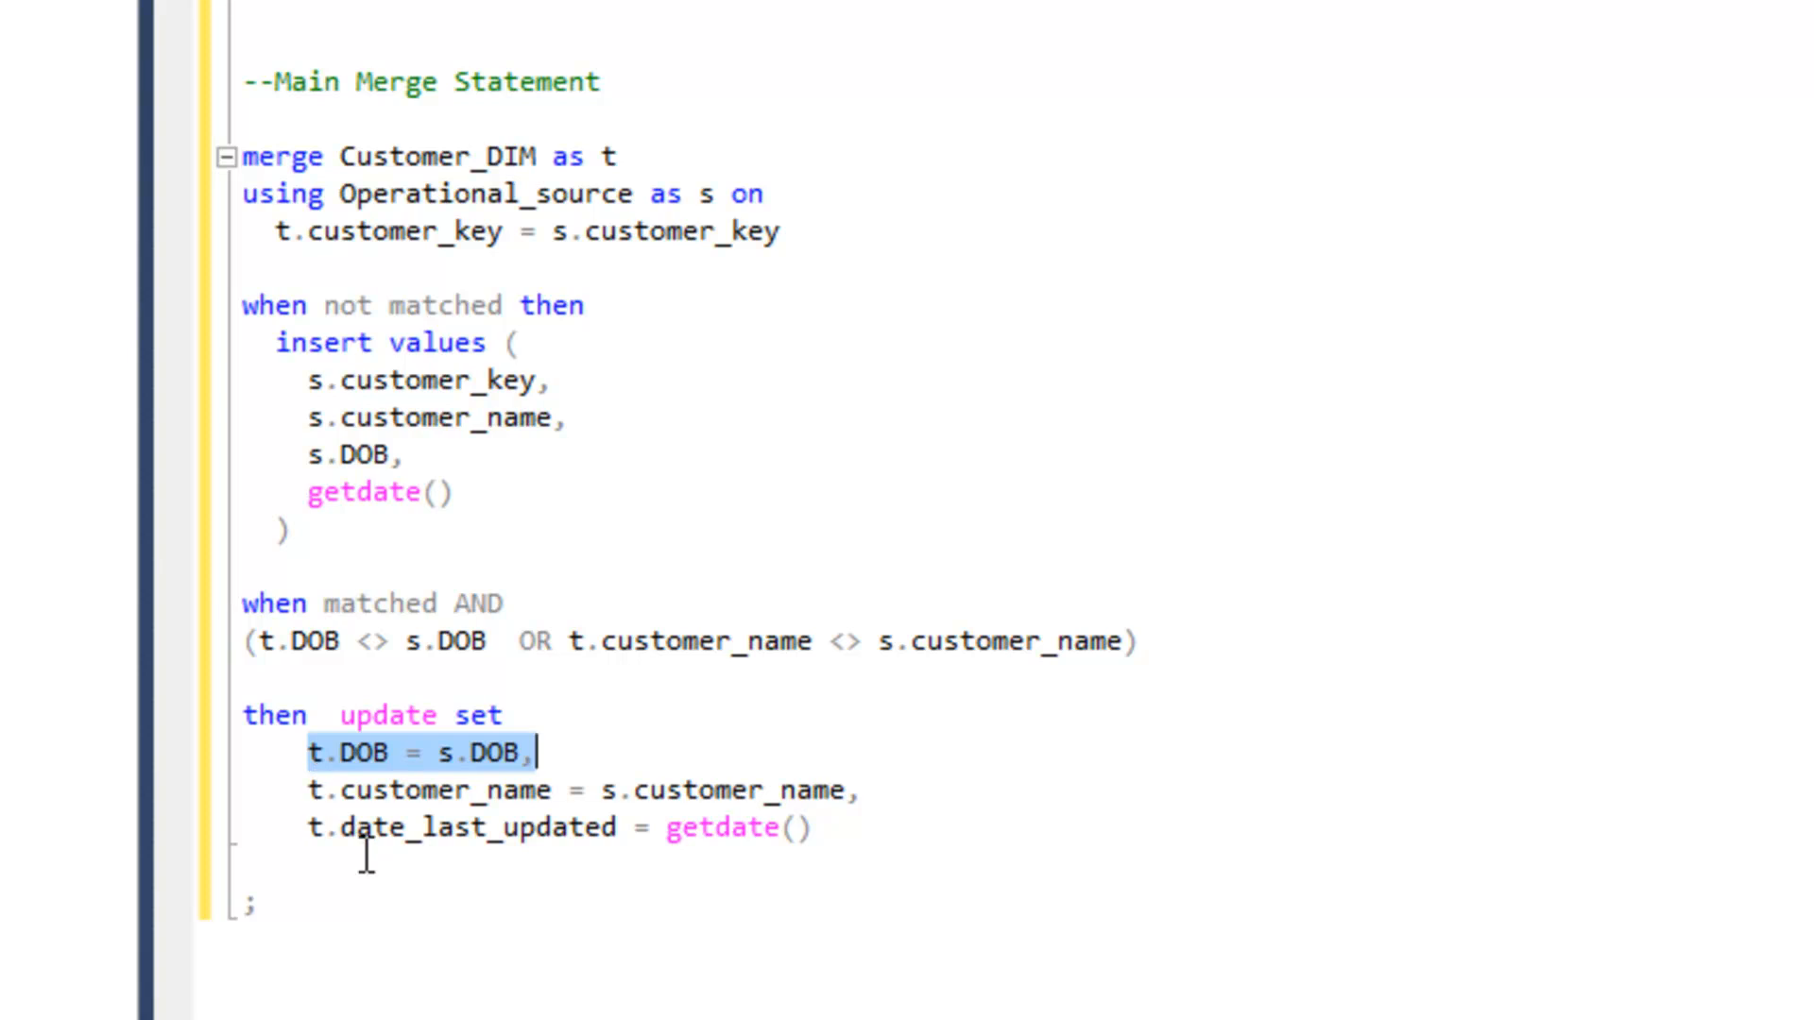
pyautogui.moveTo(408, 829)
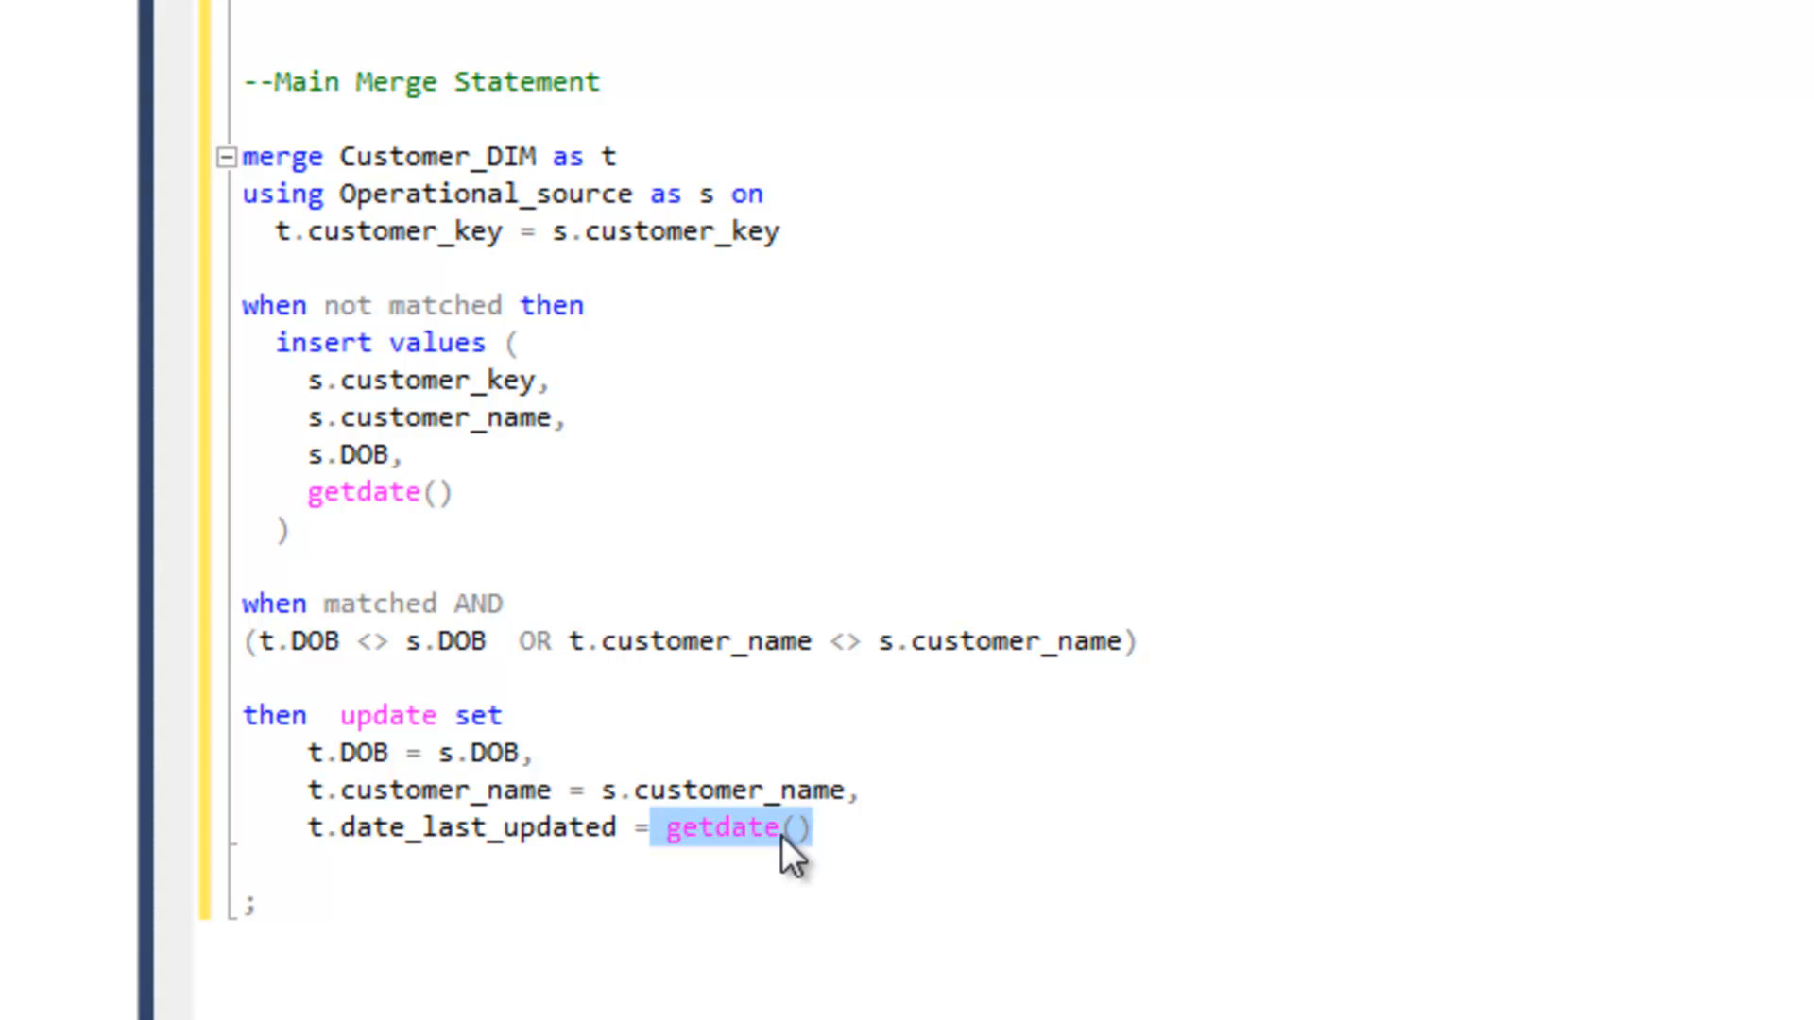
pyautogui.click(304, 908)
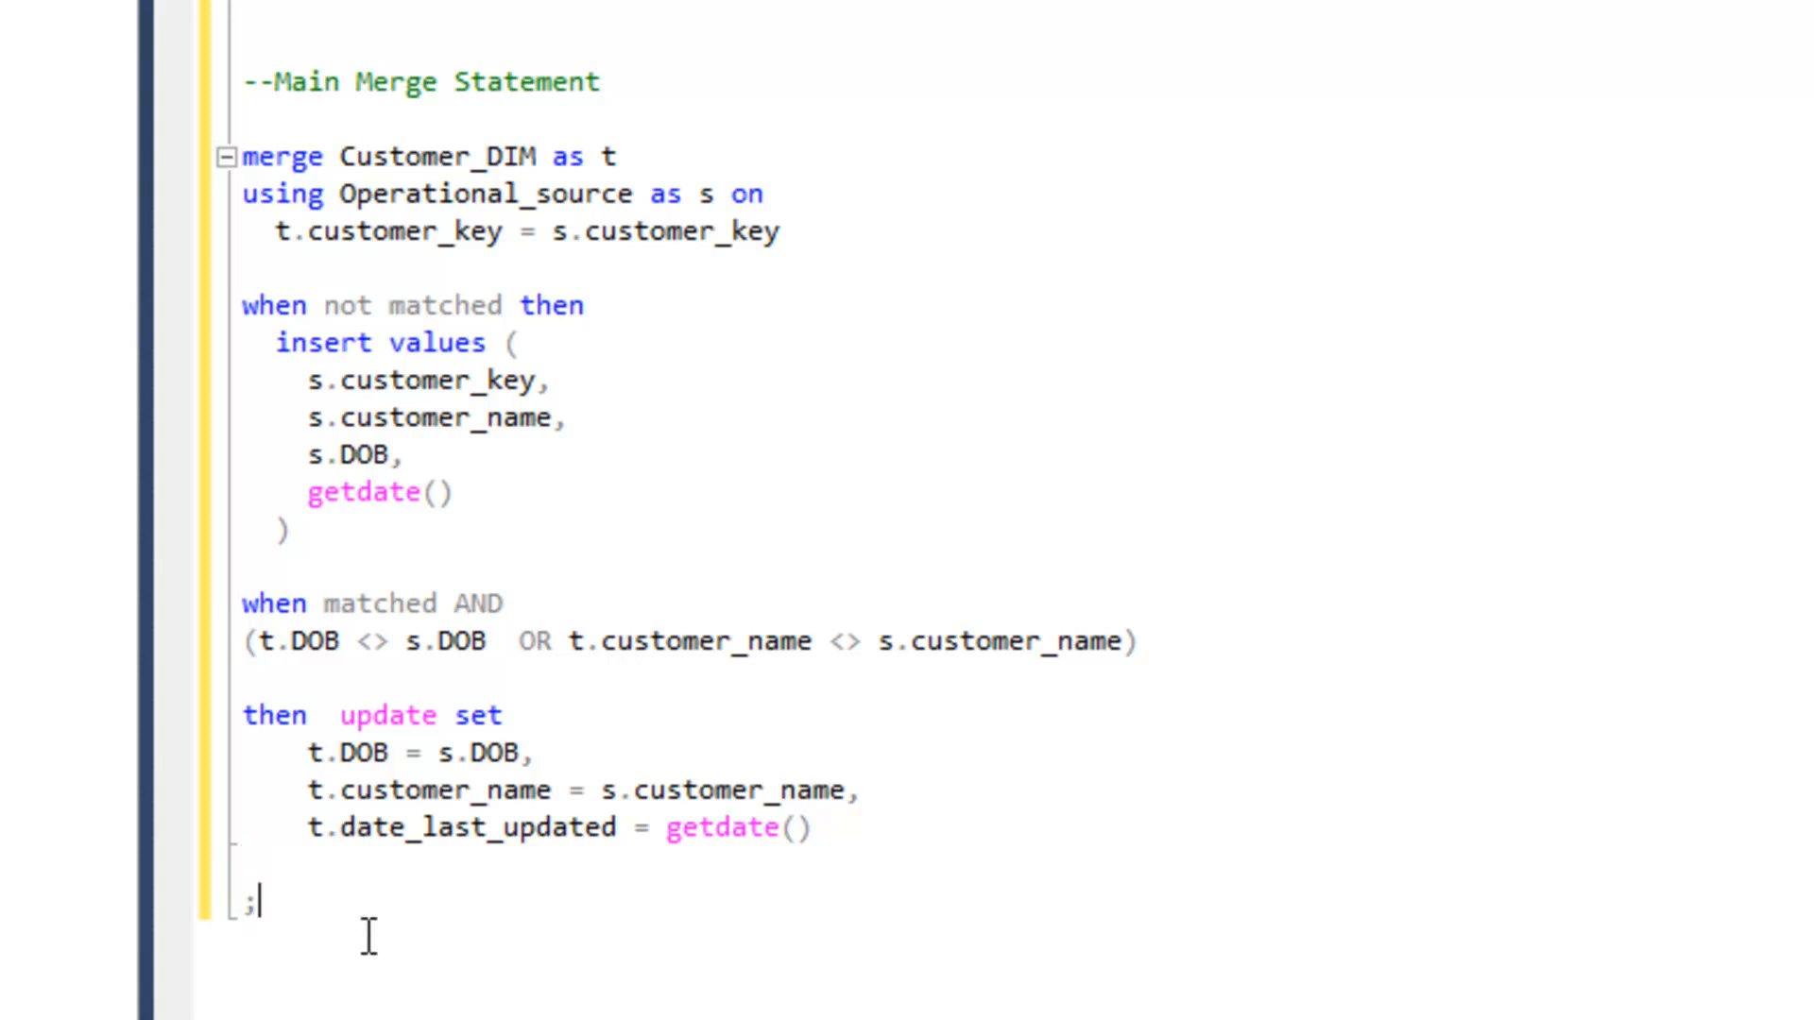
pyautogui.press('ctrl+a')
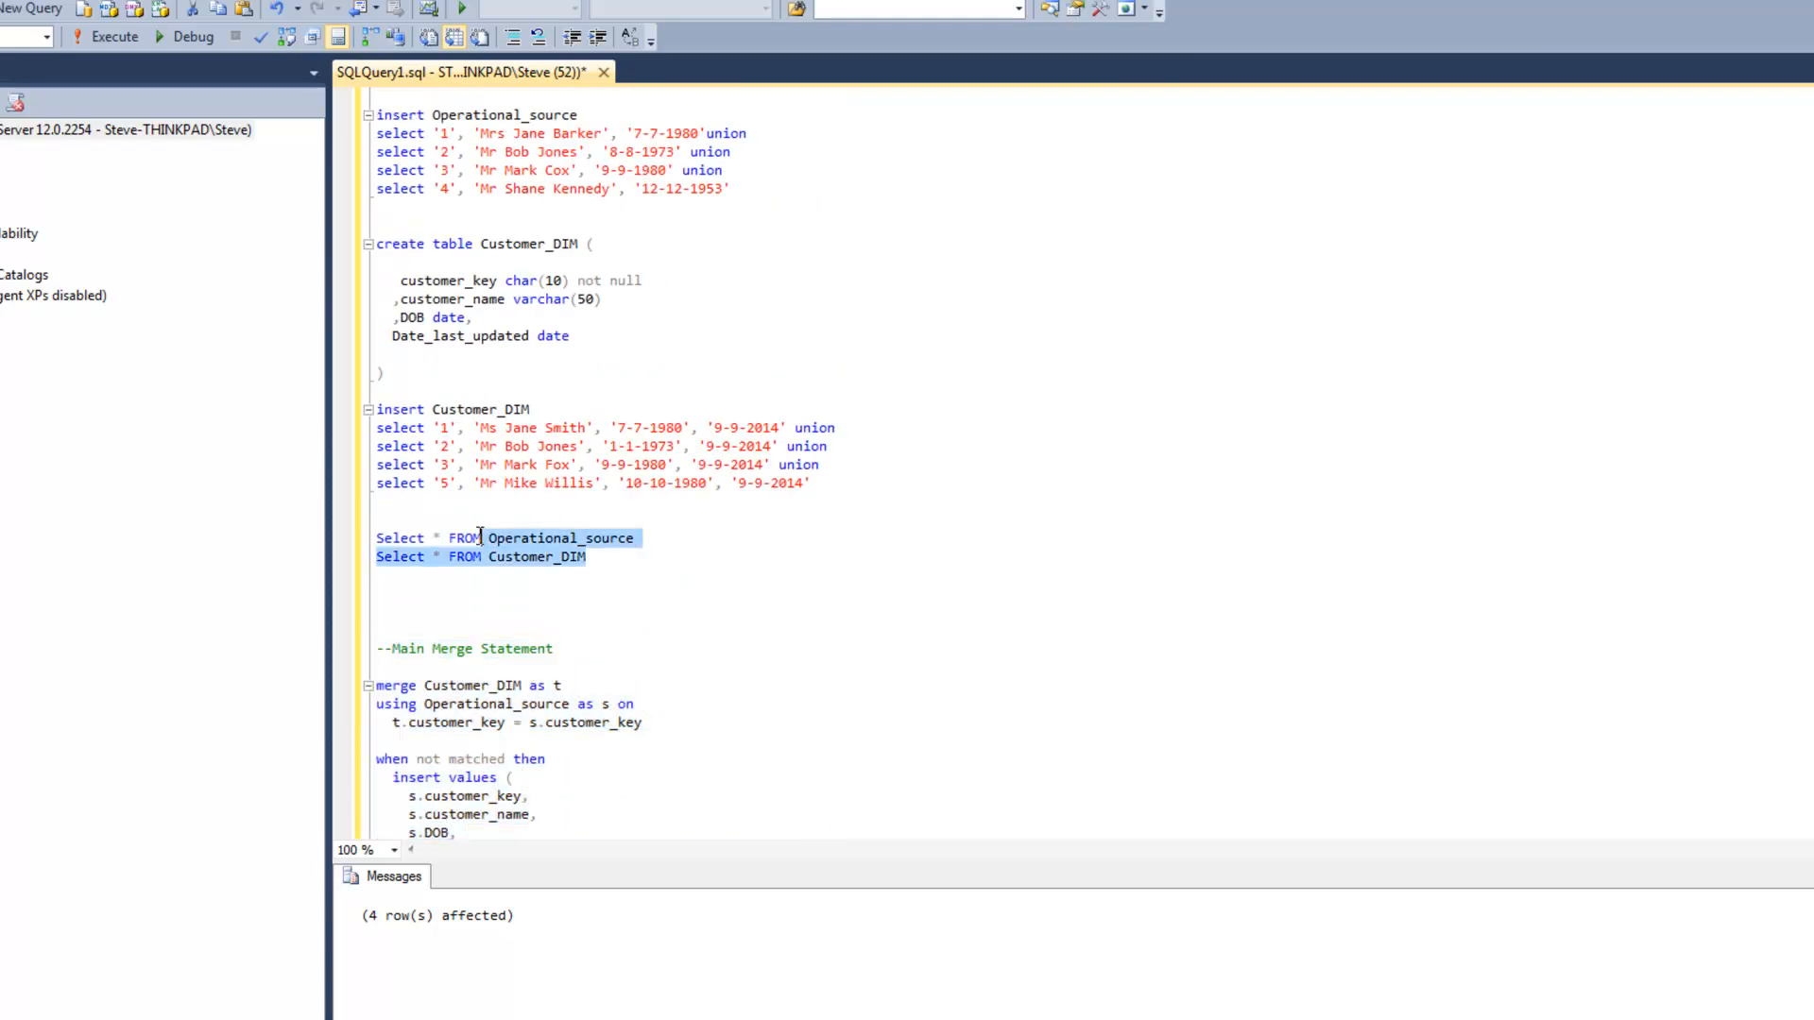
pyautogui.click(379, 519)
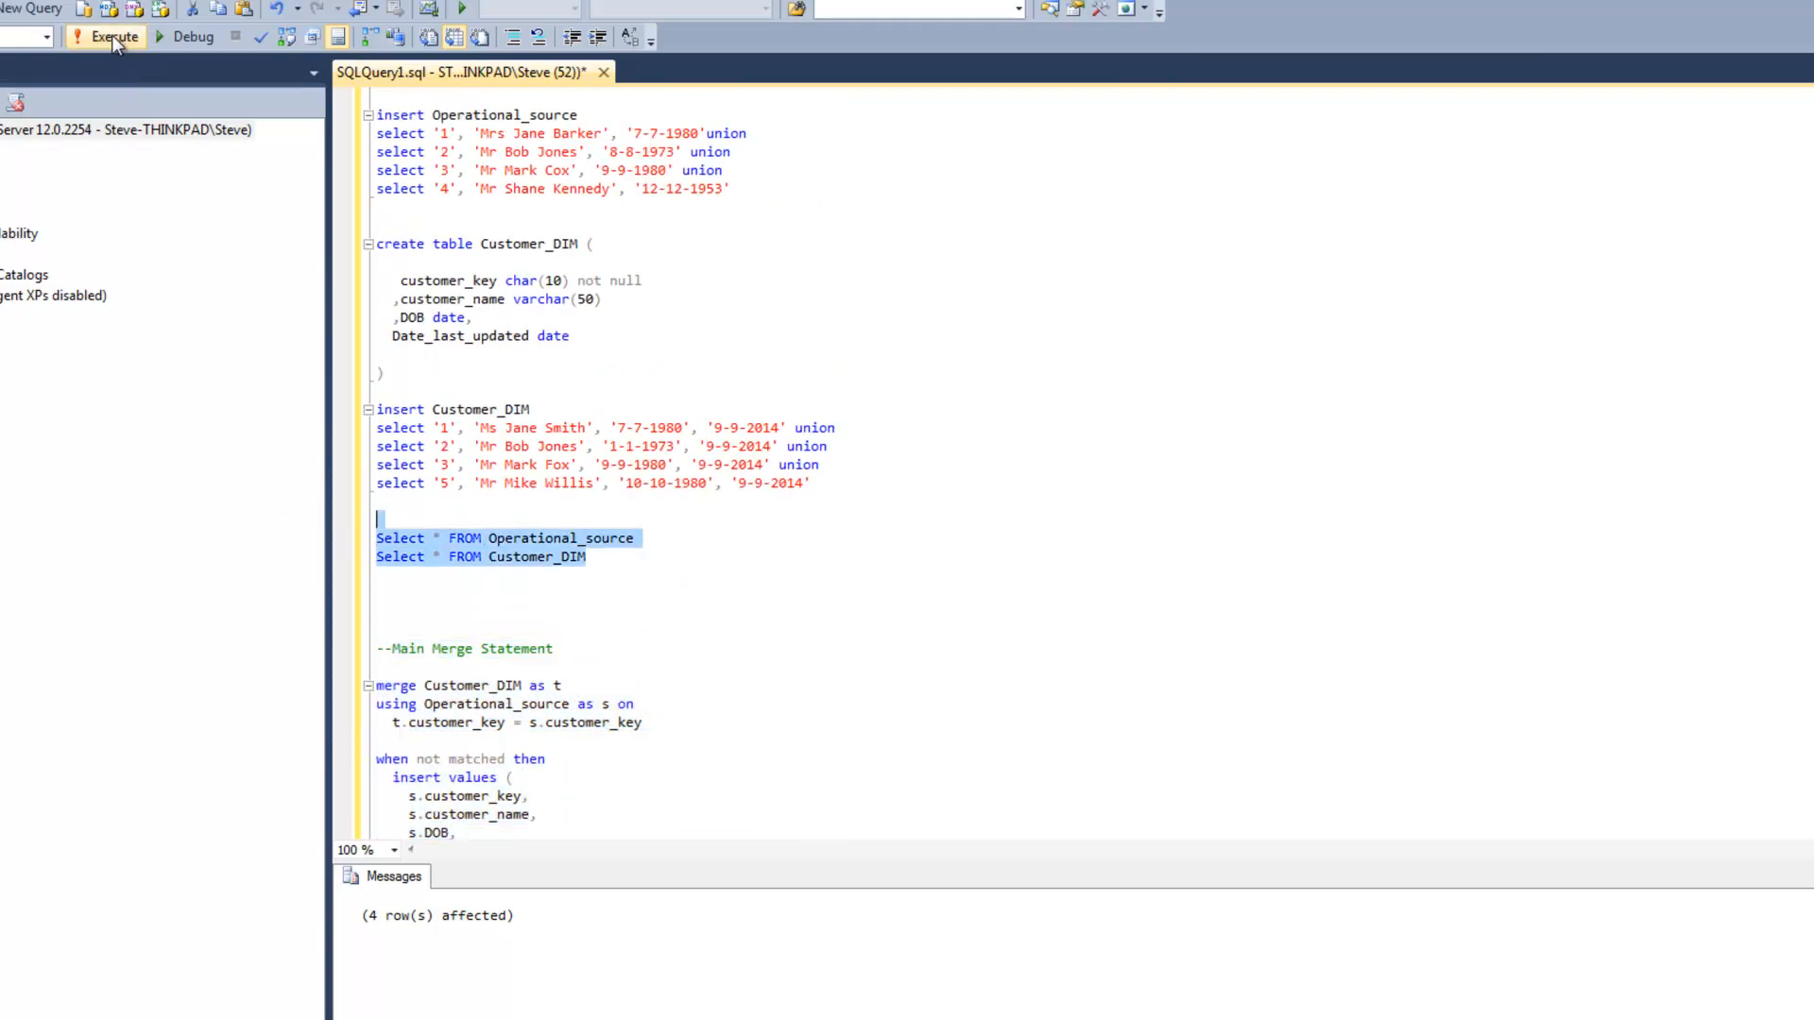
pyautogui.click(103, 36)
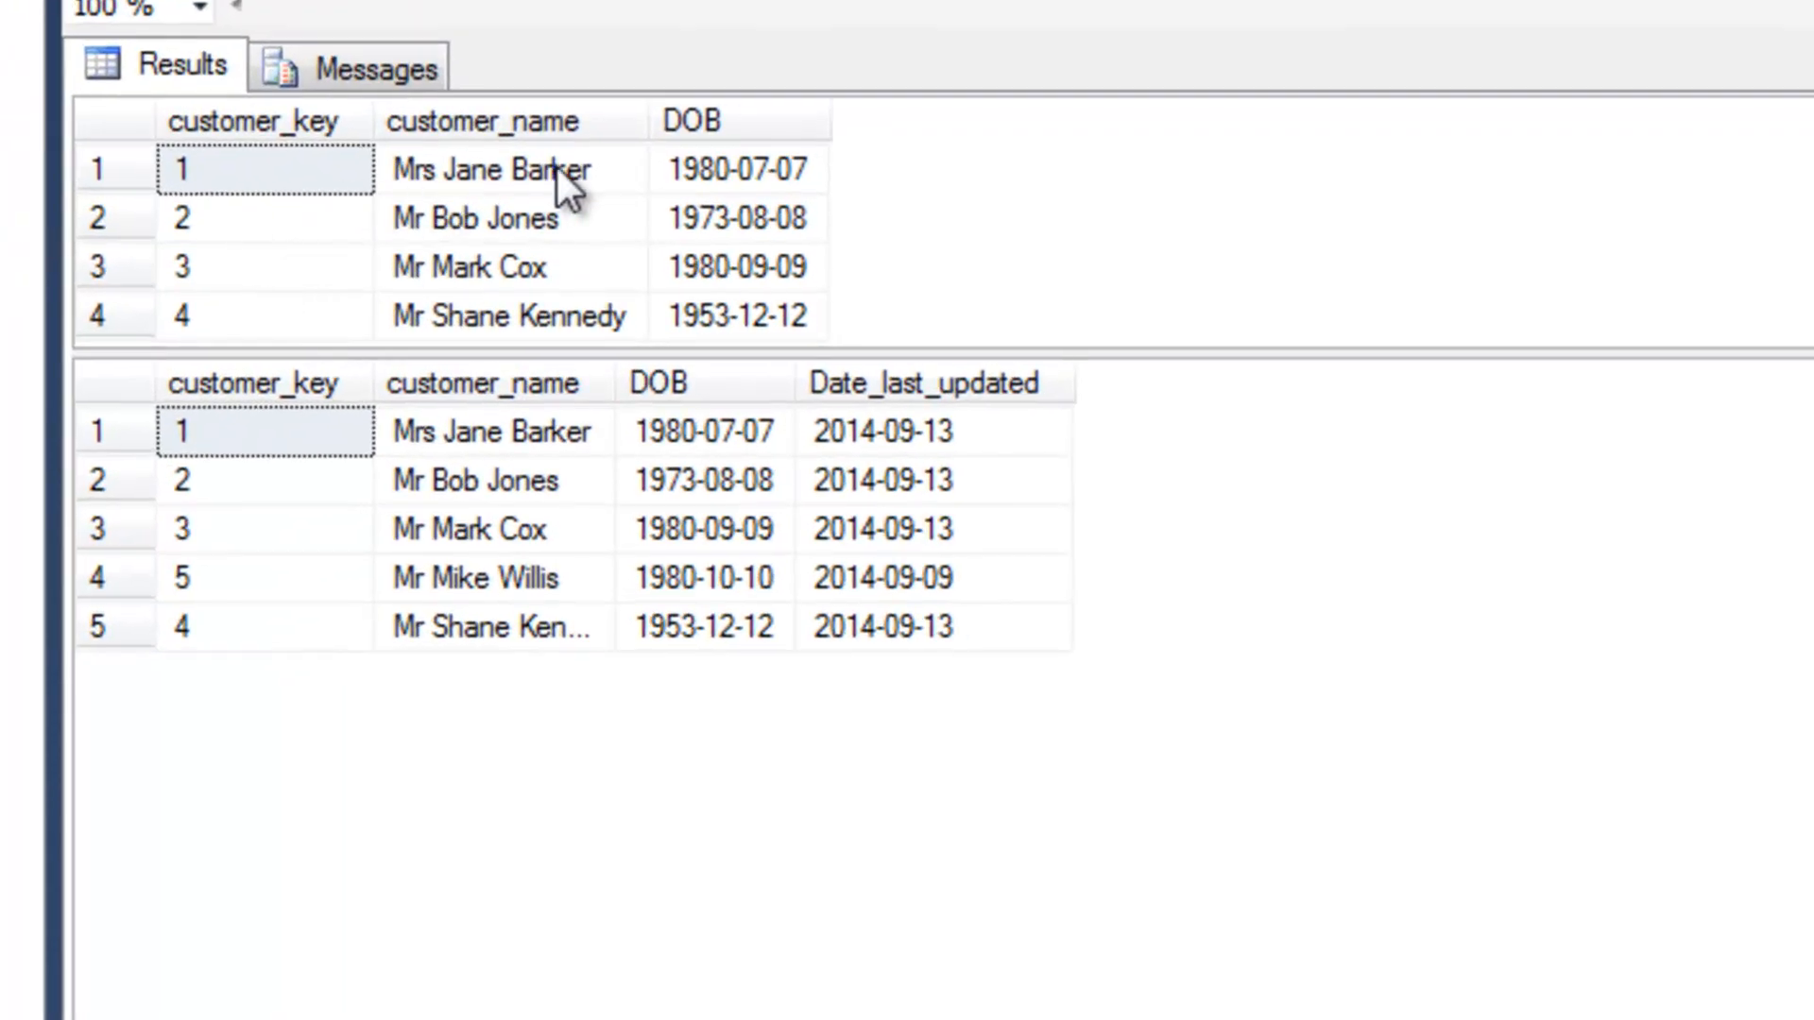
pyautogui.moveTo(486, 463)
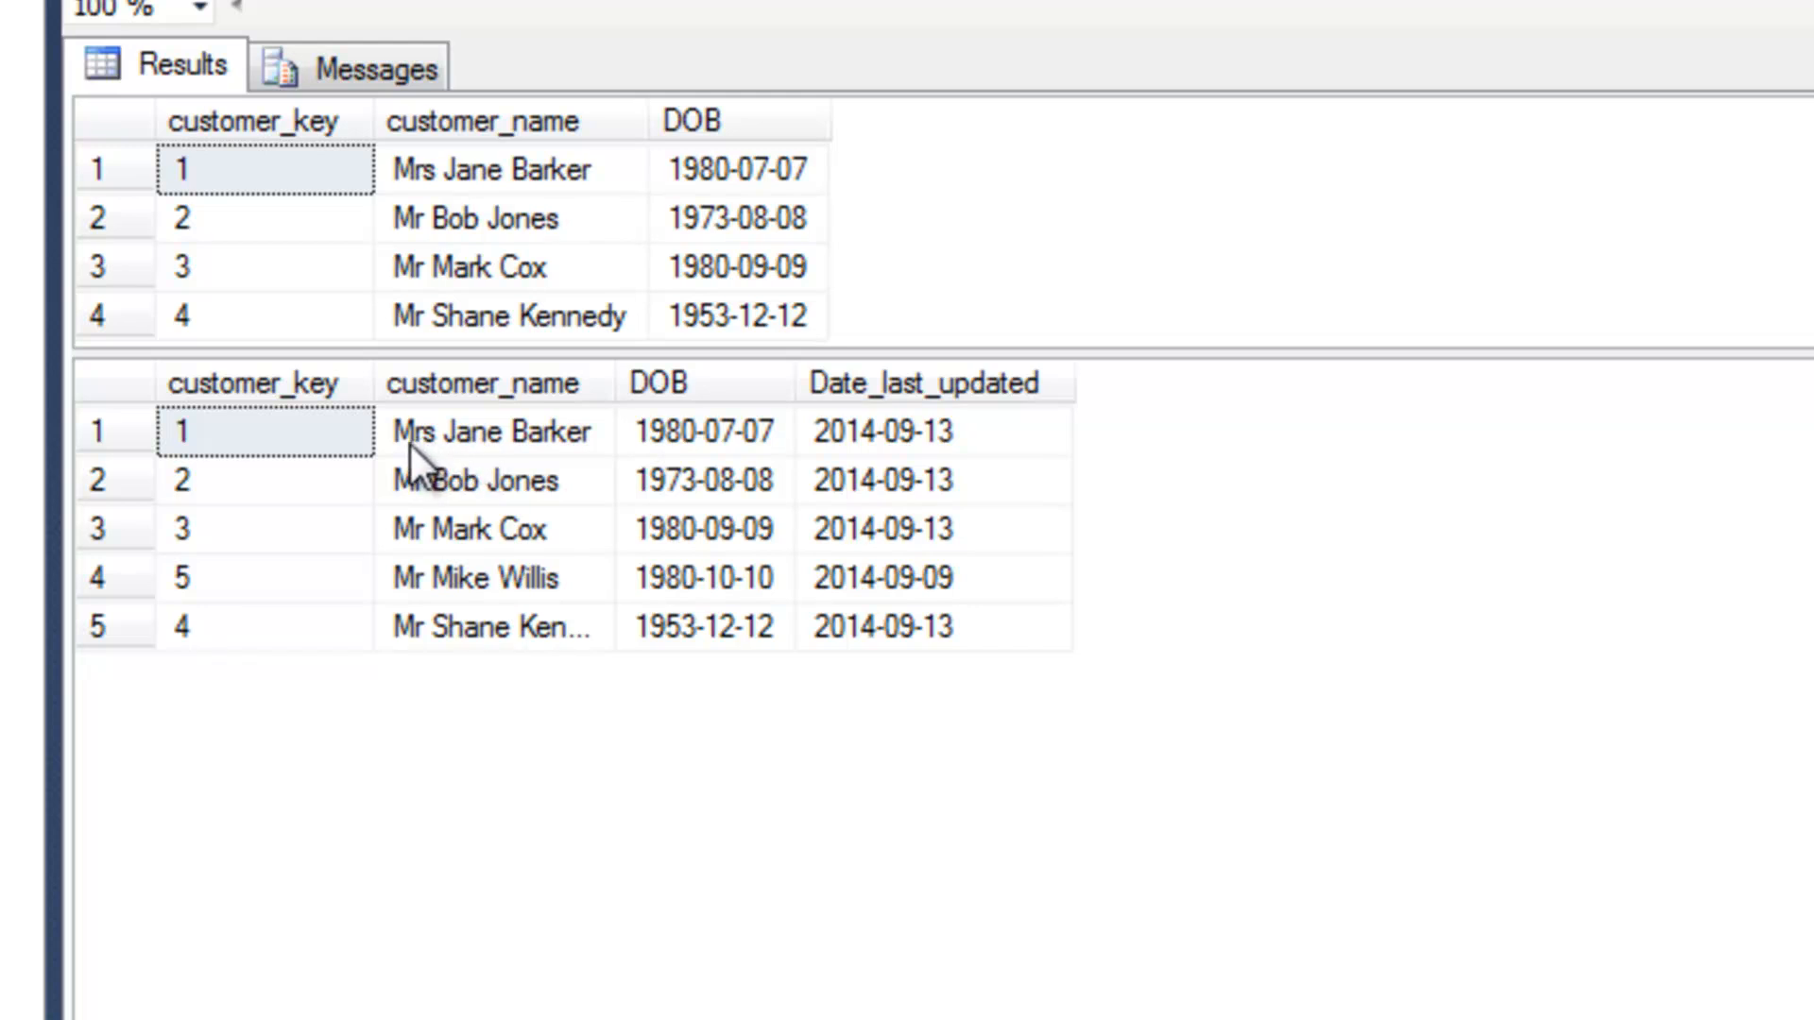
pyautogui.moveTo(572, 449)
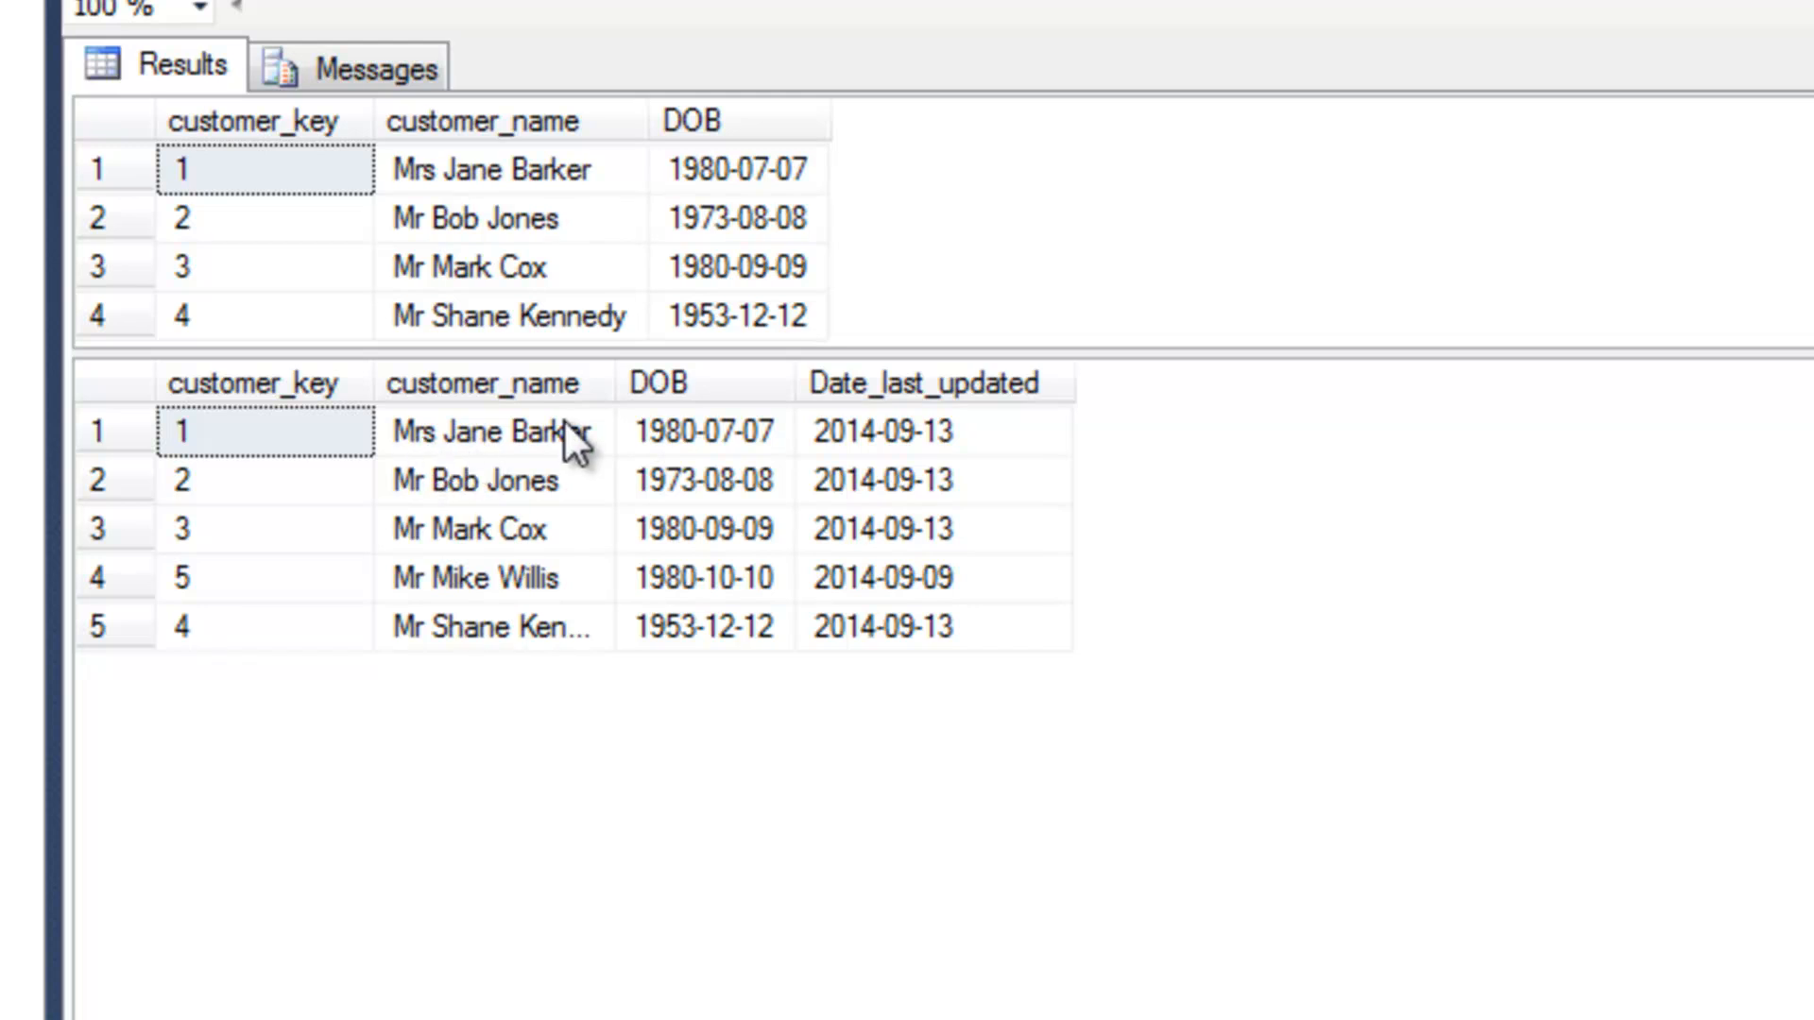
pyautogui.moveTo(799, 225)
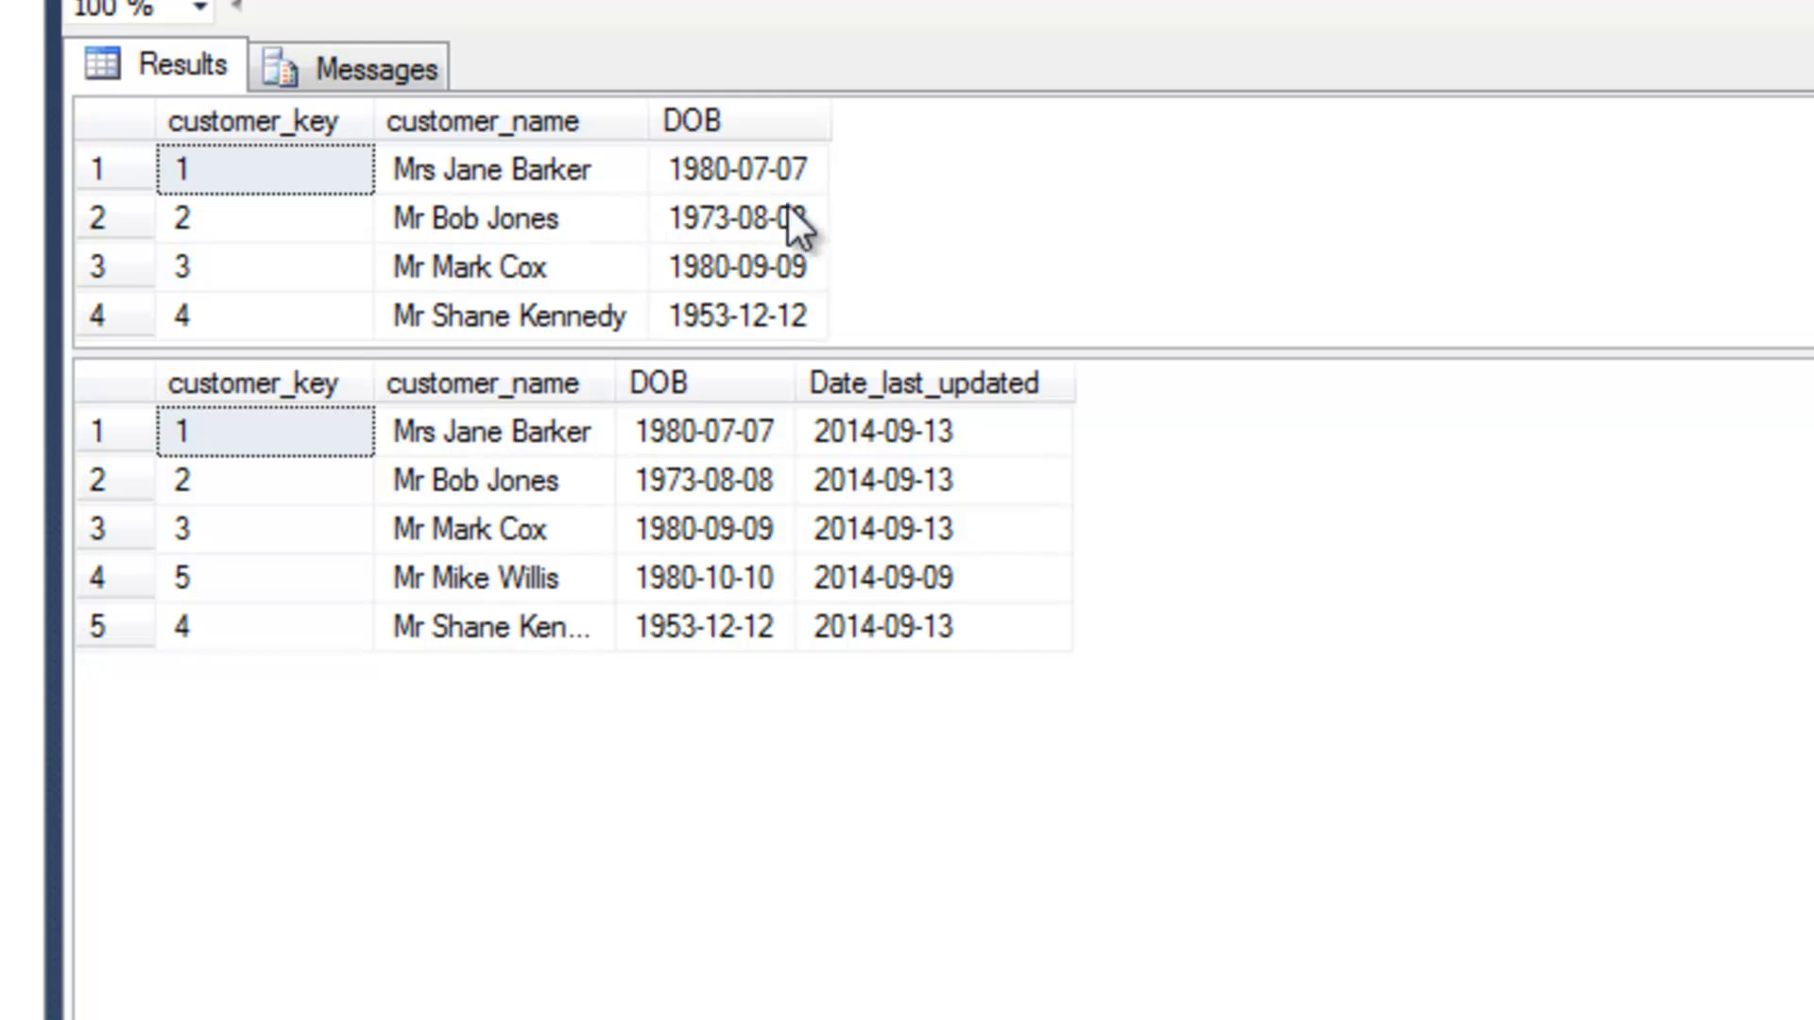
pyautogui.moveTo(654, 417)
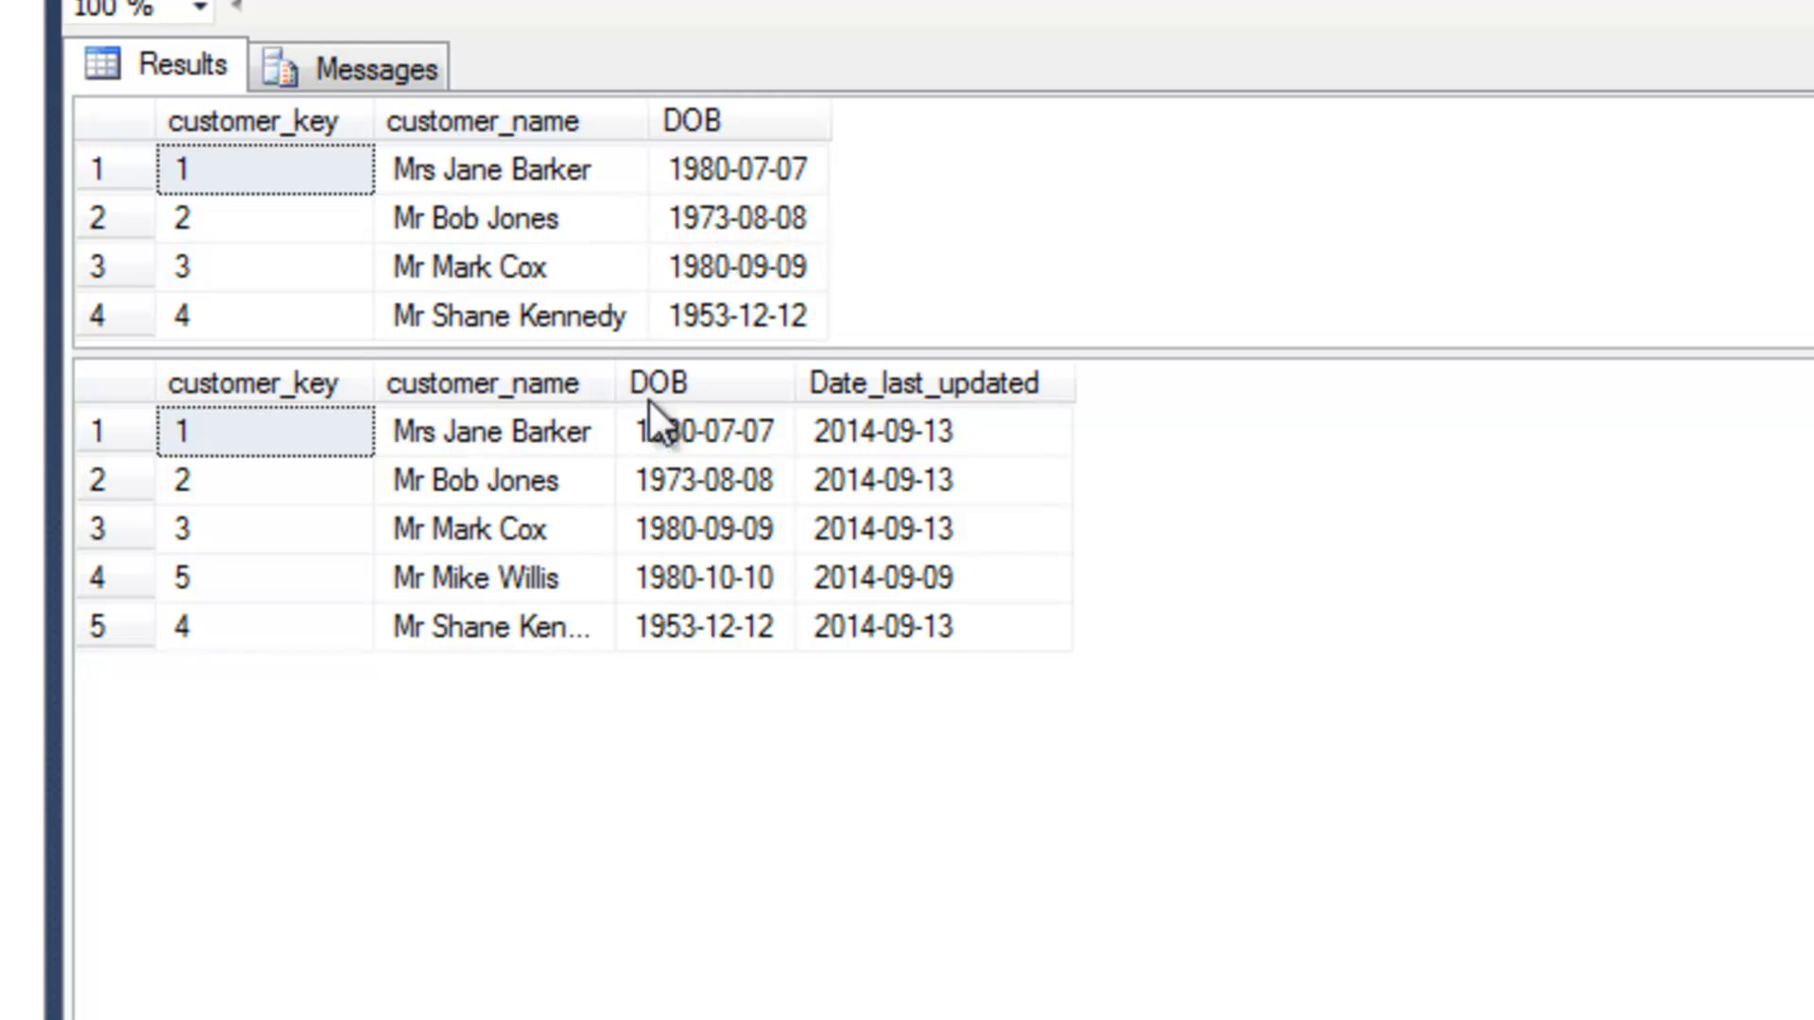
pyautogui.moveTo(788, 498)
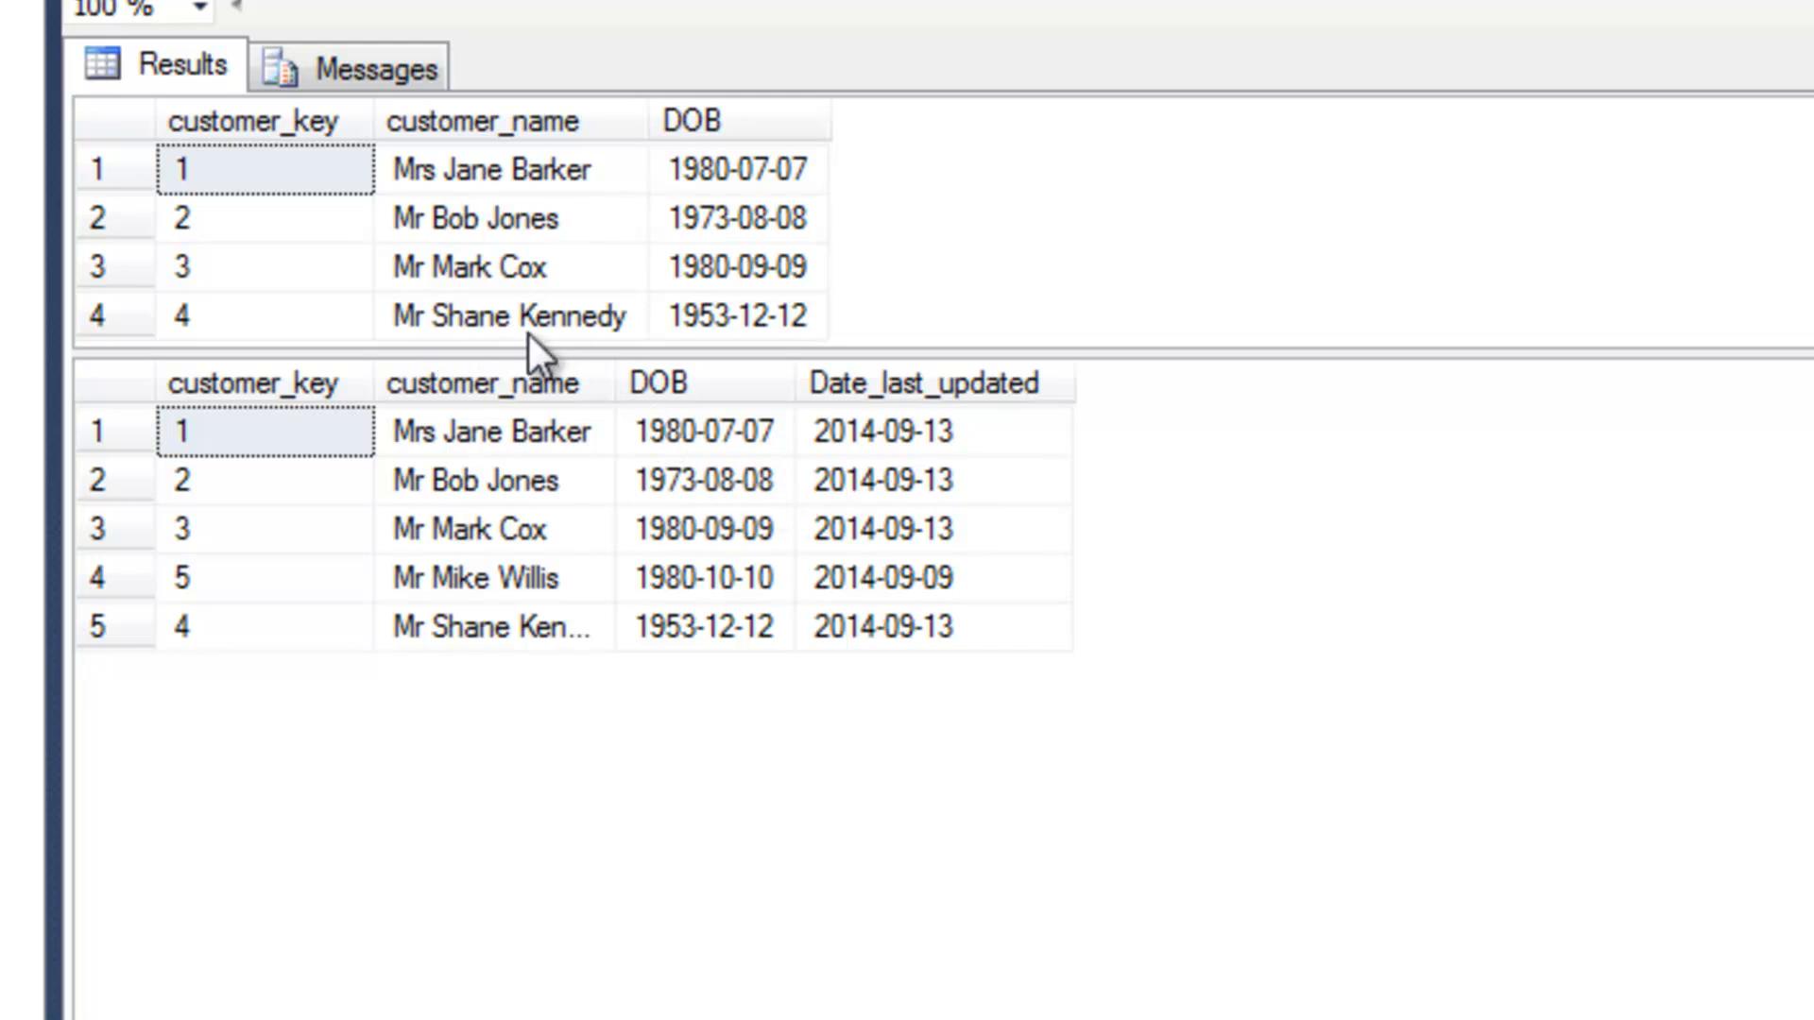
pyautogui.moveTo(630, 347)
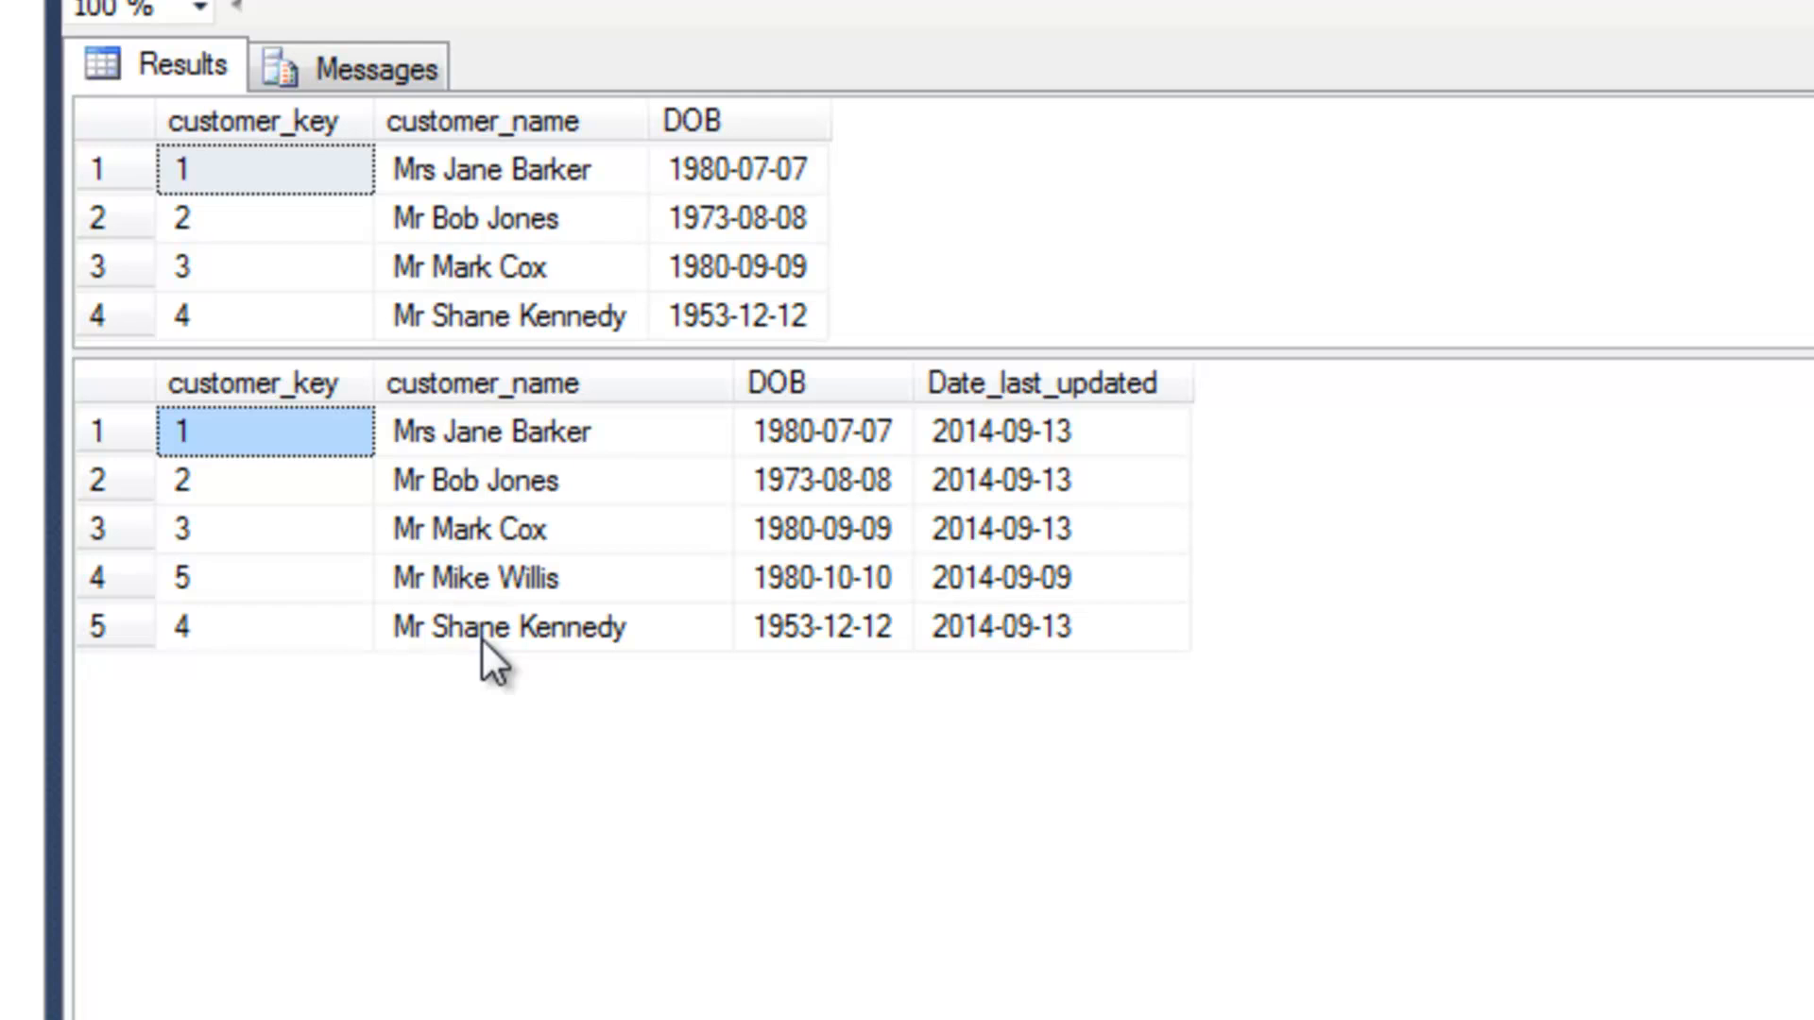
pyautogui.moveTo(1050, 692)
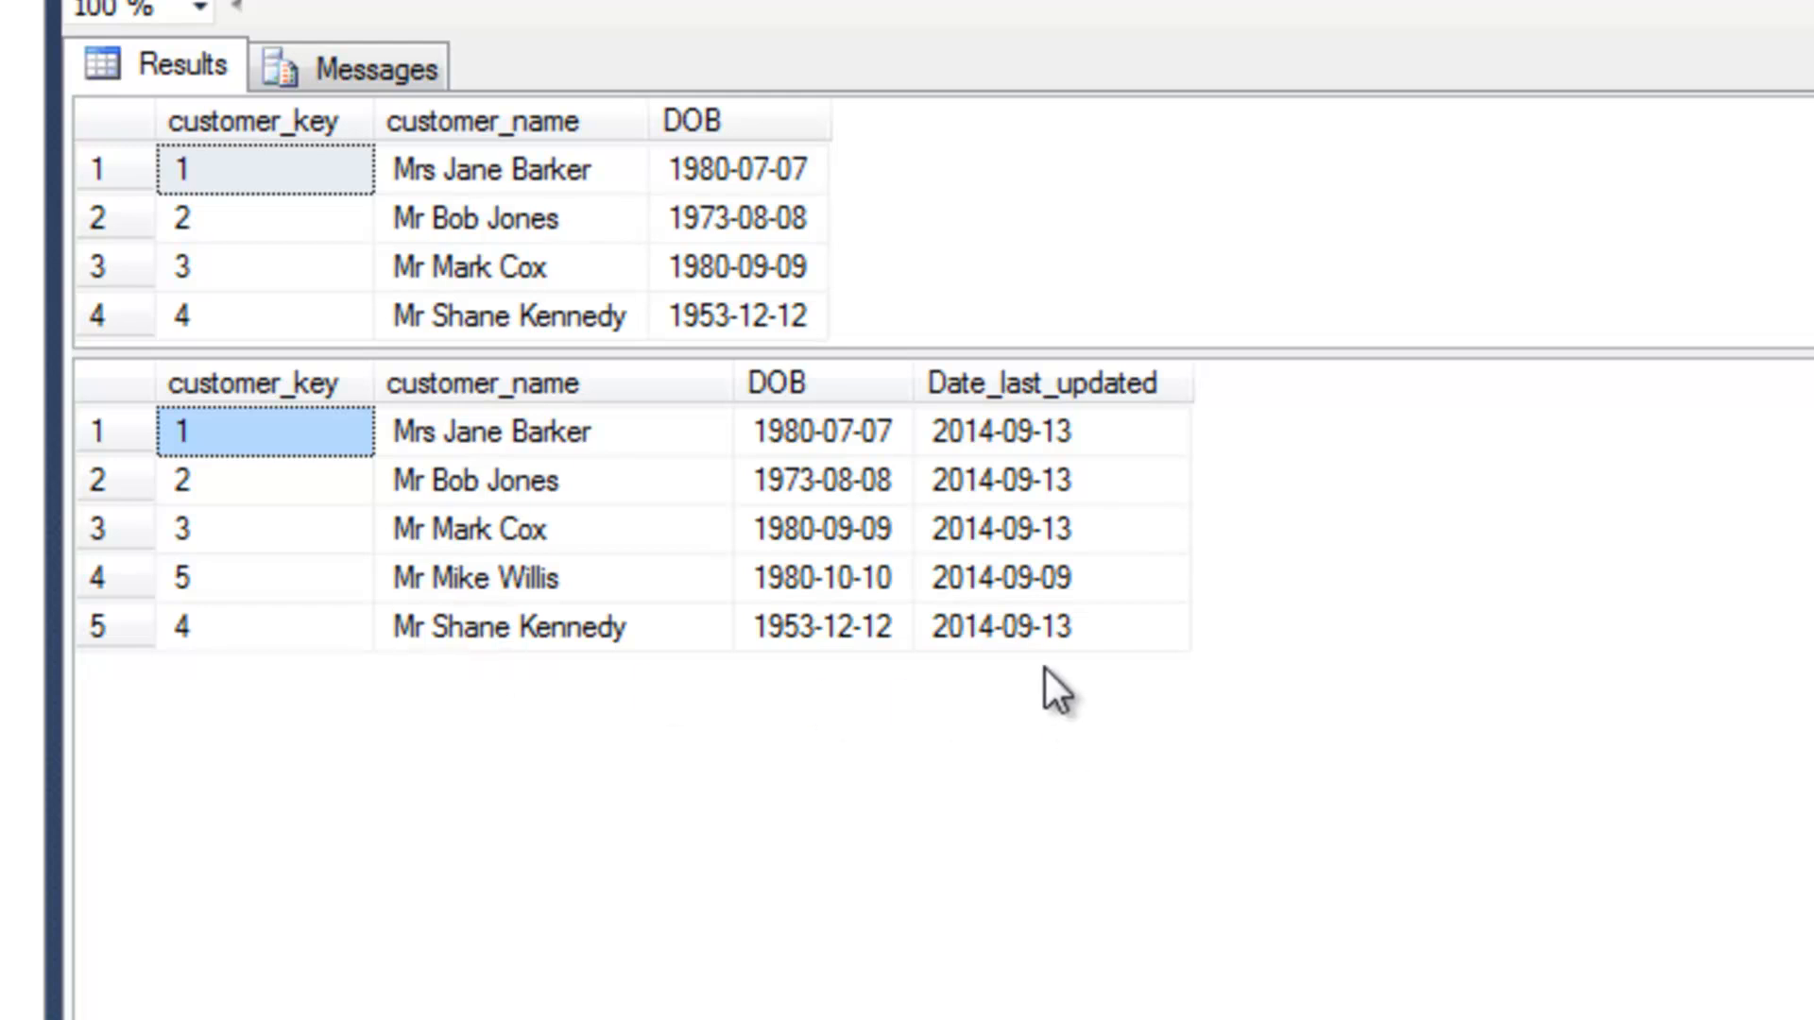
pyautogui.moveTo(978, 659)
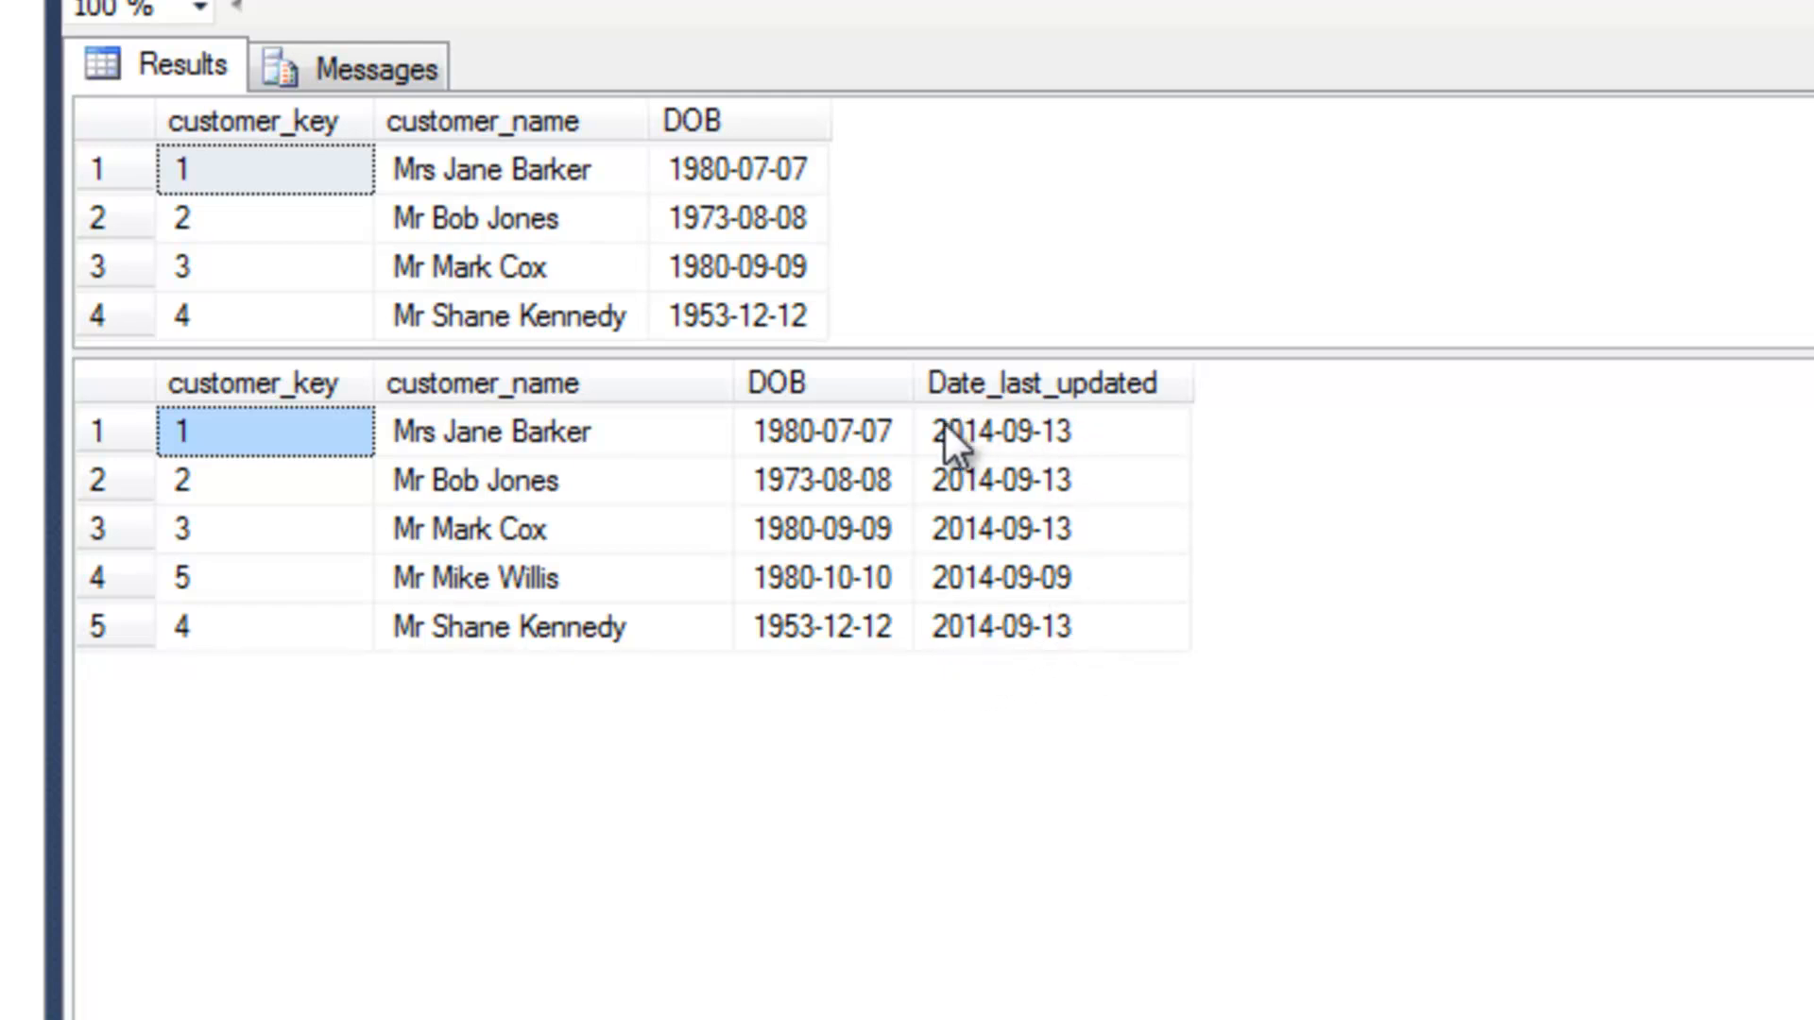
pyautogui.moveTo(989, 449)
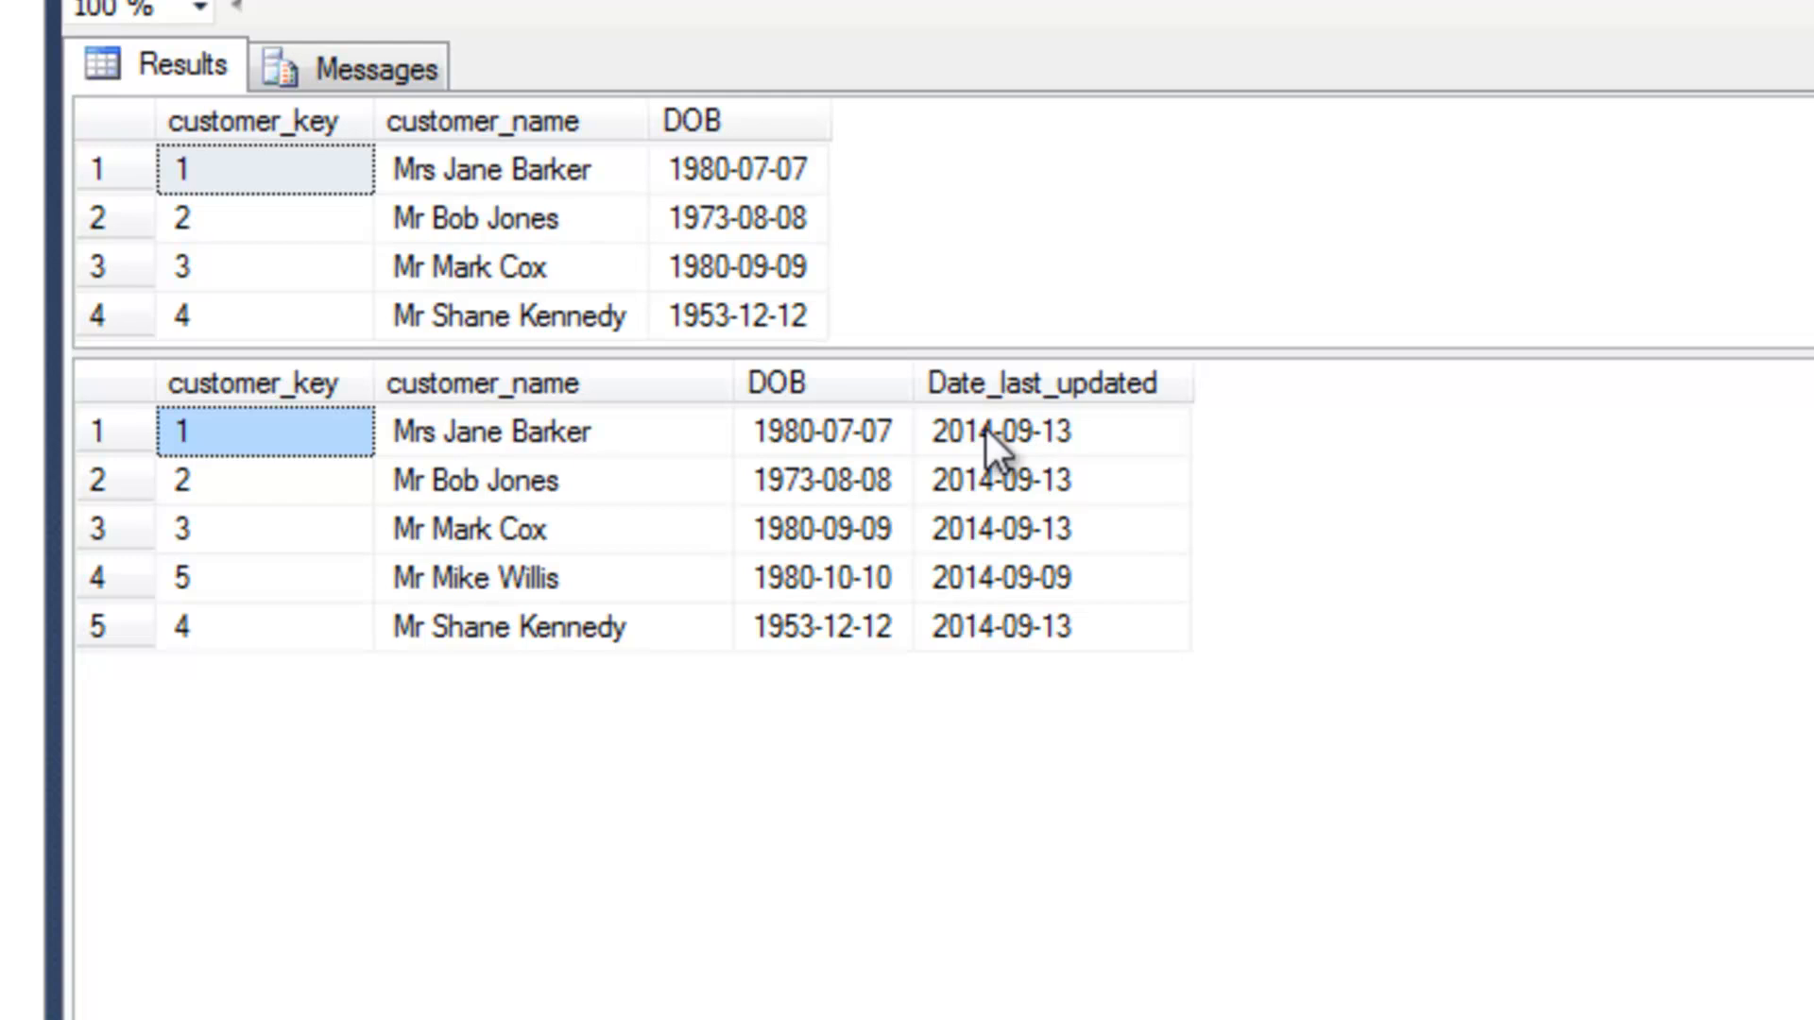
pyautogui.moveTo(417, 614)
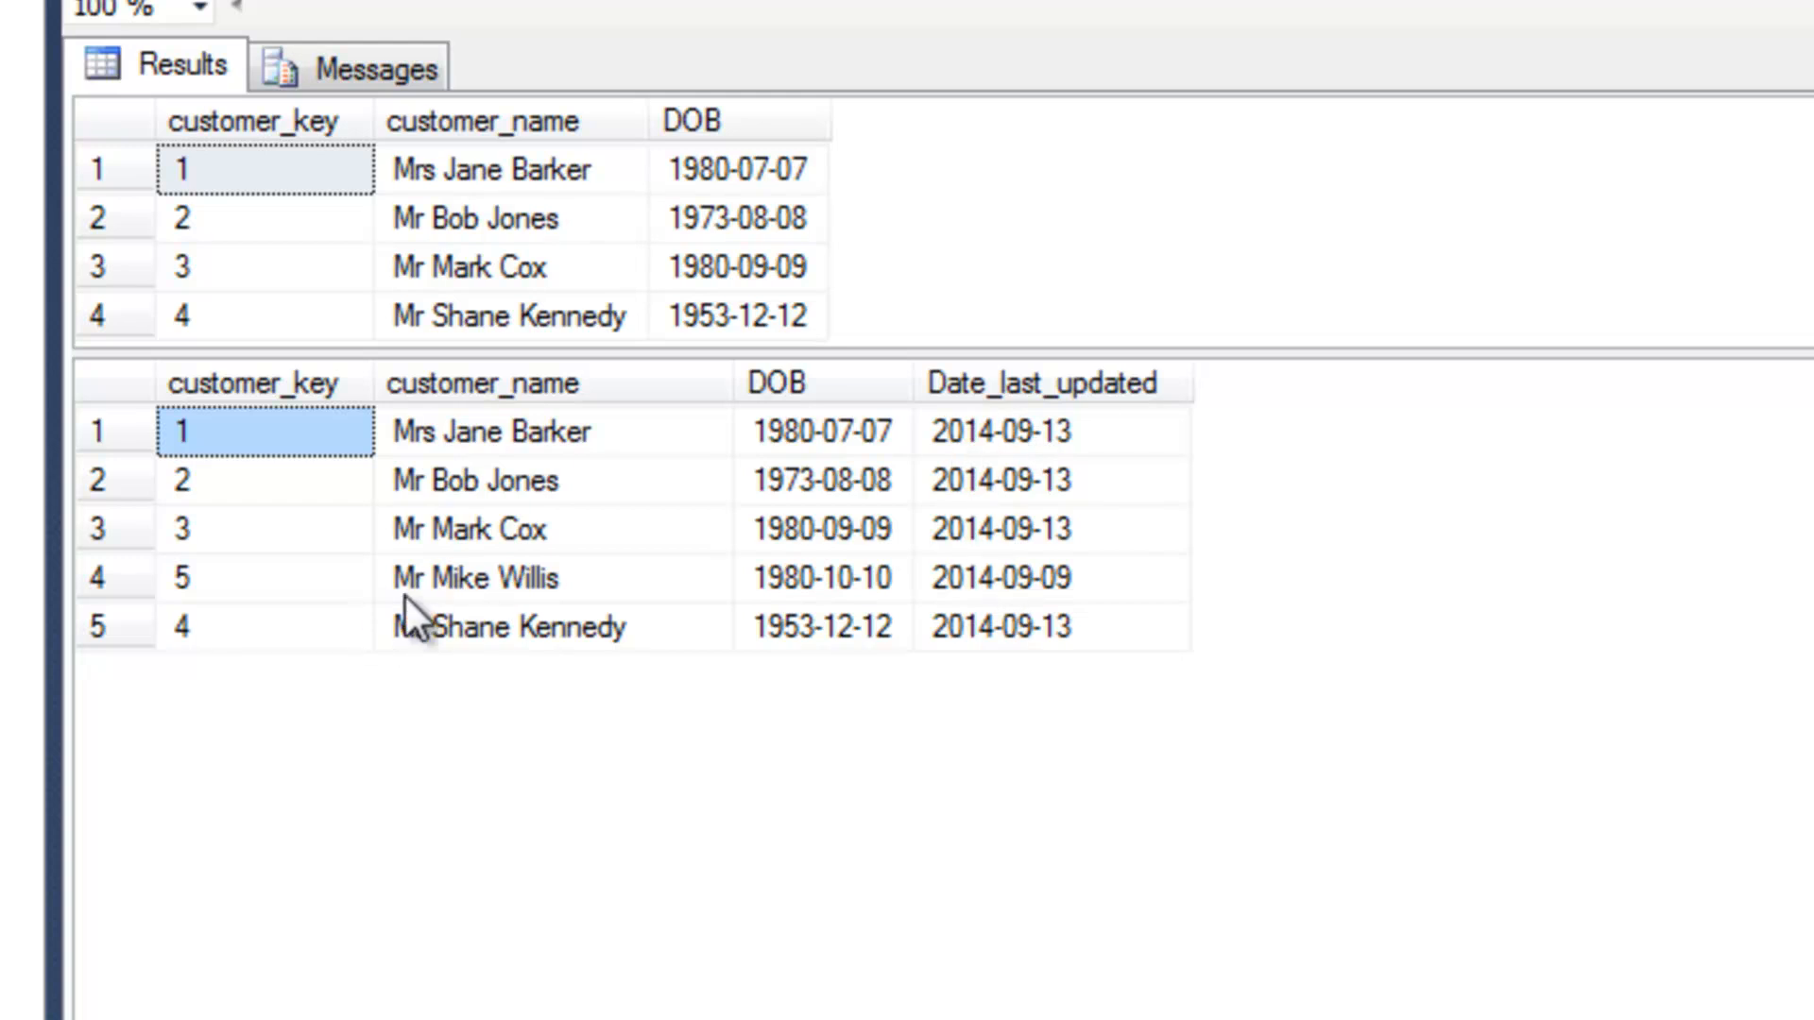
pyautogui.moveTo(700, 625)
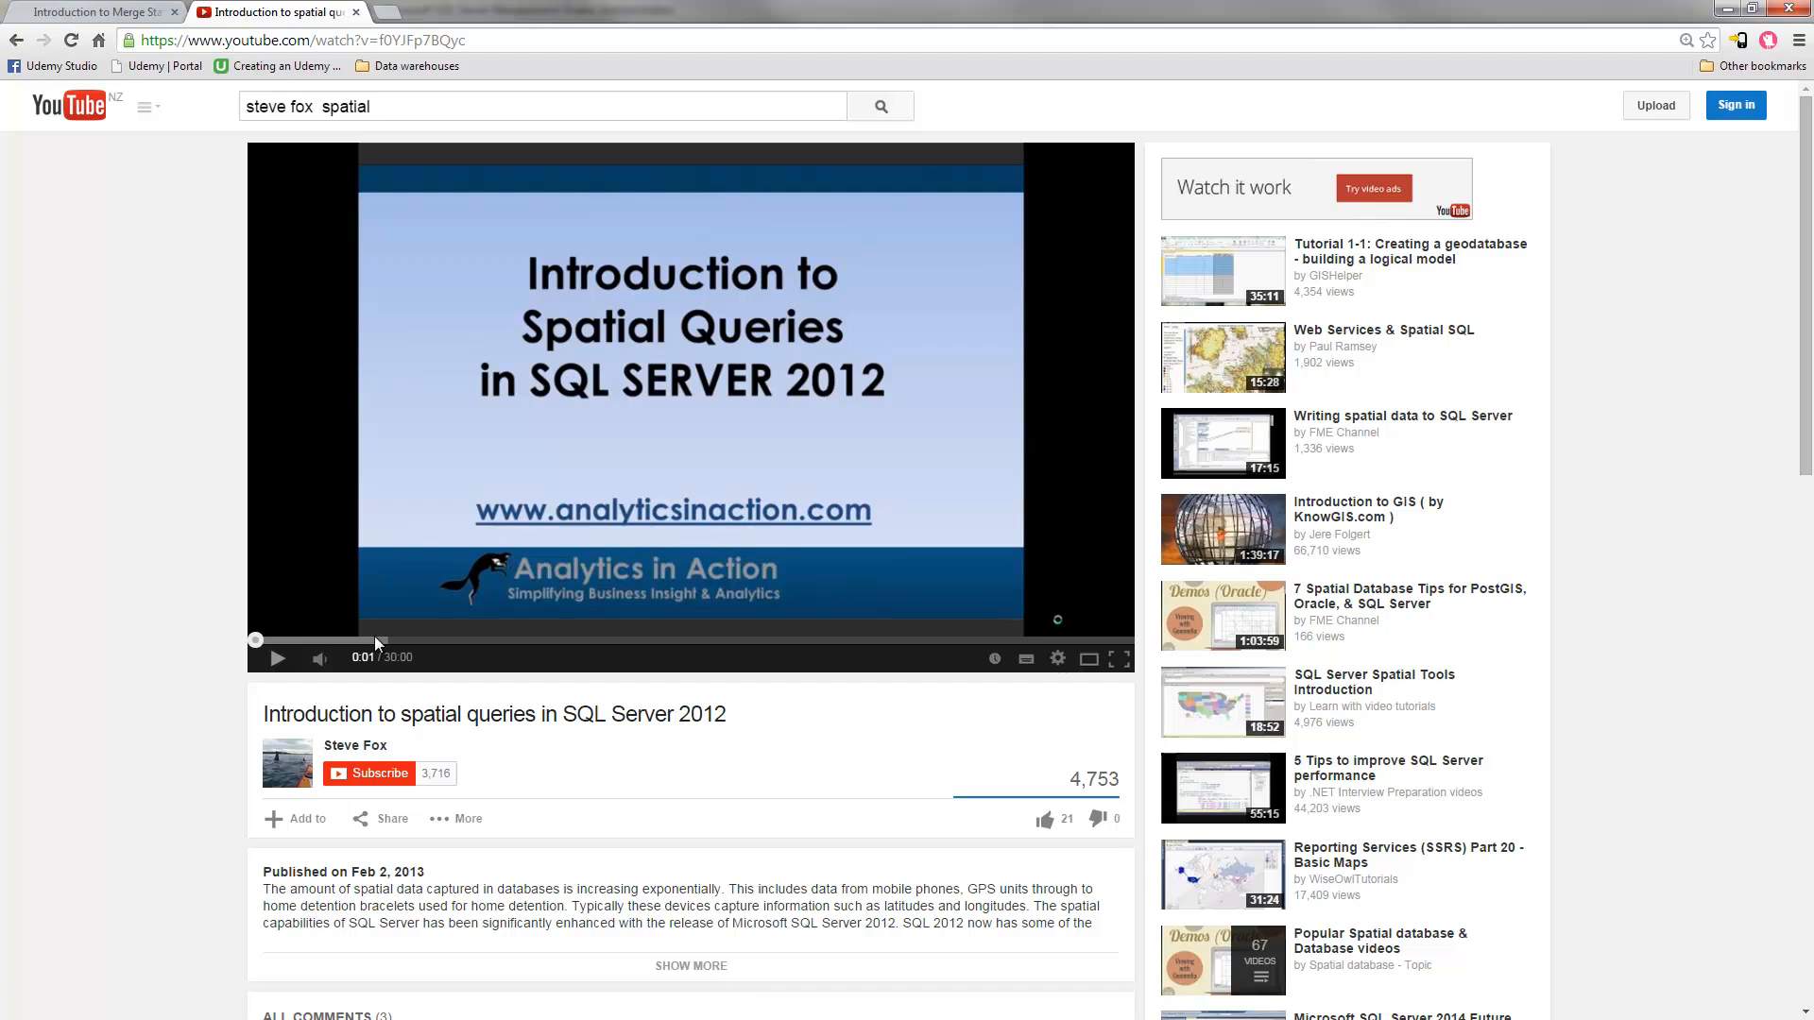
pyautogui.moveTo(375, 773)
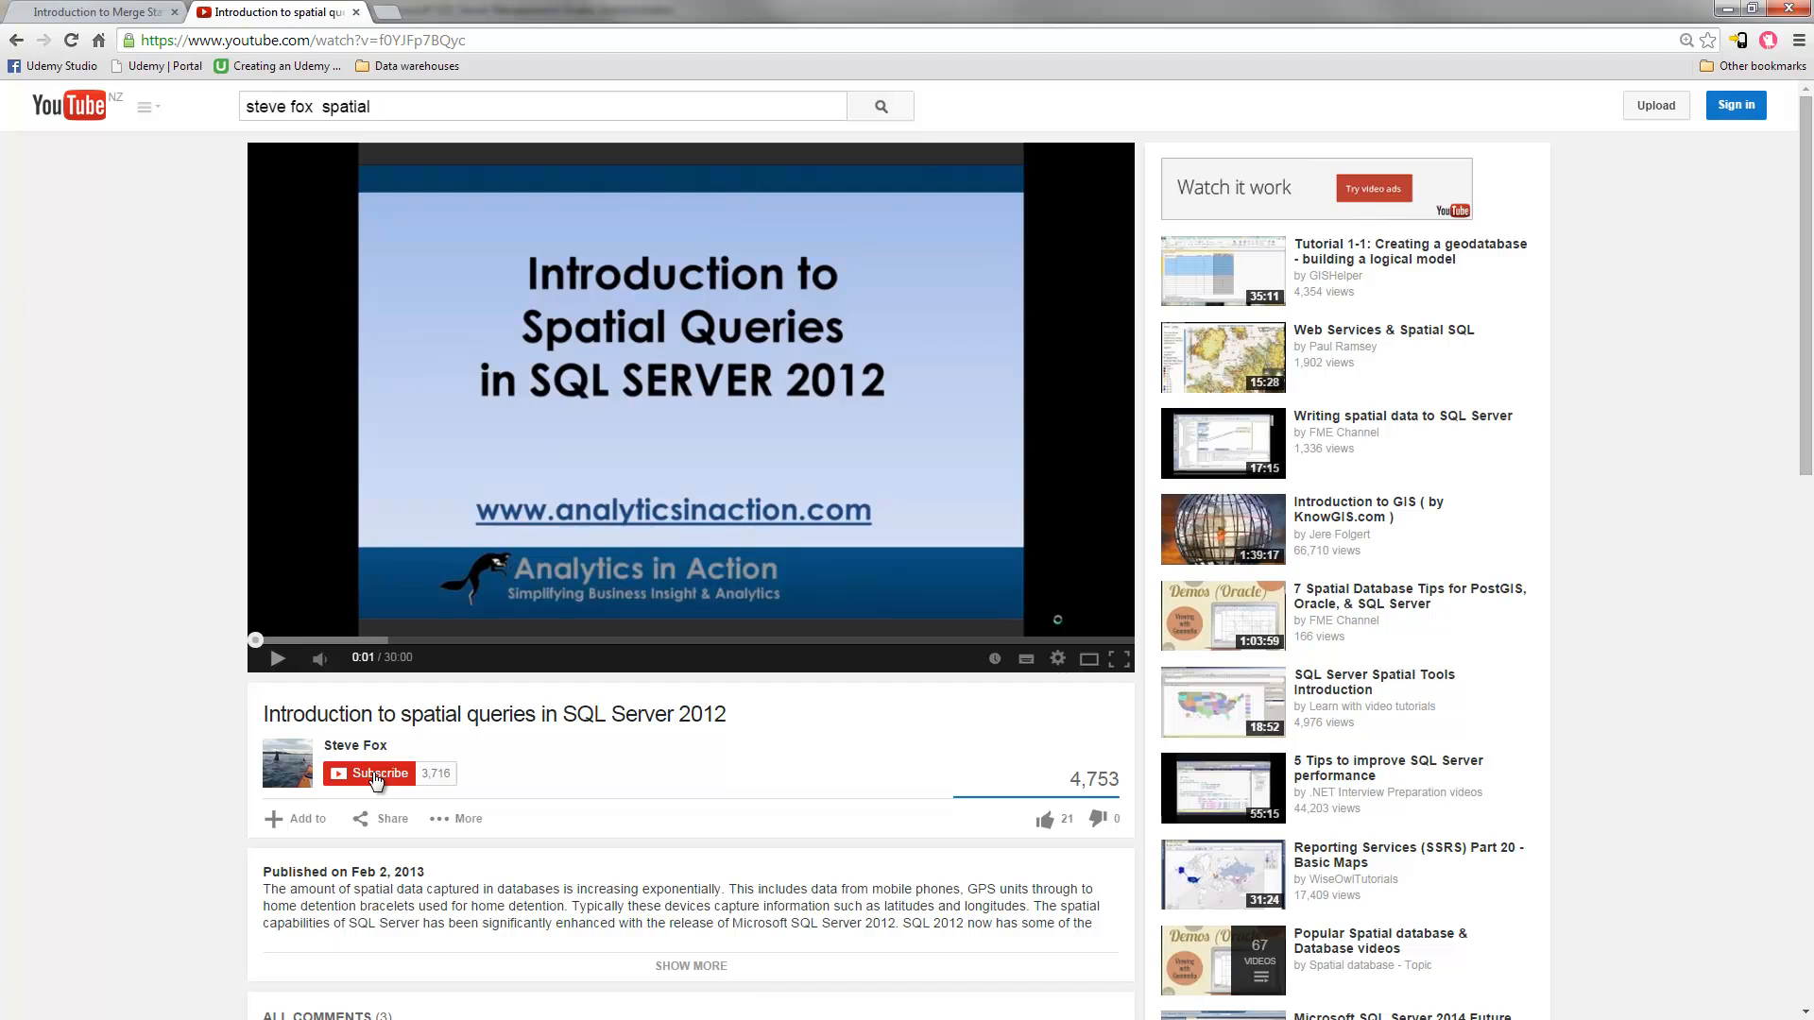
# Reload the spatial queries video, then return to the 'Introduction to Merge Statements in T-SQL' post
pyautogui.click(69, 40)
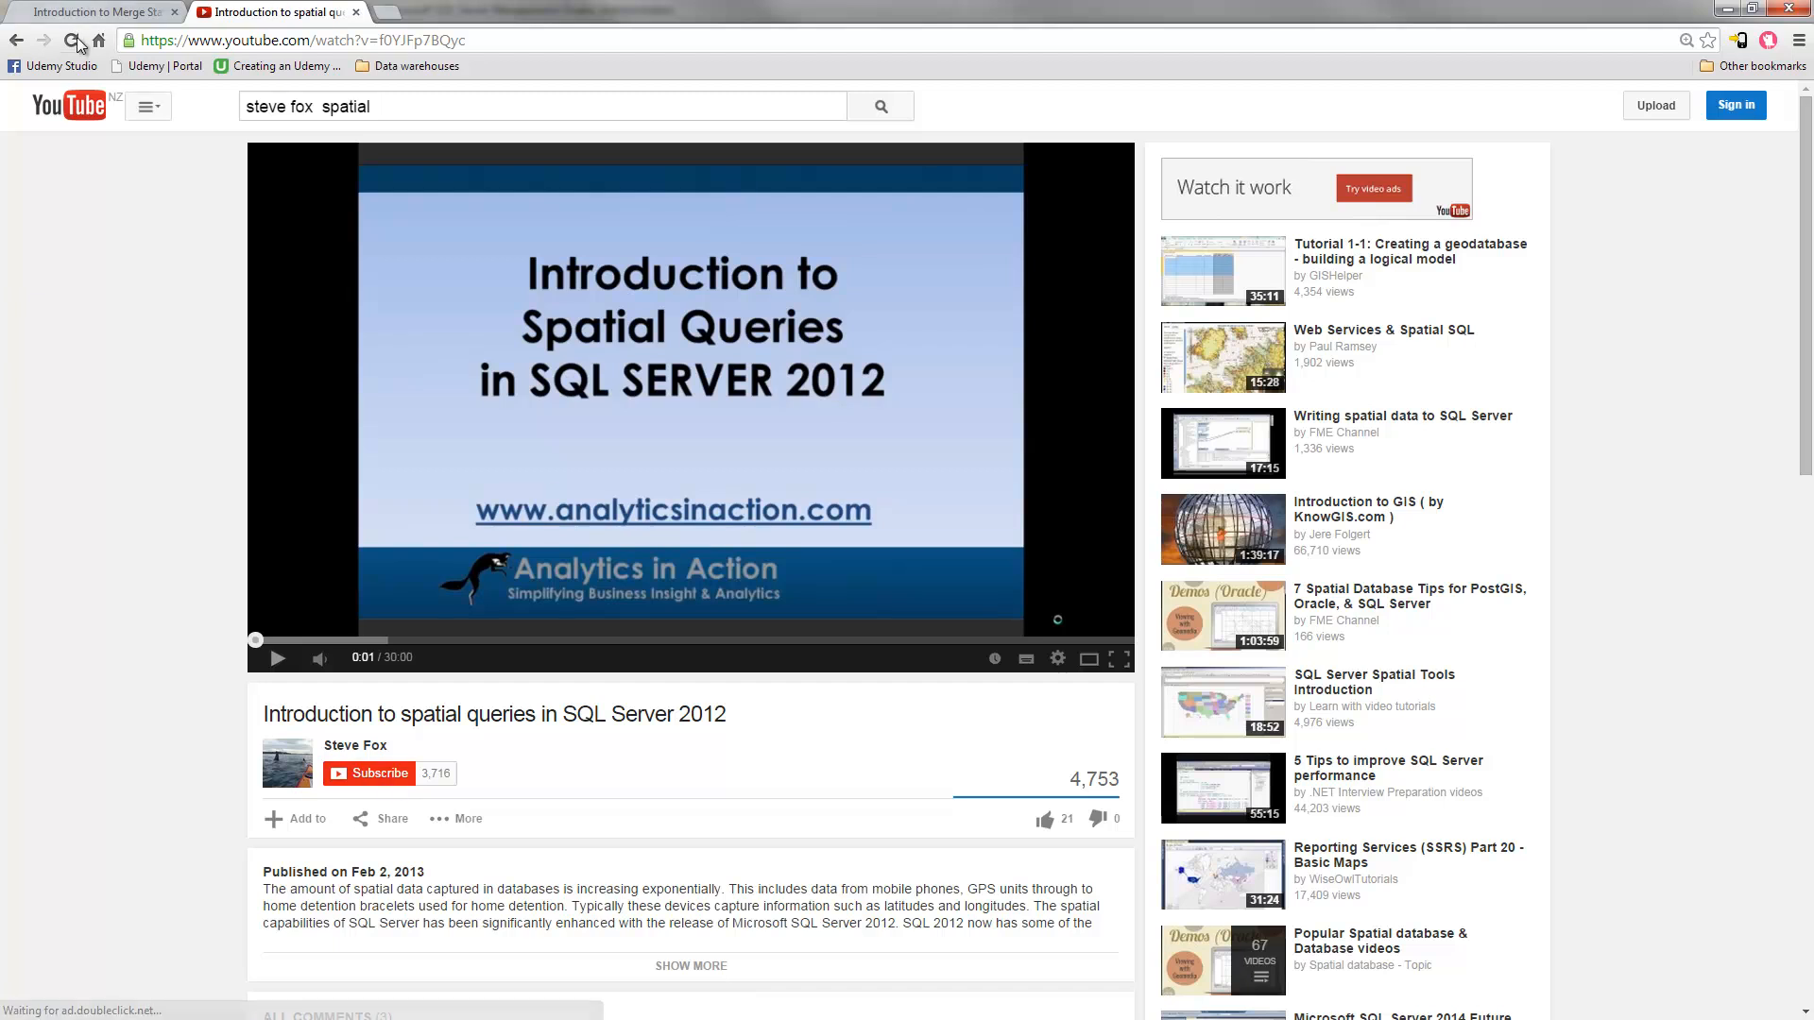
pyautogui.click(92, 12)
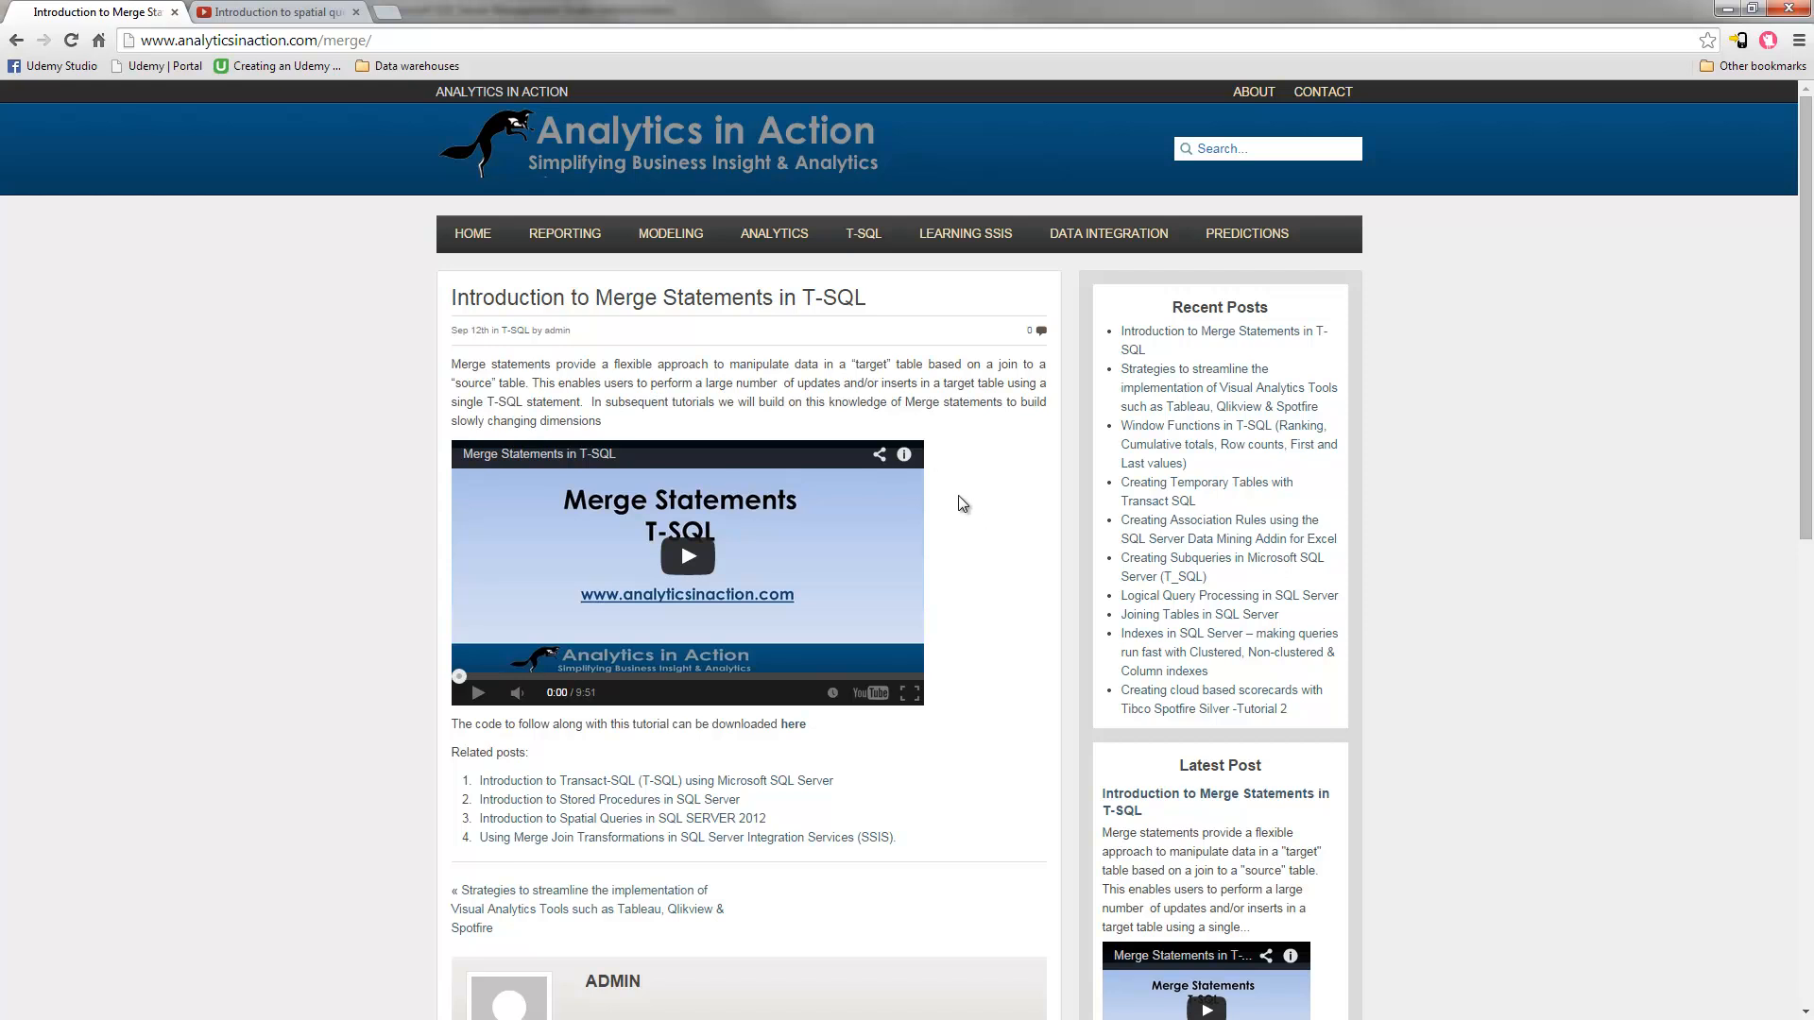
pyautogui.moveTo(954, 502)
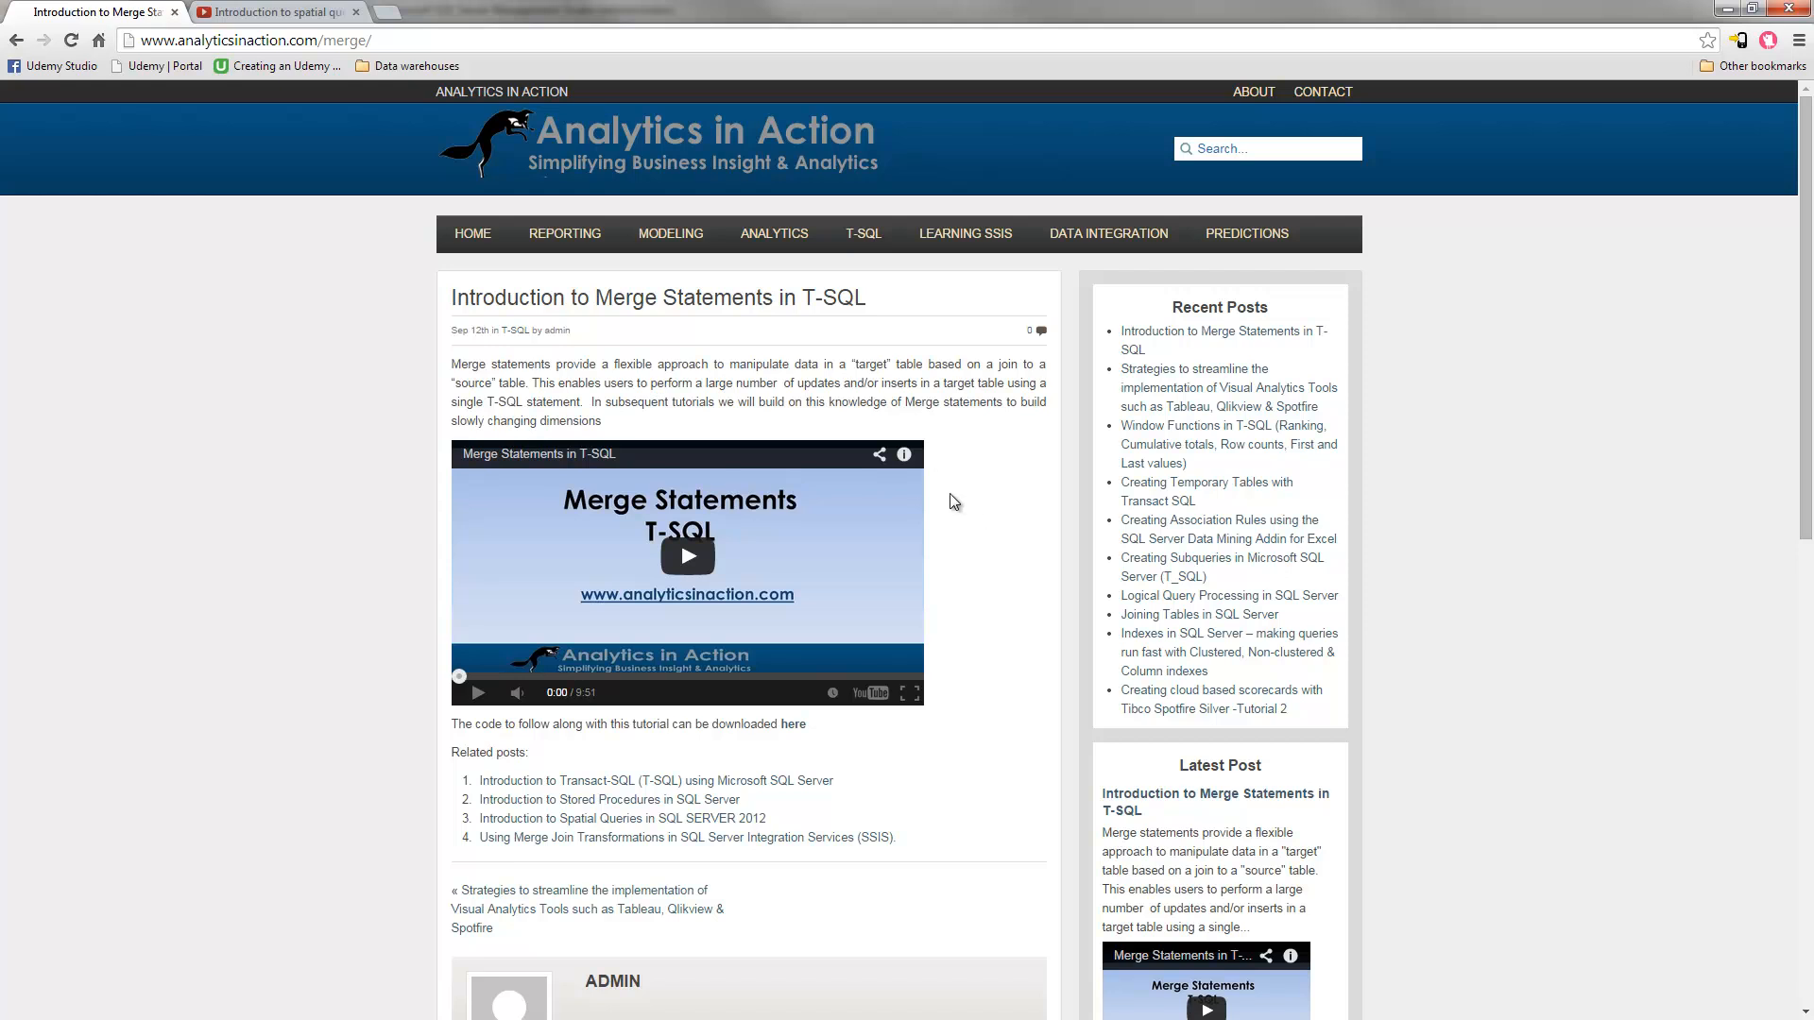
pyautogui.moveTo(927, 496)
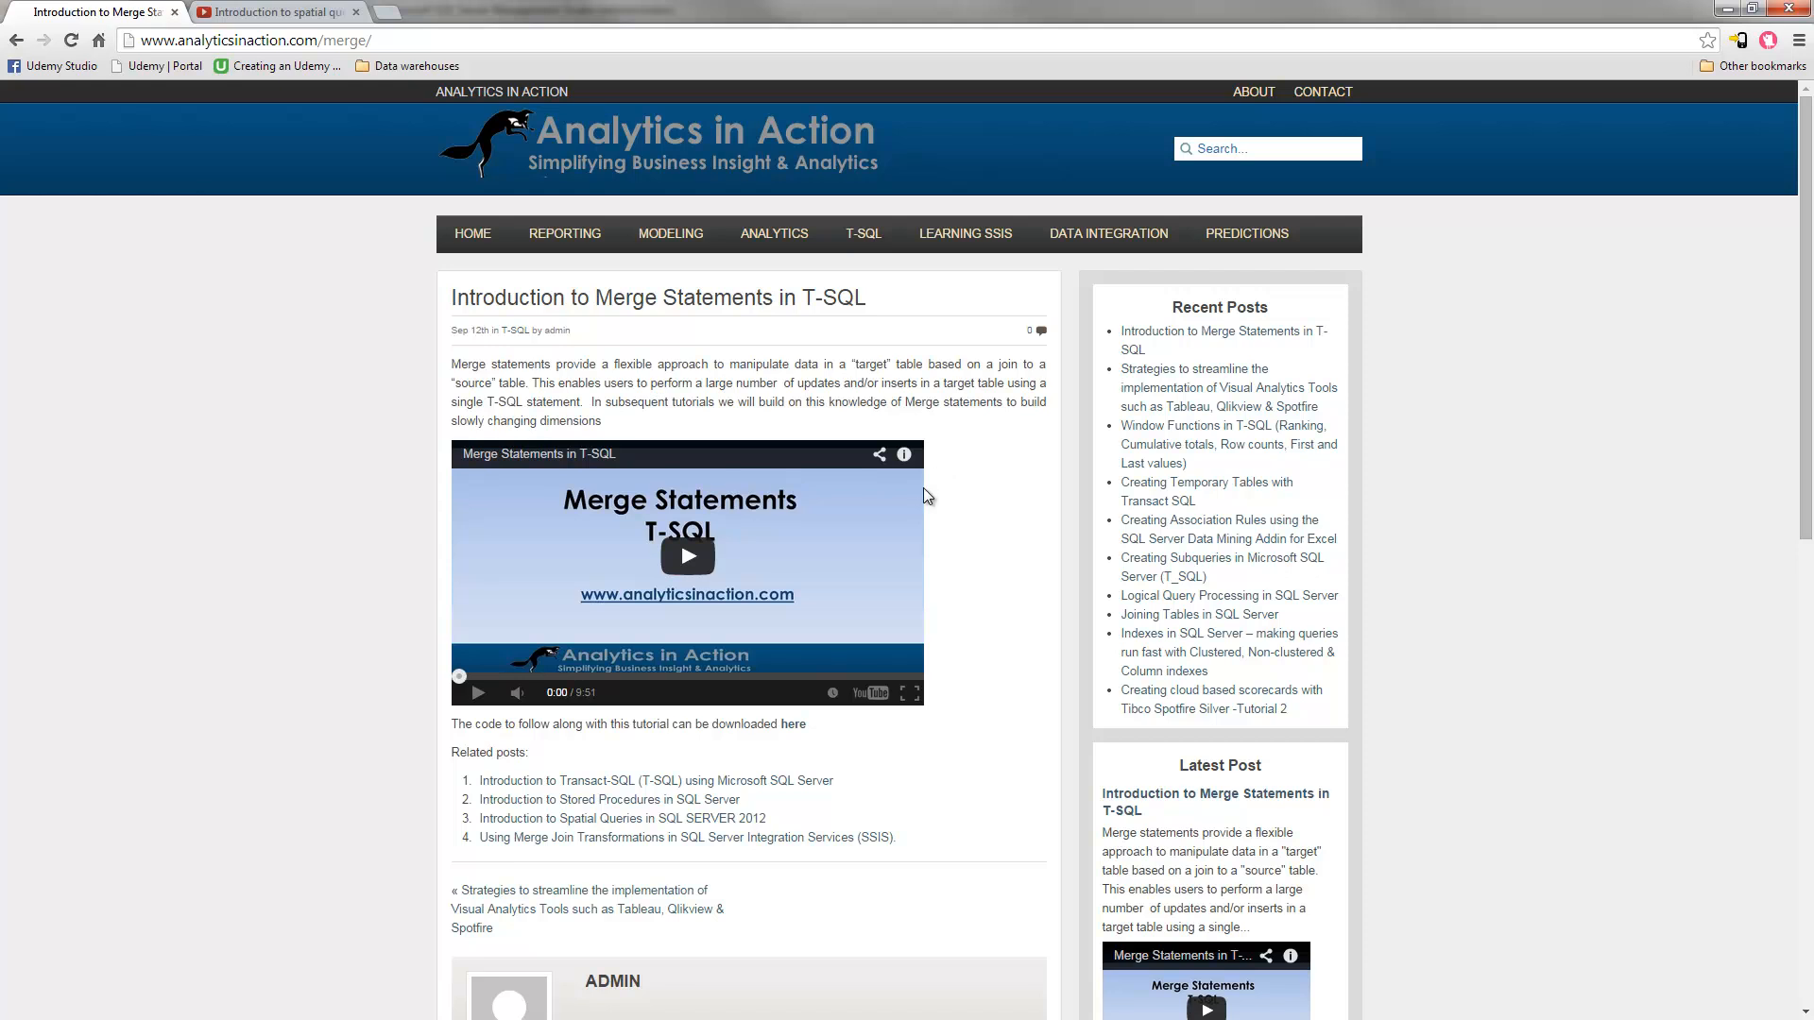
pyautogui.moveTo(717, 417)
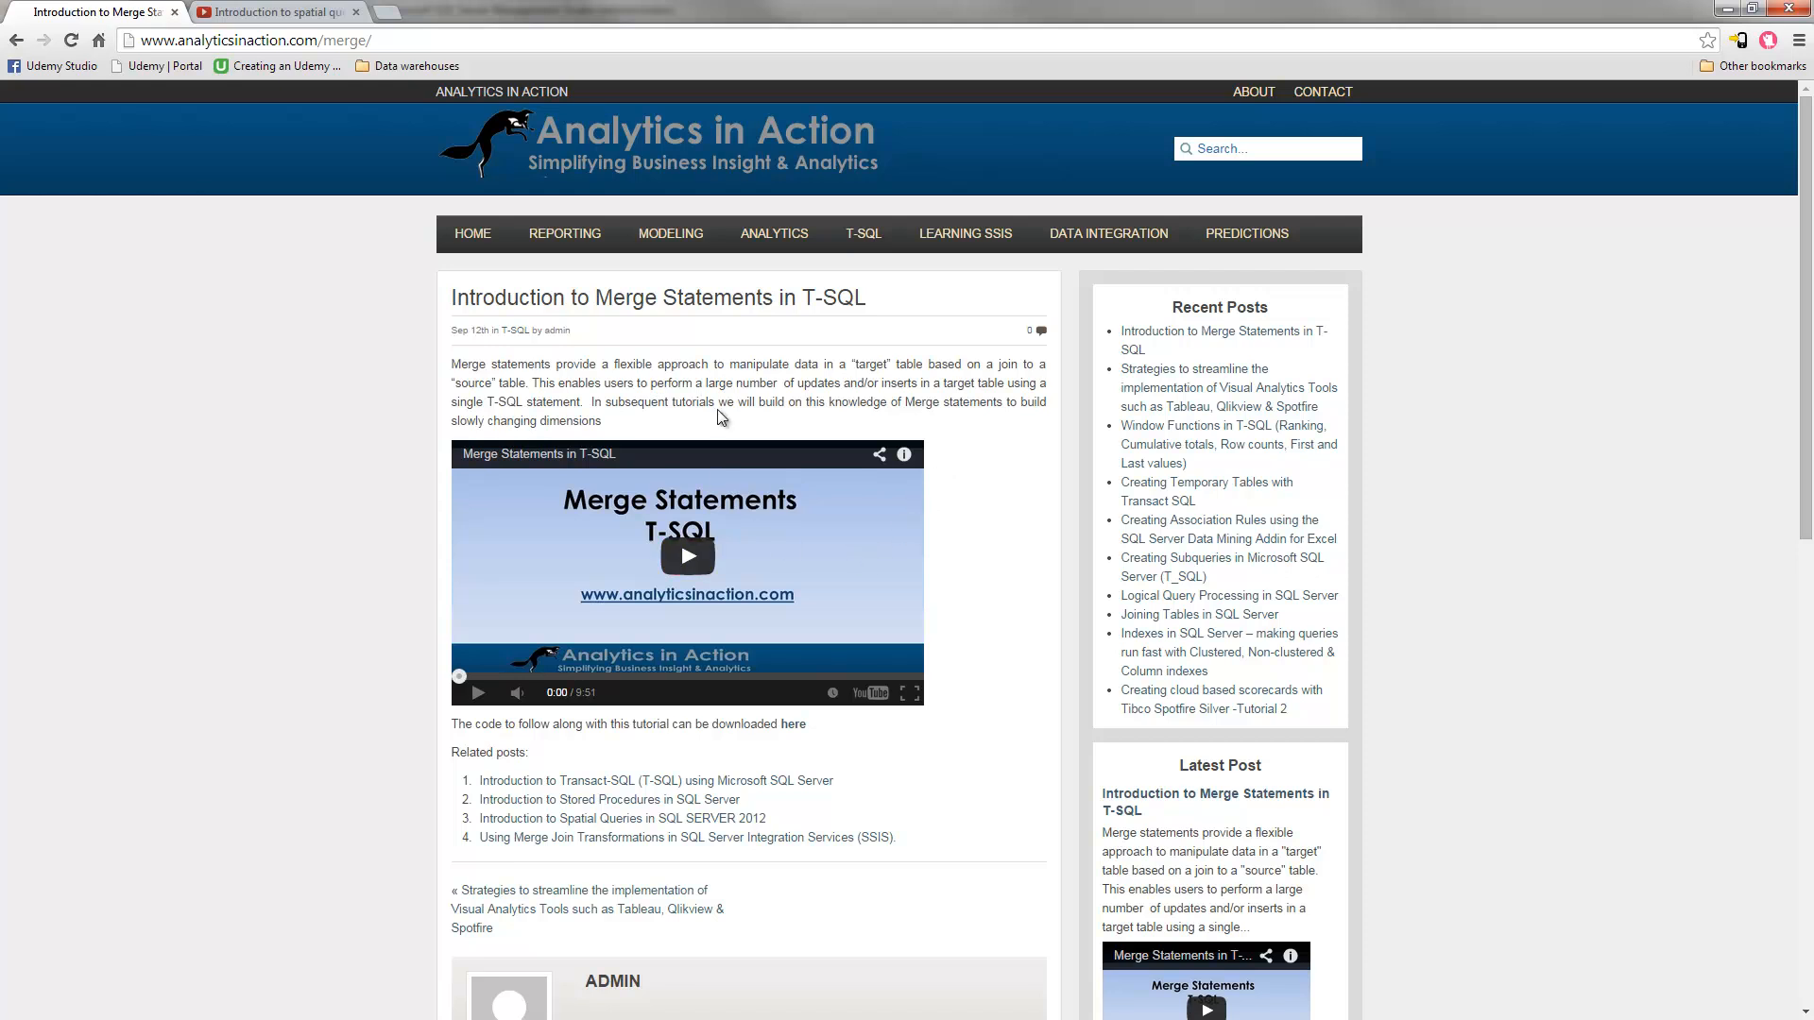
pyautogui.moveTo(754, 370)
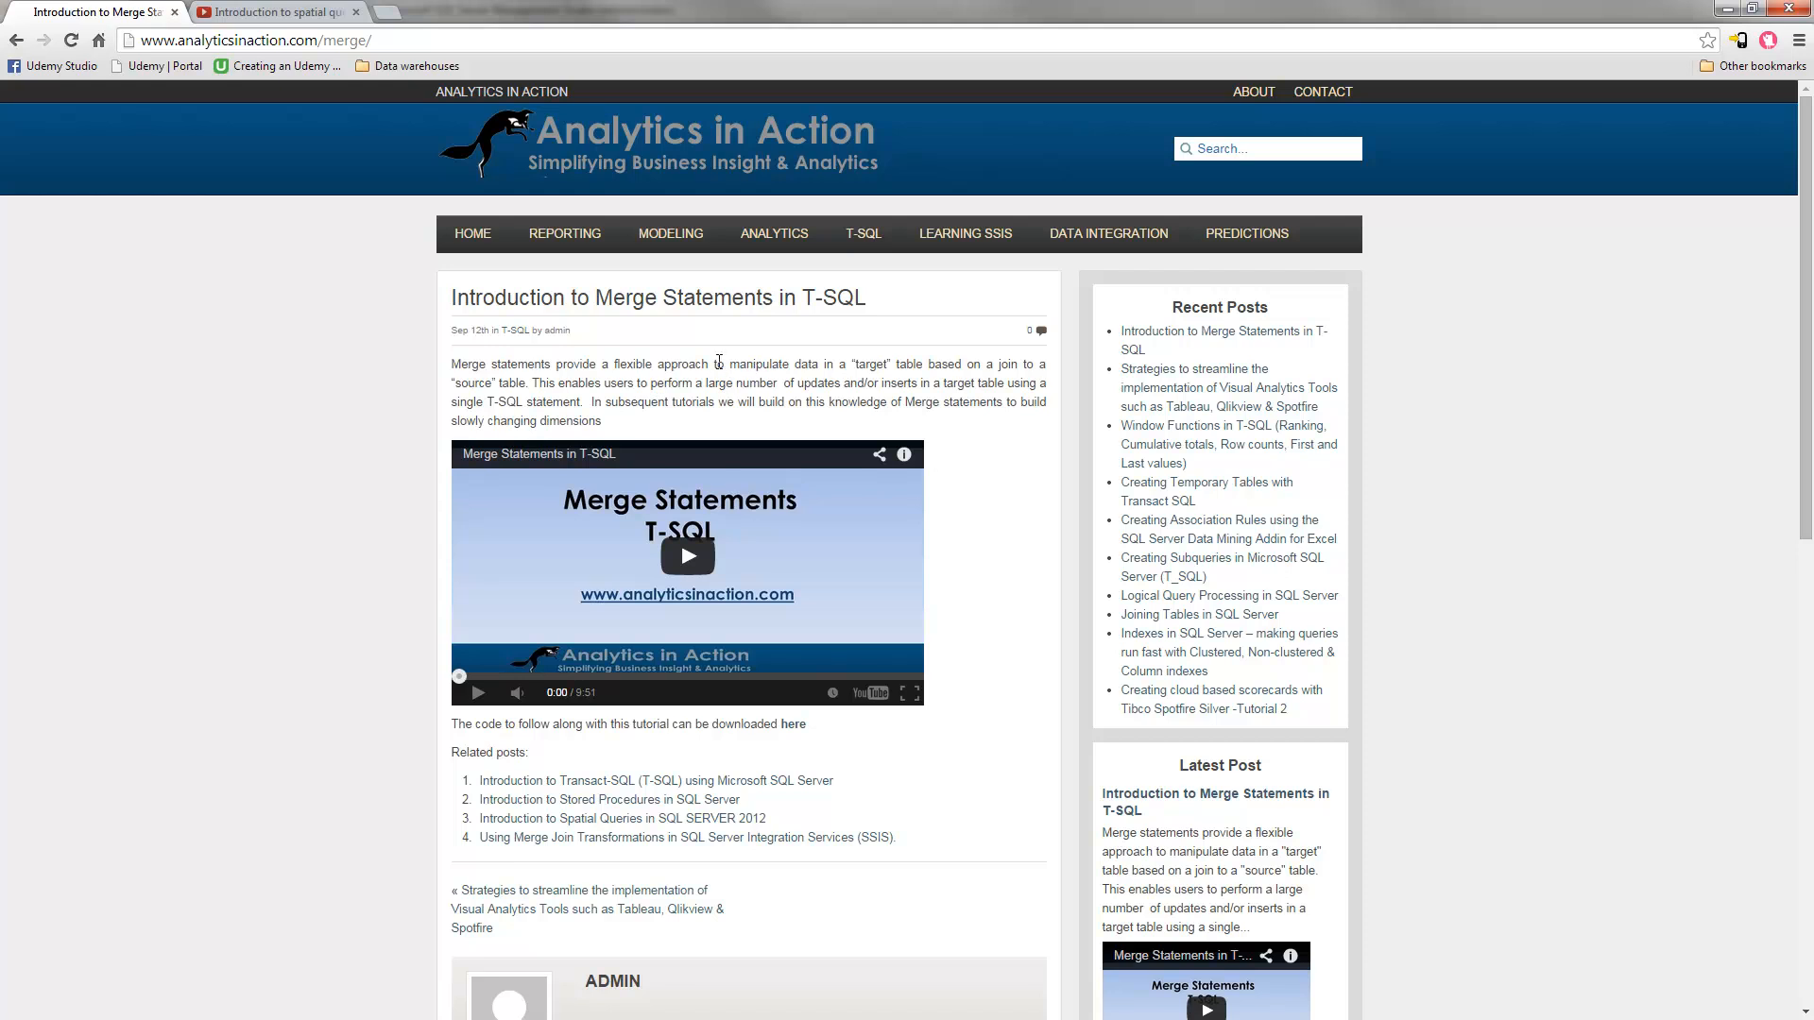
pyautogui.moveTo(752, 356)
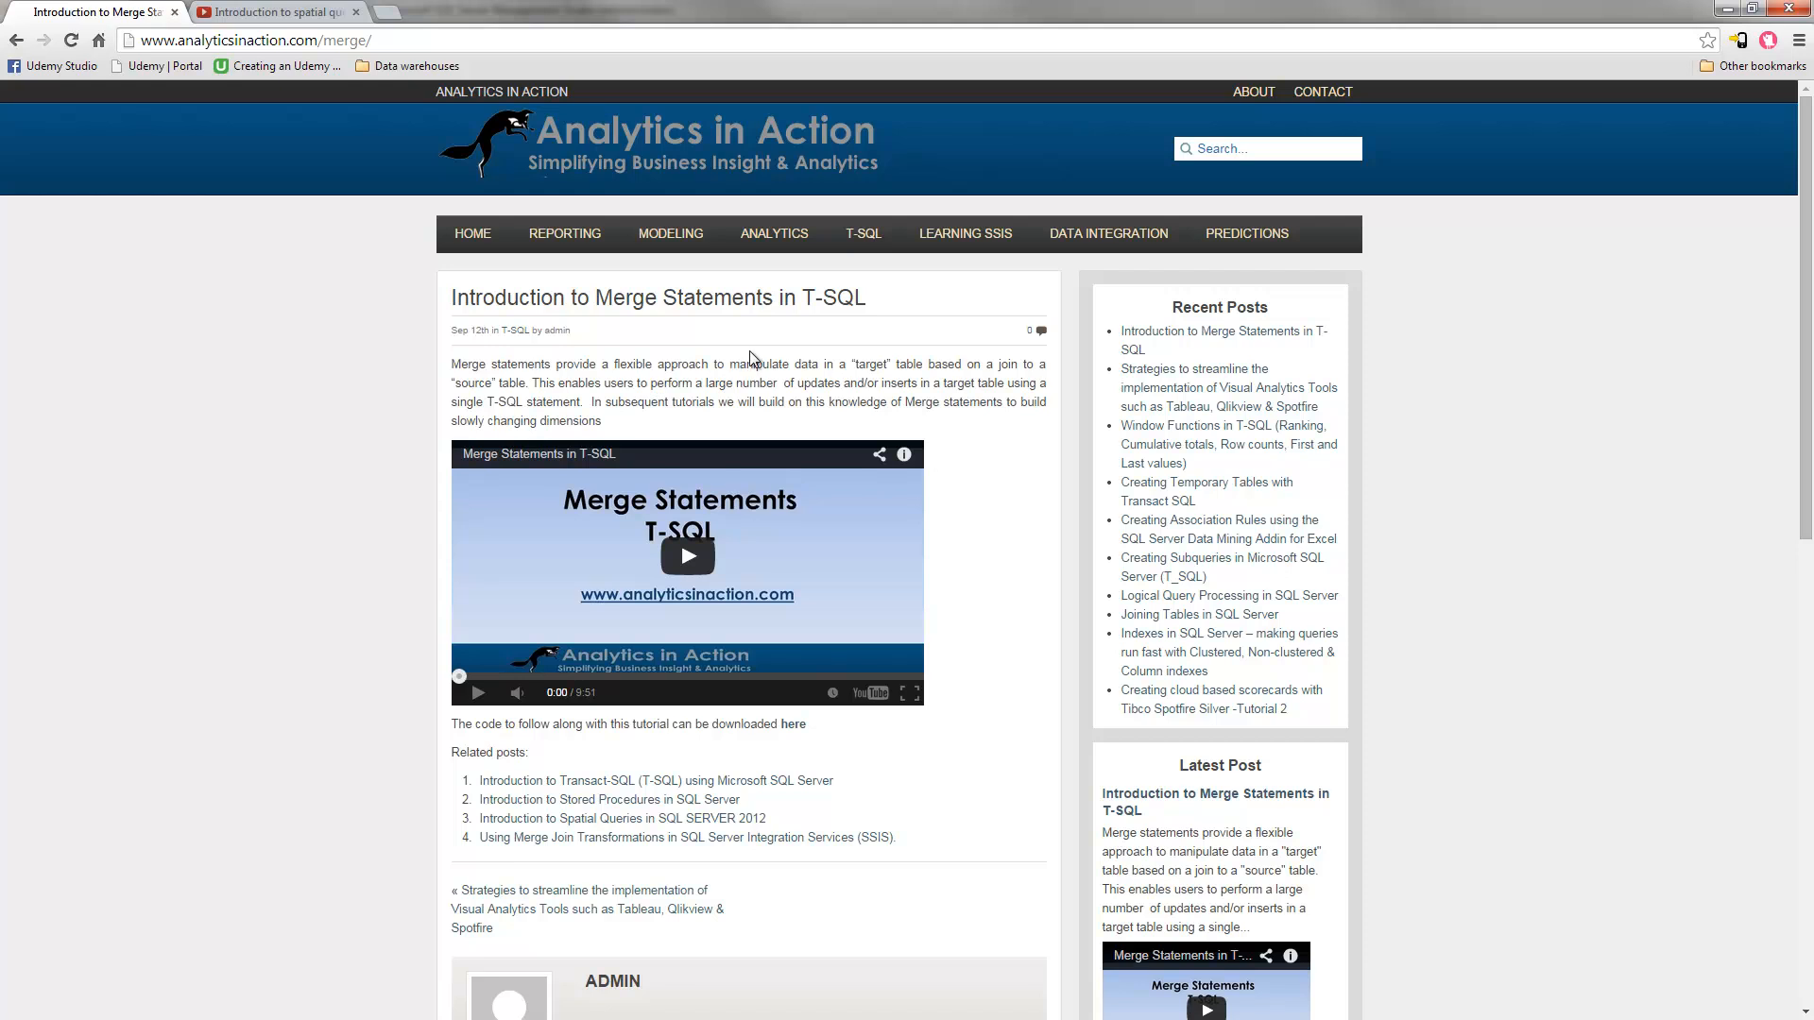